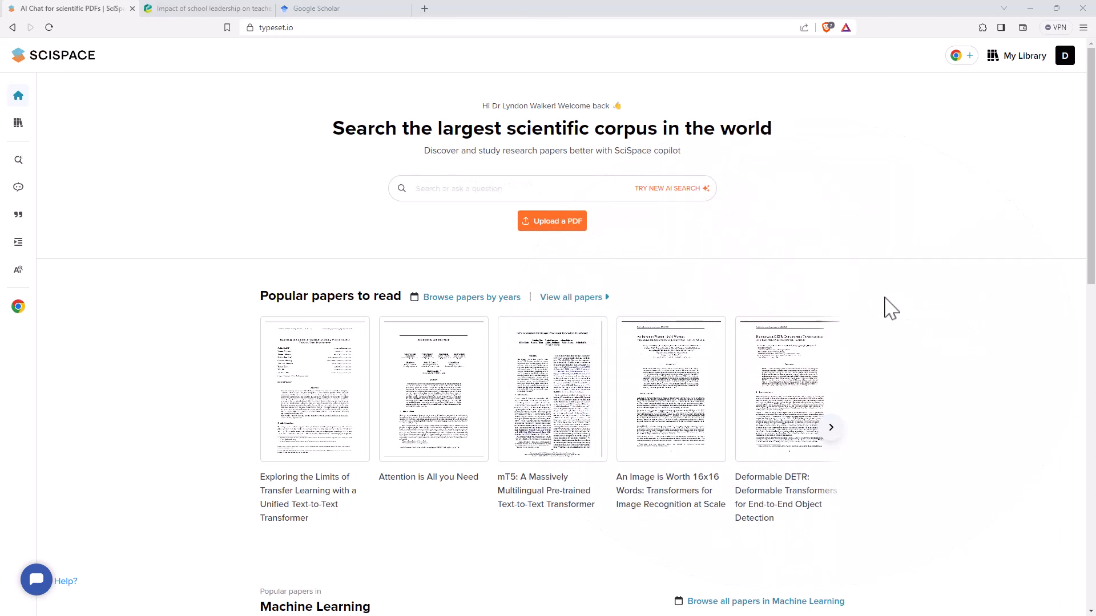
Step: Expand the left sidebar to label Literature Review, Copilot, Citation generator, Paraphraser and AI Detector
left_click(443, 188)
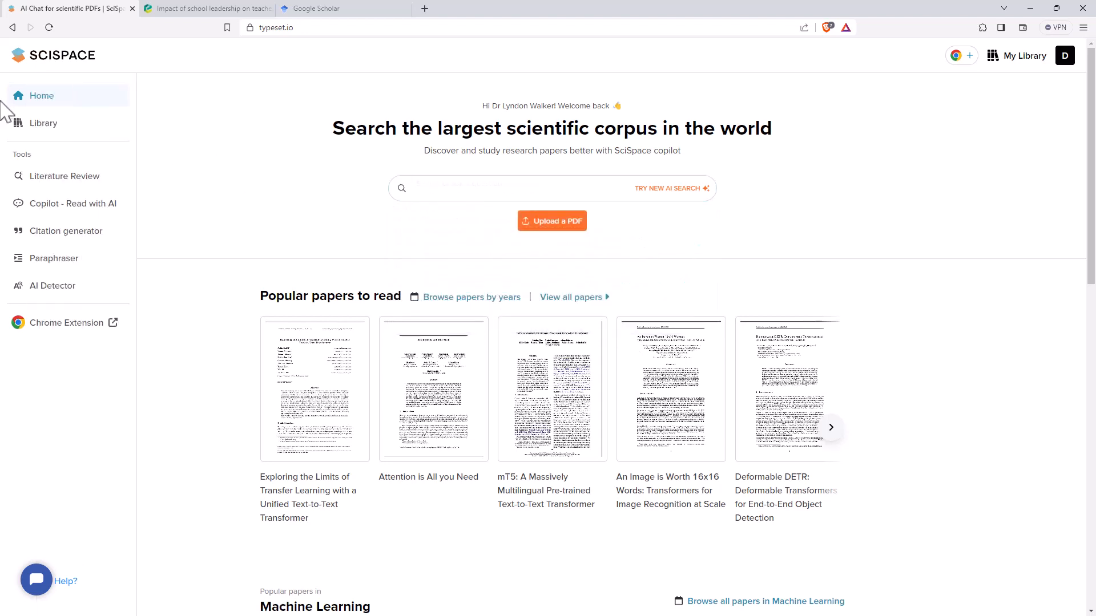
mouse_move(28, 122)
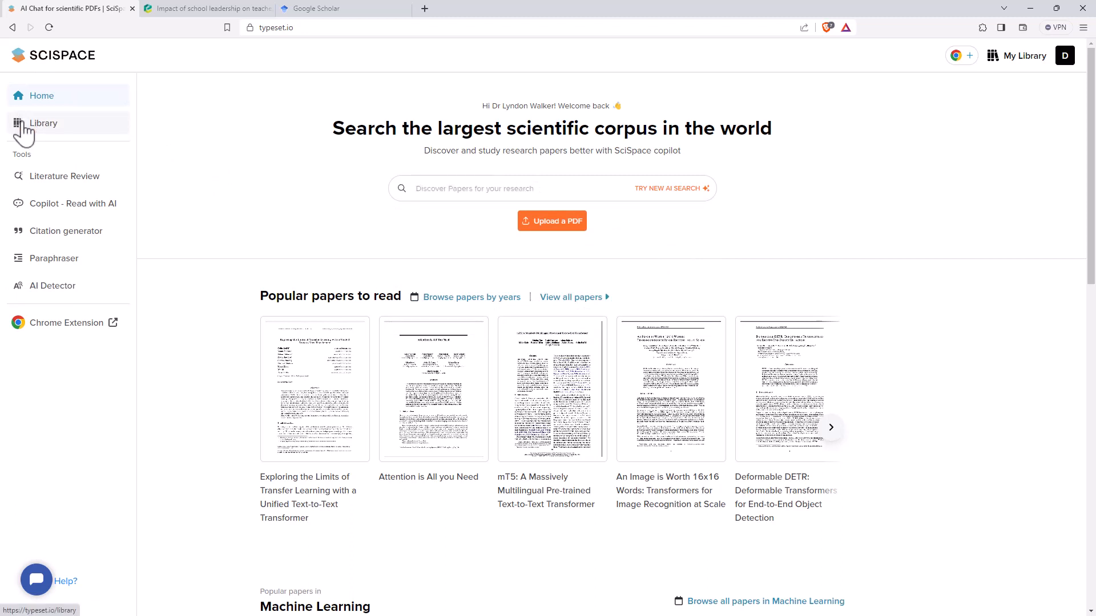
Step: Open My Library, showing the Untitled collection with one PDF added 02 Sep 2023
left_click(44, 123)
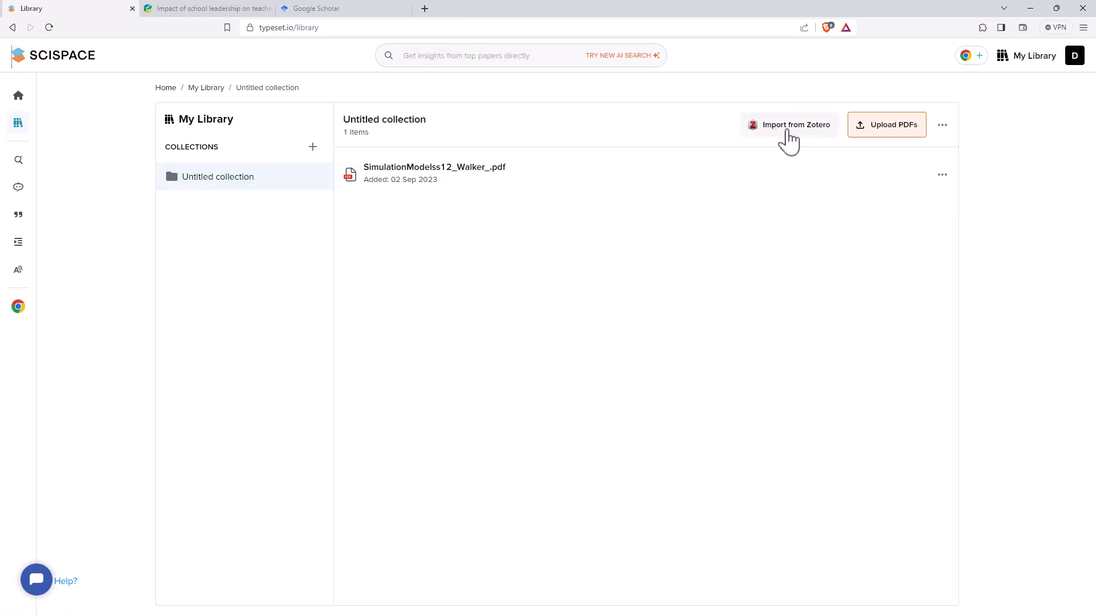
mouse_move(280, 183)
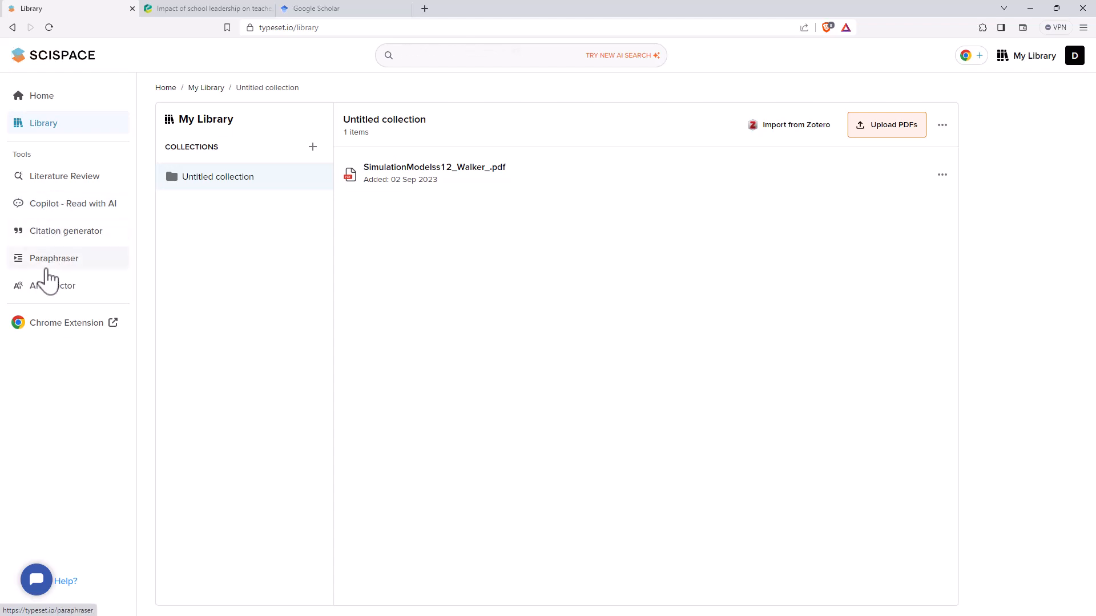
mouse_move(52, 285)
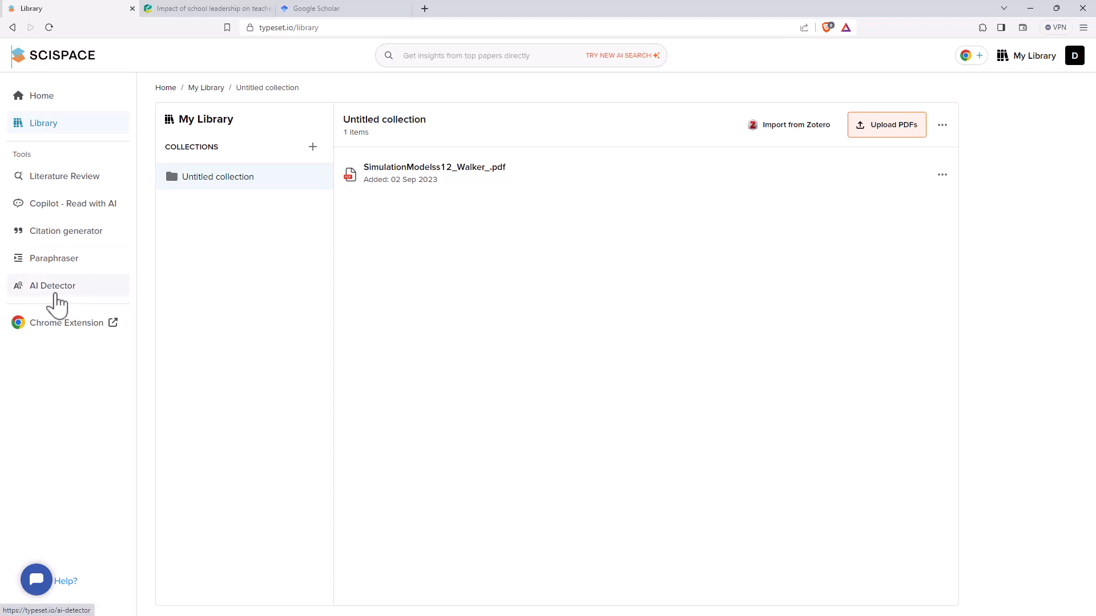
mouse_move(63, 287)
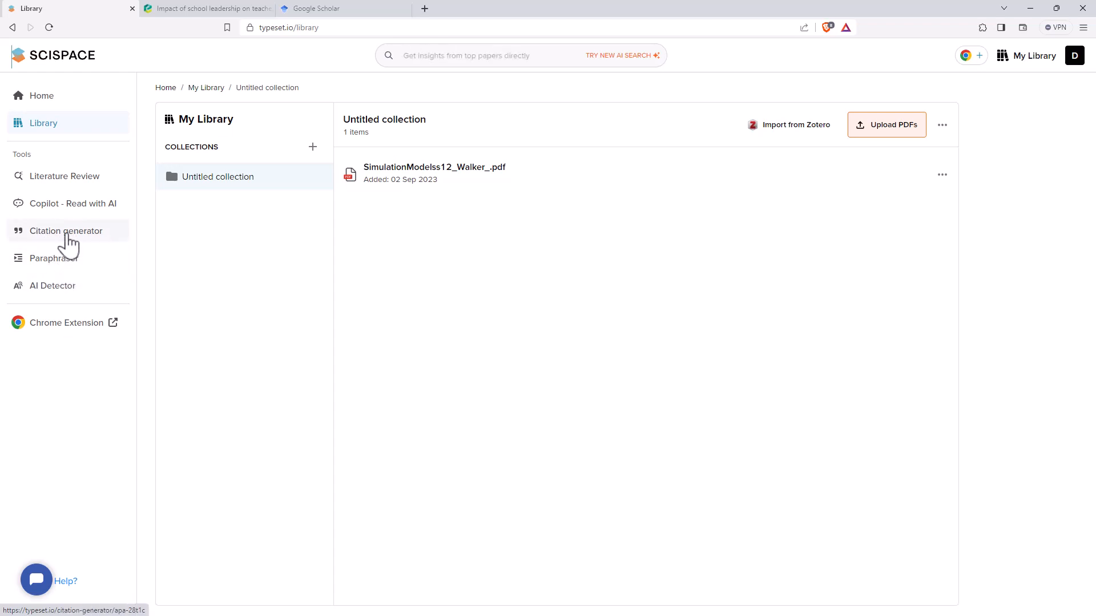
mouse_move(68, 253)
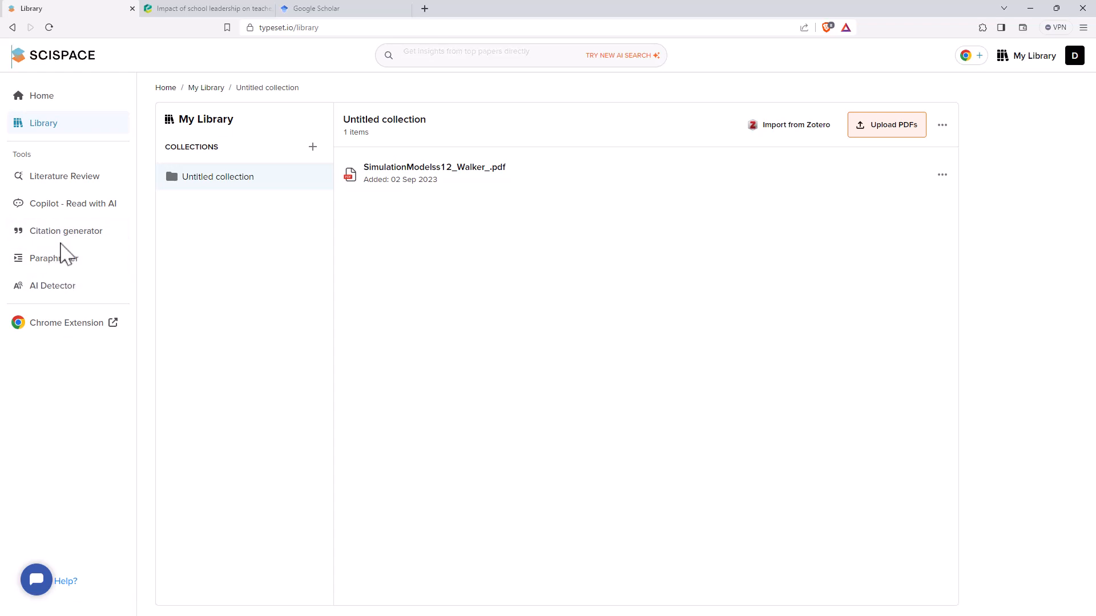
mouse_move(88, 216)
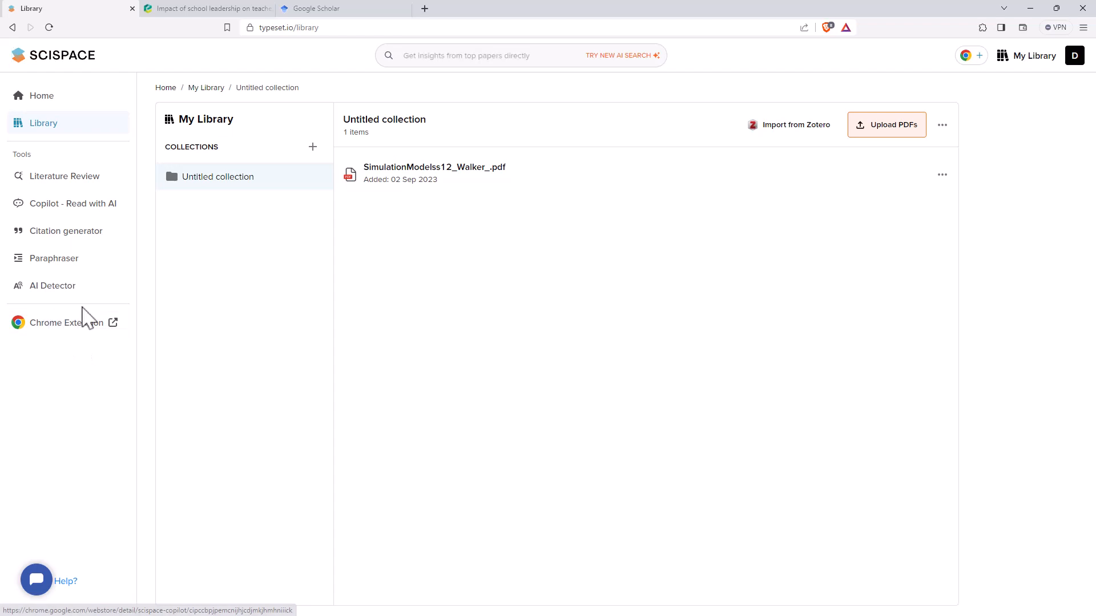
mouse_move(69, 183)
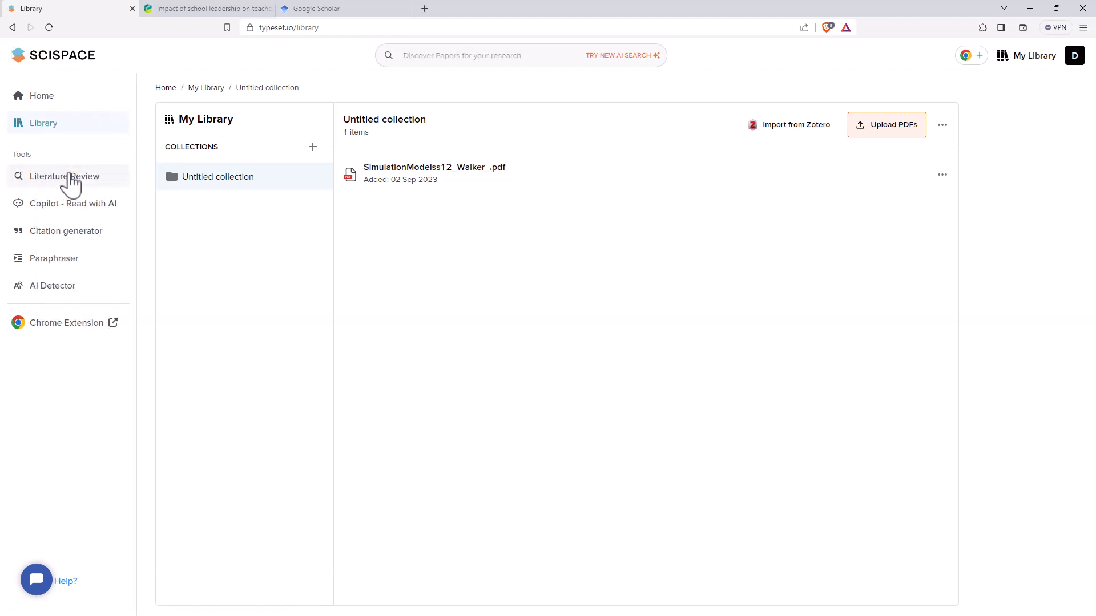
Step: Open Literature Review to see the question search box and sample research questions
left_click(64, 175)
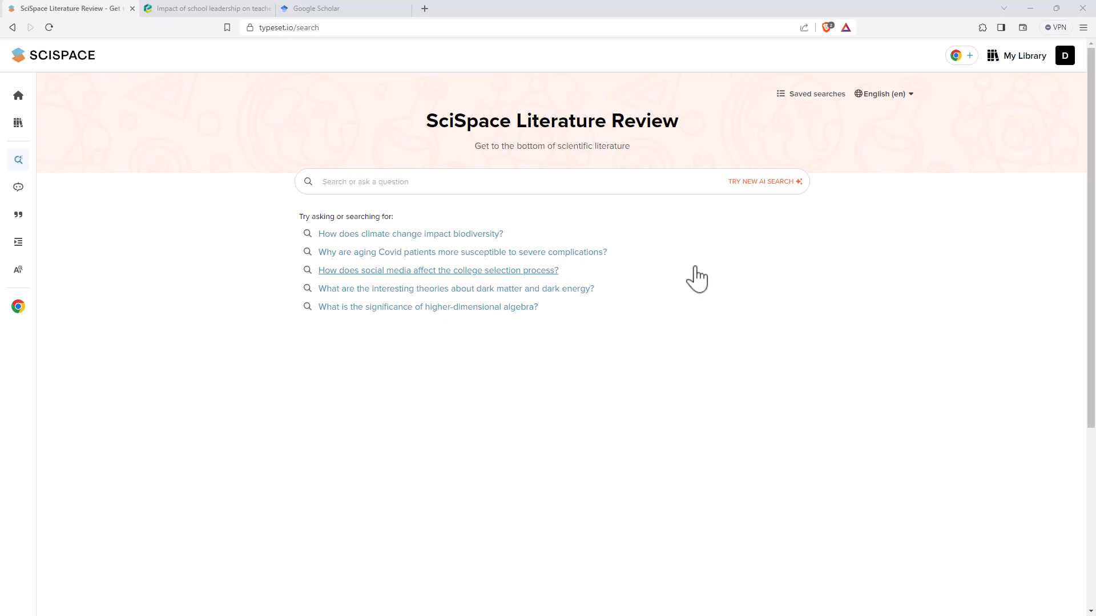
mouse_move(352, 286)
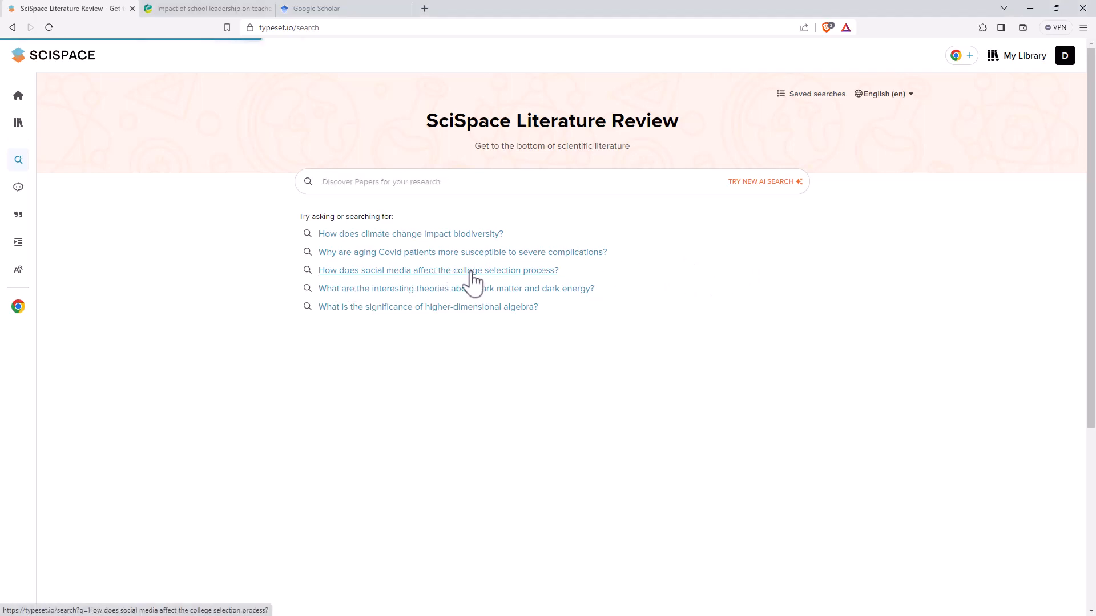
Step: Search the example question 'How does social media affect the college selection process?'
left_click(438, 271)
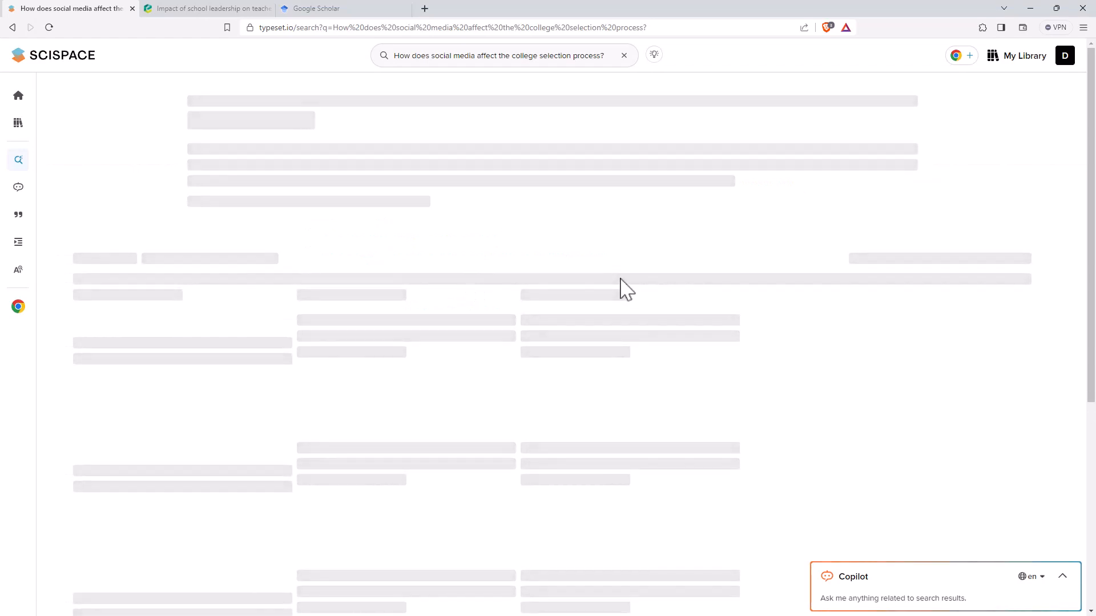
mouse_move(600, 292)
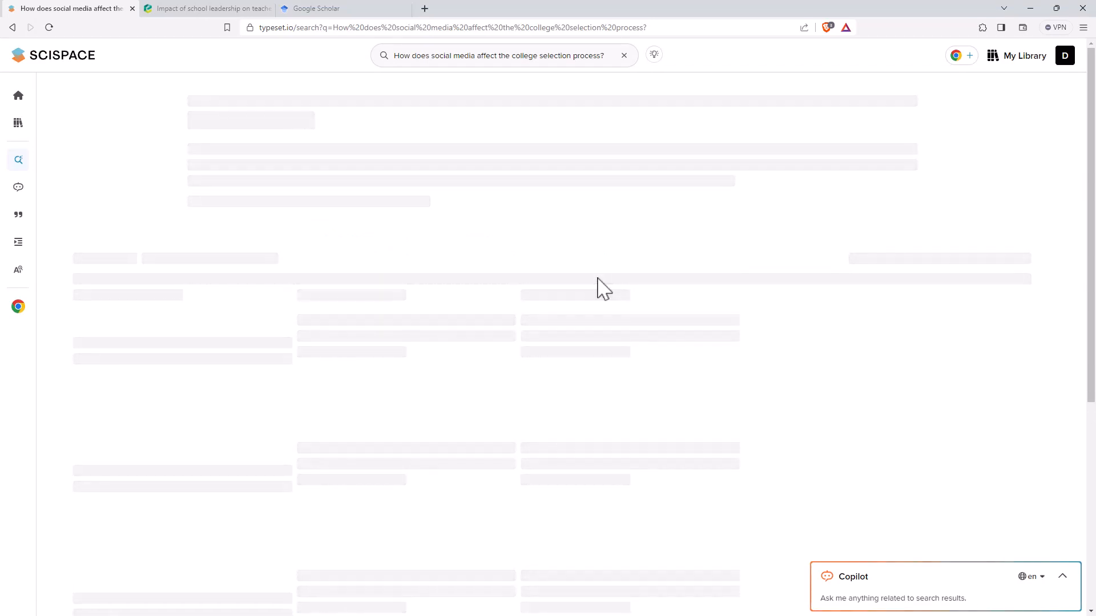
mouse_move(567, 251)
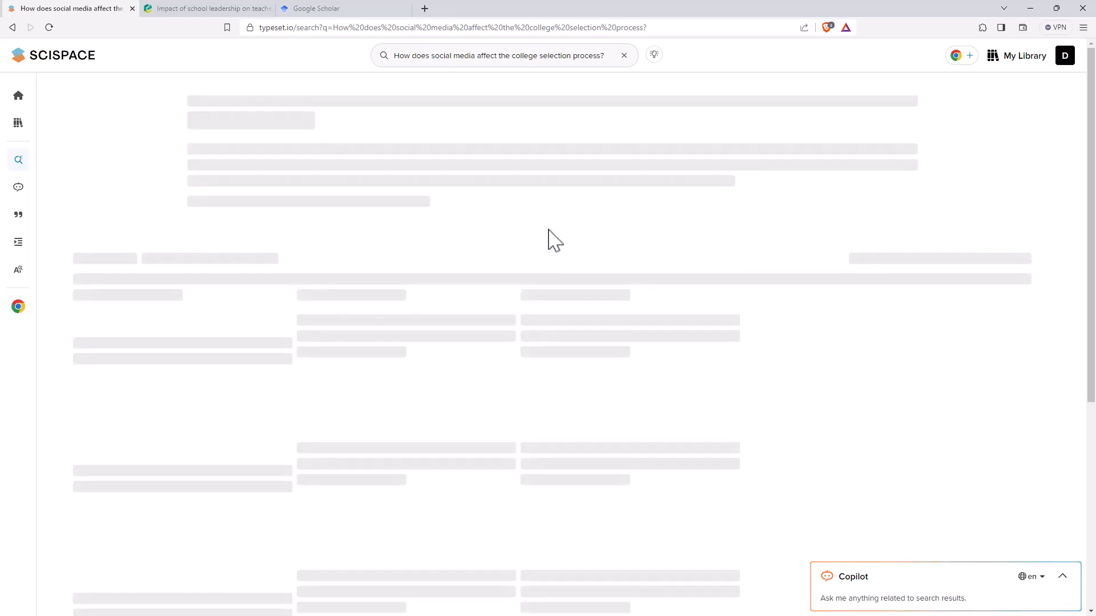
mouse_move(538, 240)
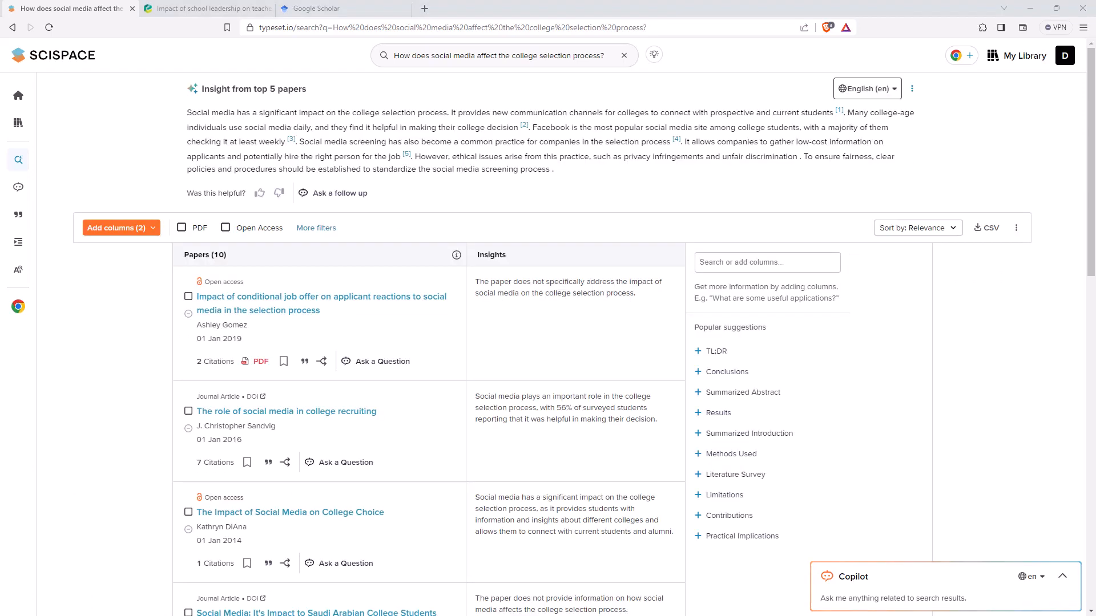
mouse_move(1065, 395)
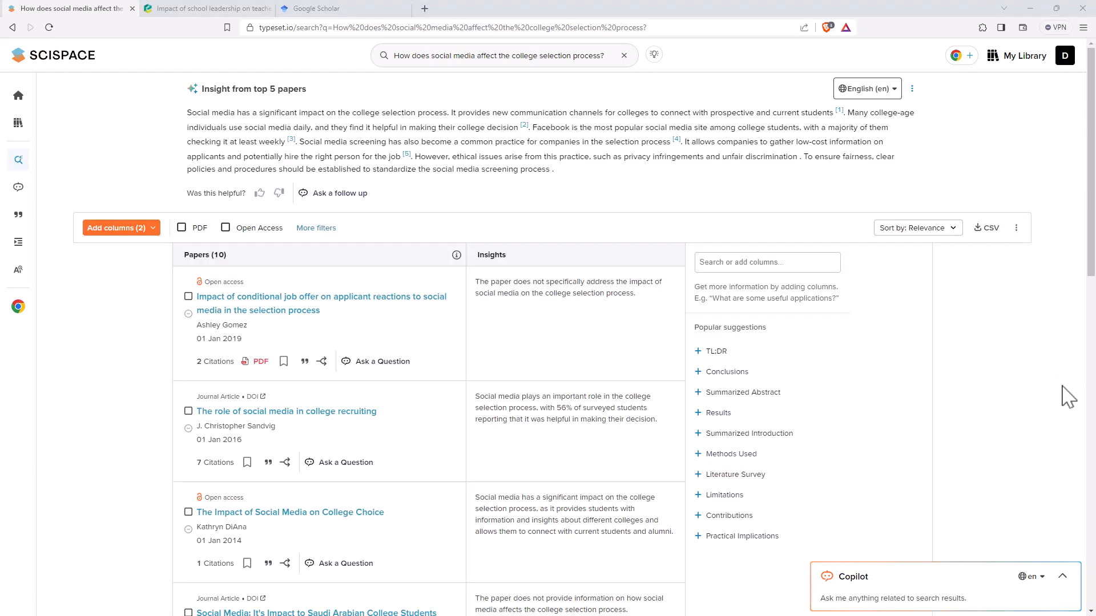
mouse_move(1003, 380)
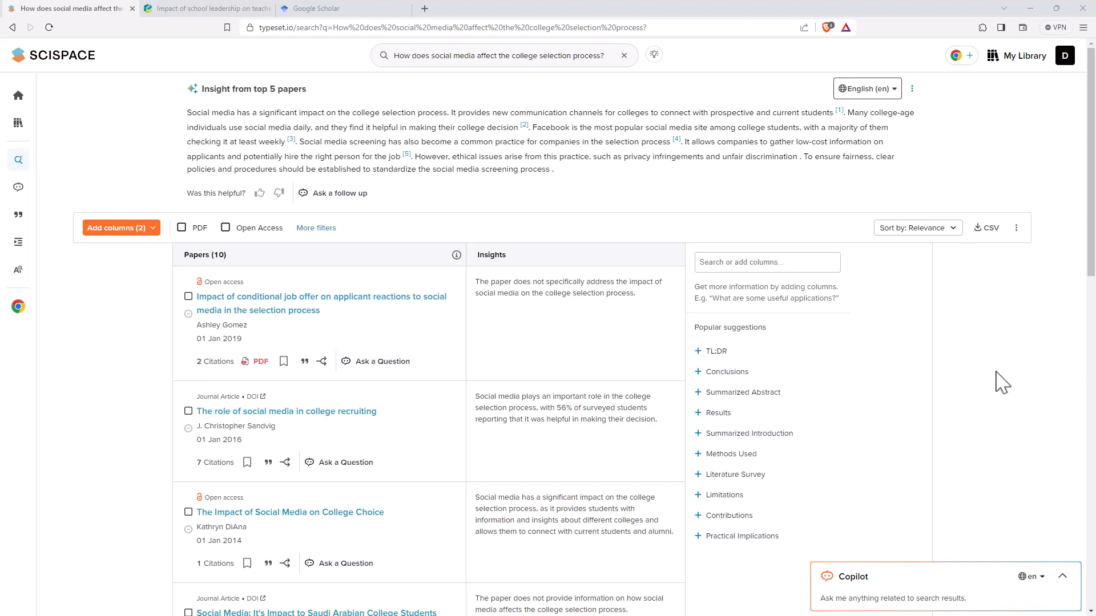
mouse_move(627, 188)
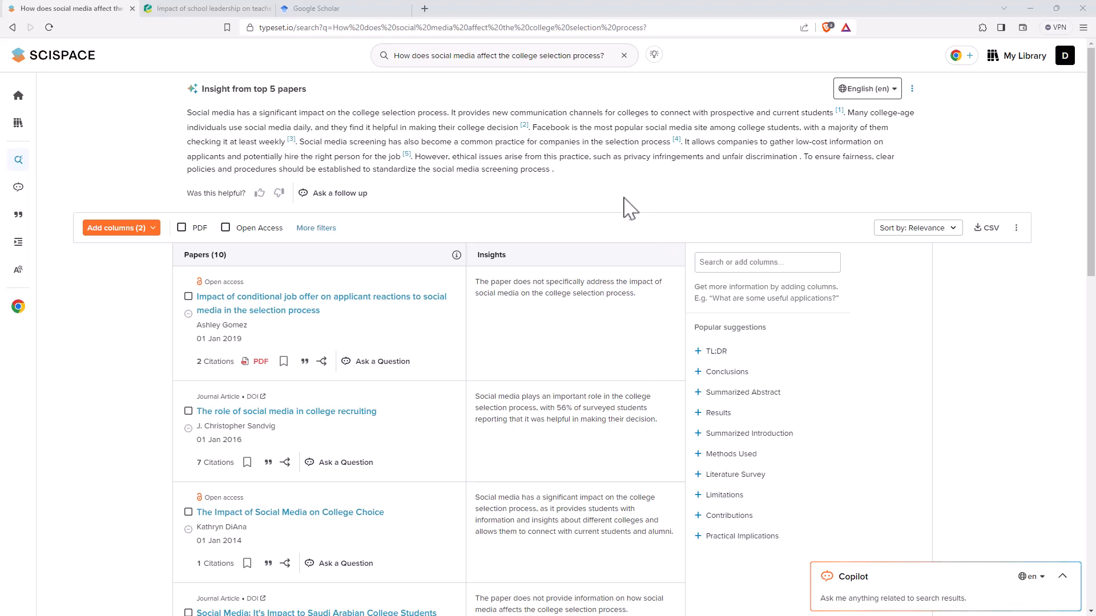
mouse_move(660, 190)
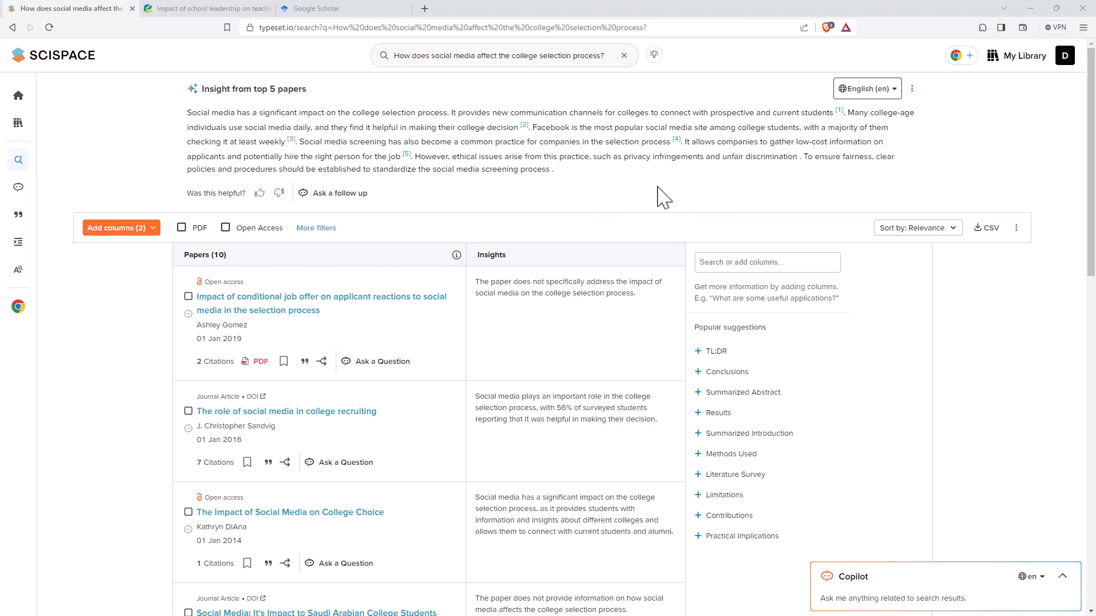
mouse_move(636, 174)
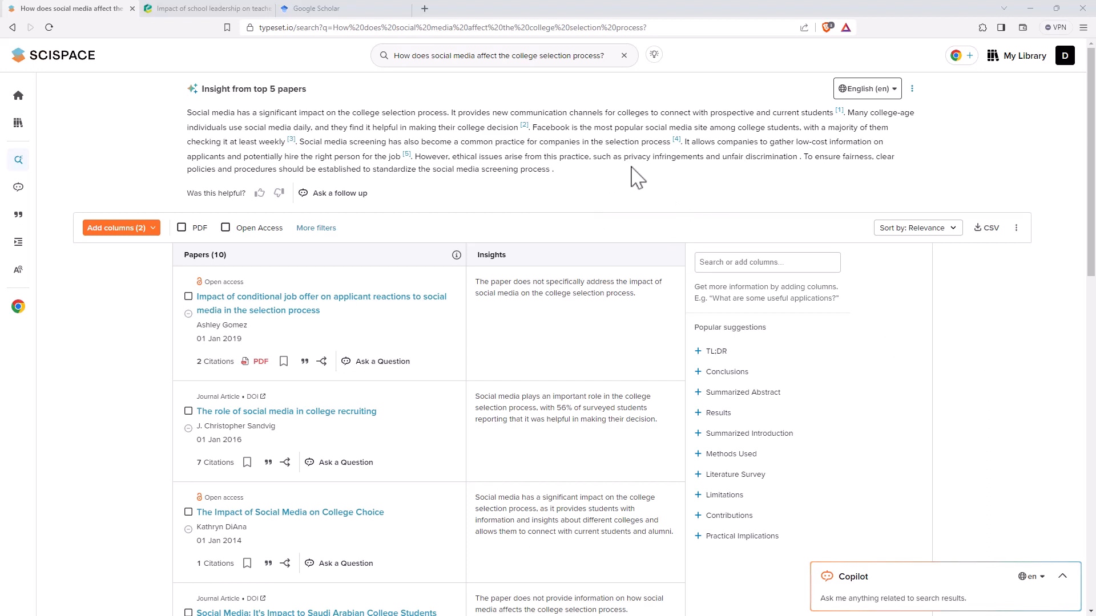
mouse_move(209, 89)
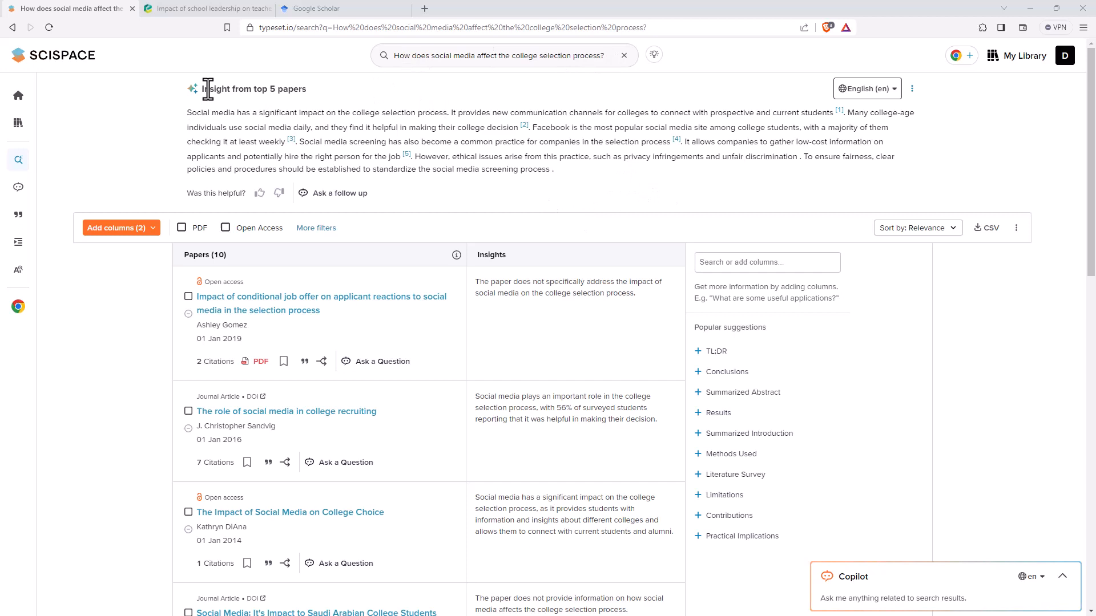
mouse_move(191, 113)
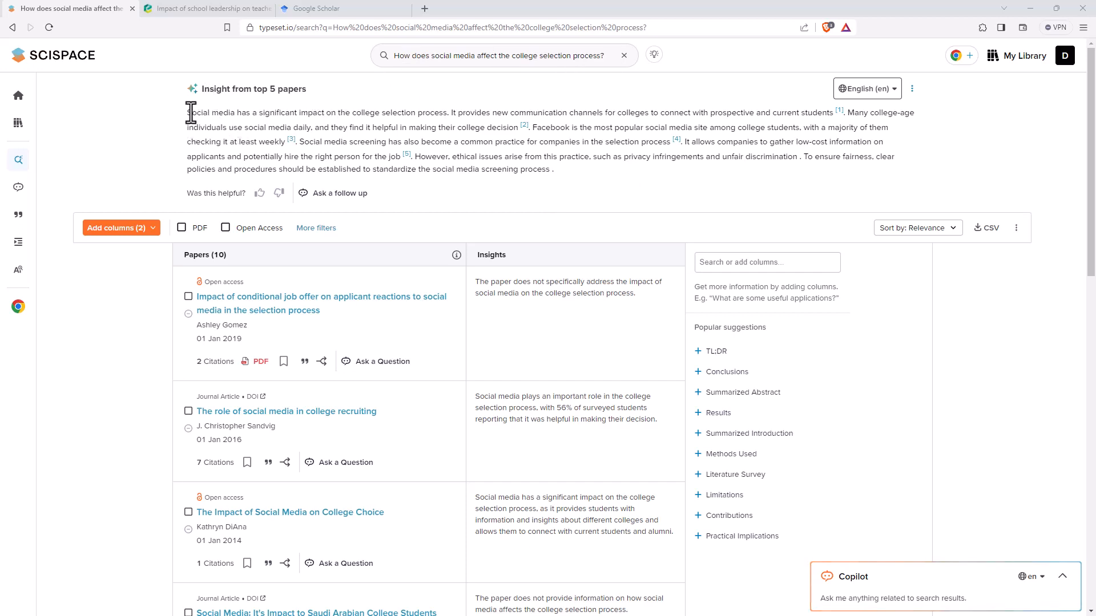
mouse_move(839, 112)
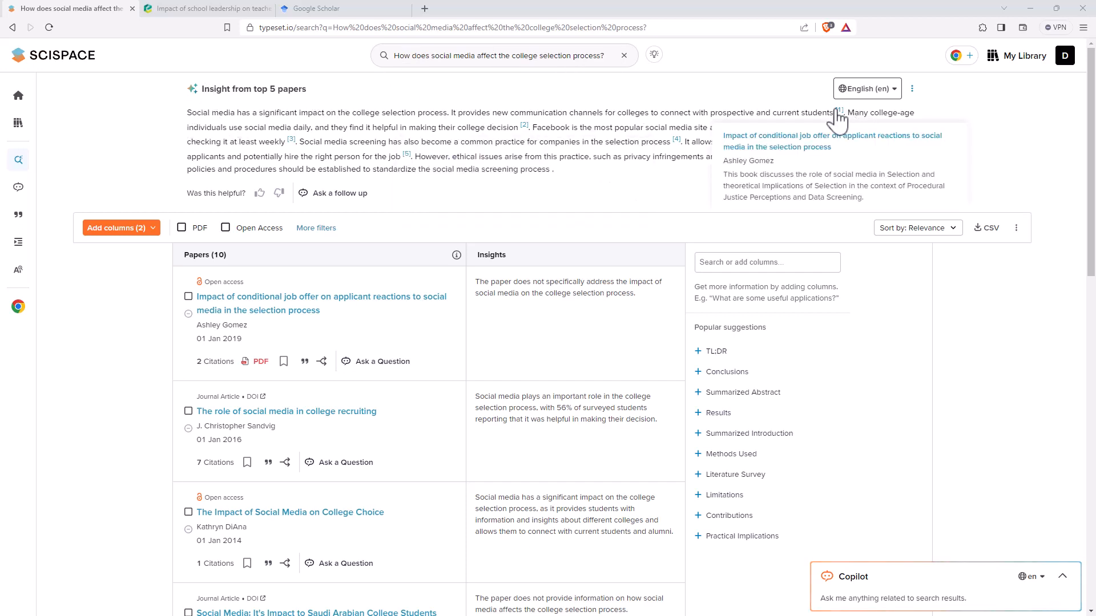
mouse_move(289, 141)
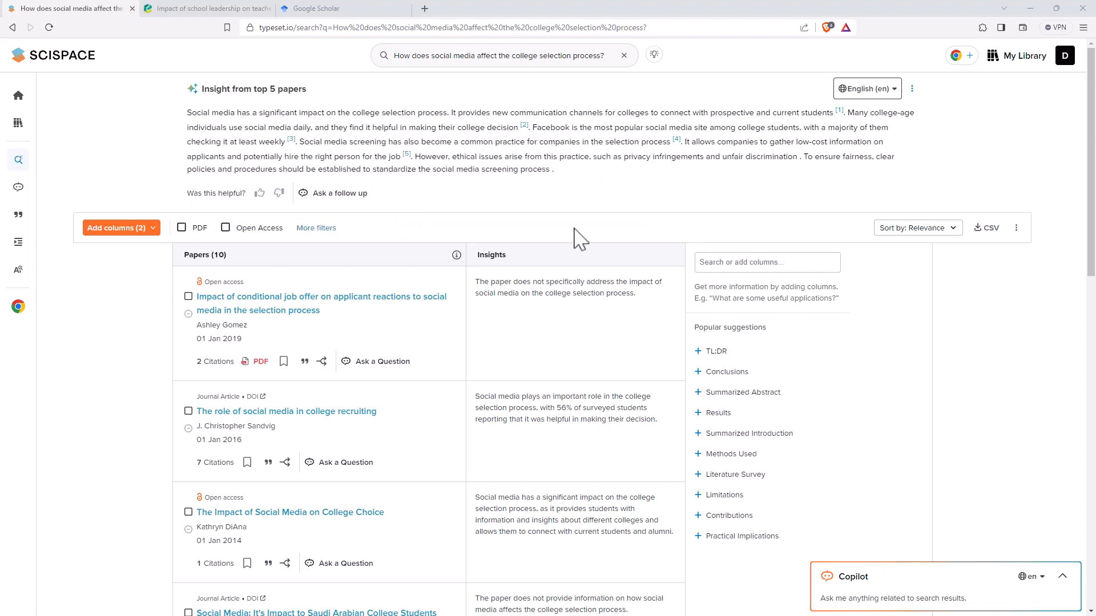
Step: Scroll past the five-paper insight summary to the ten-paper Insights table
scroll("down", 3)
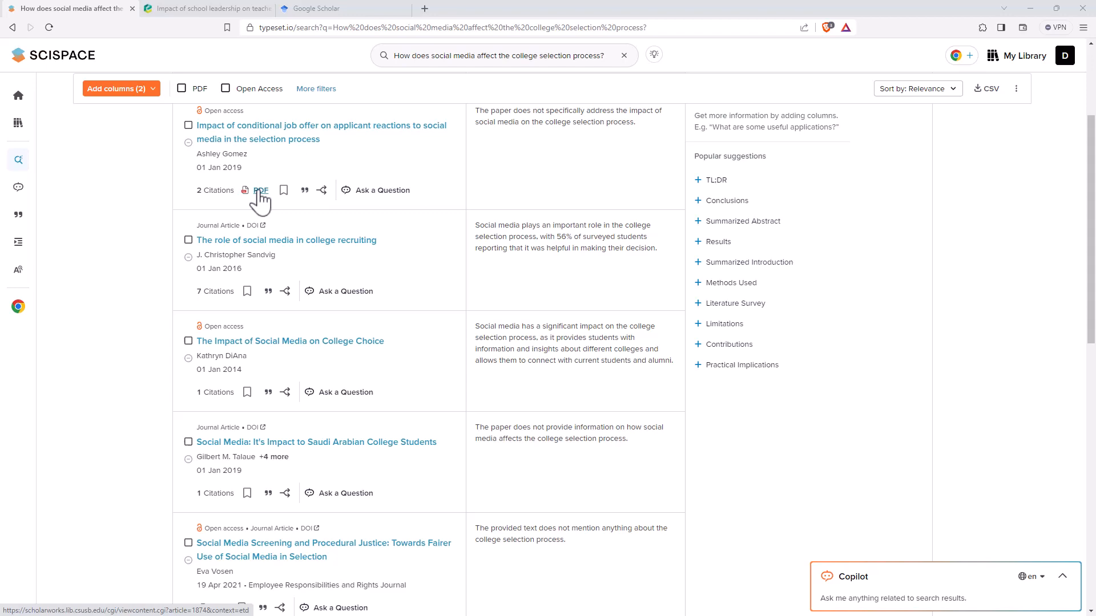
mouse_move(371, 226)
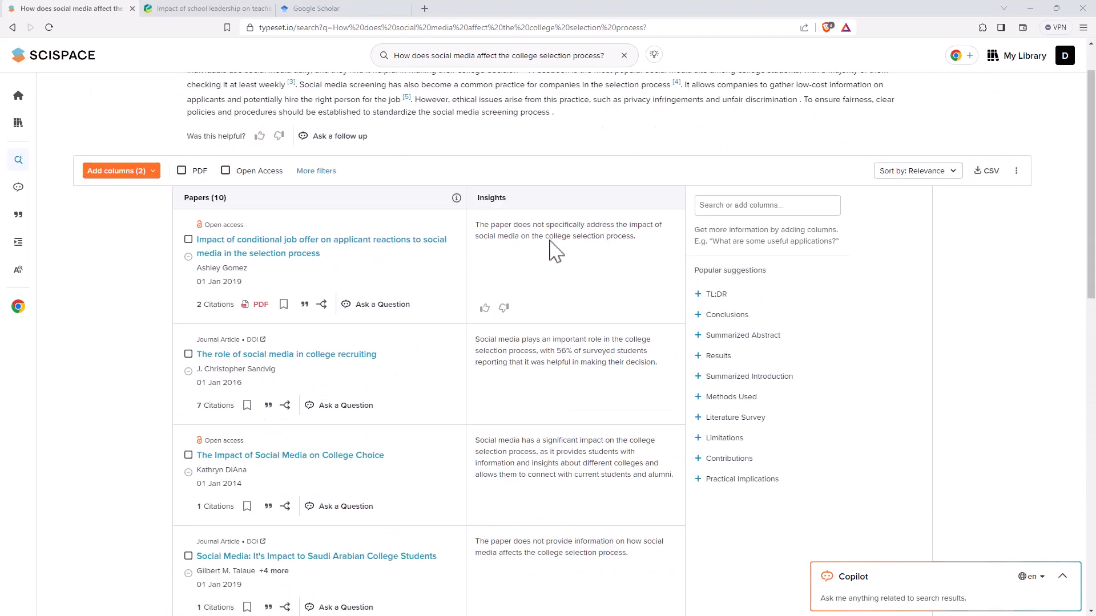
mouse_move(592, 466)
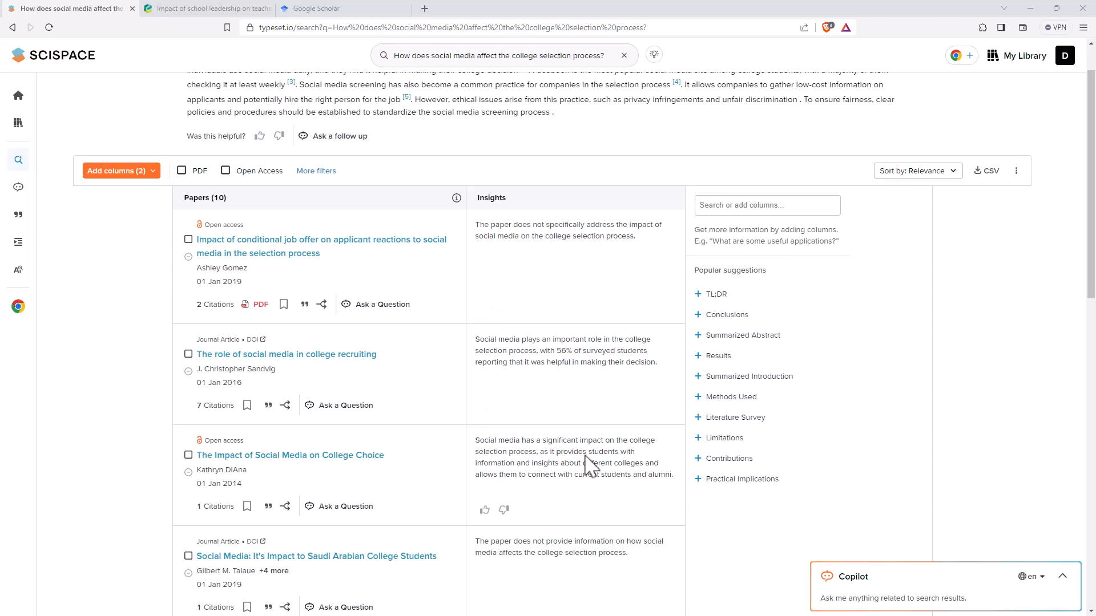
mouse_move(415, 395)
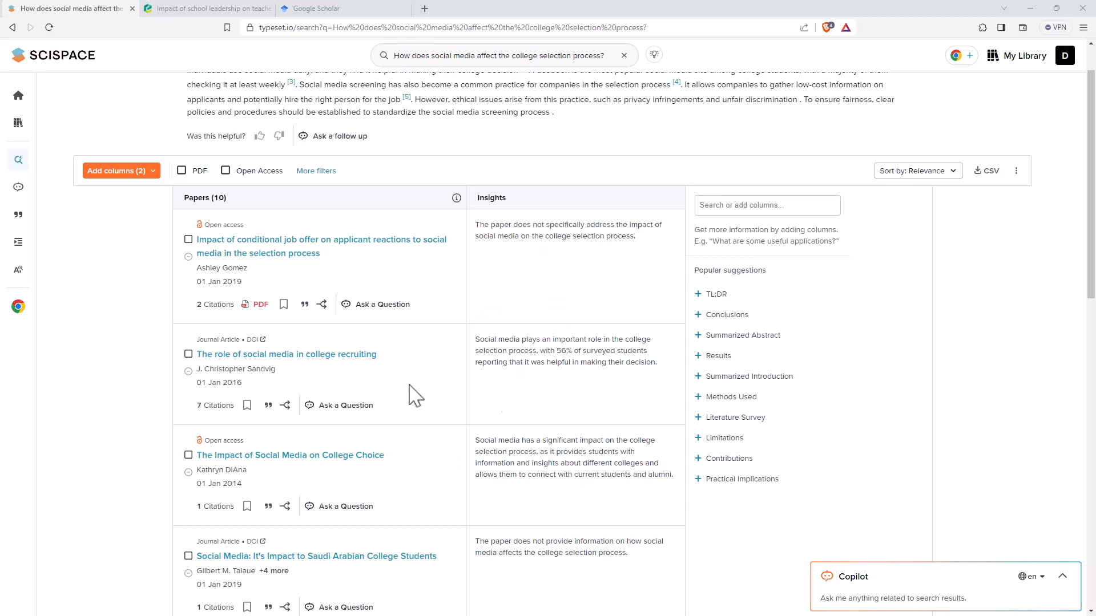
mouse_move(606, 378)
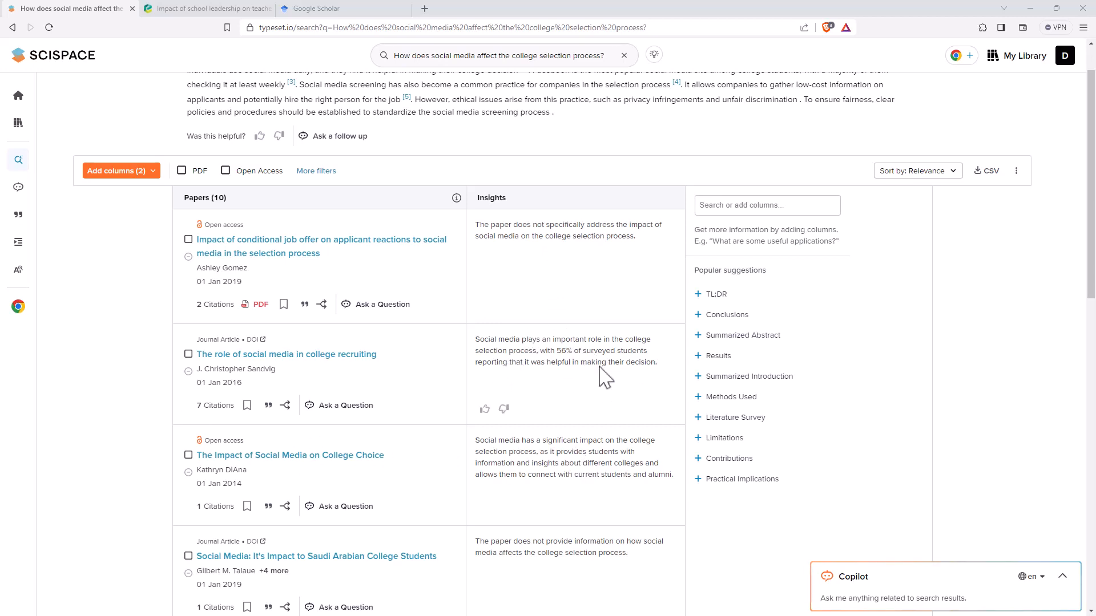
mouse_move(500, 380)
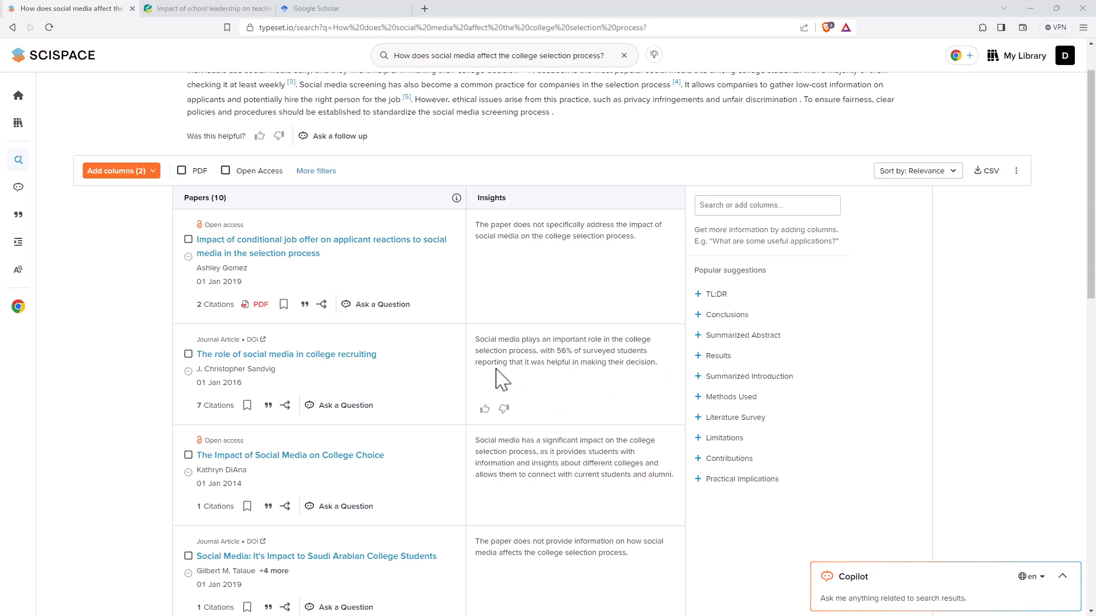
mouse_move(747, 279)
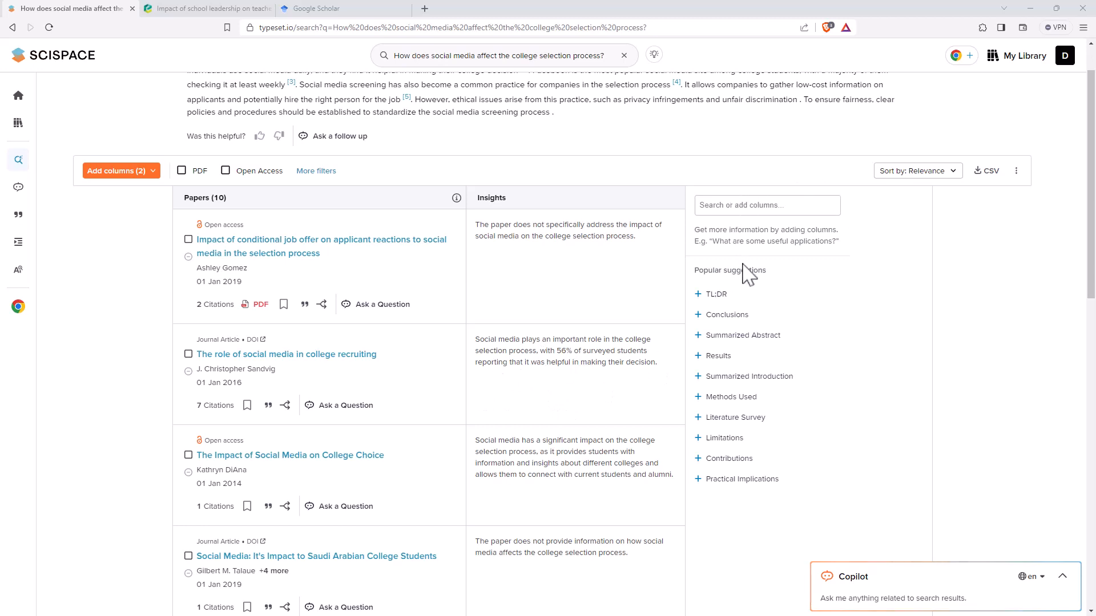
mouse_move(811, 343)
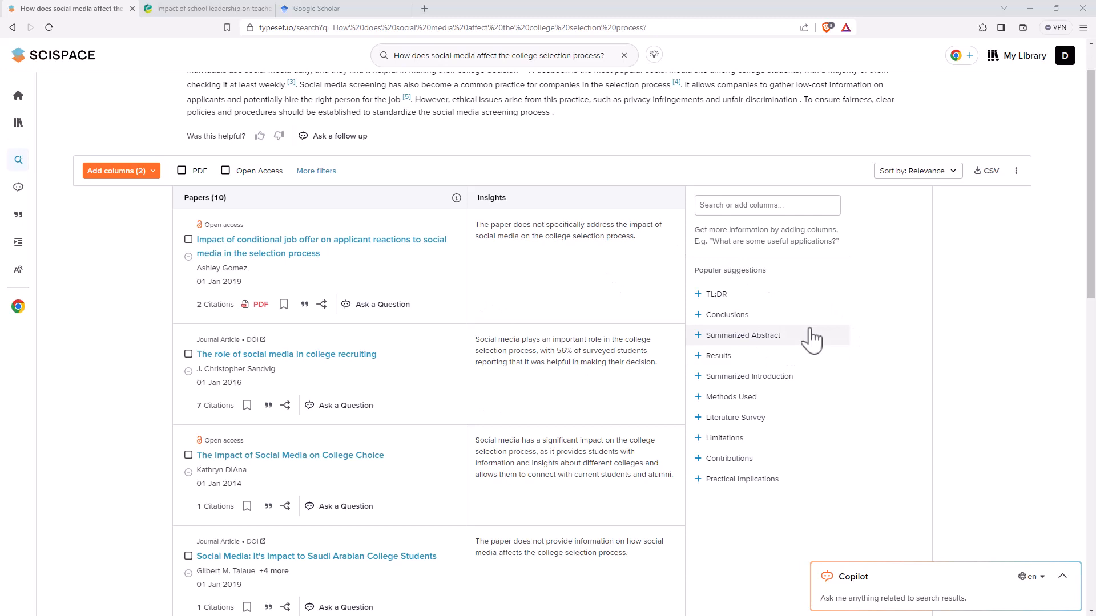
mouse_move(975, 394)
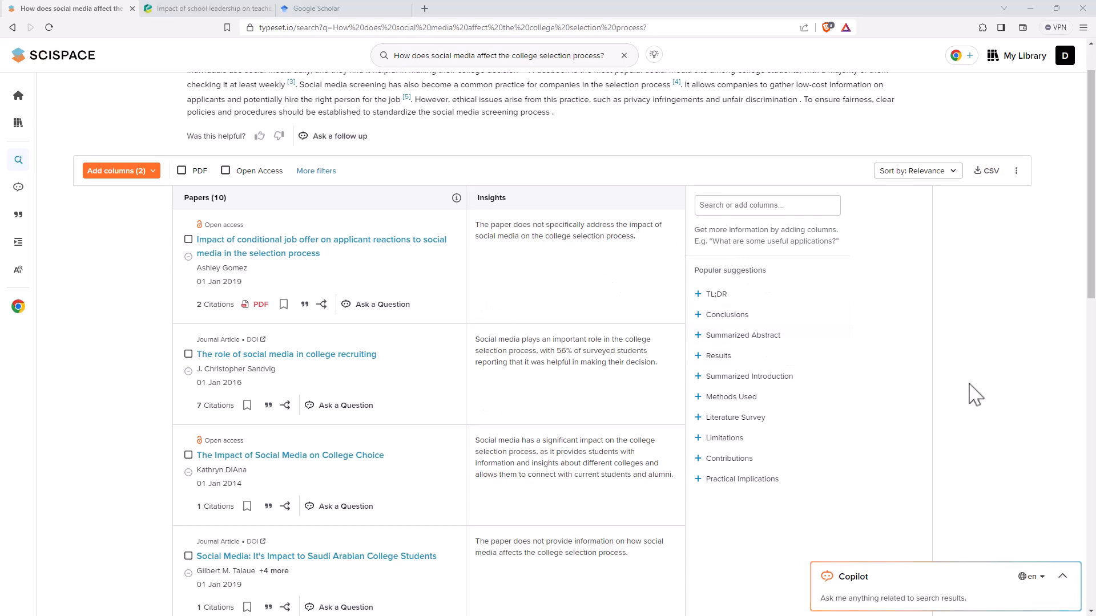
mouse_move(873, 289)
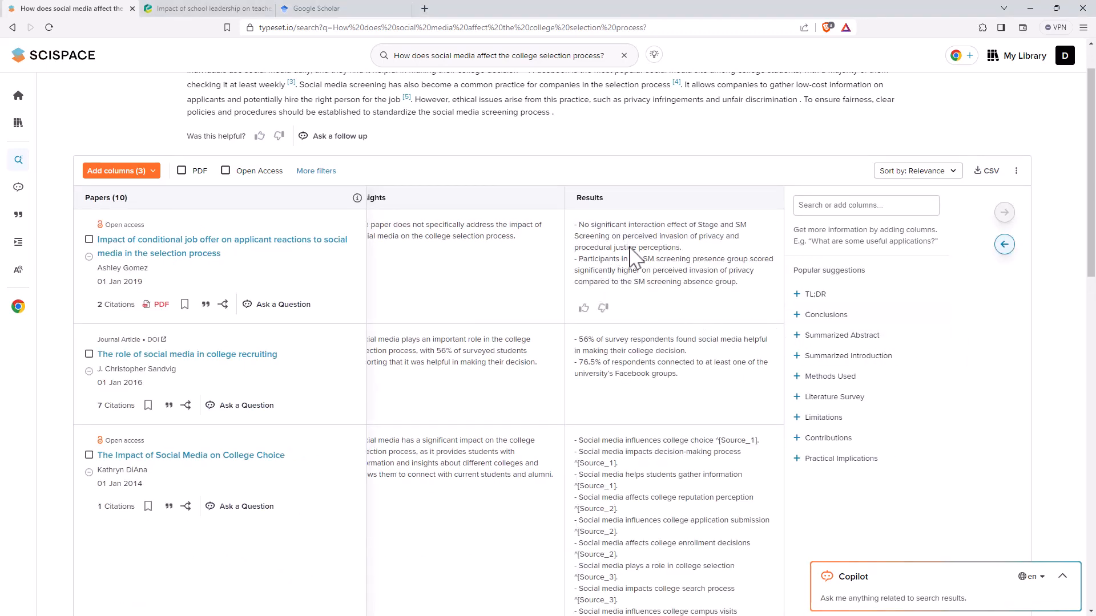
mouse_move(586, 225)
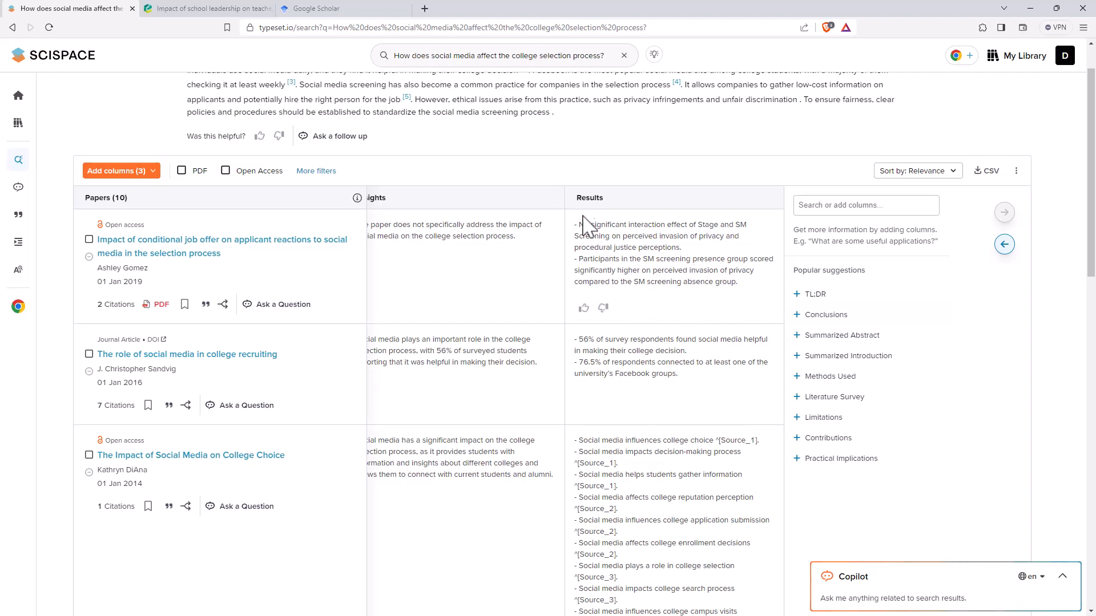
Step: Scroll through the new Results column of key findings for the ten papers
scroll("down", 3)
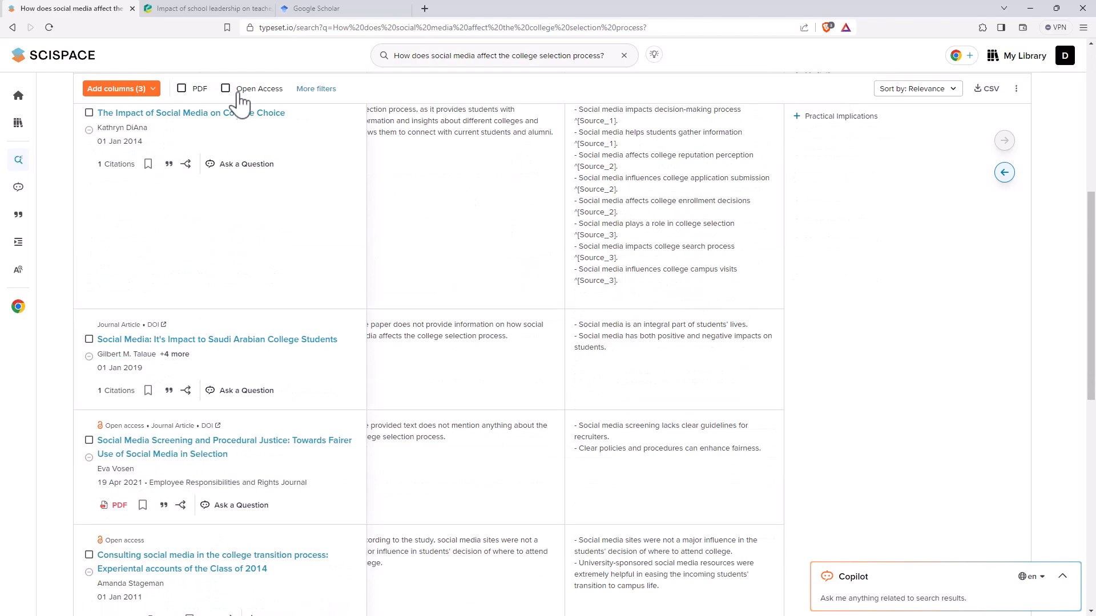
scroll("down", 3)
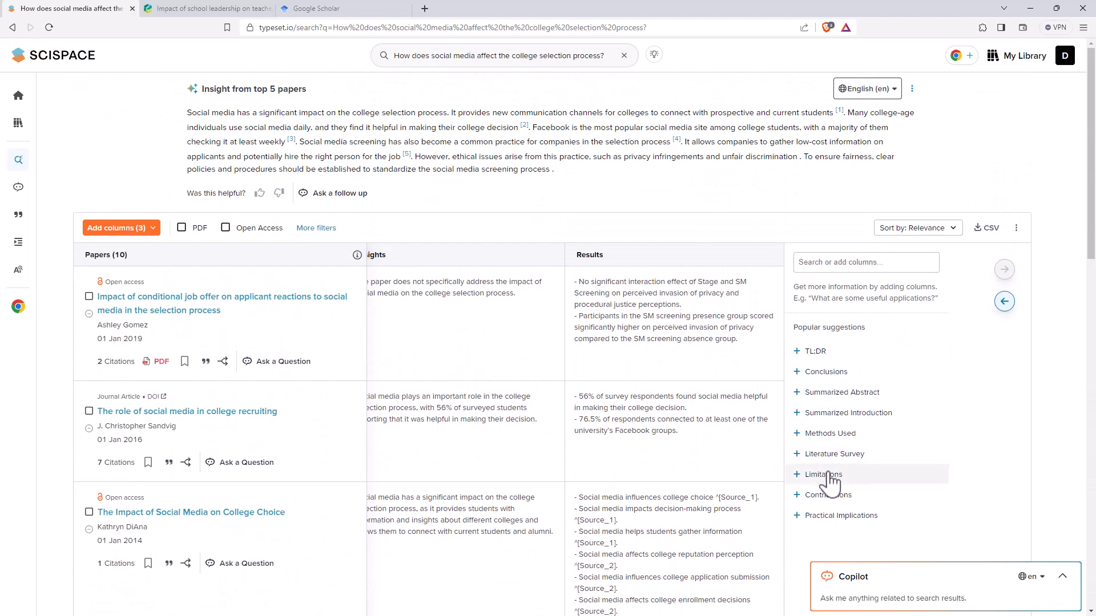
mouse_move(830, 463)
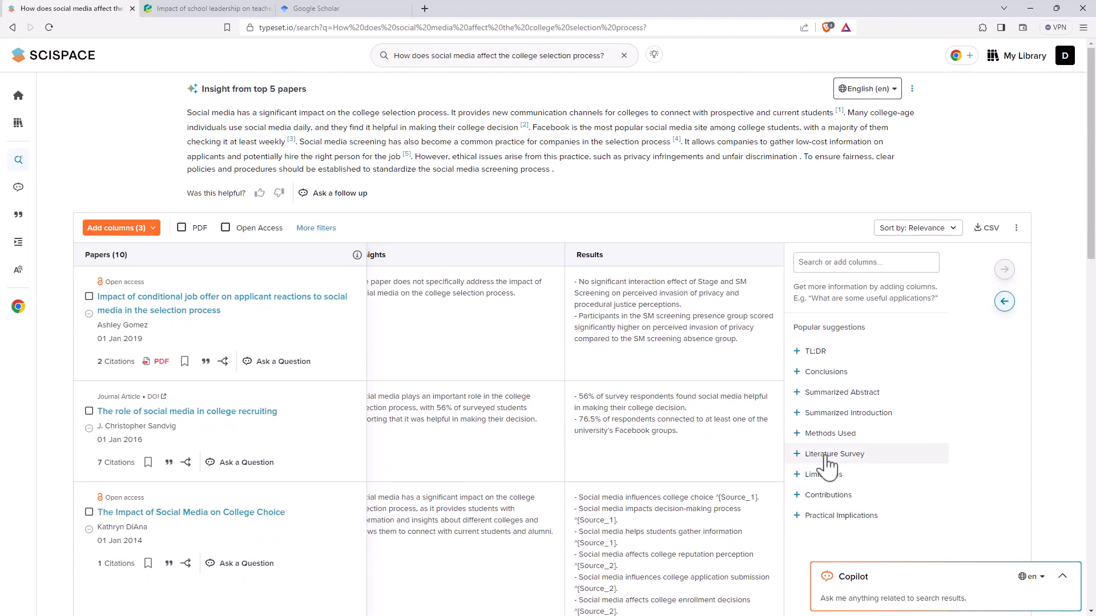
Step: Add a Methods Used column, then enter 'Is the Reynolds Adolescent Depression Scale valid in New Zealand?'
left_click(830, 433)
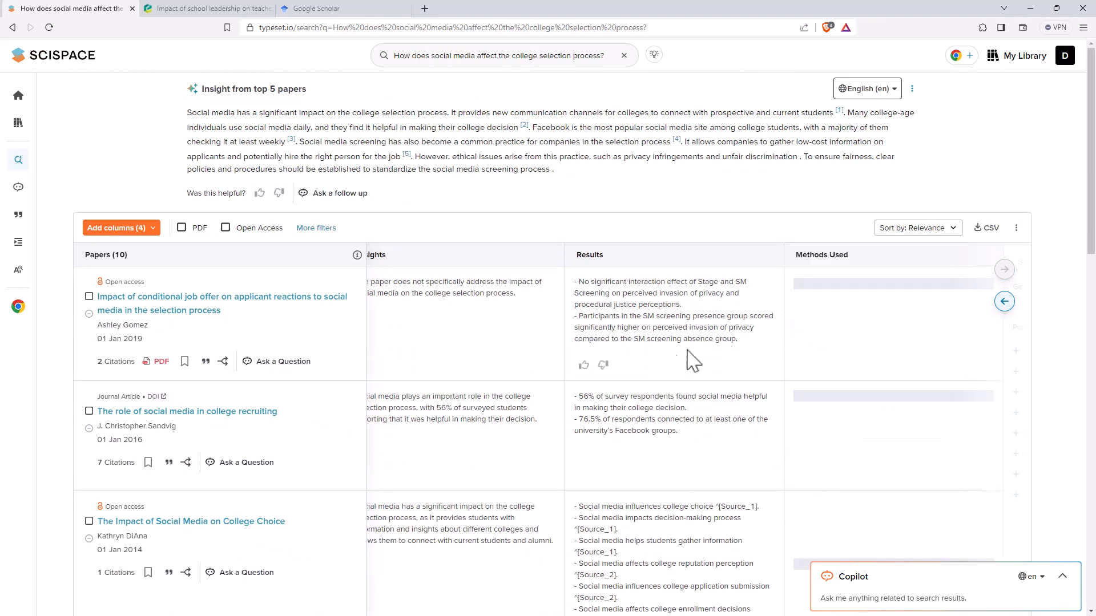
left_click(120, 228)
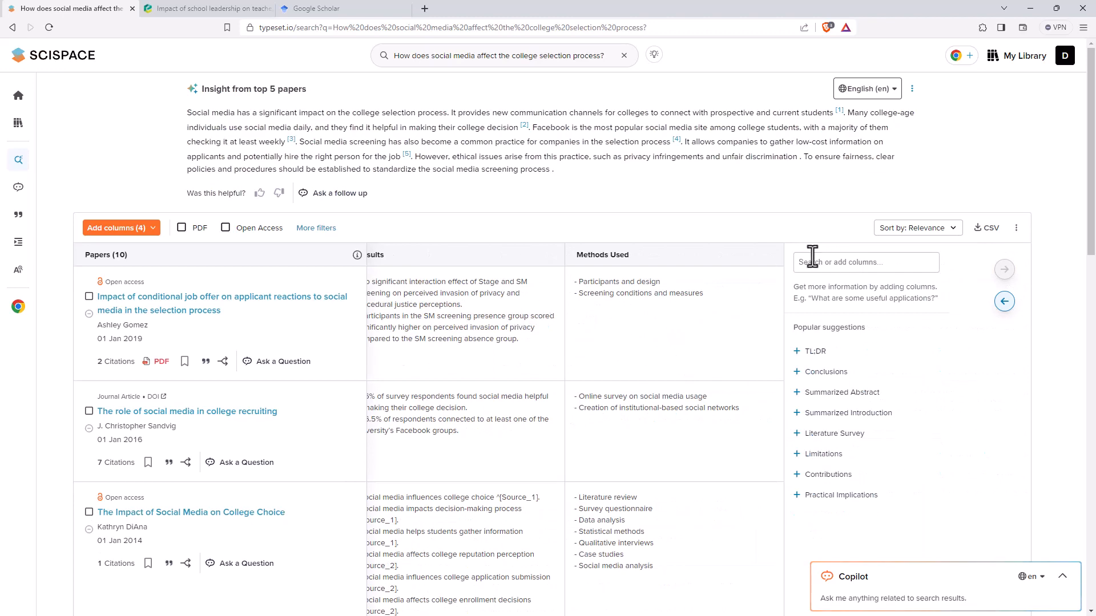
scroll("down", 3)
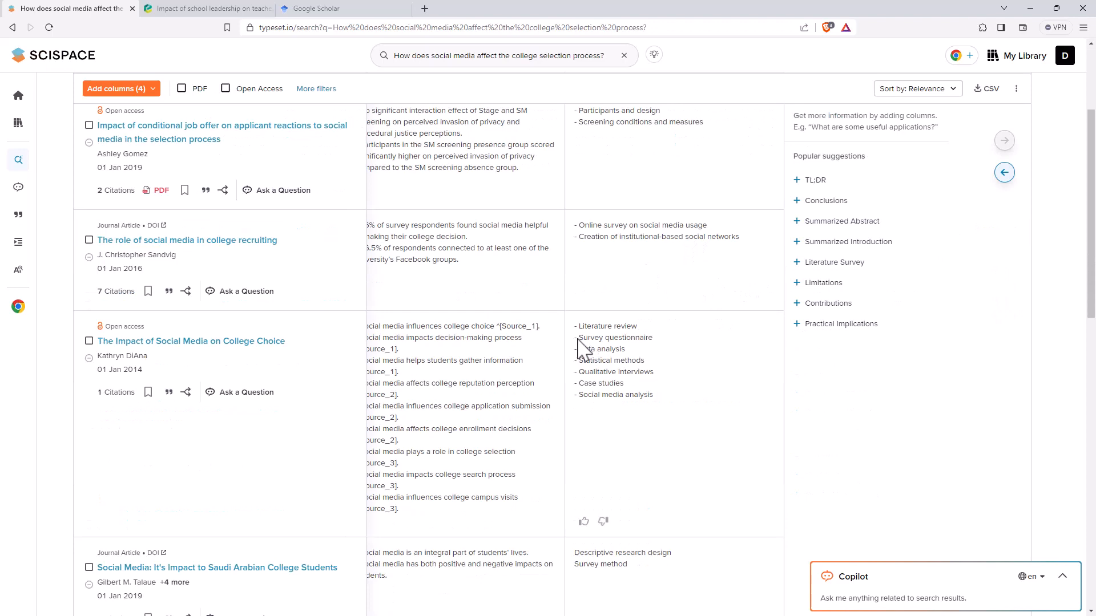
mouse_move(614, 382)
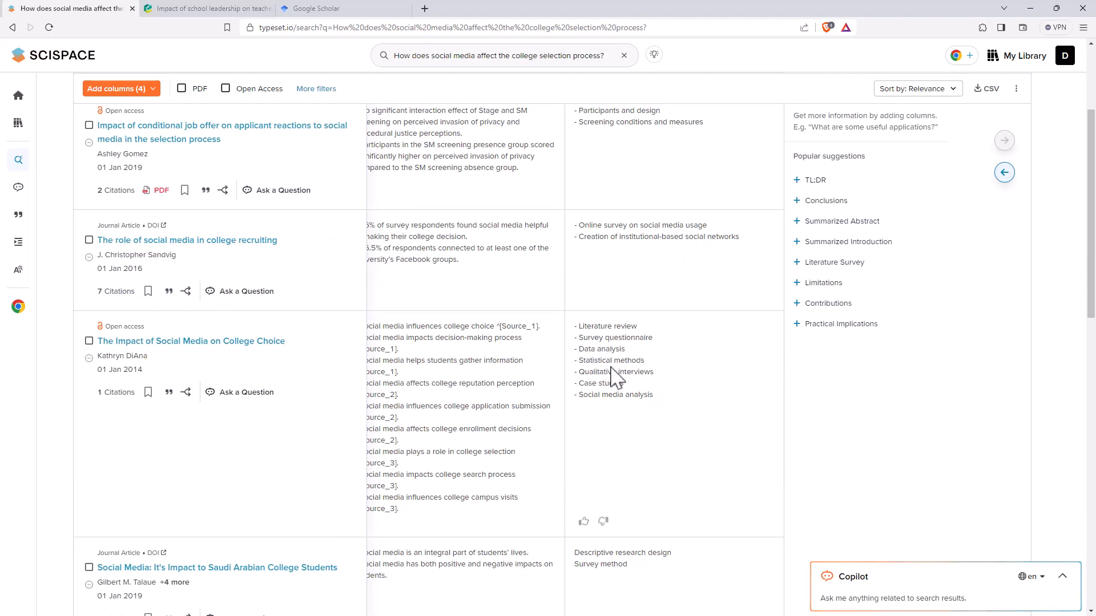
mouse_move(670, 321)
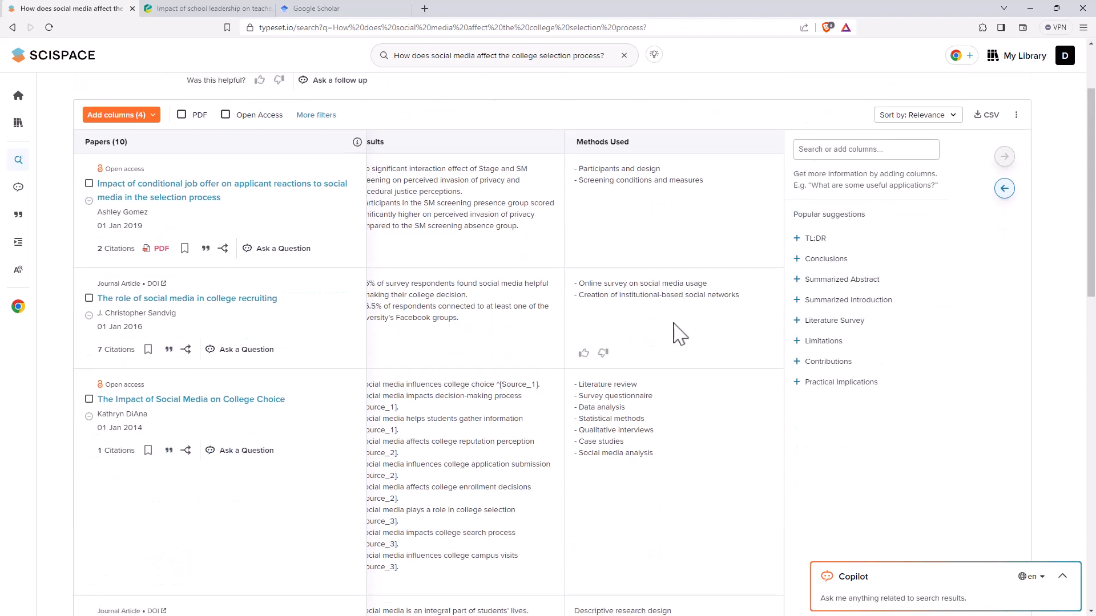
mouse_move(227, 402)
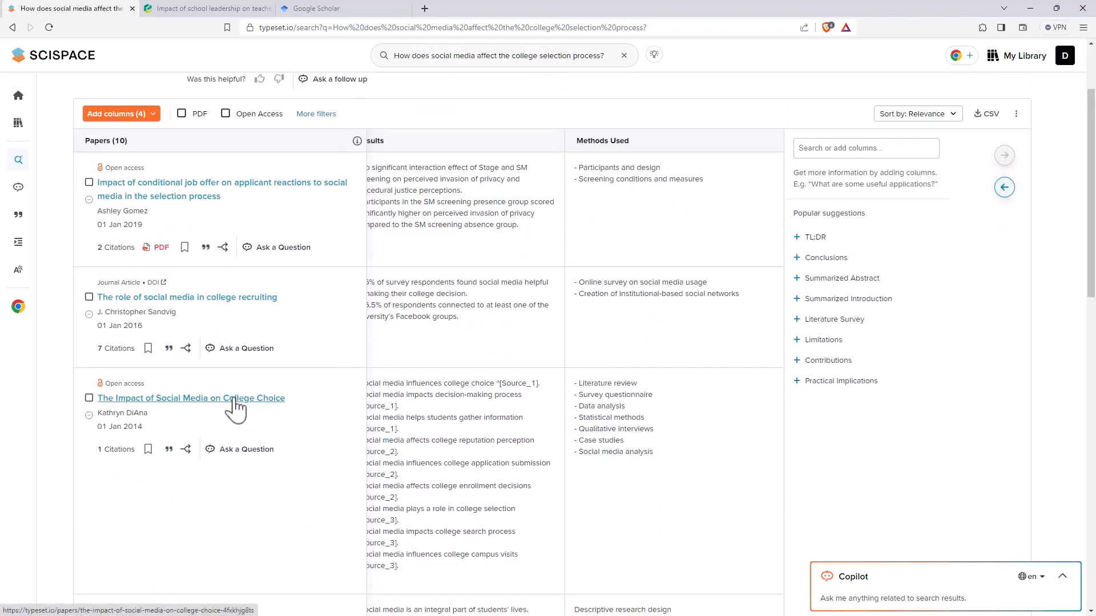
mouse_move(245, 402)
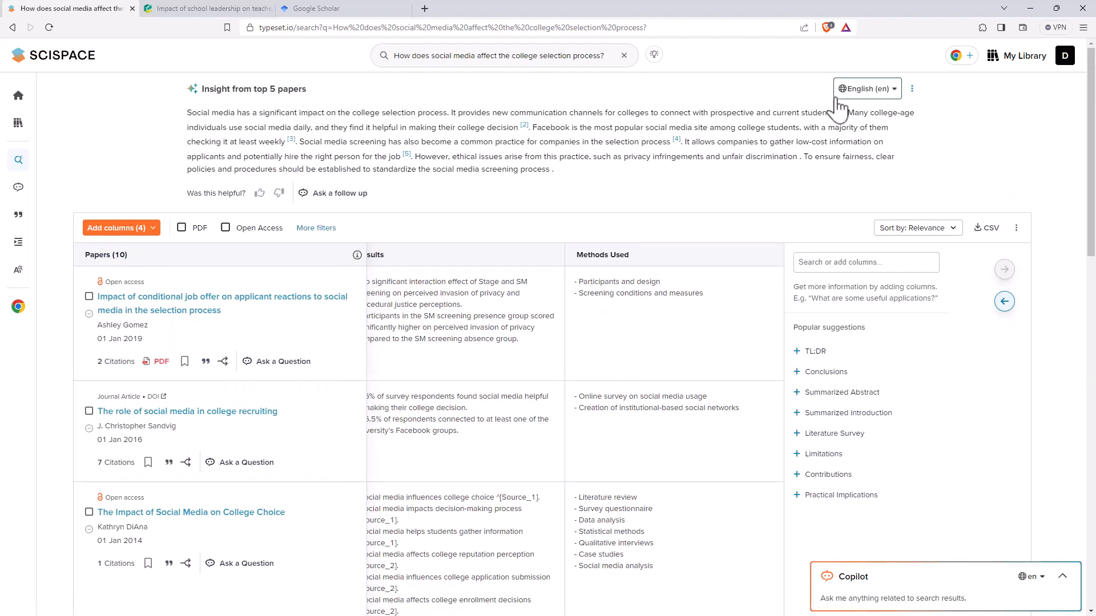
mouse_move(573, 103)
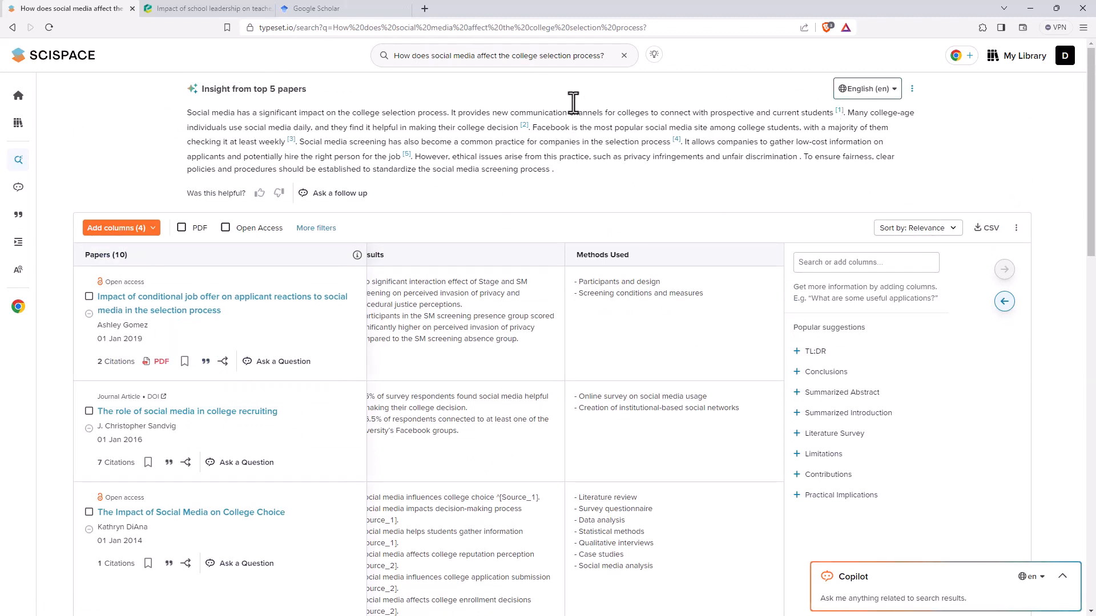
mouse_move(620, 33)
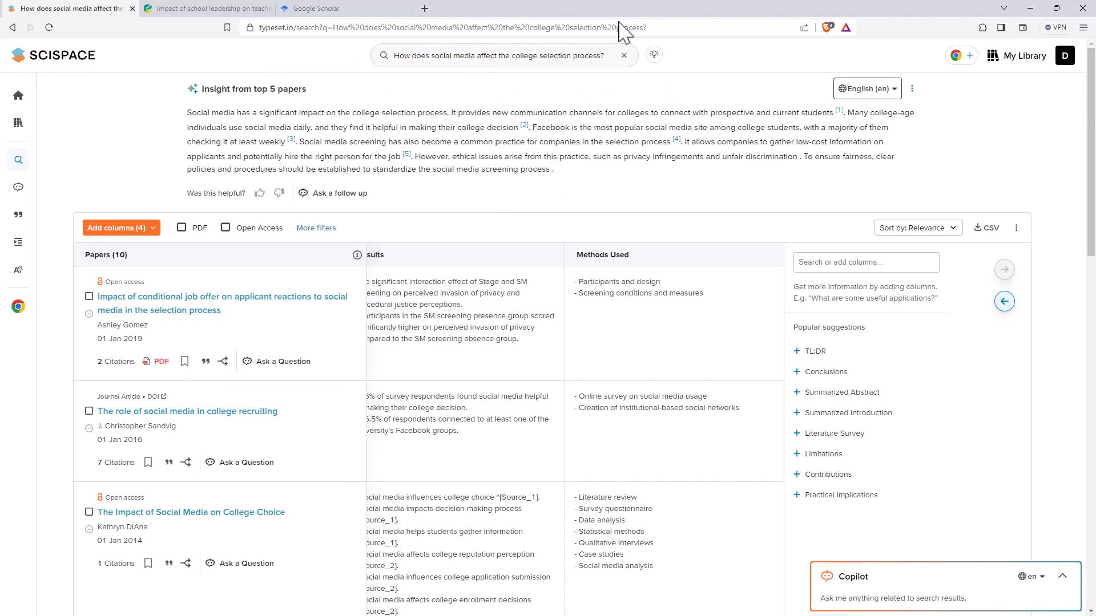
type("Is the Reynolds Adolescent Depression Scale valid in New Zealand?")
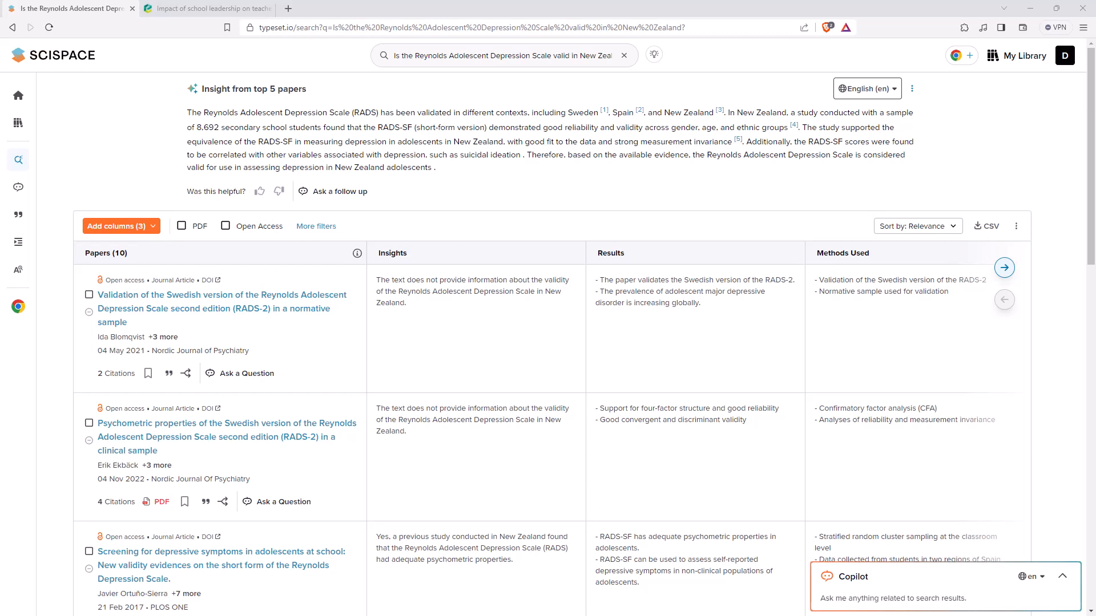
mouse_move(325, 66)
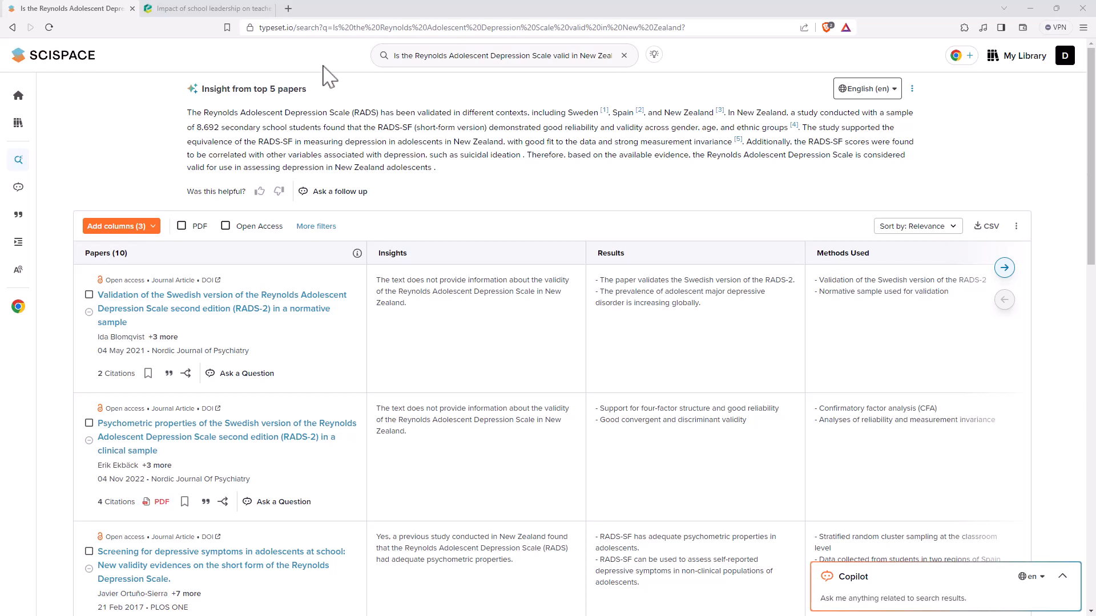
mouse_move(493, 67)
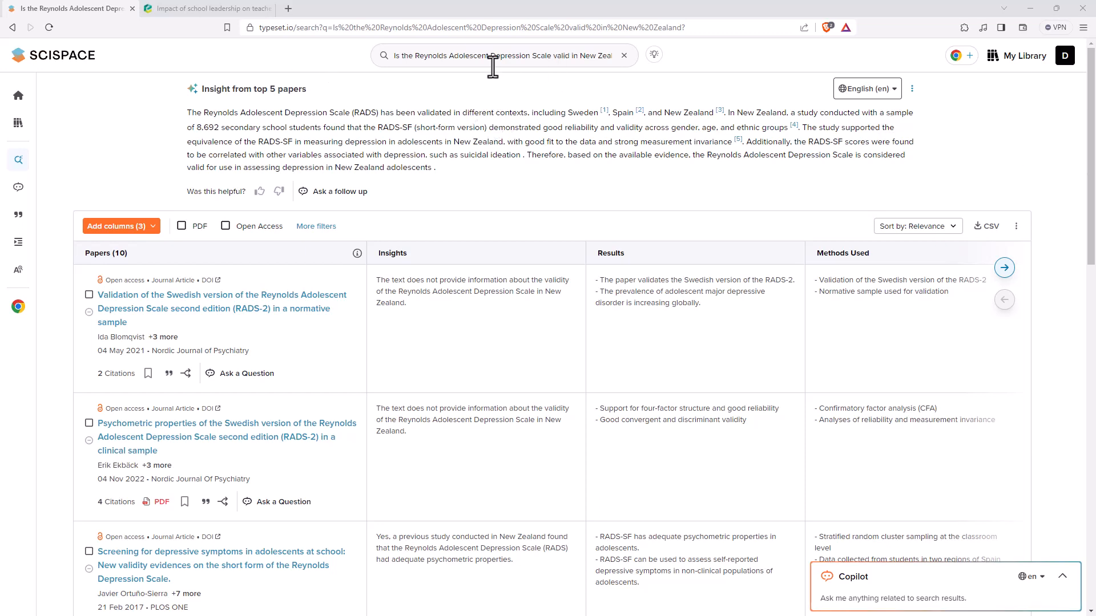
mouse_move(517, 142)
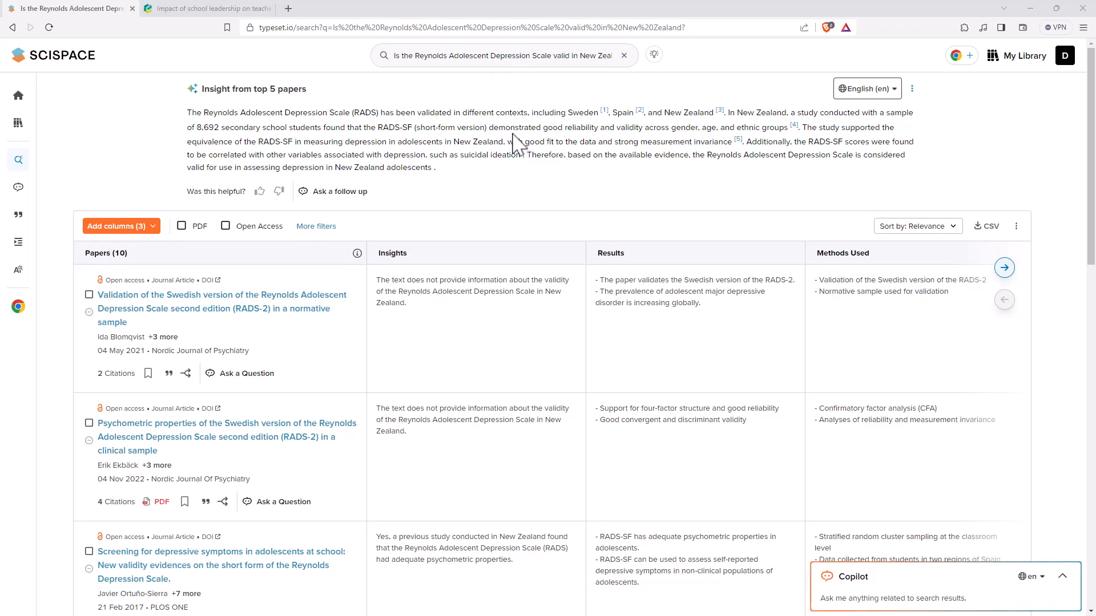
mouse_move(549, 162)
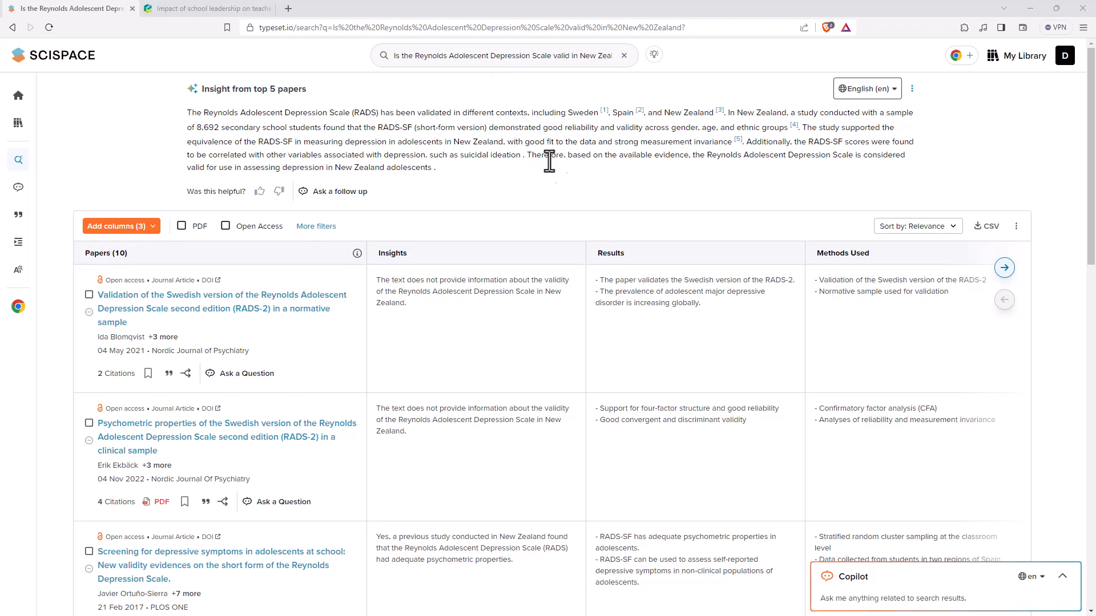
Step: Open the PDF of 'Screening for depressive symptoms in adolescents at school' from the RADS results
scroll("down", 3)
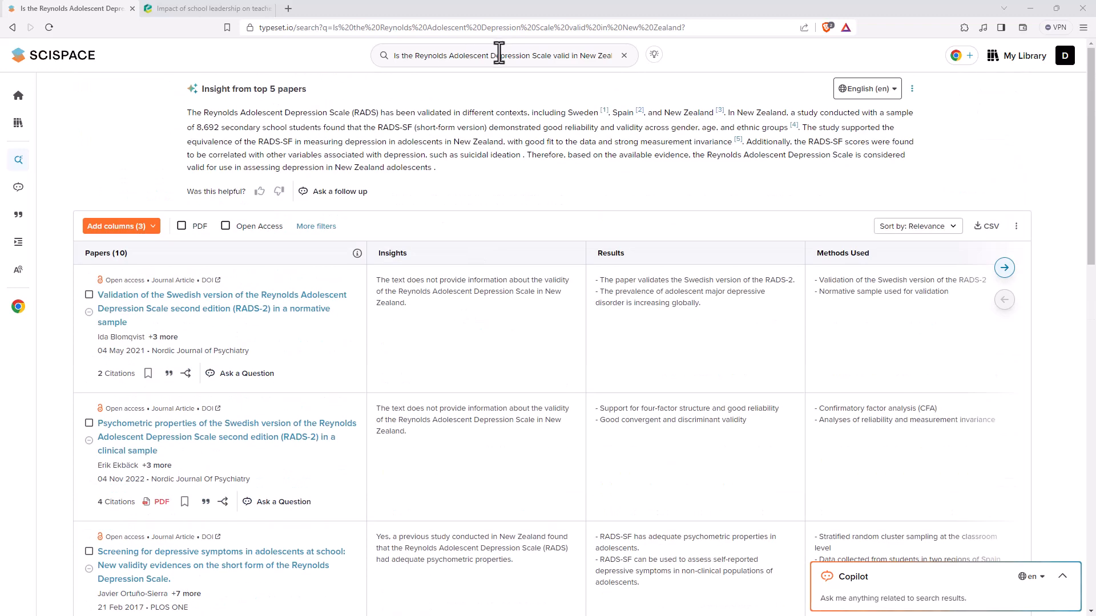
mouse_move(556, 117)
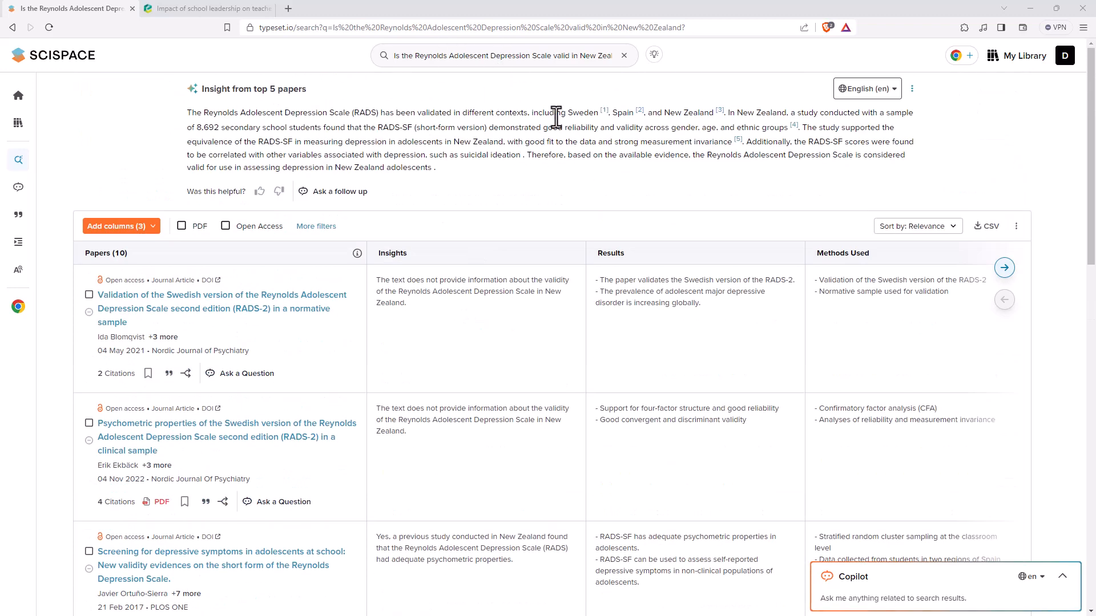
mouse_move(472, 145)
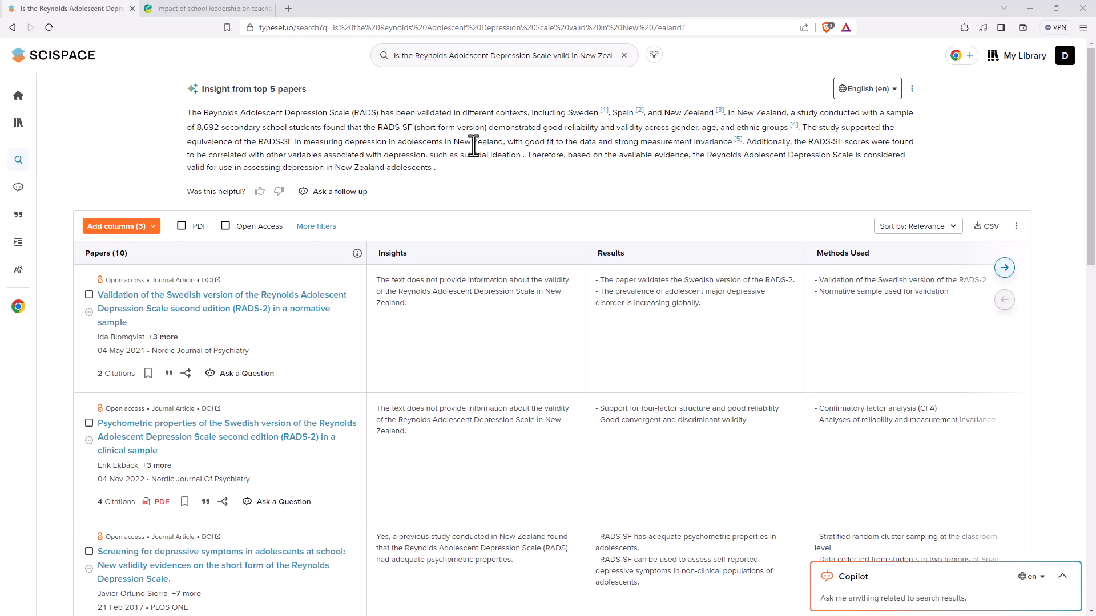
left_click(222, 552)
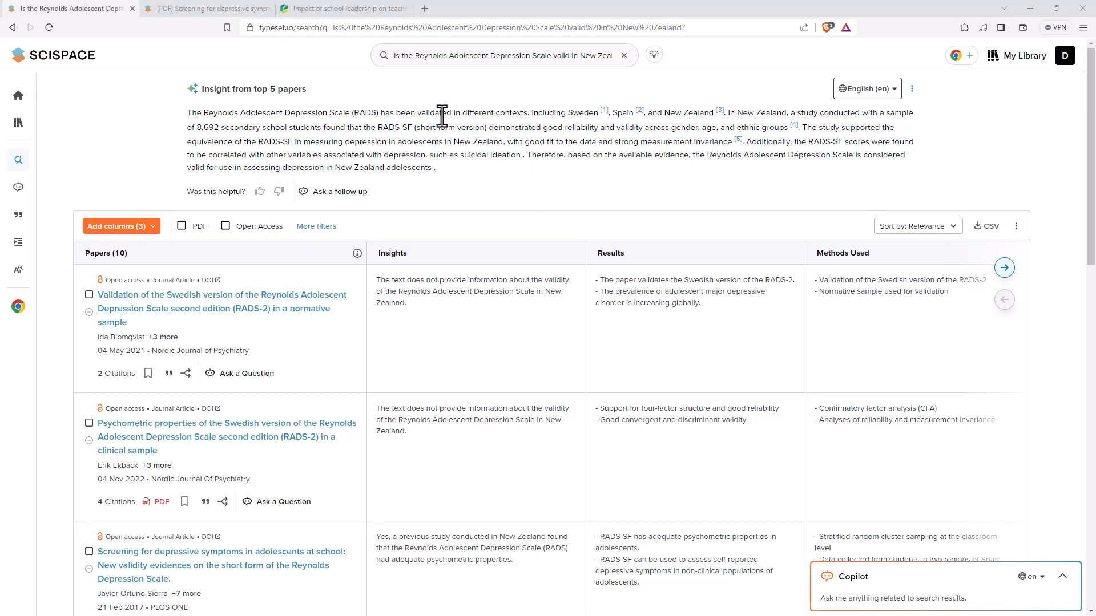
mouse_move(600, 56)
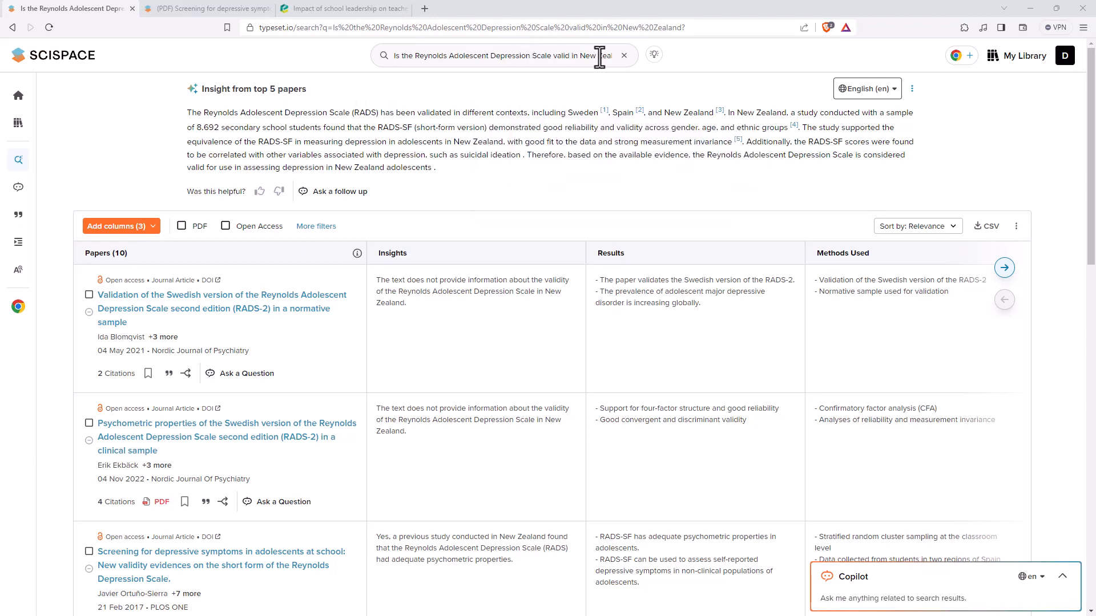
mouse_move(659, 109)
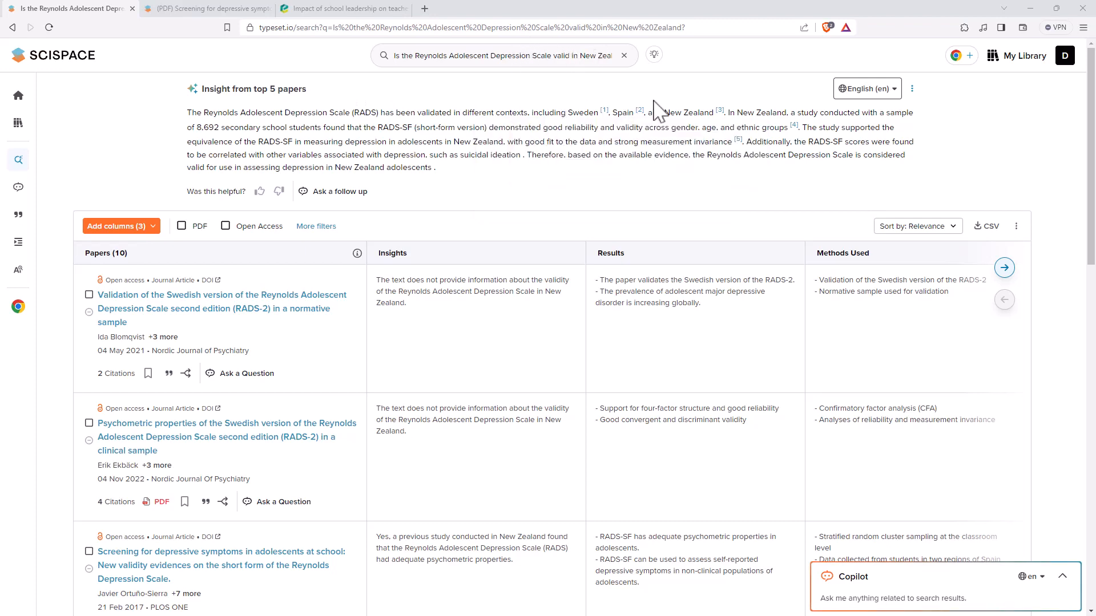
mouse_move(719, 110)
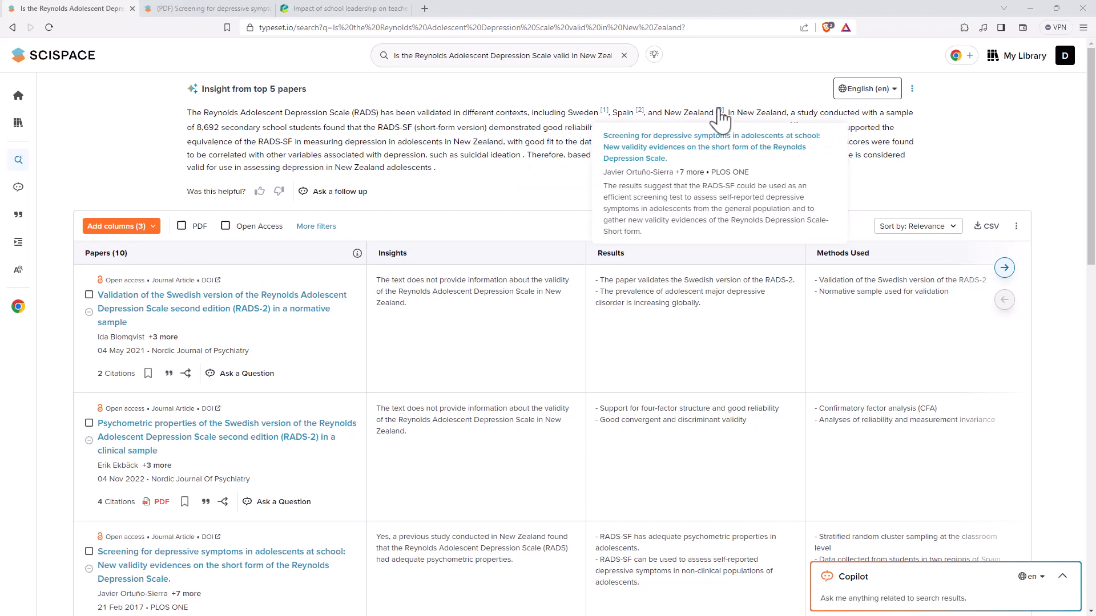
scroll("down", 3)
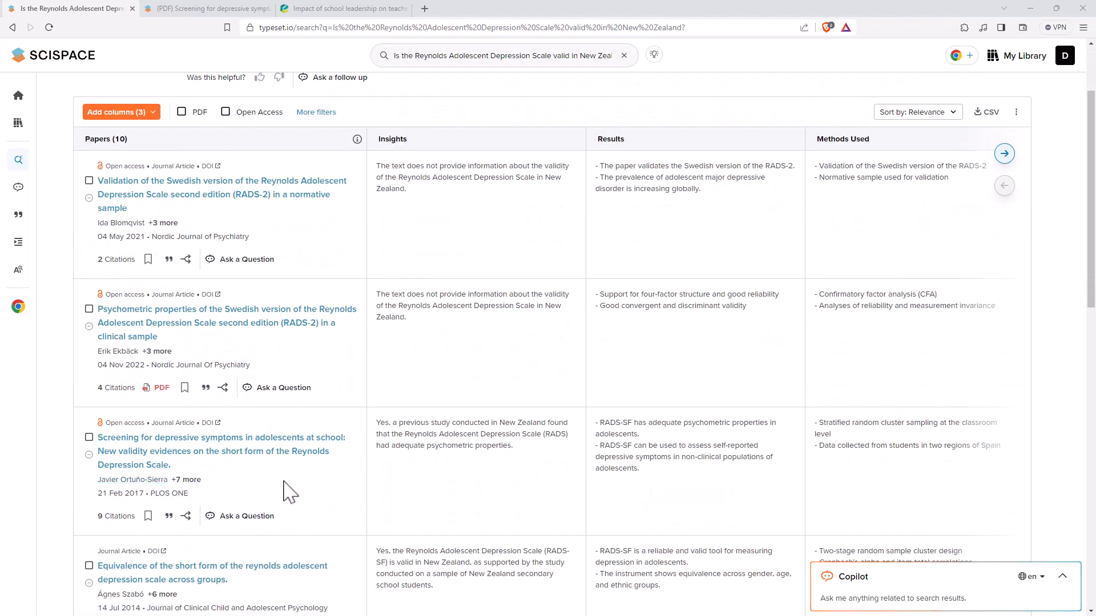
mouse_move(261, 322)
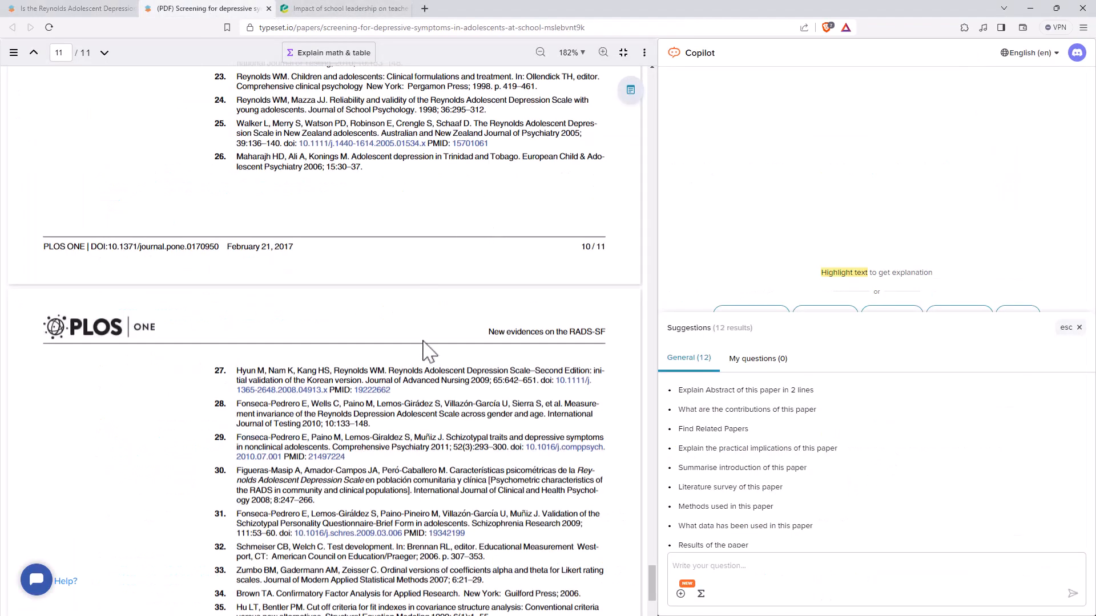
mouse_move(292, 126)
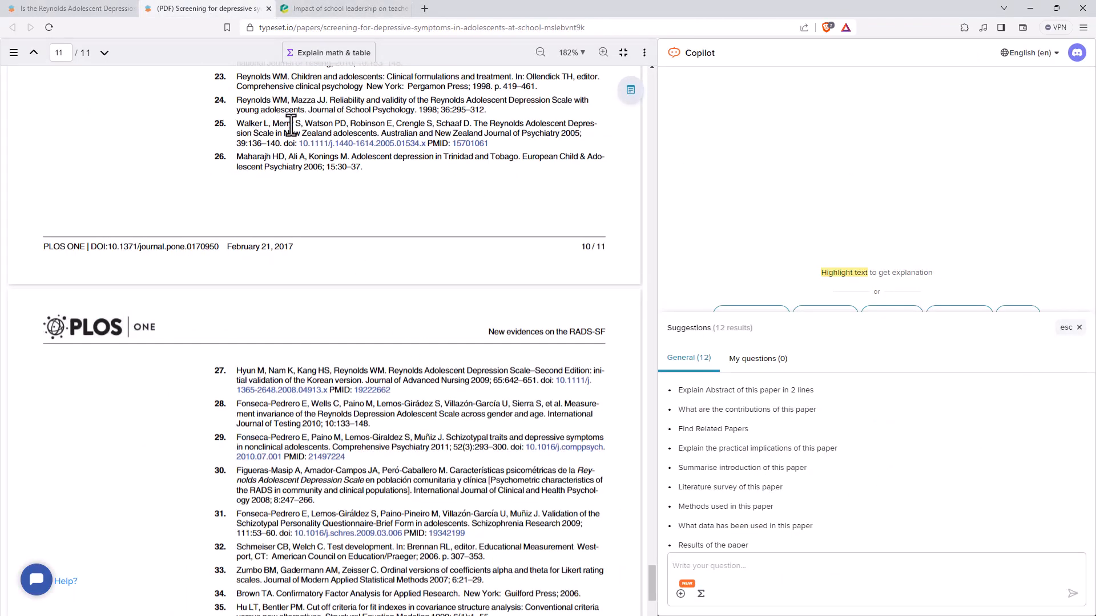
Step: Highlight the 2005 New Zealand RADS reference, then return to the results tab
left_click_drag(237, 123, 489, 134)
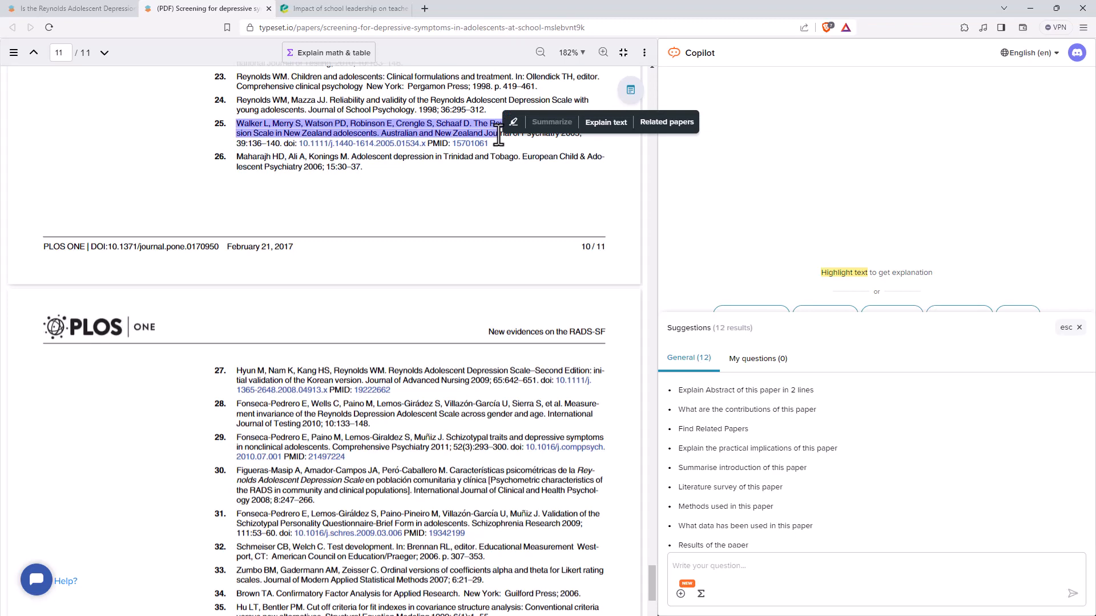
left_click(68, 9)
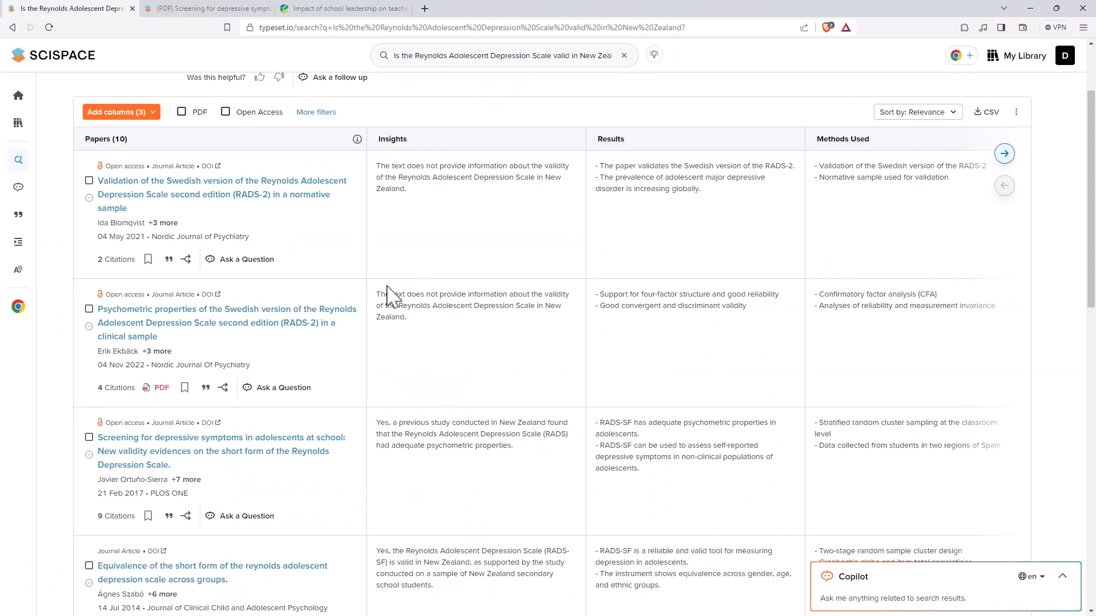
mouse_move(321, 295)
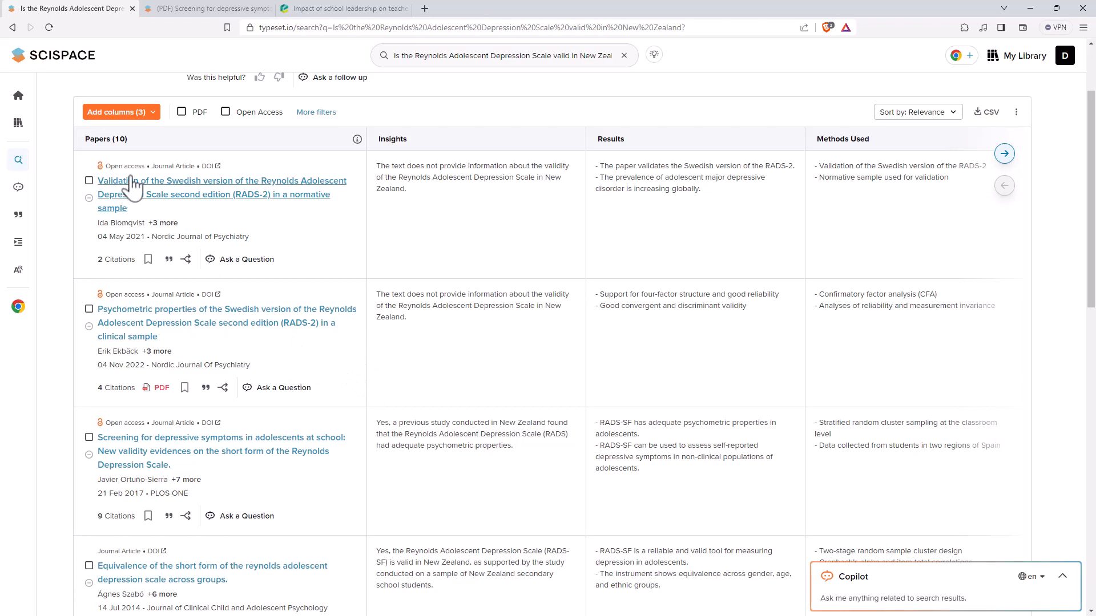
mouse_move(108, 174)
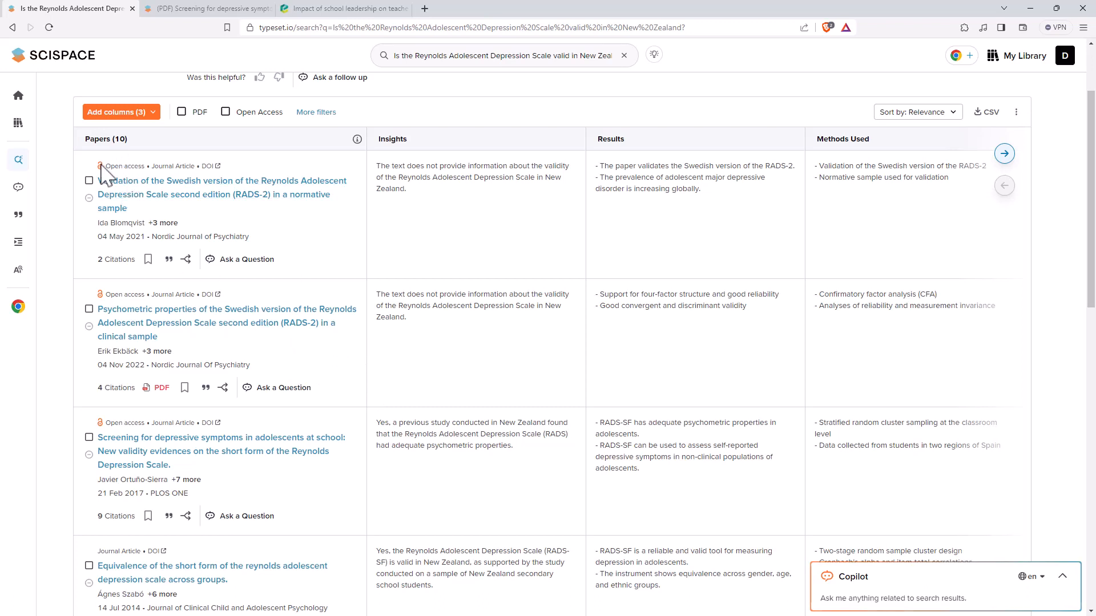
mouse_move(107, 436)
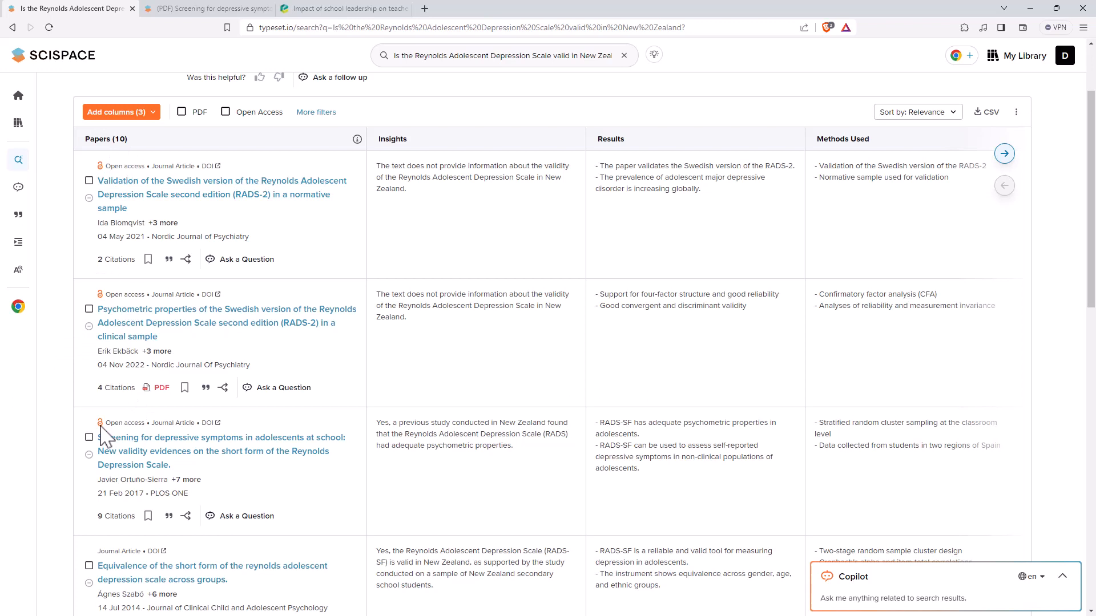
mouse_move(295, 328)
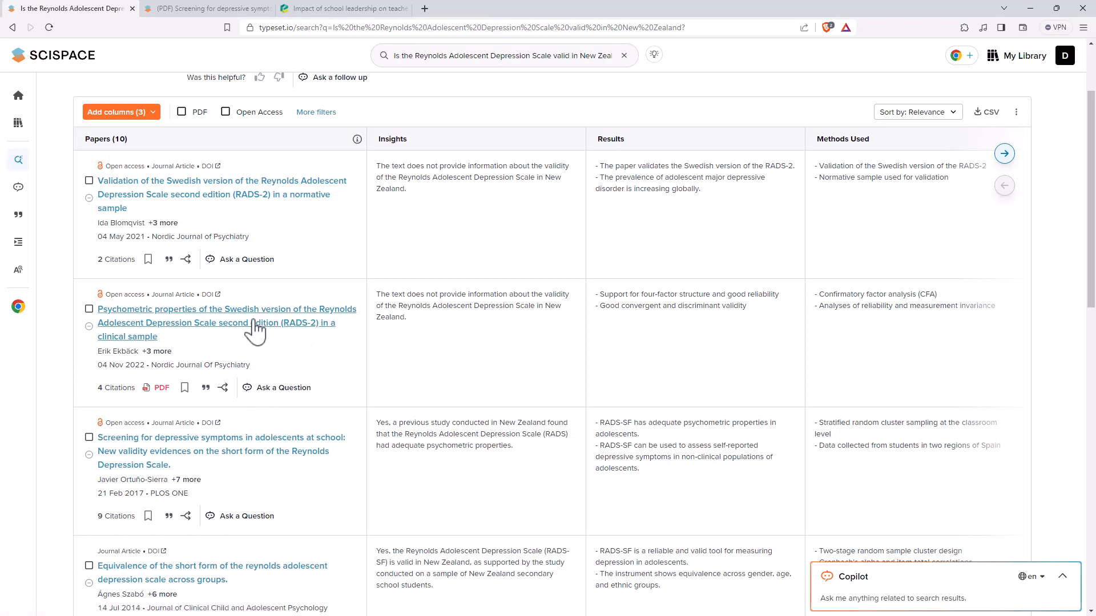
scroll("down", 3)
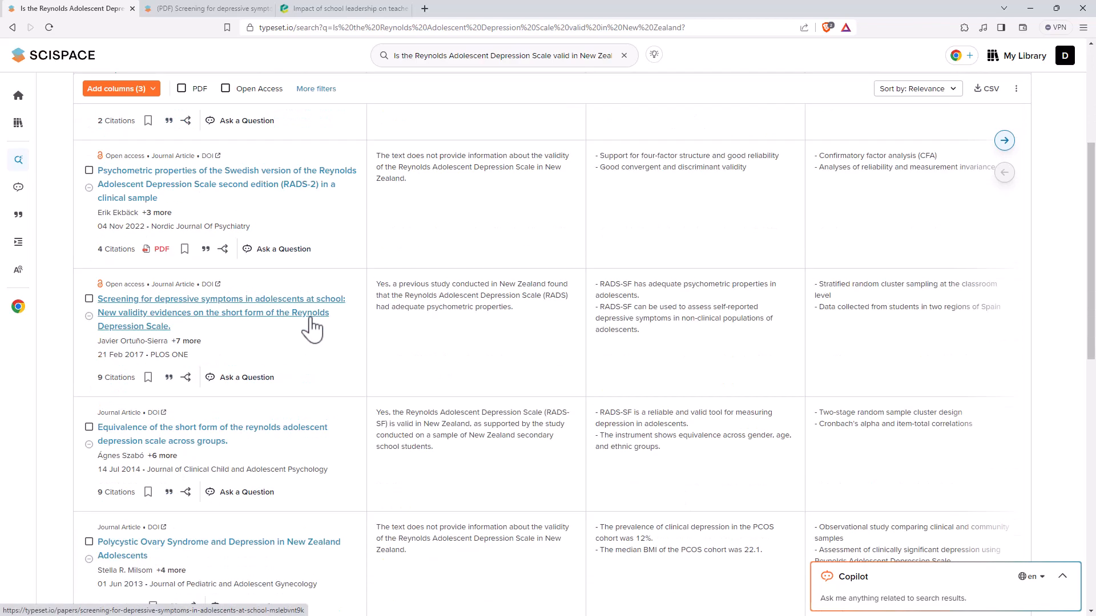
scroll("down", 3)
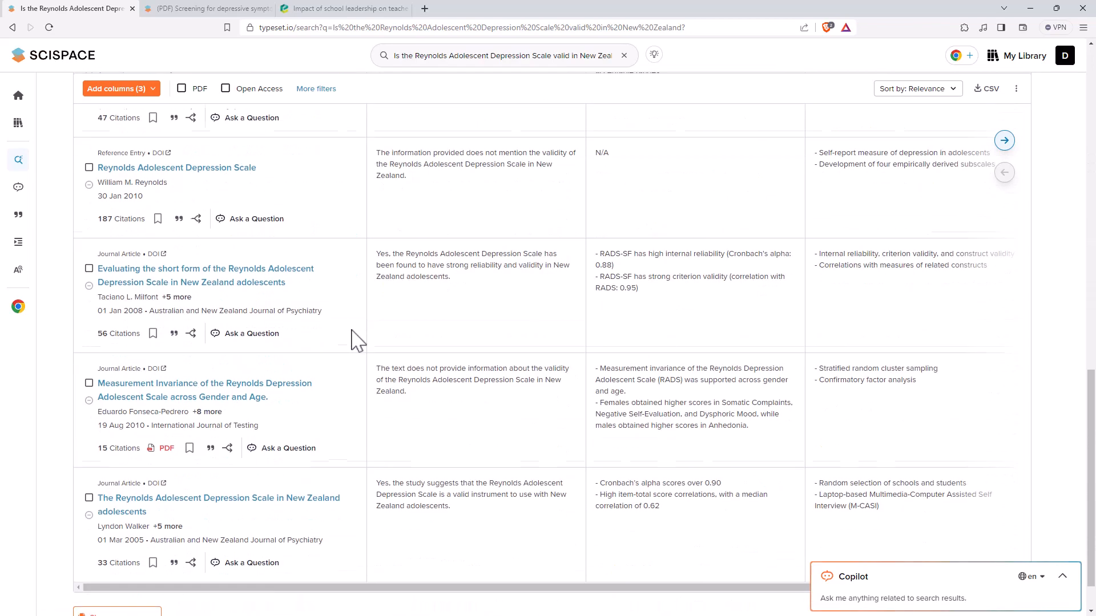
scroll("down", 3)
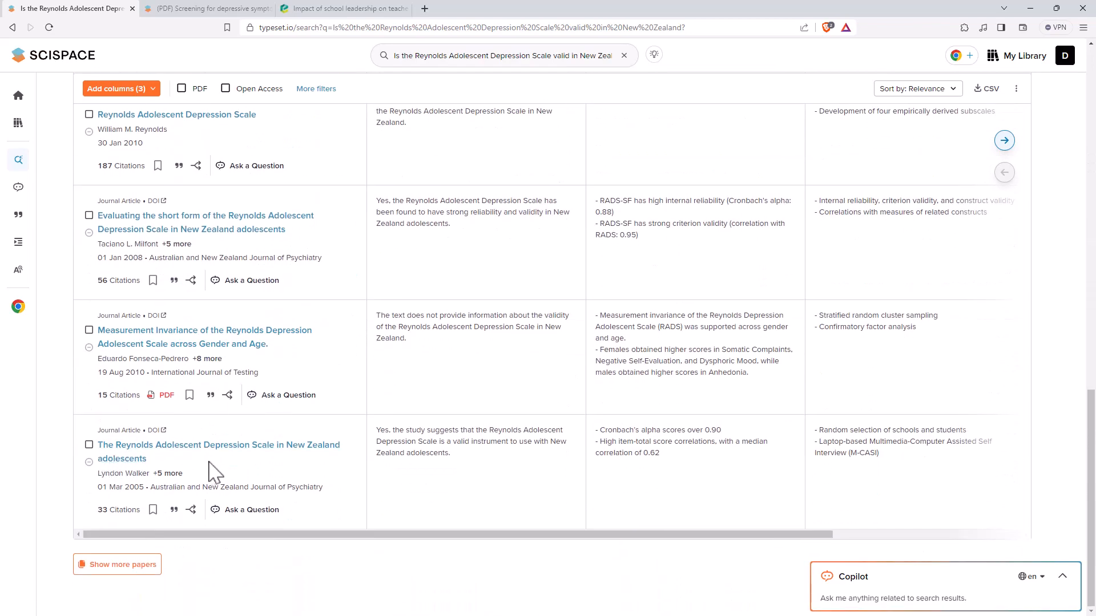
mouse_move(289, 474)
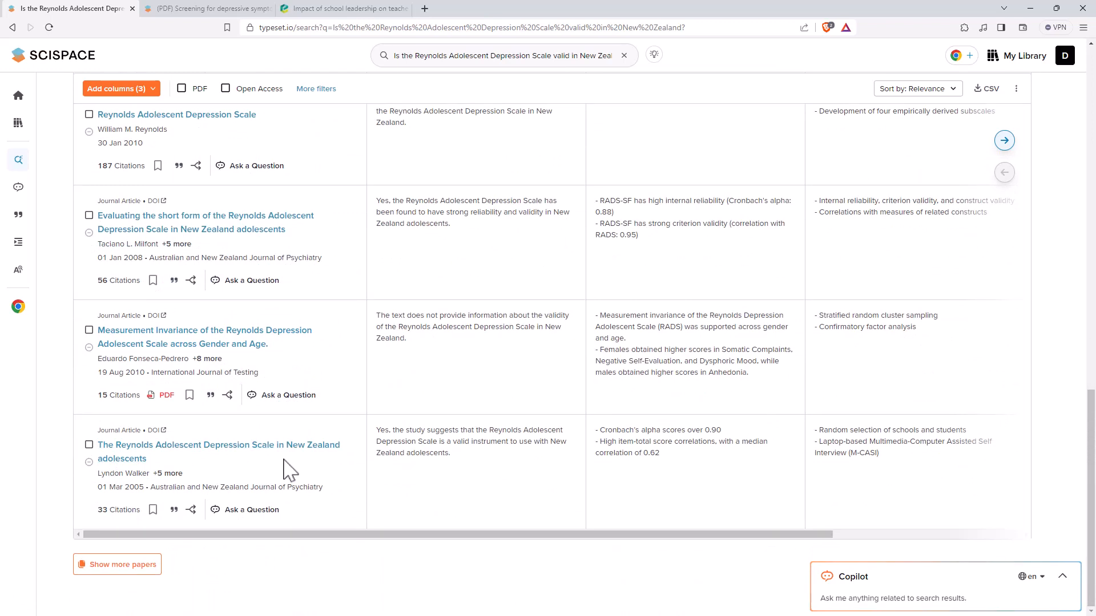
mouse_move(248, 452)
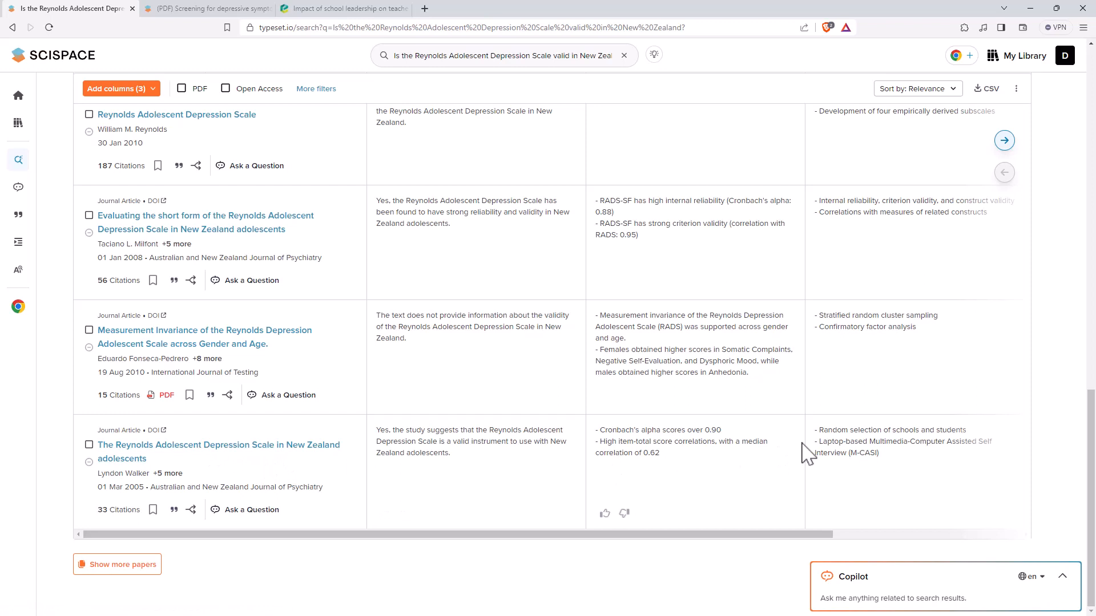
mouse_move(675, 465)
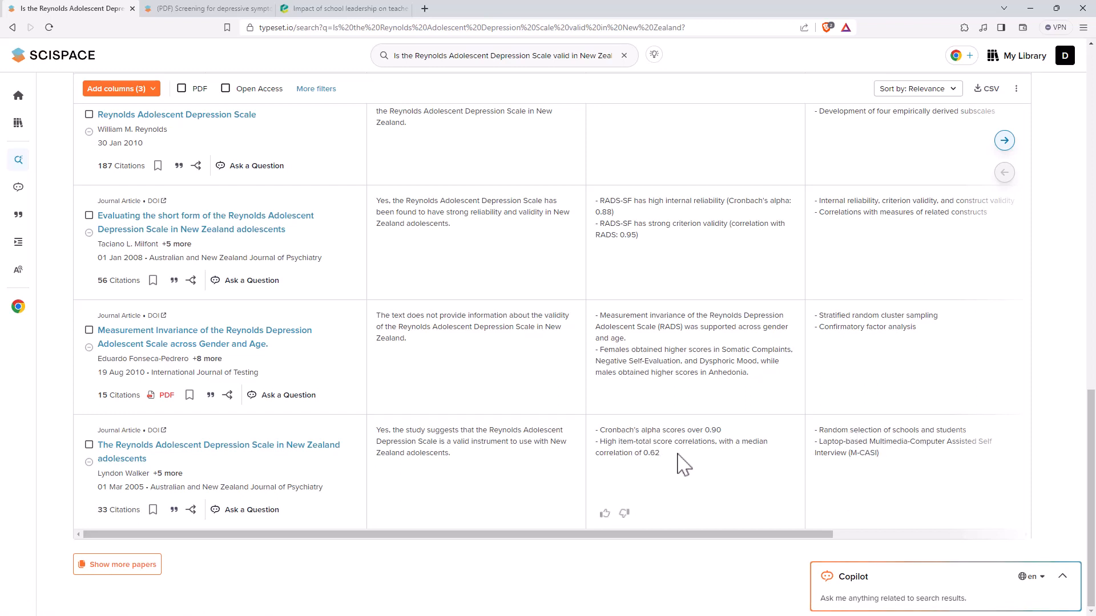
mouse_move(697, 470)
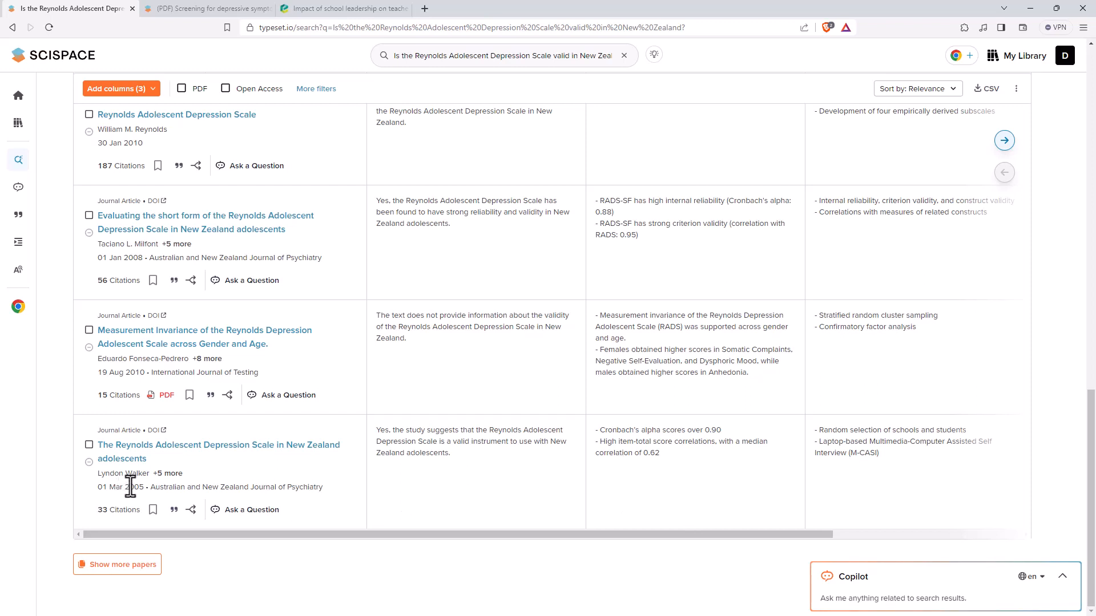
mouse_move(194, 472)
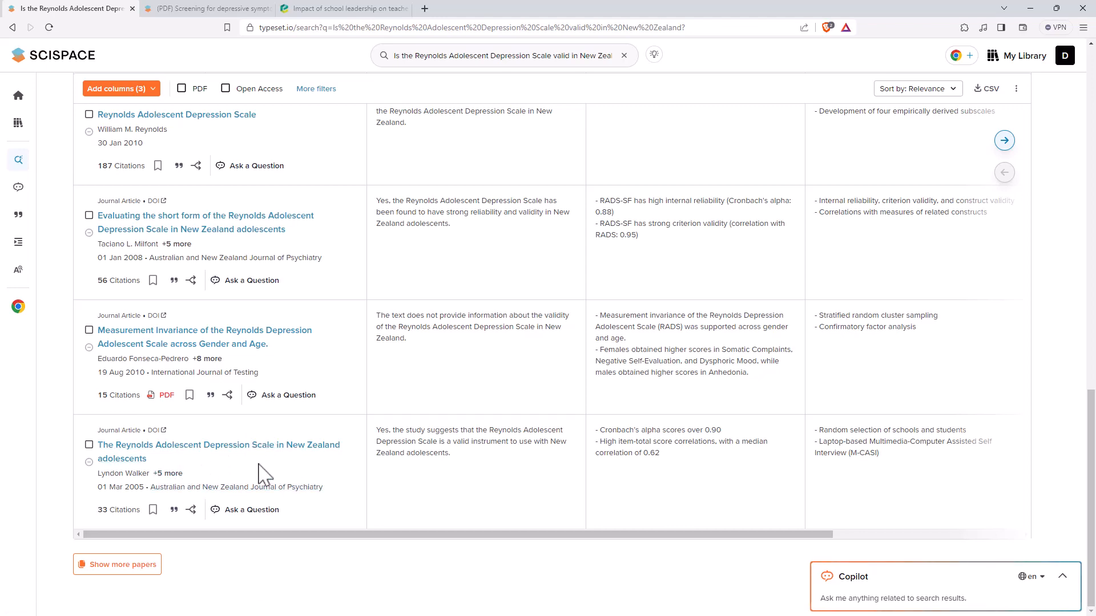
mouse_move(288, 395)
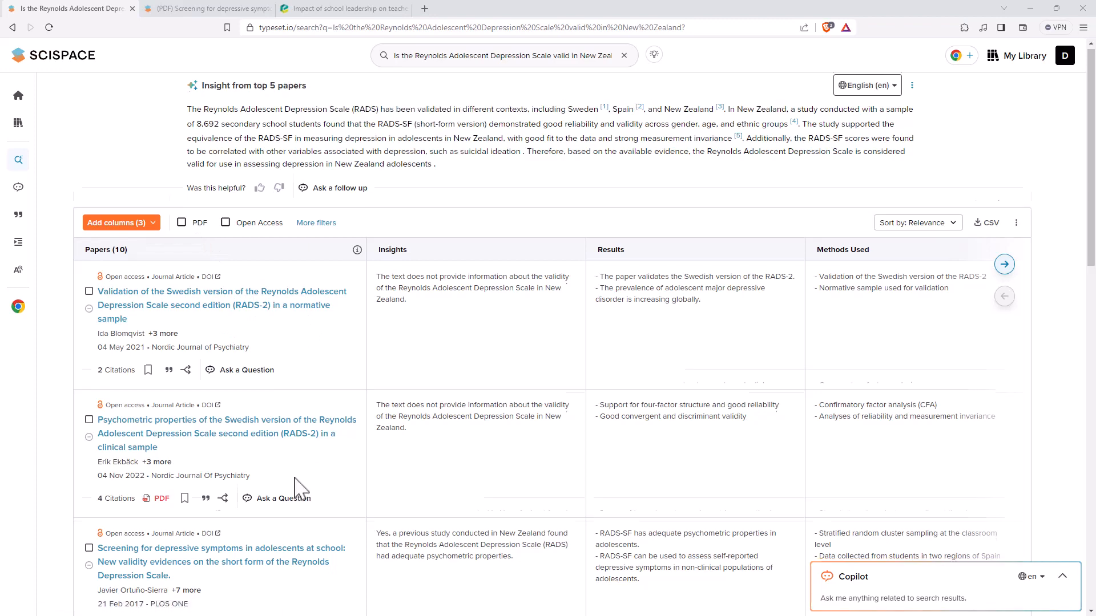
Step: Scroll the RADS results table down to the 2017 school screening and 2013 polycystic ovary papers
scroll("down", 3)
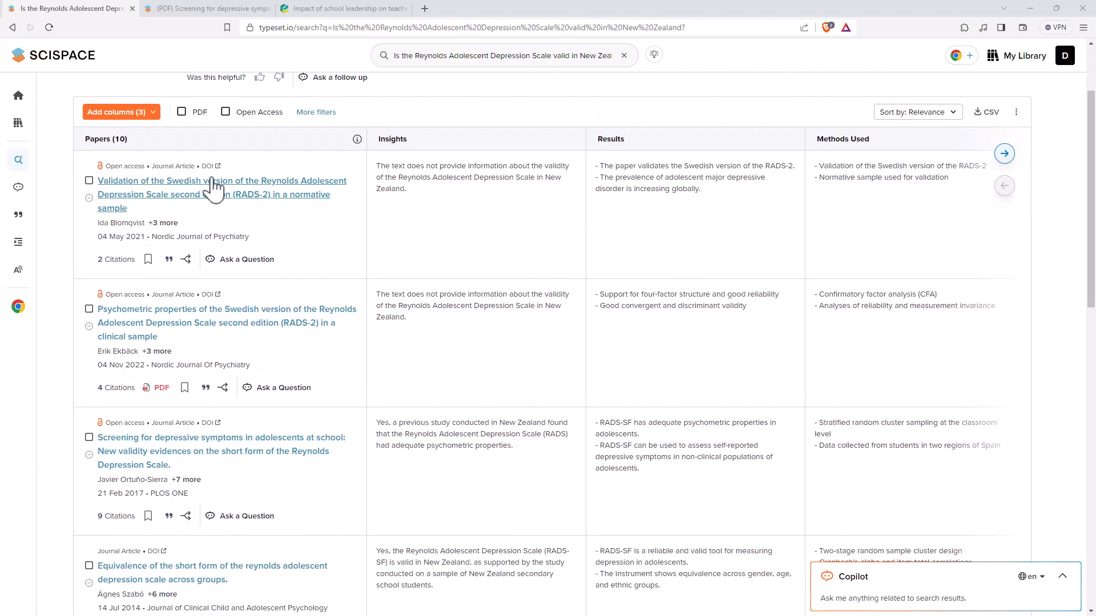
mouse_move(420, 232)
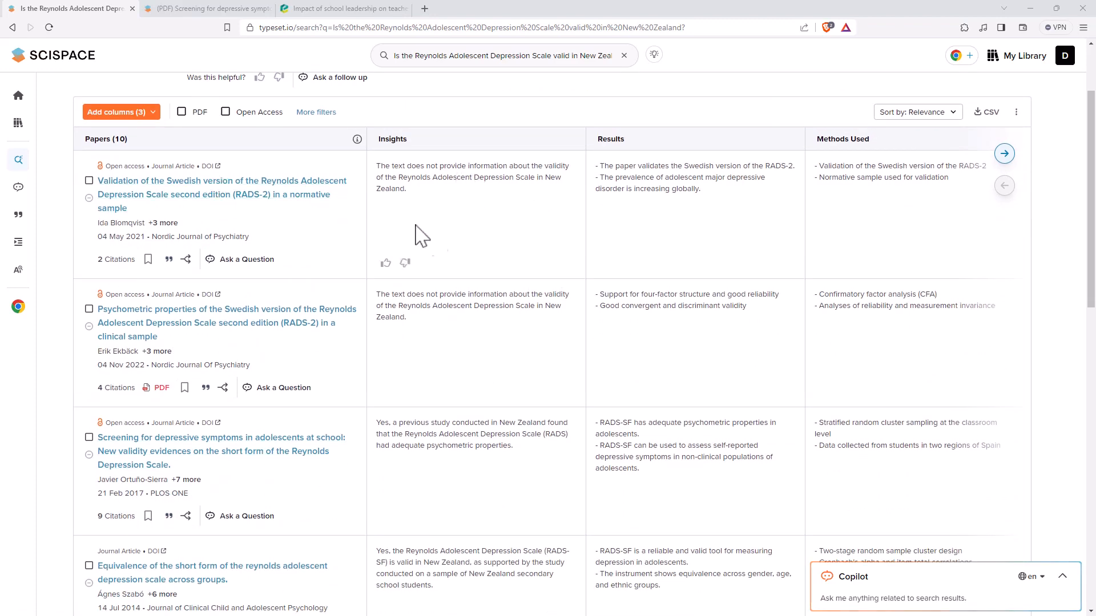
mouse_move(472, 186)
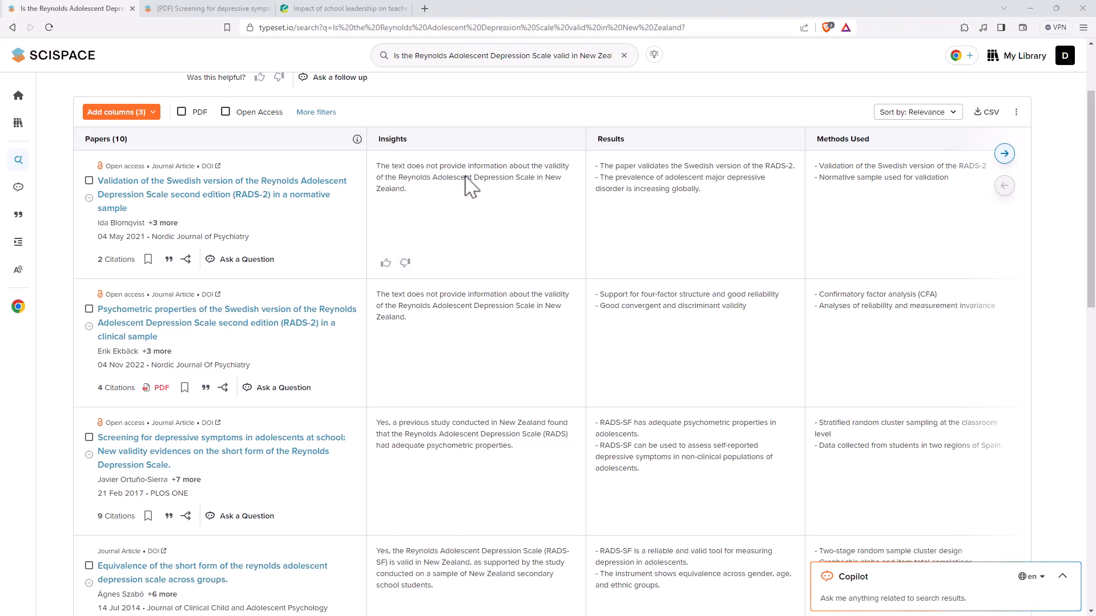
mouse_move(469, 211)
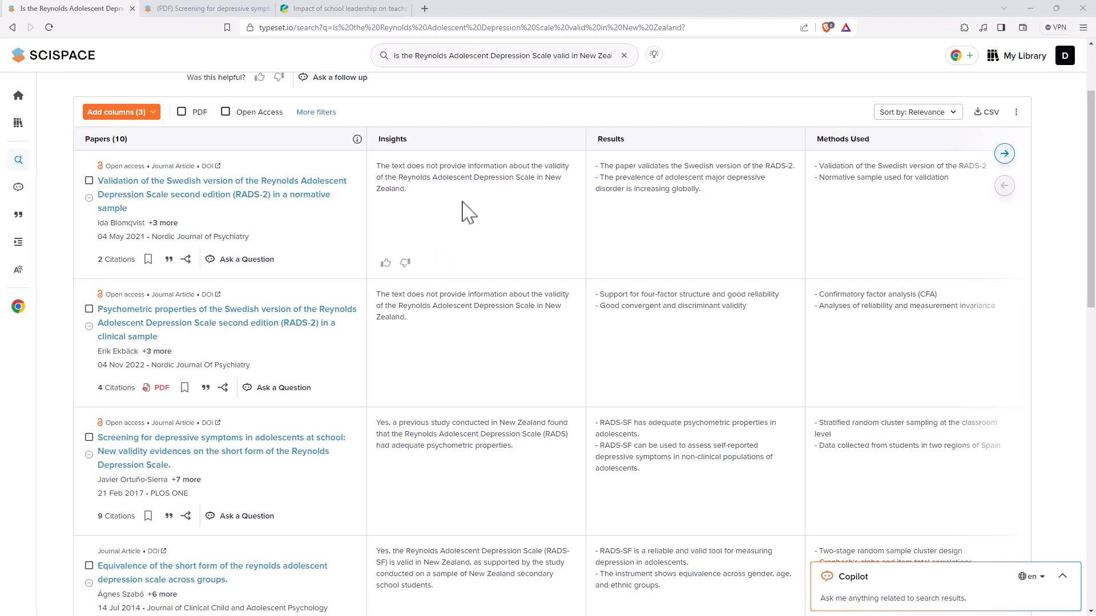
mouse_move(431, 323)
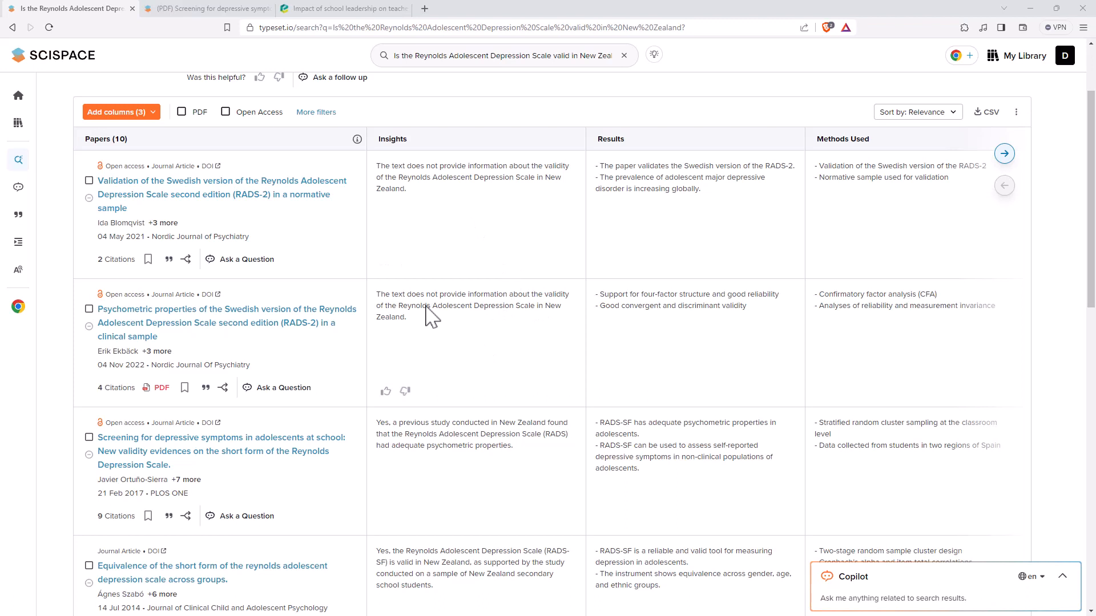
mouse_move(438, 313)
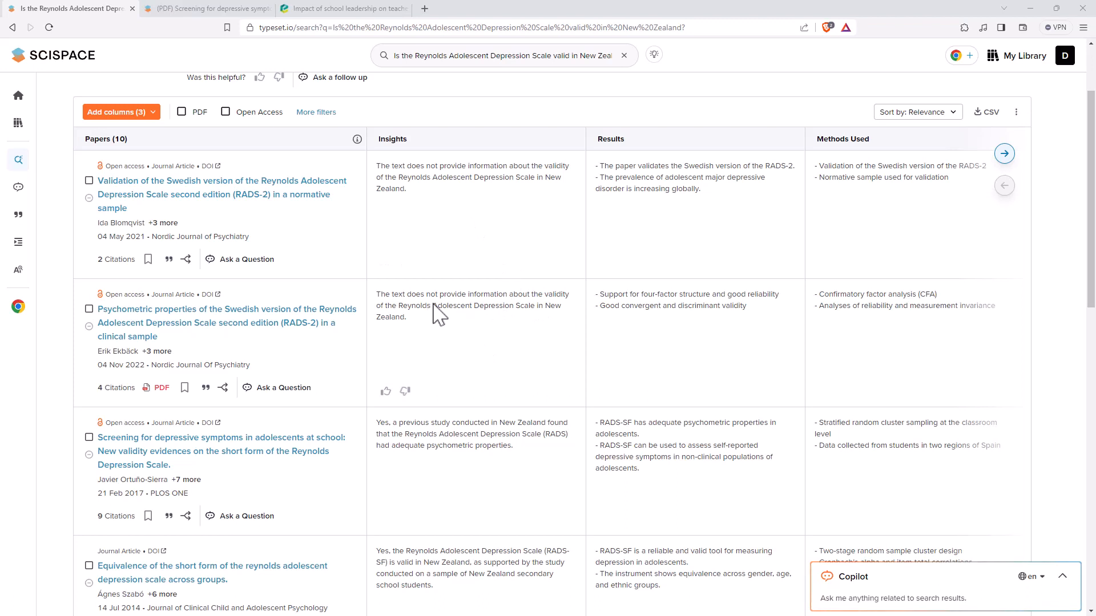
mouse_move(539, 328)
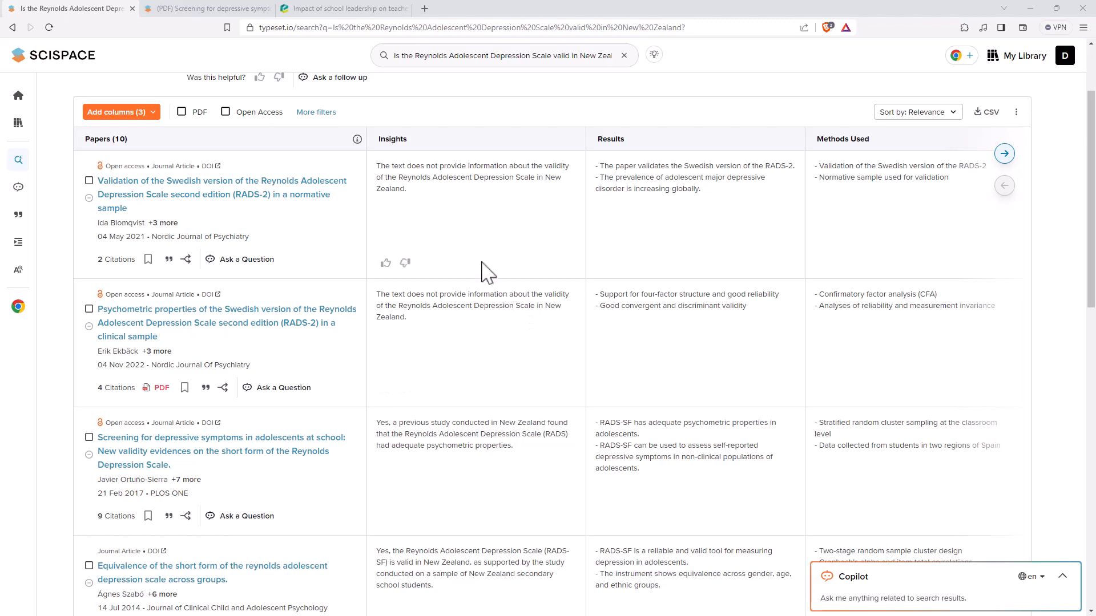
mouse_move(514, 61)
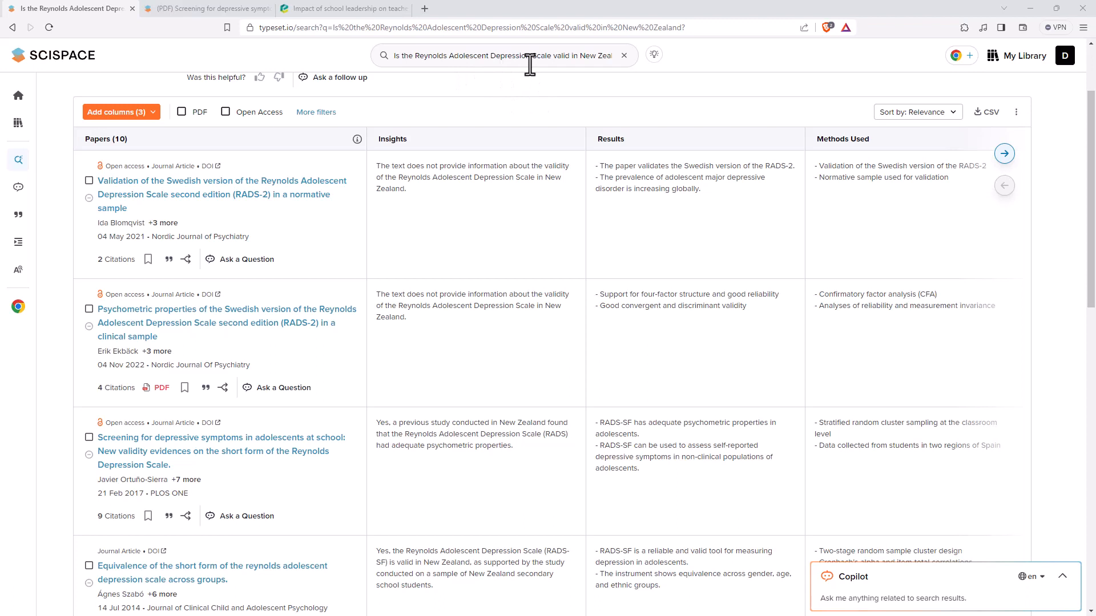
mouse_move(428, 196)
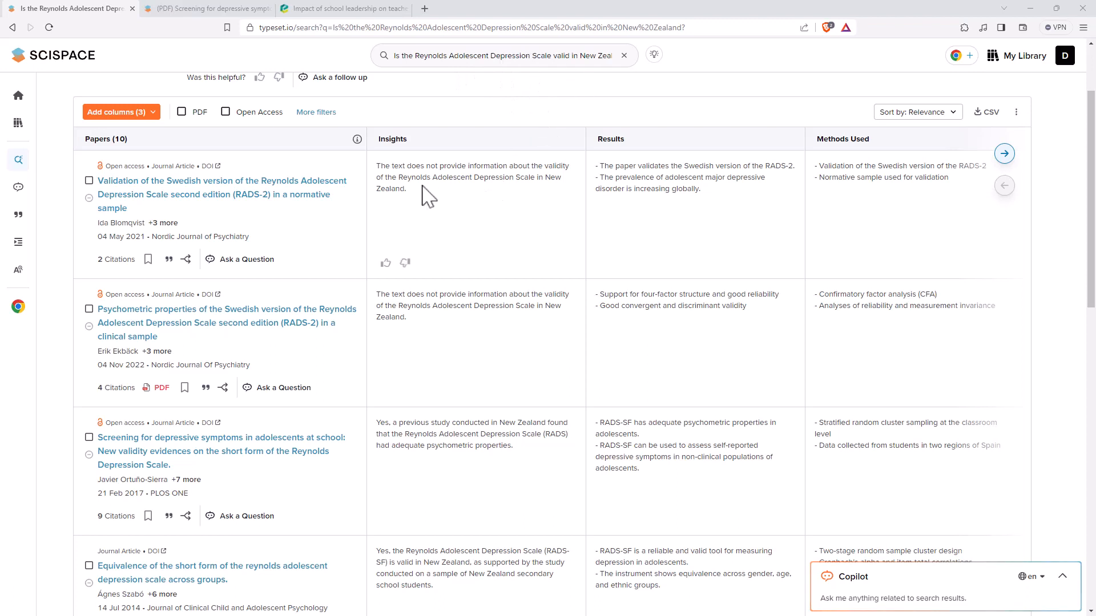
scroll("down", 3)
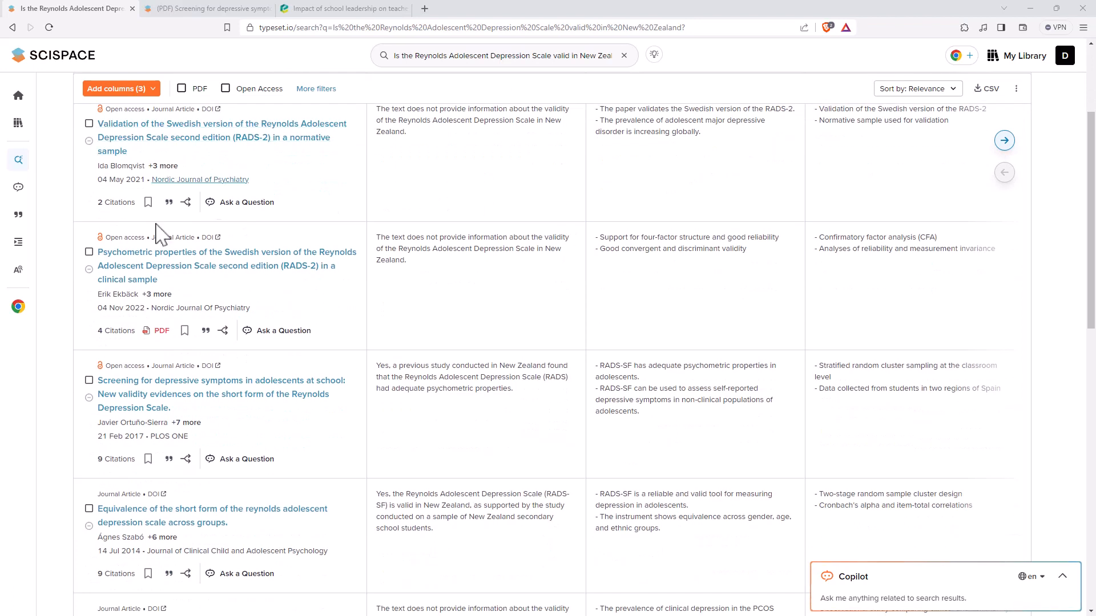
scroll("down", 3)
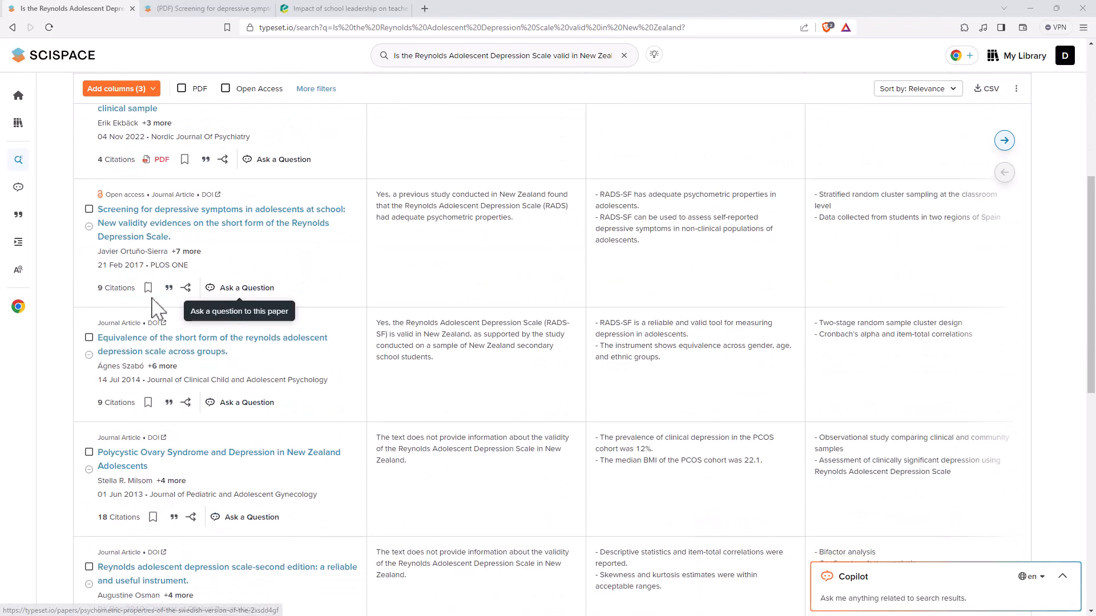
mouse_move(275, 238)
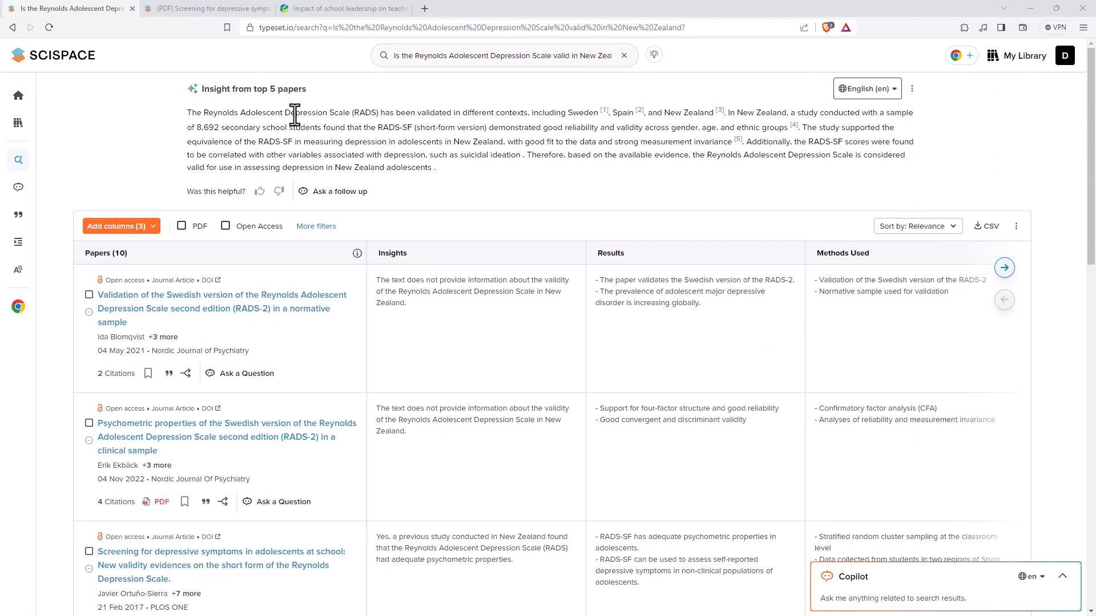
mouse_move(403, 112)
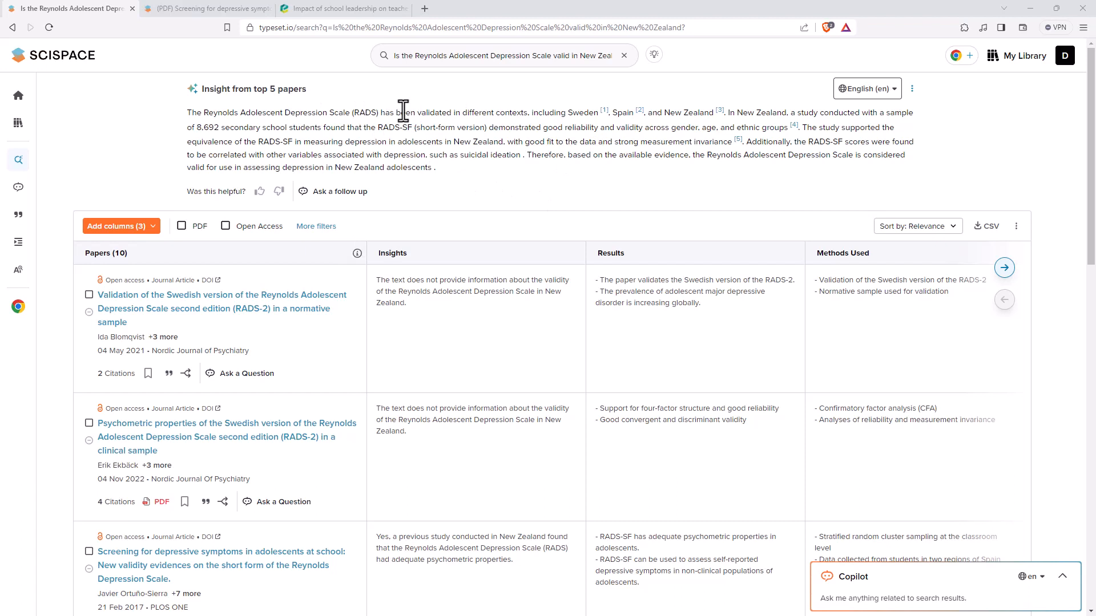
mouse_move(460, 162)
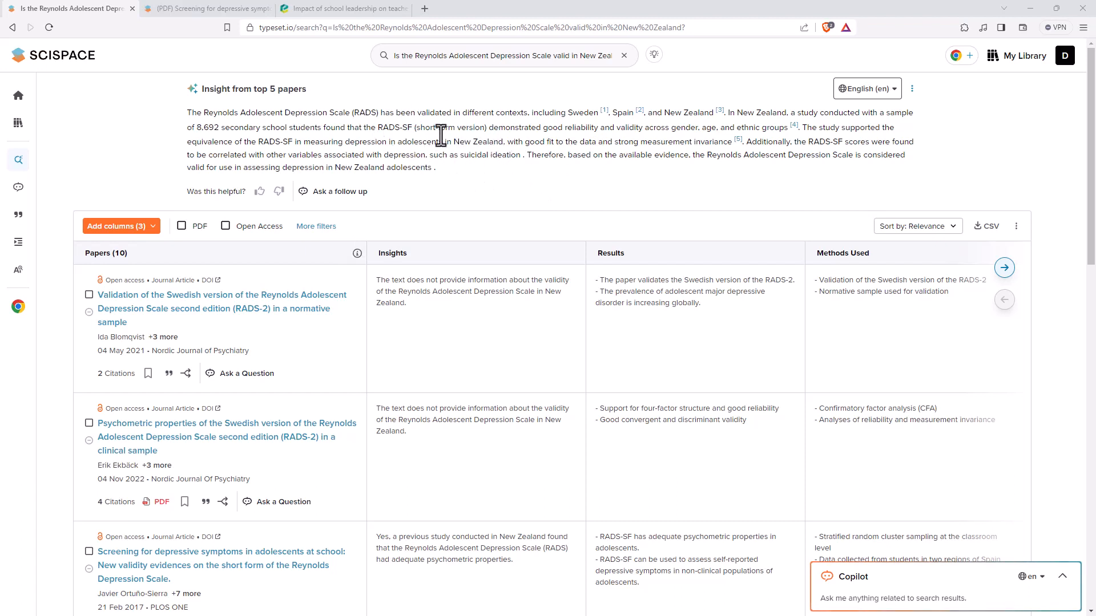
mouse_move(442, 105)
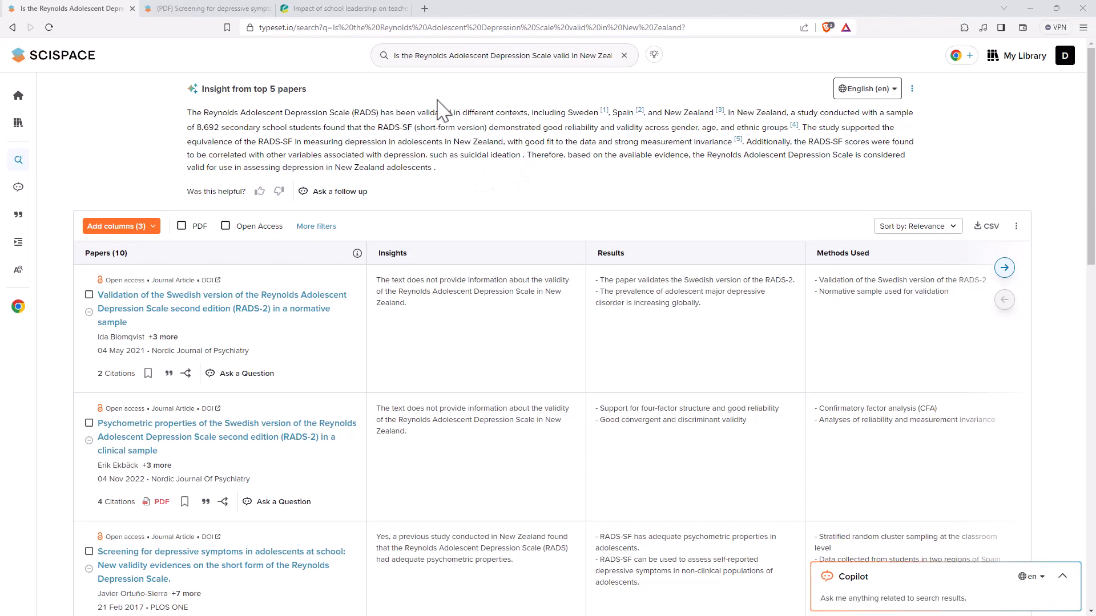
mouse_move(143, 118)
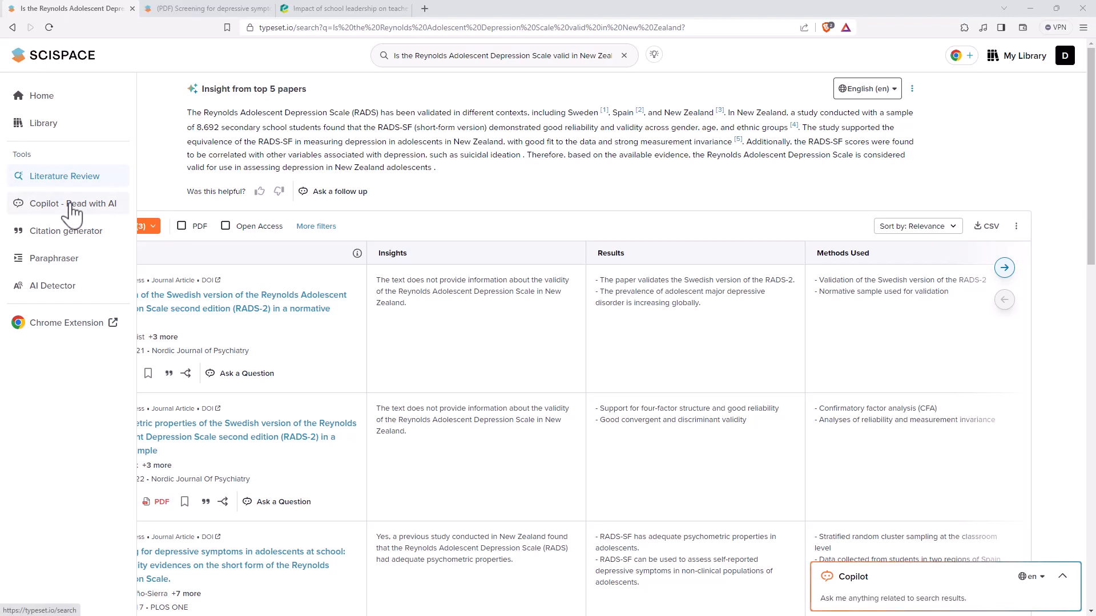
Step: Open Copilot – Read with AI from the sidebar to reach recent conversations
left_click(73, 203)
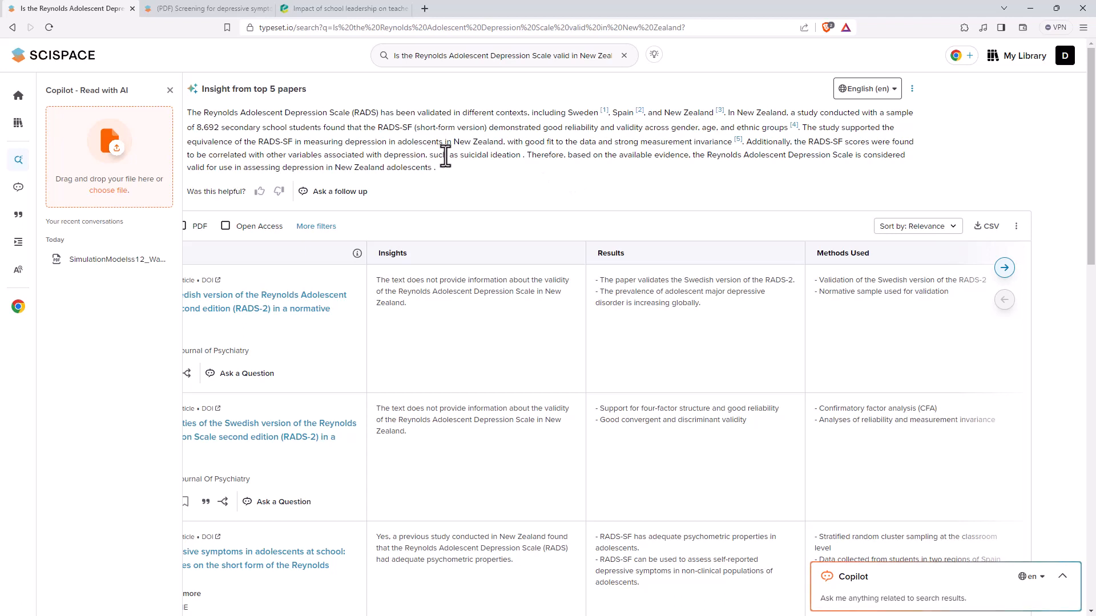
mouse_move(128, 176)
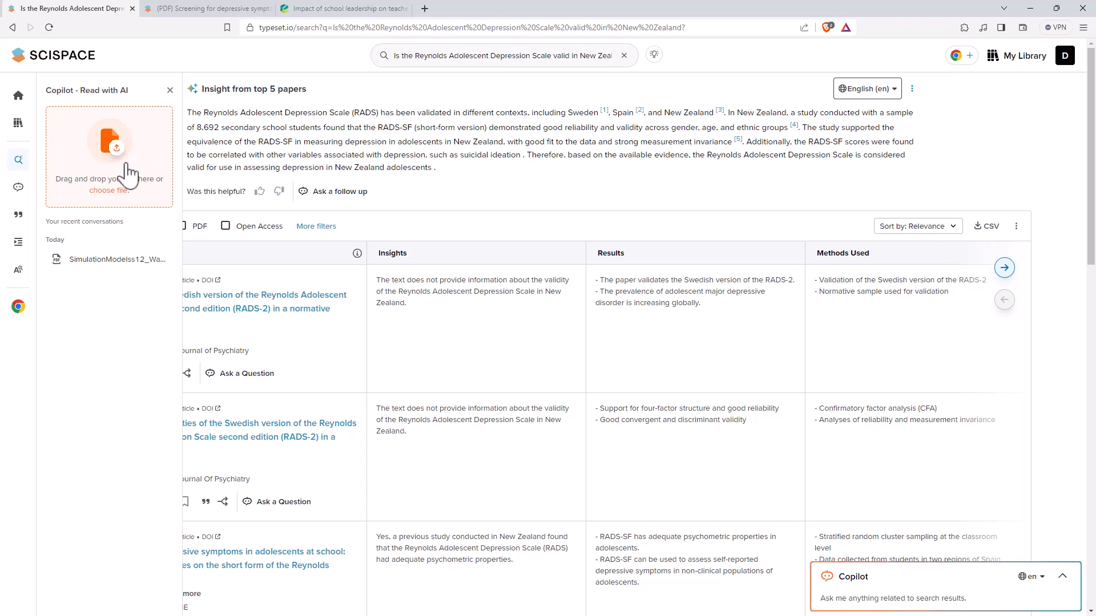
mouse_move(91, 214)
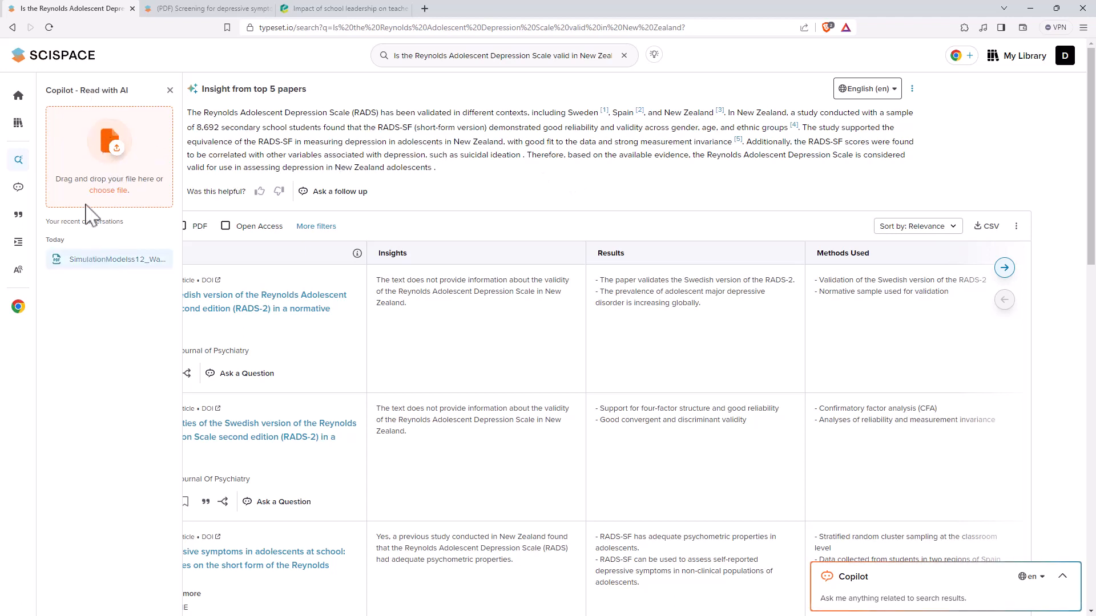
mouse_move(109, 259)
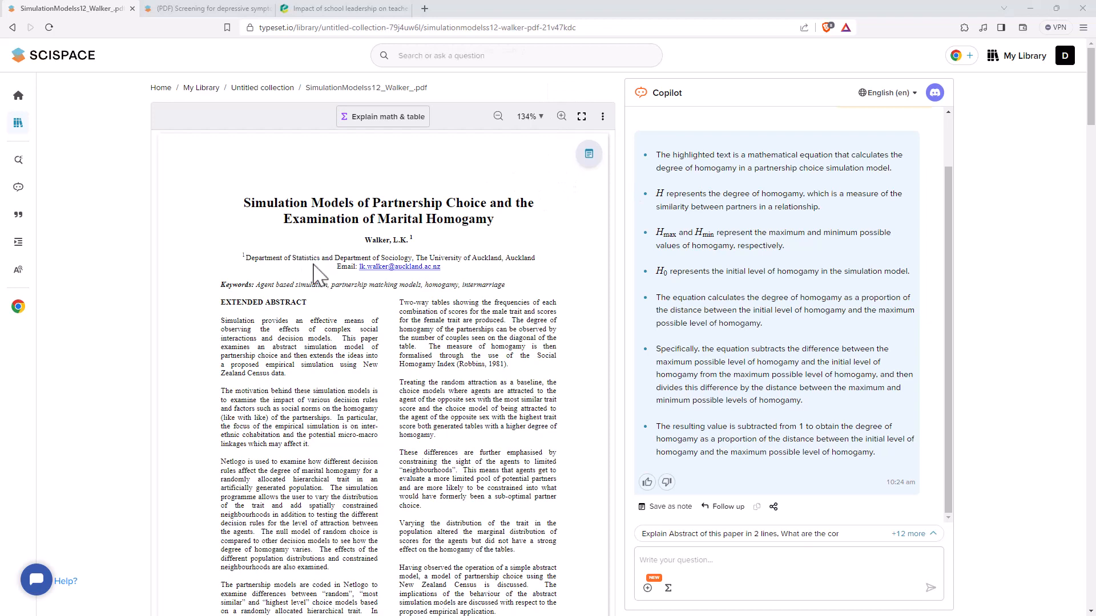
mouse_move(345, 120)
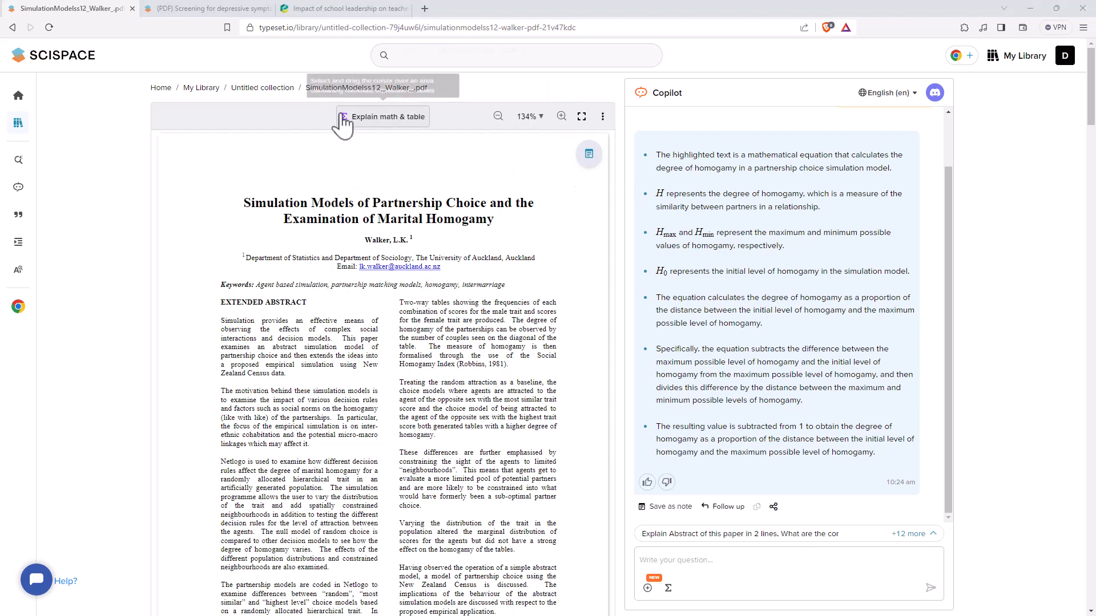
scroll("down", 3)
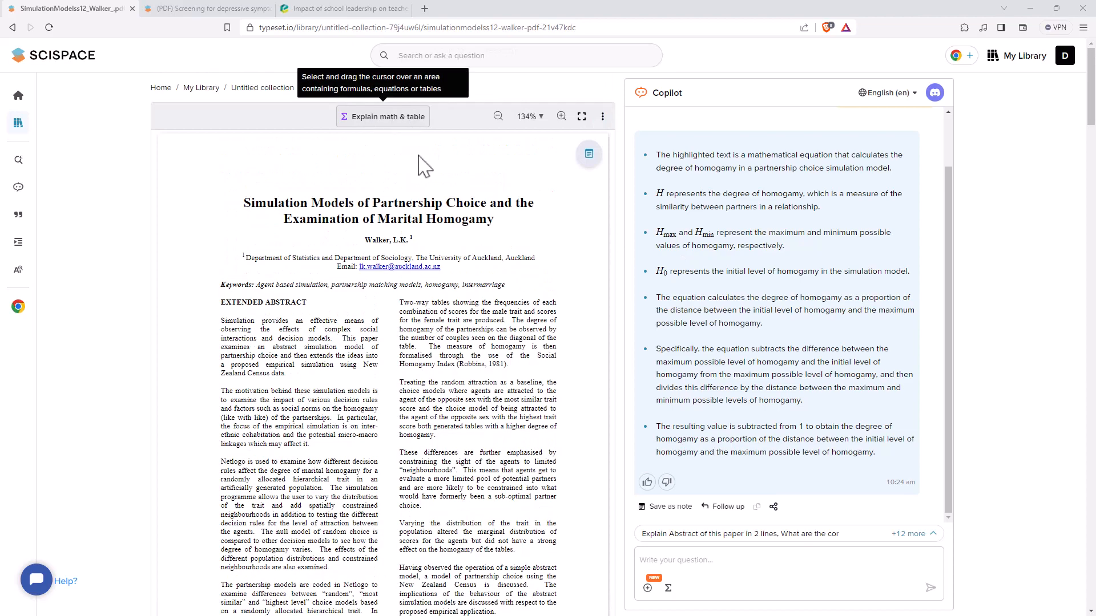
scroll("down", 3)
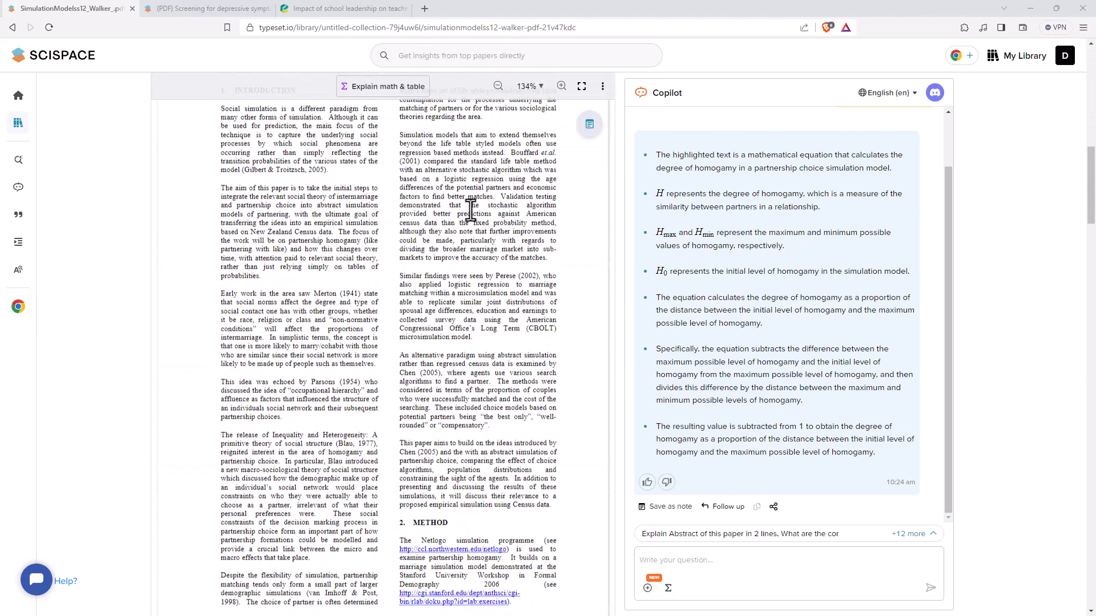
scroll("down", 3)
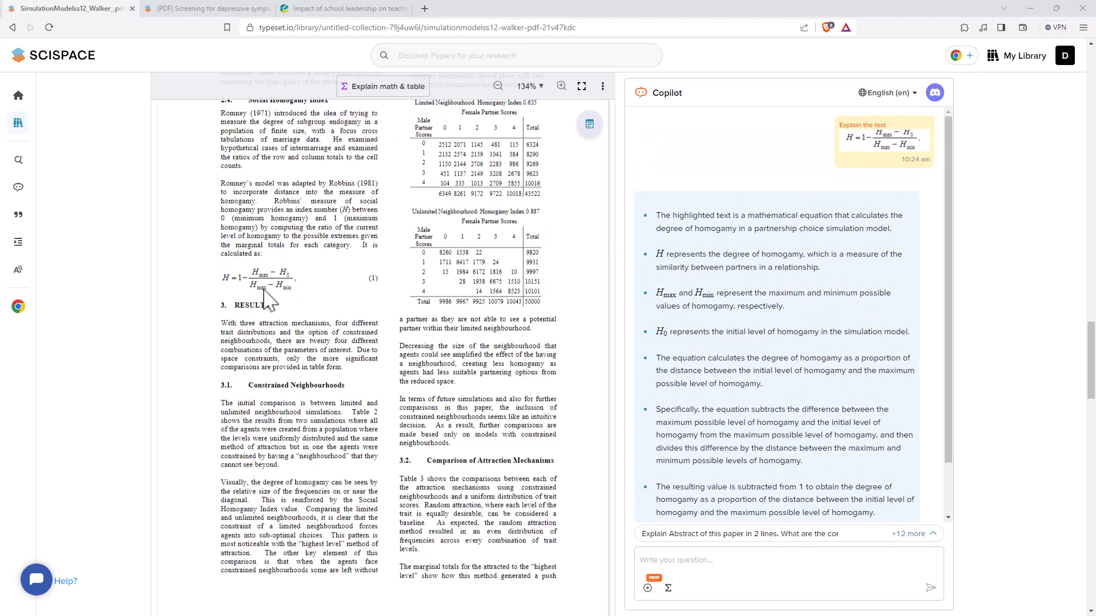
mouse_move(910, 139)
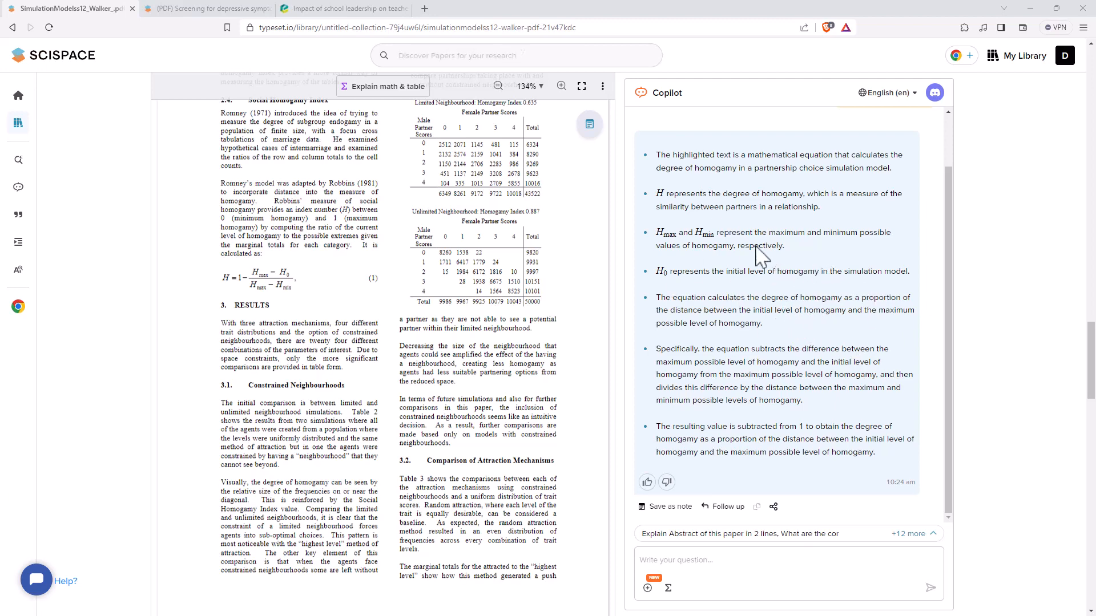
mouse_move(808, 302)
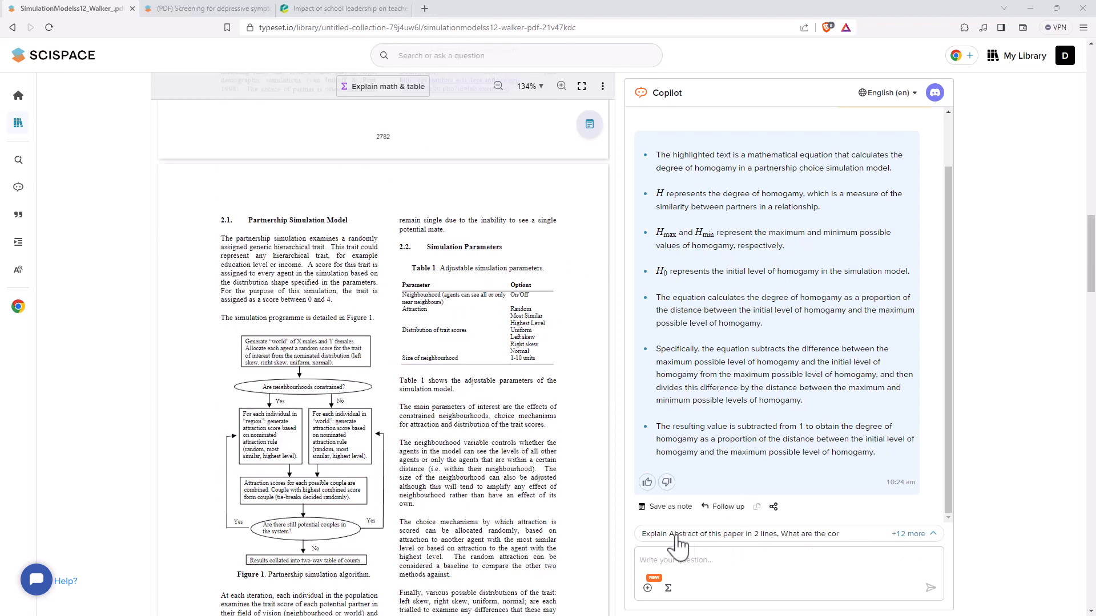
left_click(908, 533)
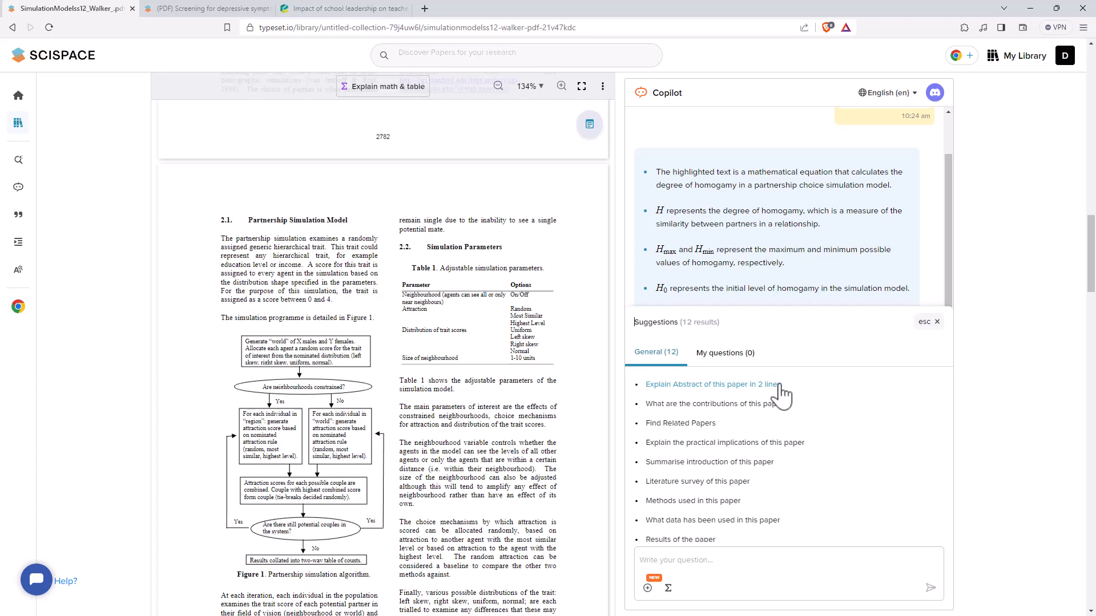
mouse_move(726, 442)
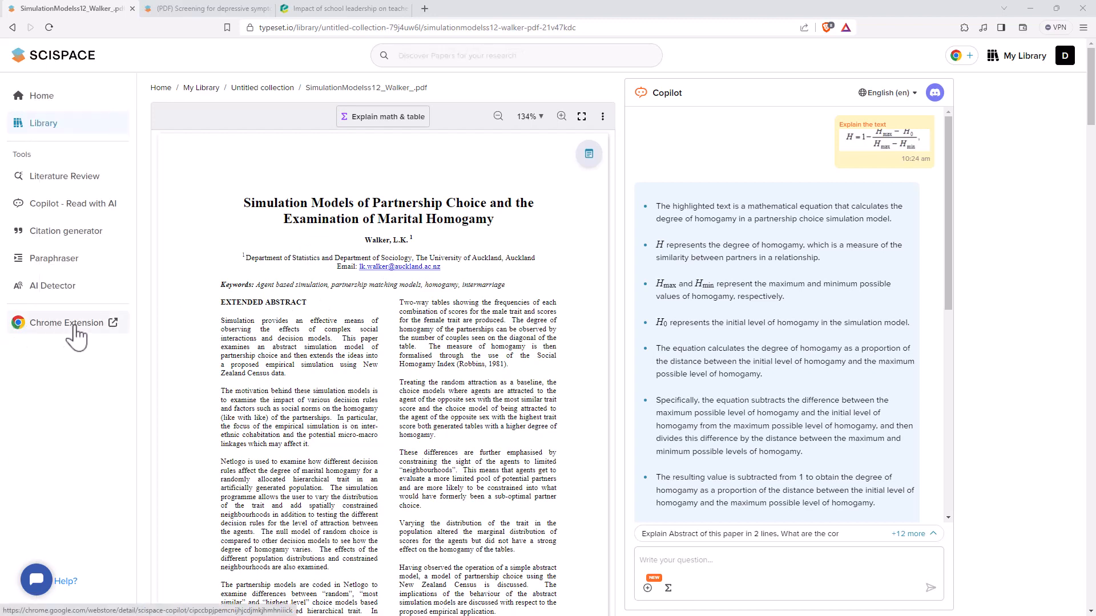
mouse_move(41, 332)
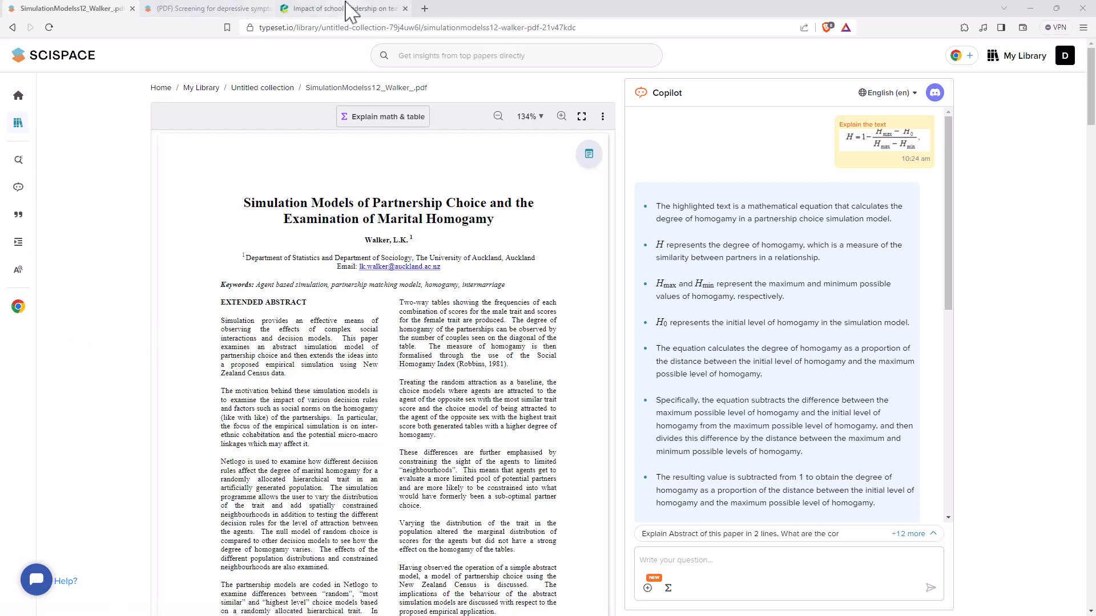
left_click(347, 8)
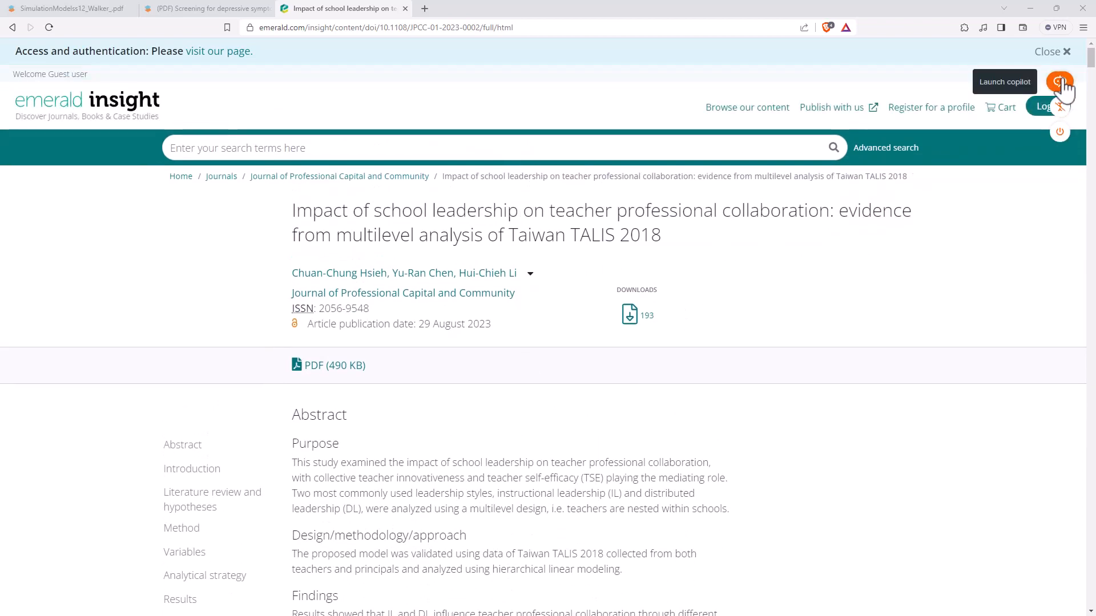
Step: Launch Copilot on the Emerald article and select 'hierarchical linear modeling' in the abstract
left_click(1059, 81)
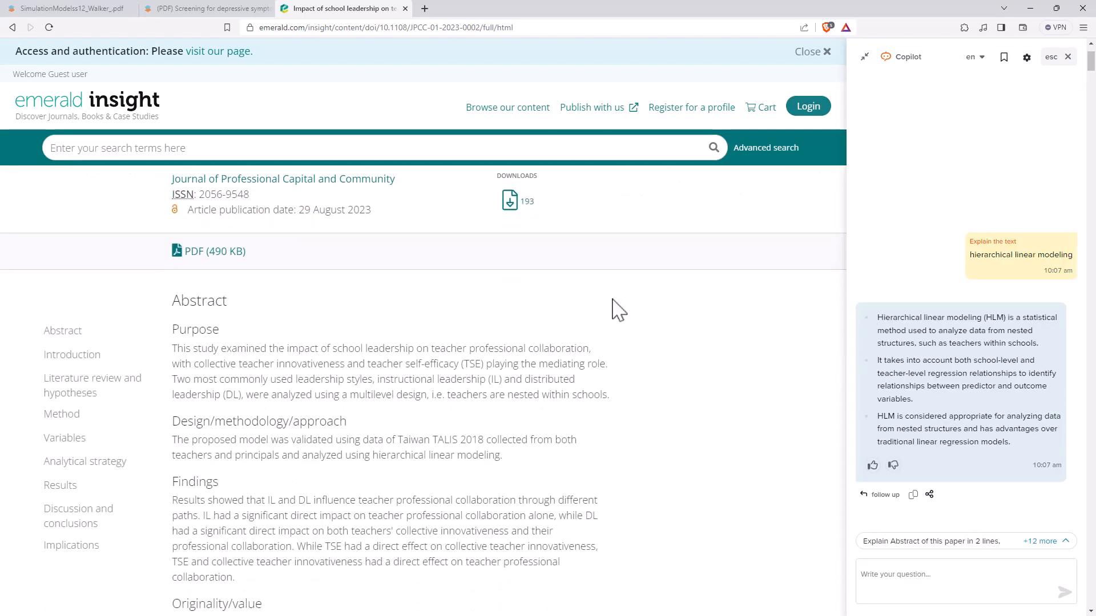
scroll("down", 3)
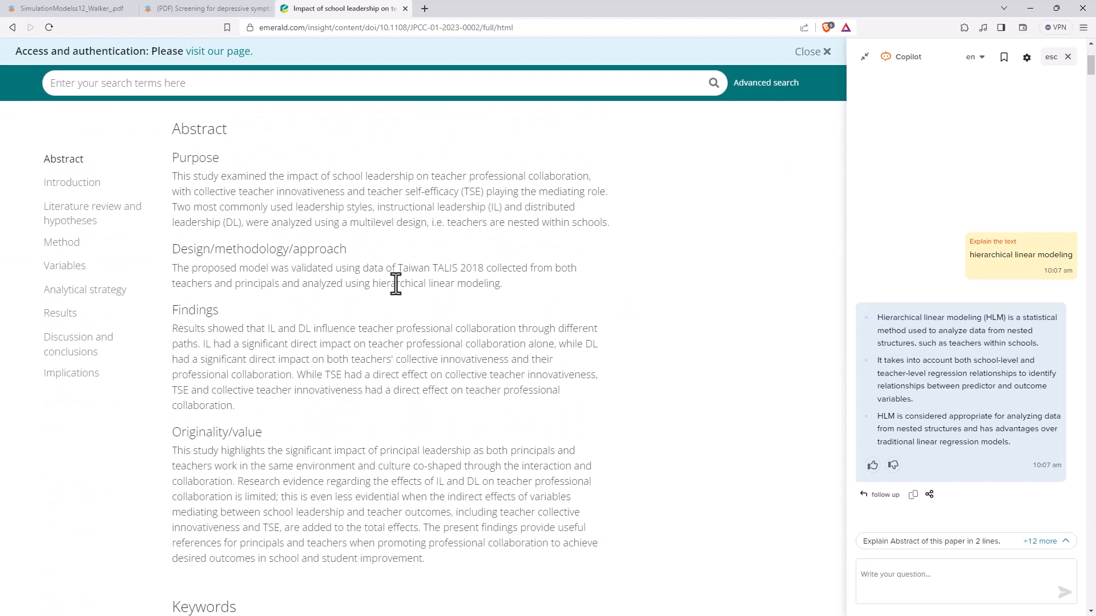
double_click(425, 284)
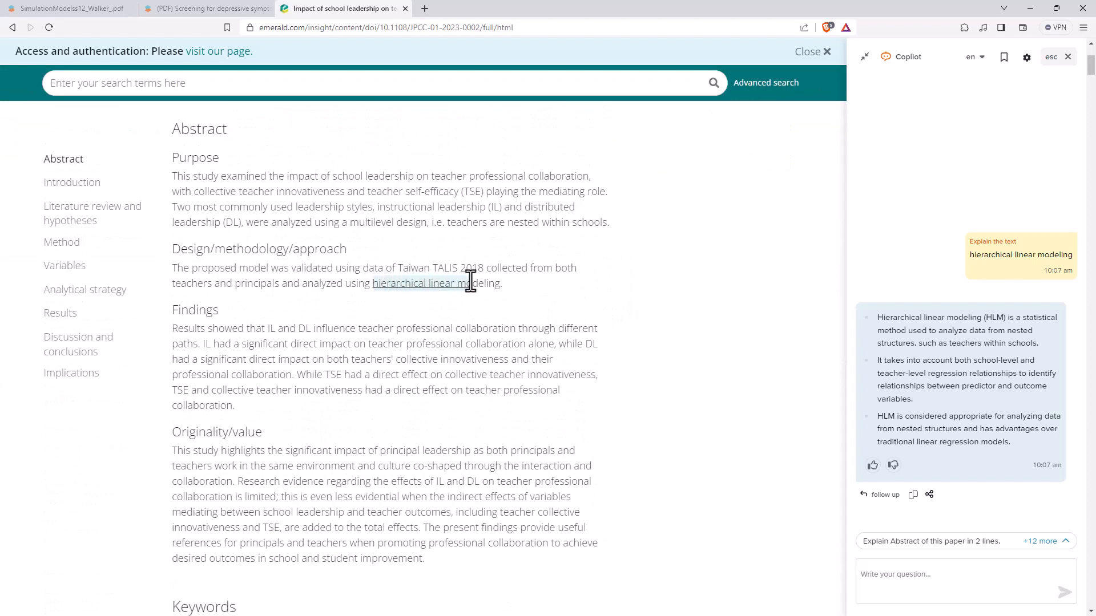
left_click_drag(373, 283, 502, 283)
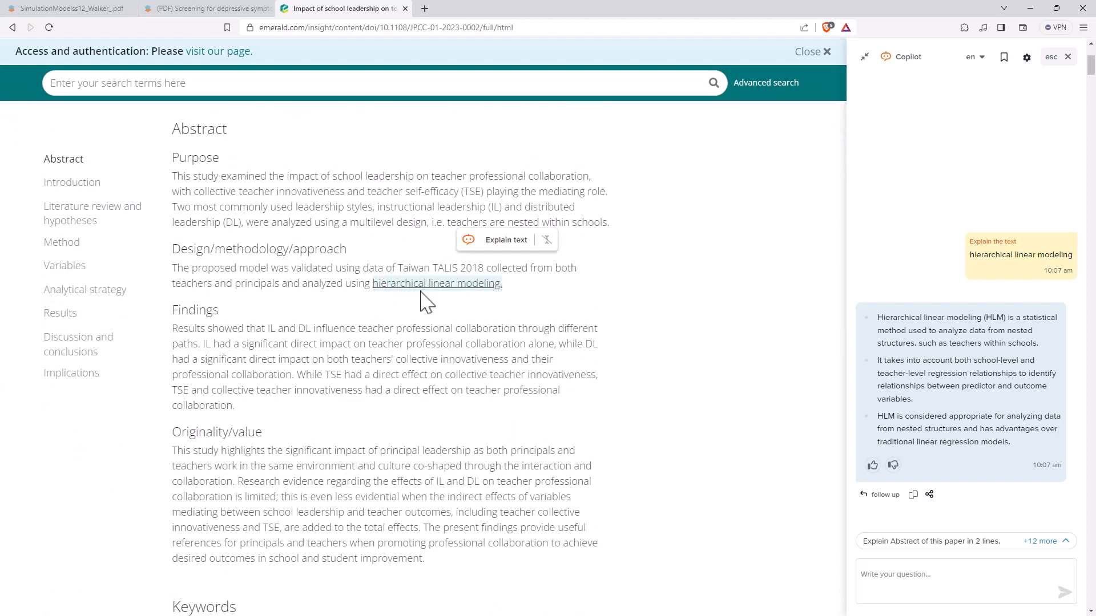
mouse_move(483, 303)
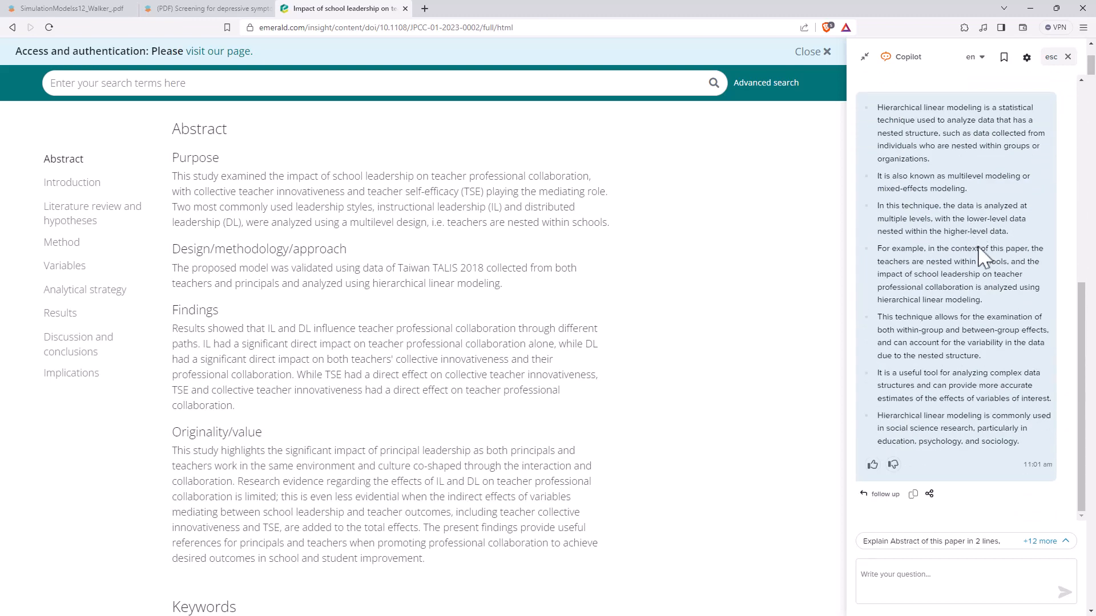
mouse_move(912, 195)
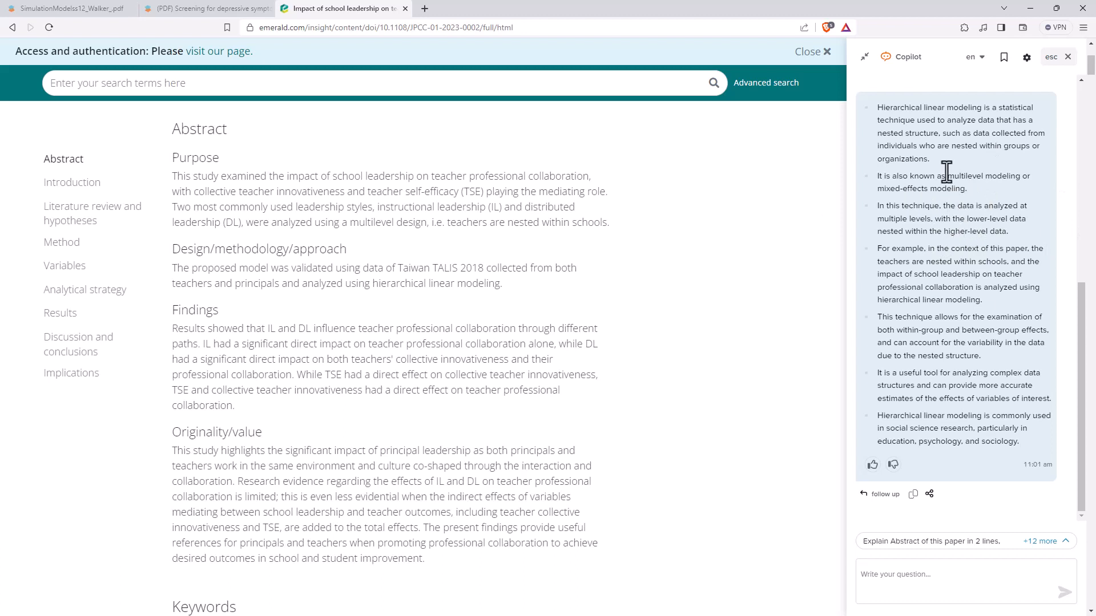
mouse_move(921, 203)
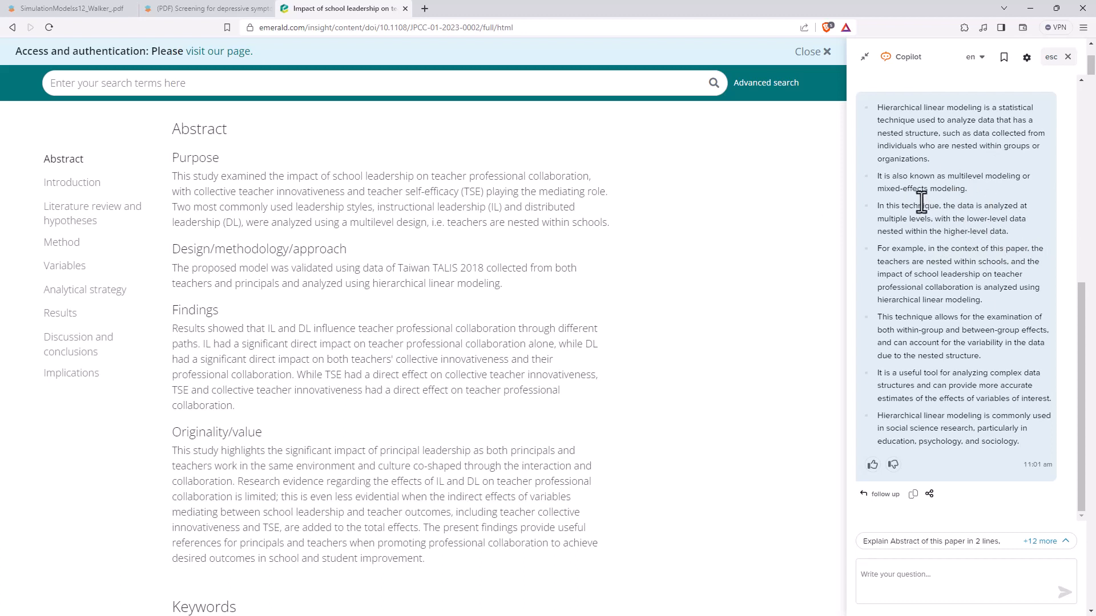
mouse_move(941, 181)
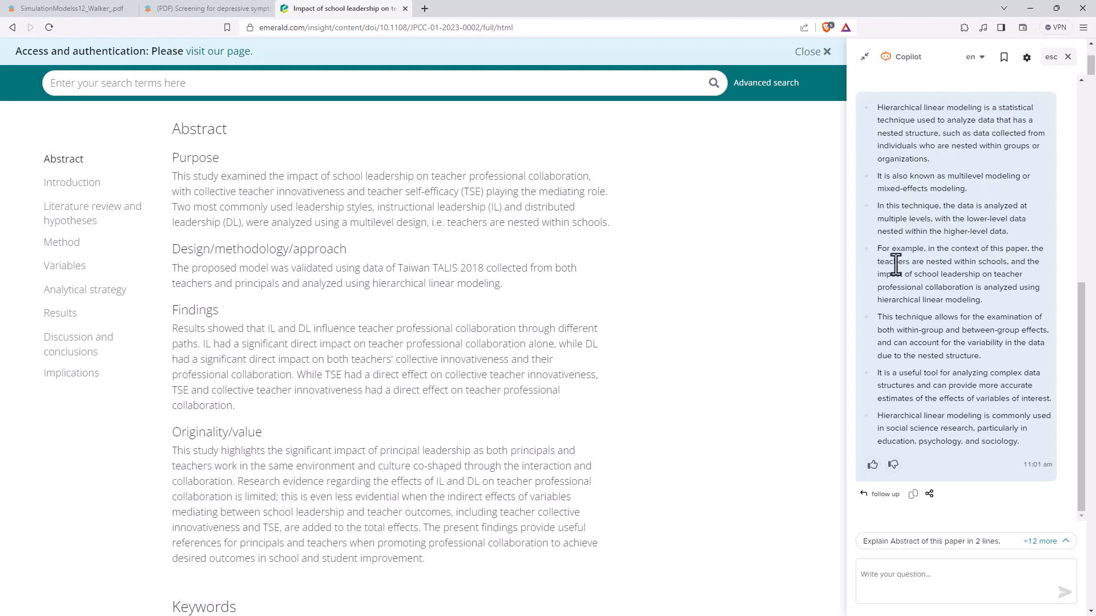
mouse_move(953, 279)
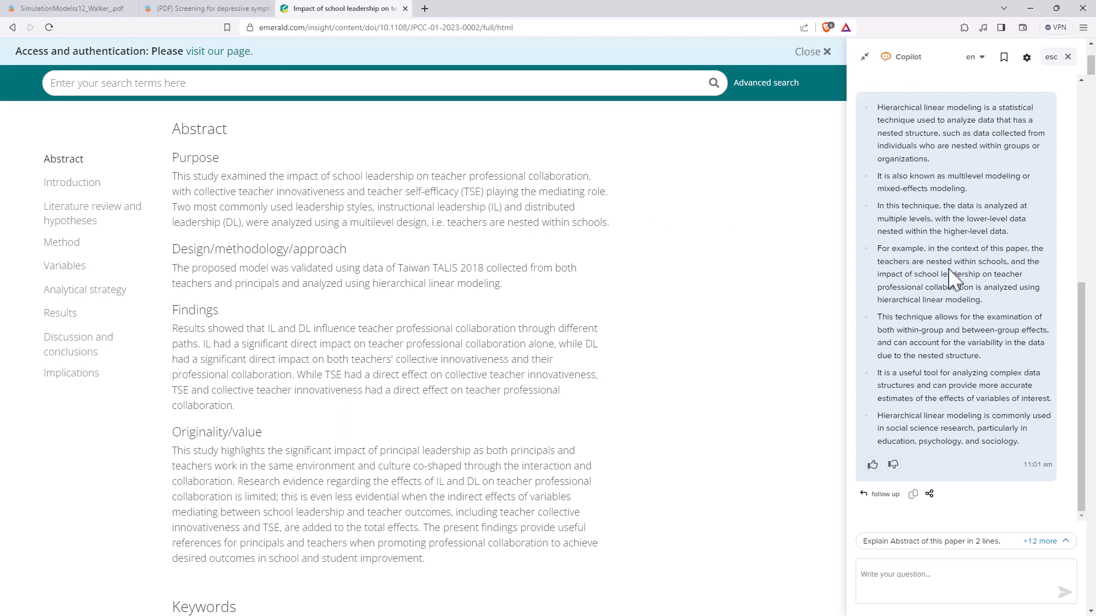
mouse_move(903, 278)
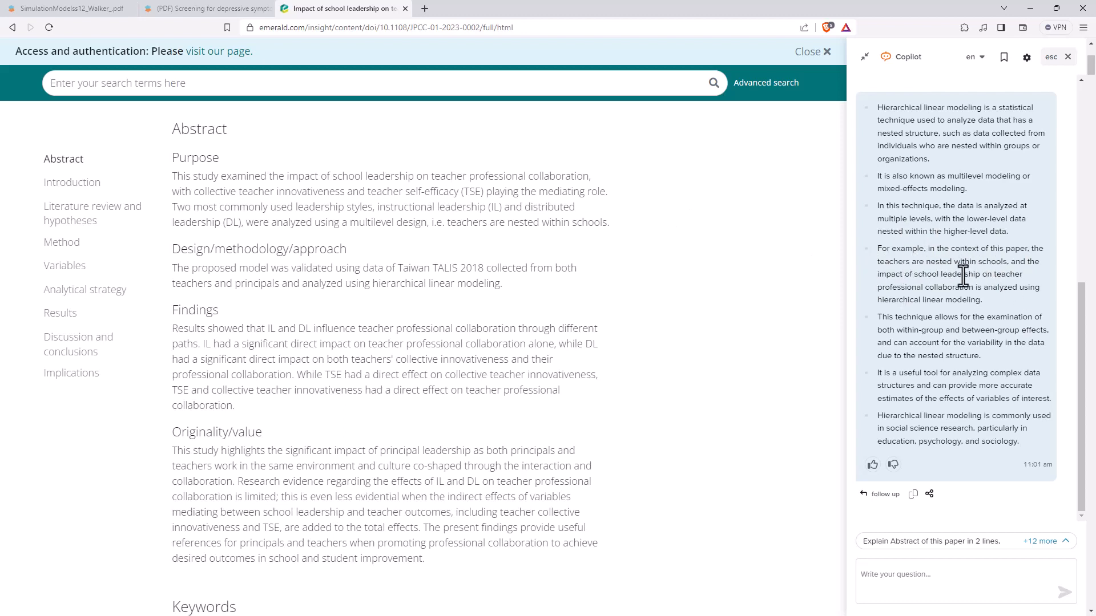
mouse_move(1071, 290)
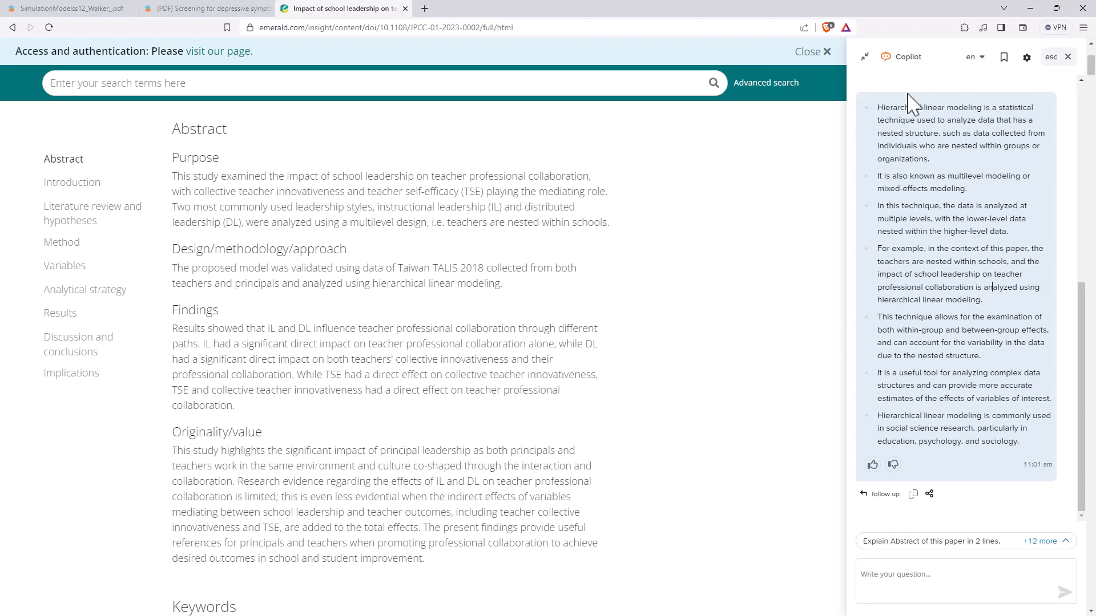
mouse_move(904, 57)
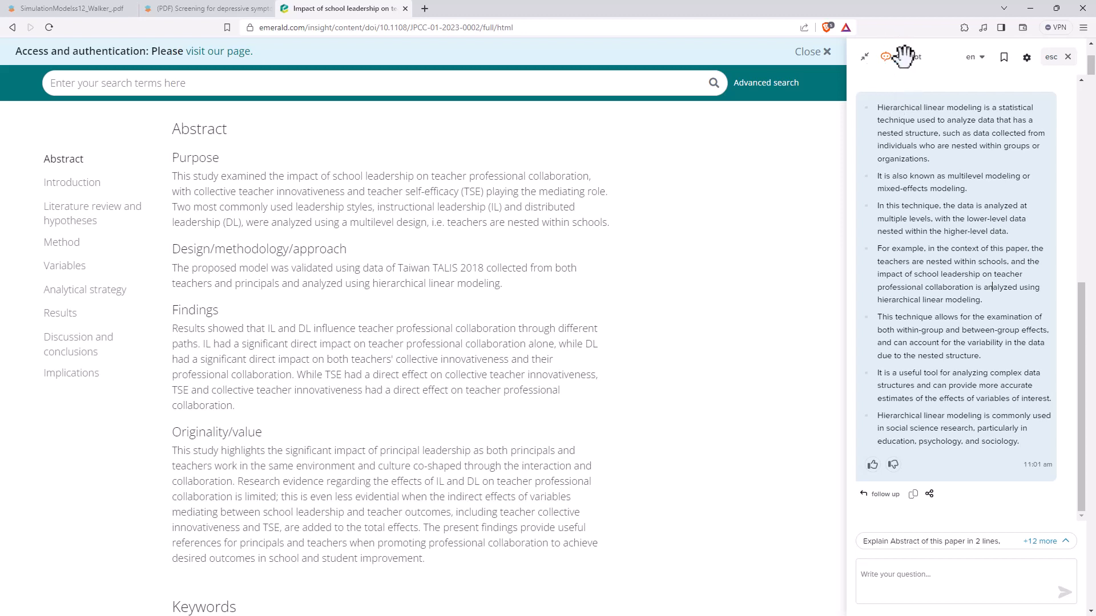
mouse_move(918, 559)
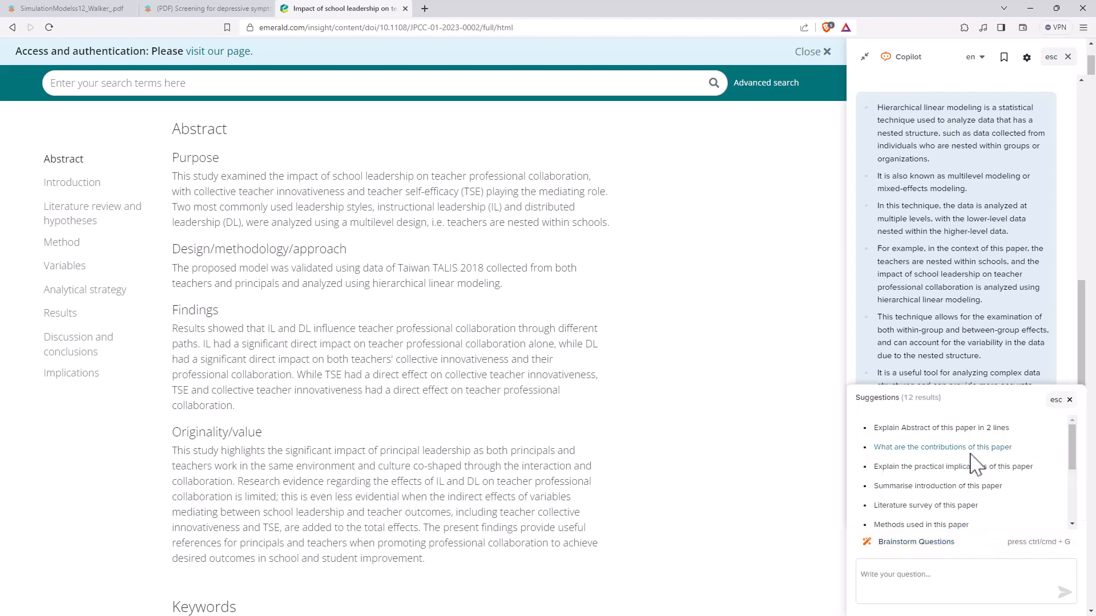
Step: Scroll the Copilot sidebar through the answer on the paper's five contributions
scroll("down", 3)
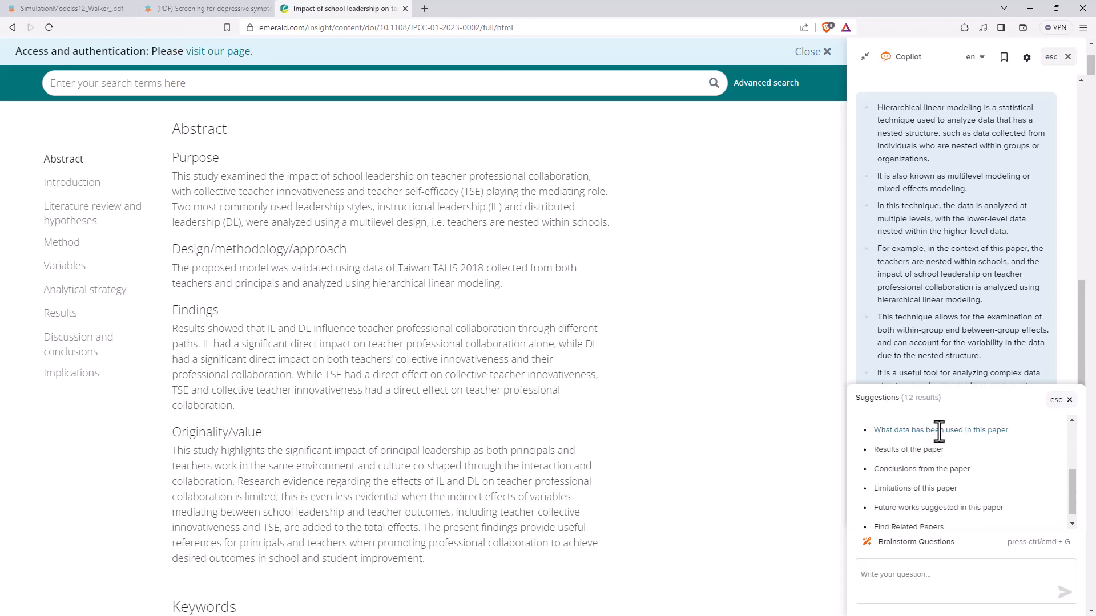
mouse_move(943, 551)
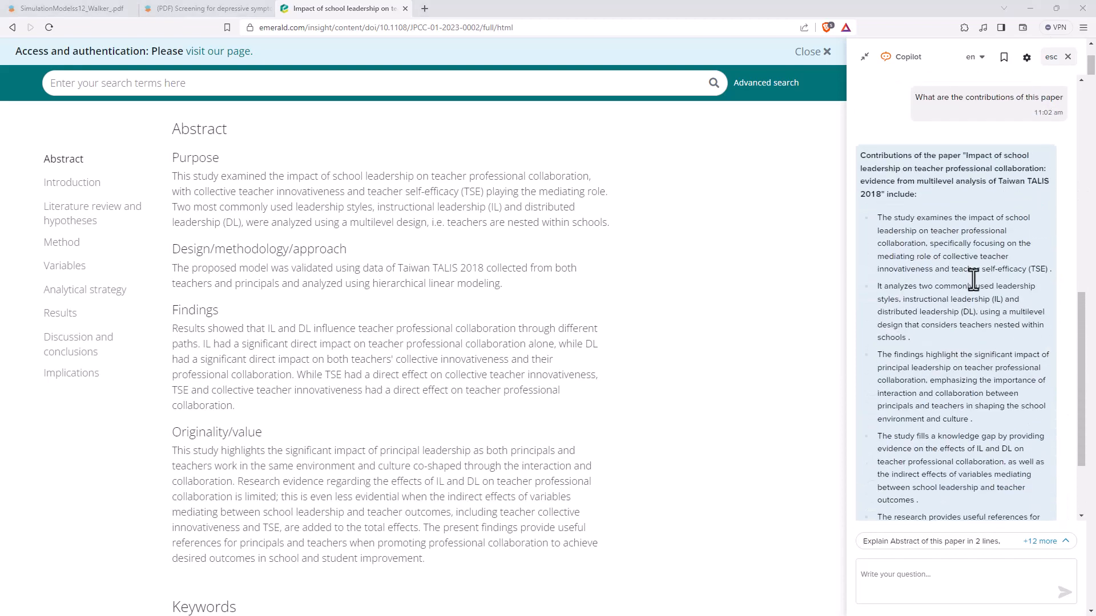
scroll("down", 3)
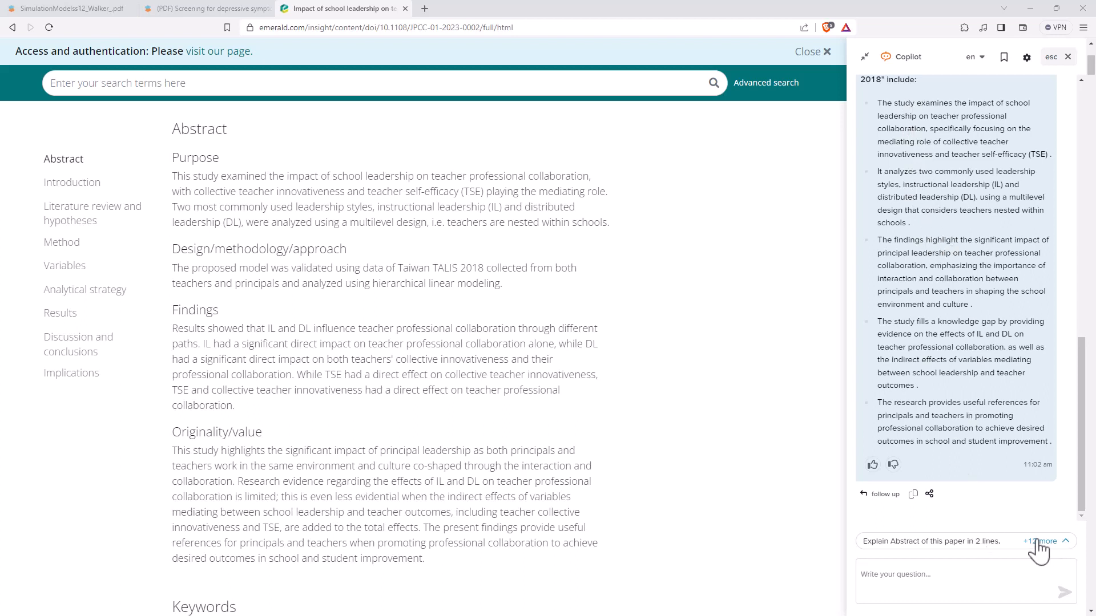
Step: Ask how teacher self-efficacy mediates leadership and outcomes, then return to the Walker library PDF
left_click(1039, 541)
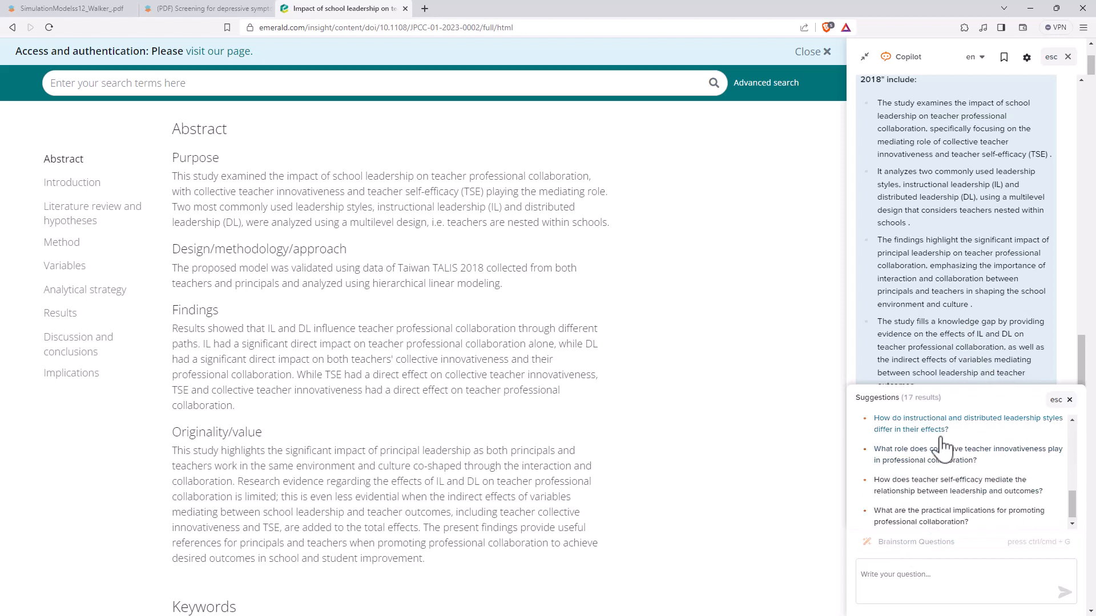
mouse_move(923, 475)
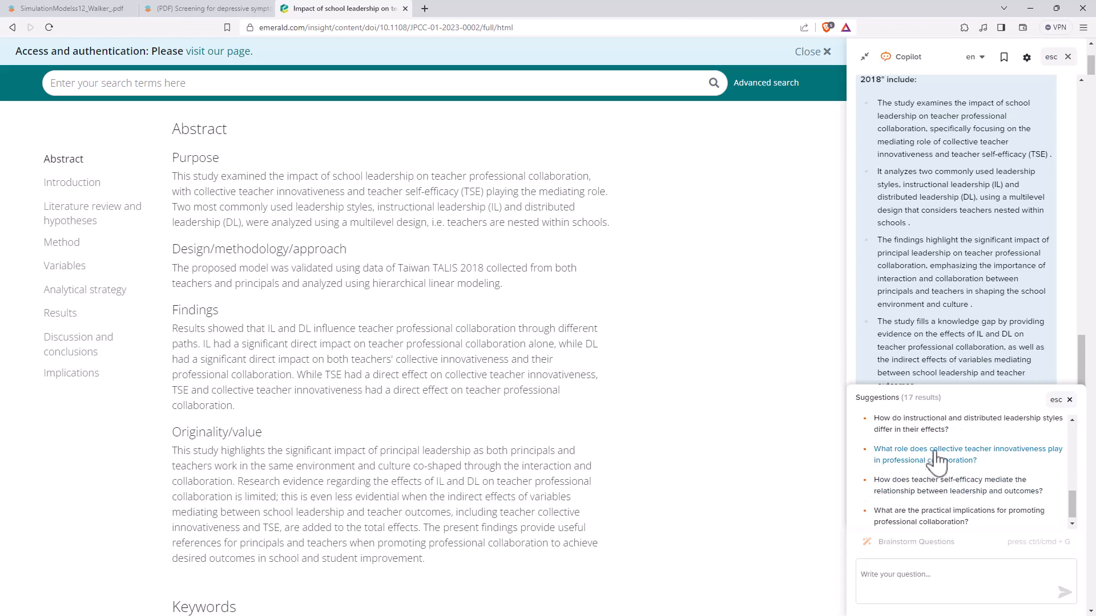
mouse_move(946, 496)
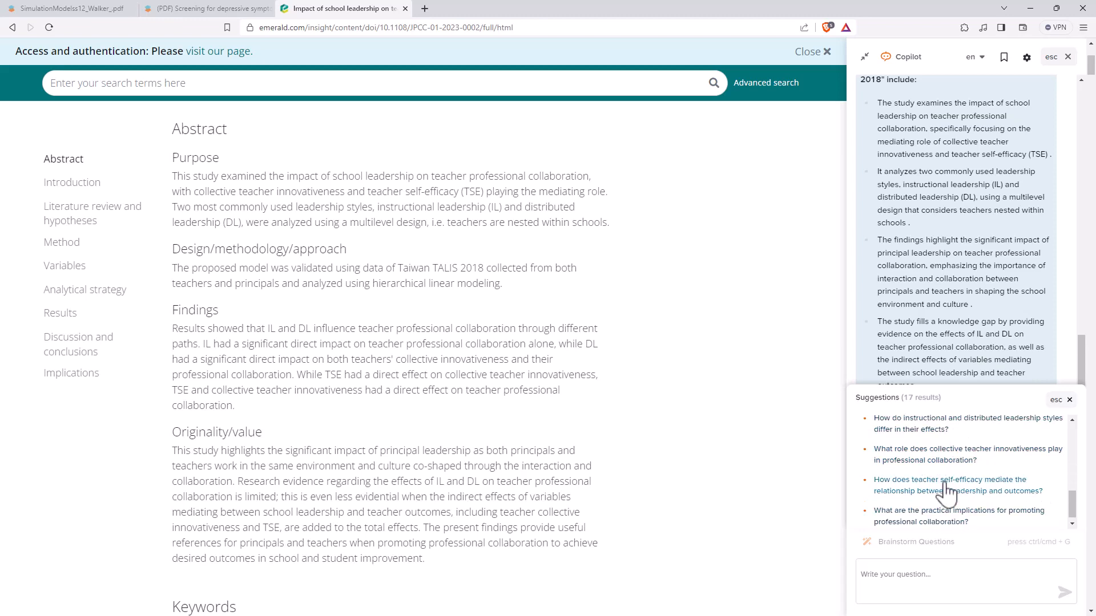
left_click(947, 485)
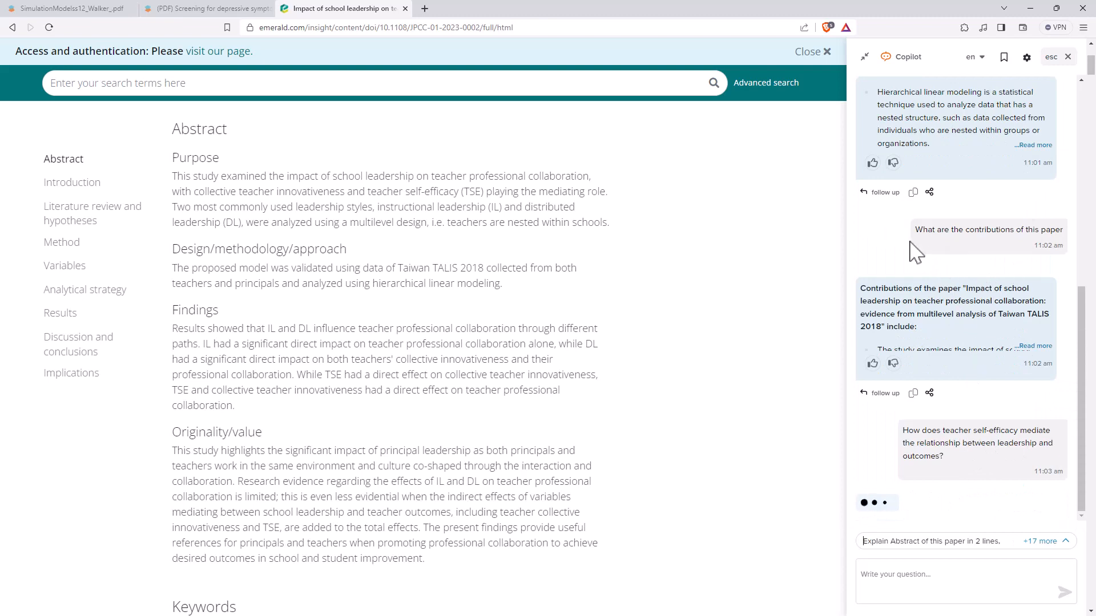
mouse_move(590, 242)
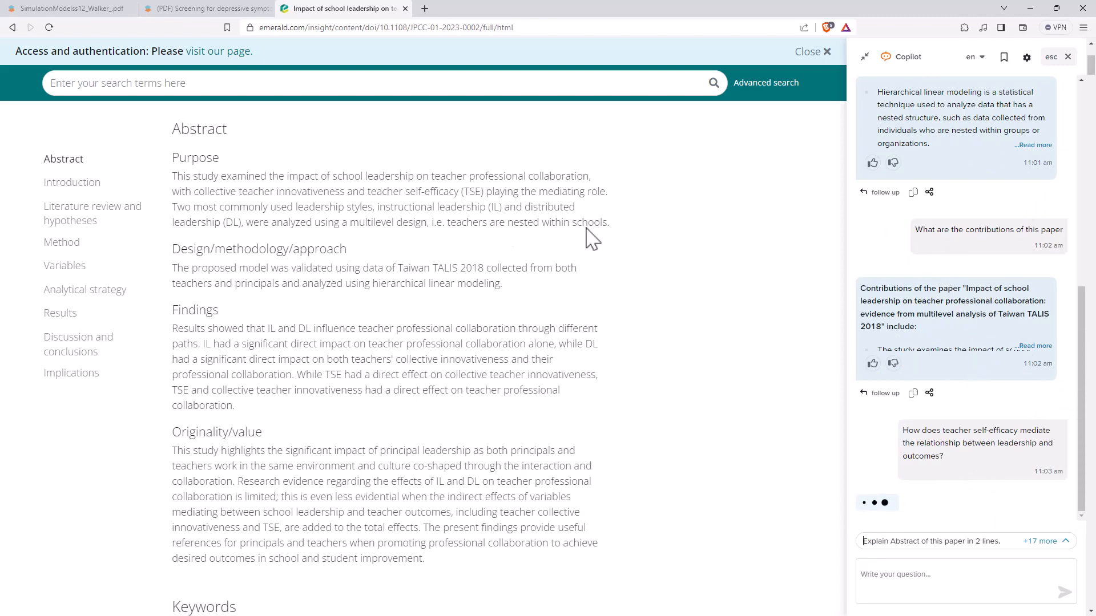
left_click(75, 10)
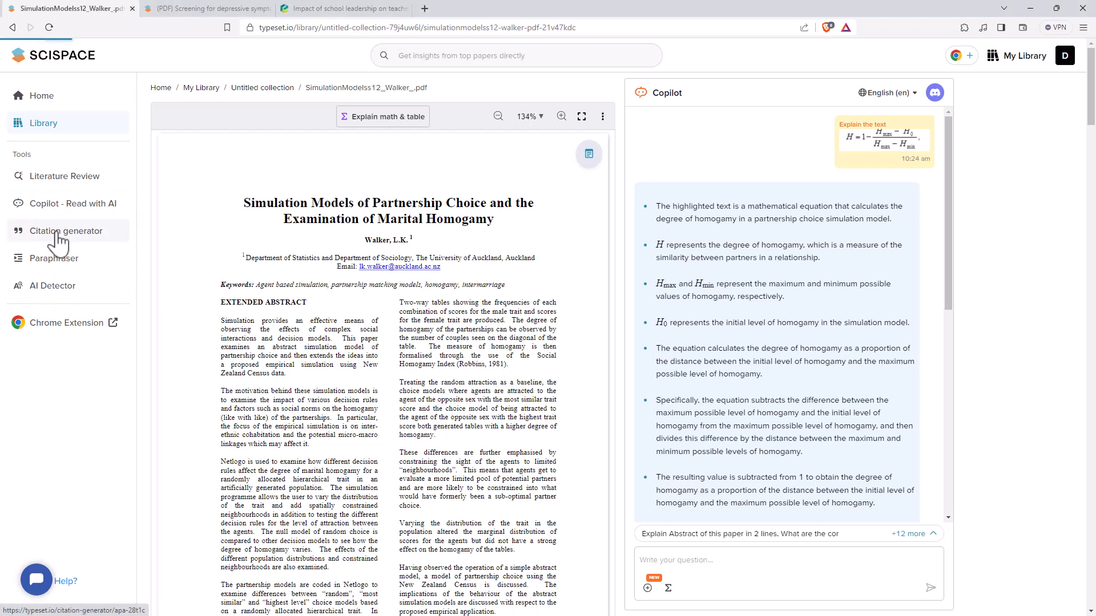
Step: Open the Citation generator and scroll through the APA journal-article citation details
left_click(65, 231)
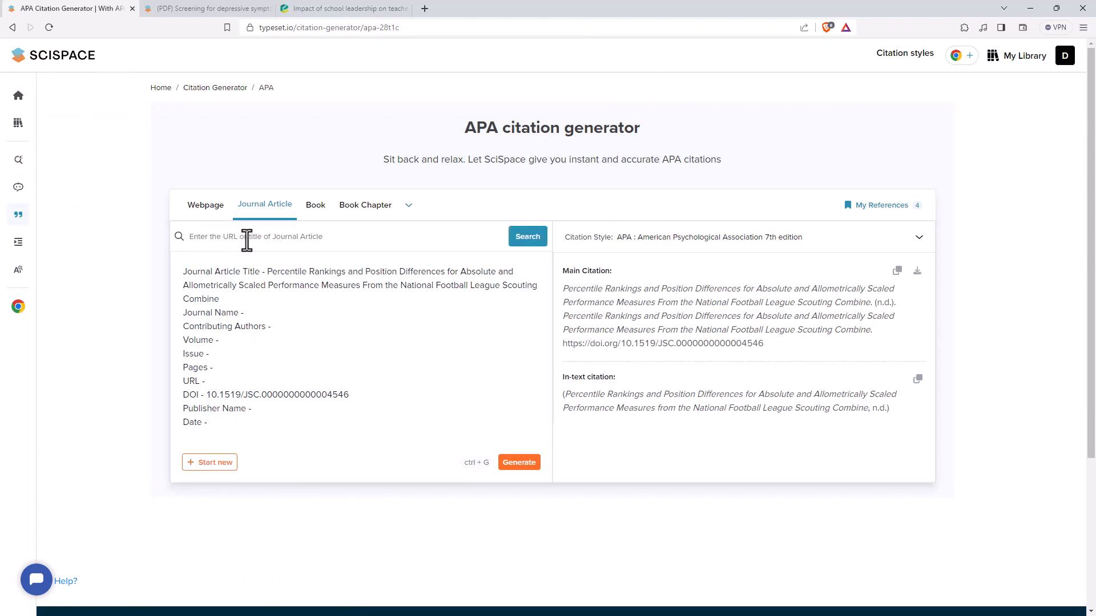
mouse_move(528, 240)
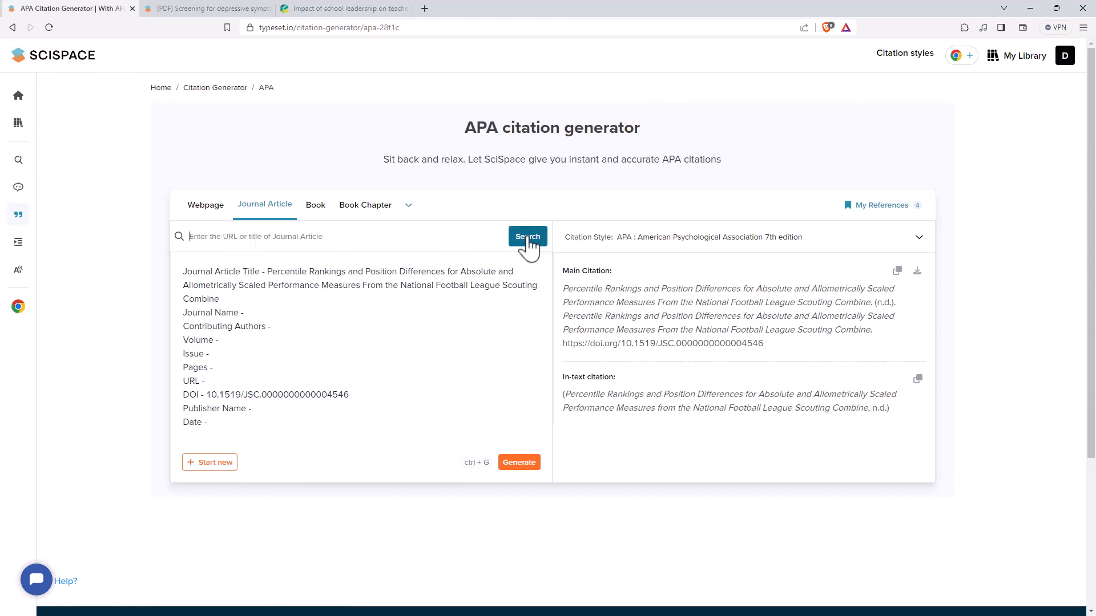
mouse_move(388, 317)
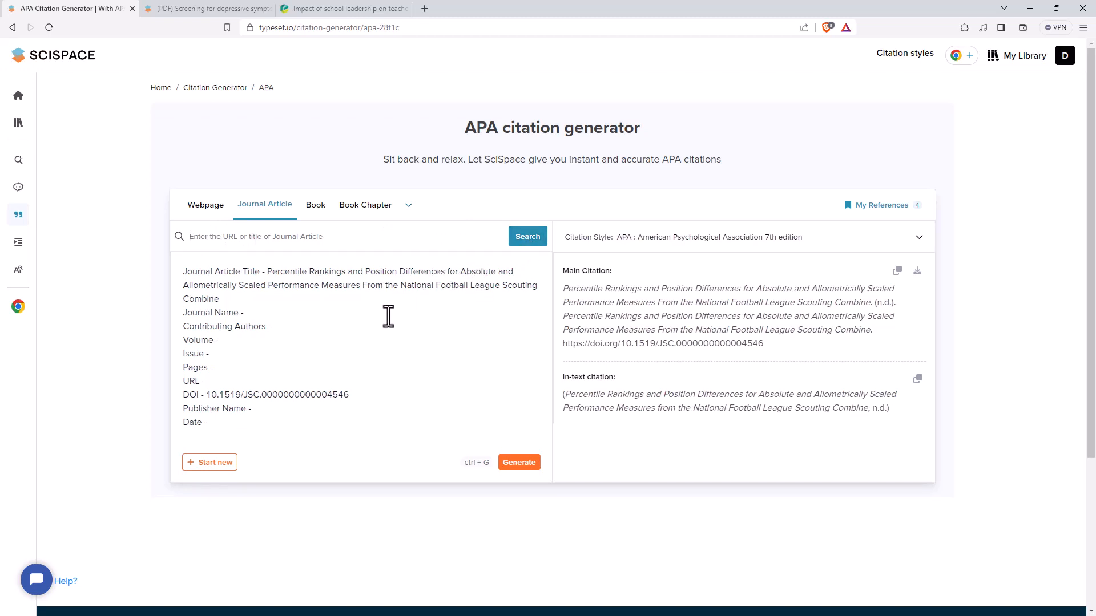
mouse_move(347, 361)
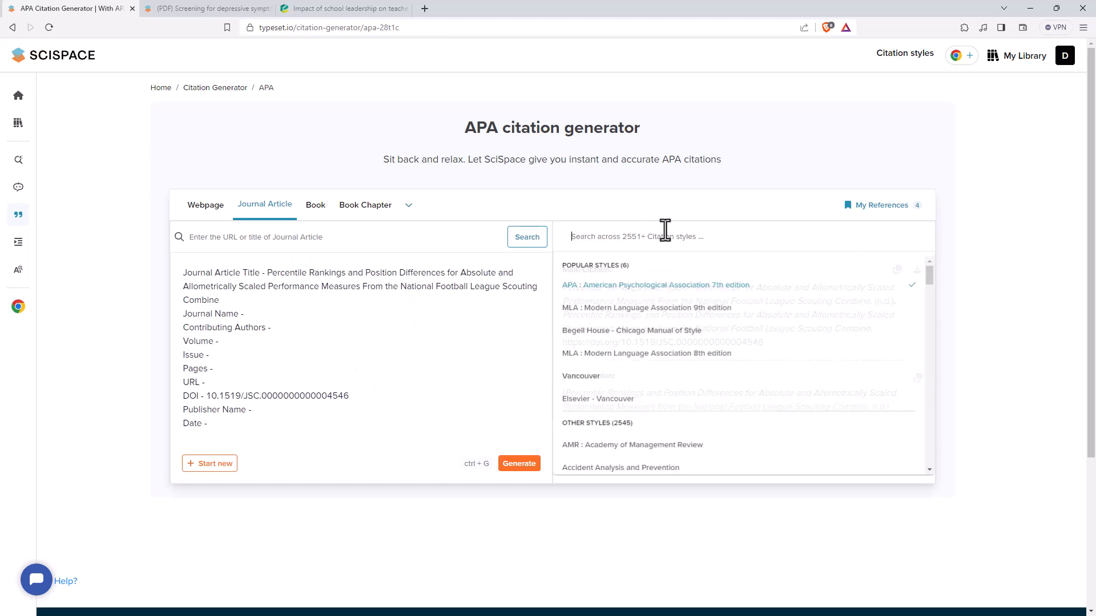
scroll("down", 3)
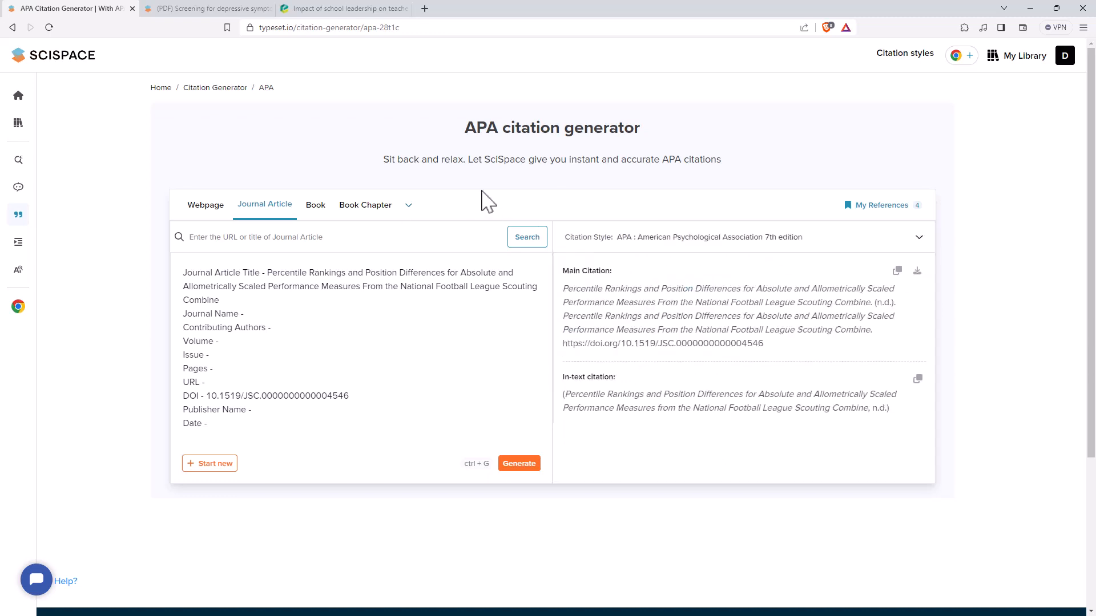
mouse_move(432, 198)
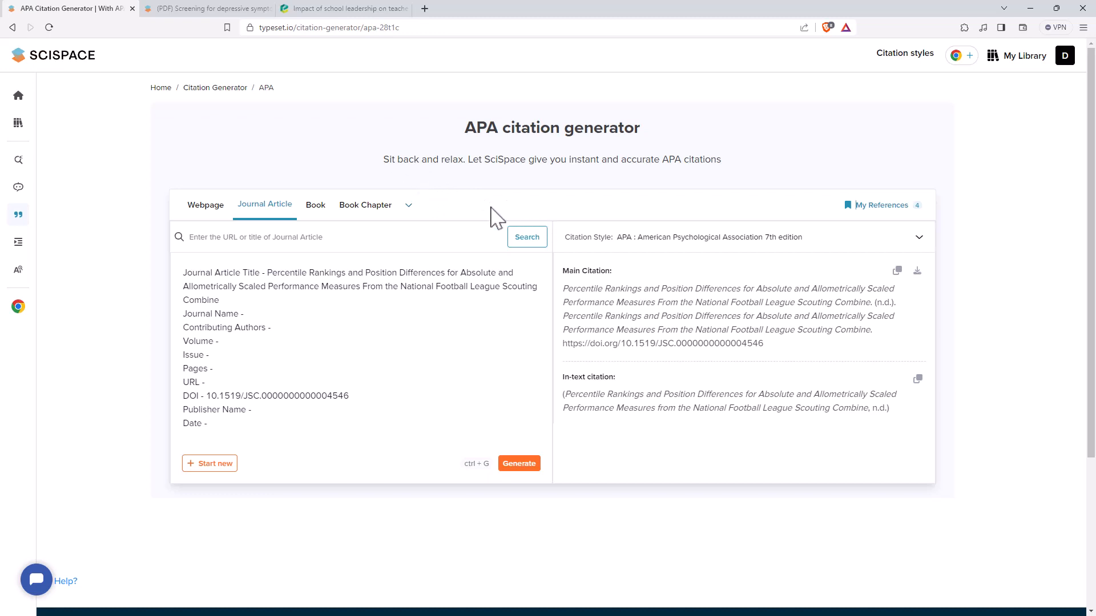
mouse_move(662, 223)
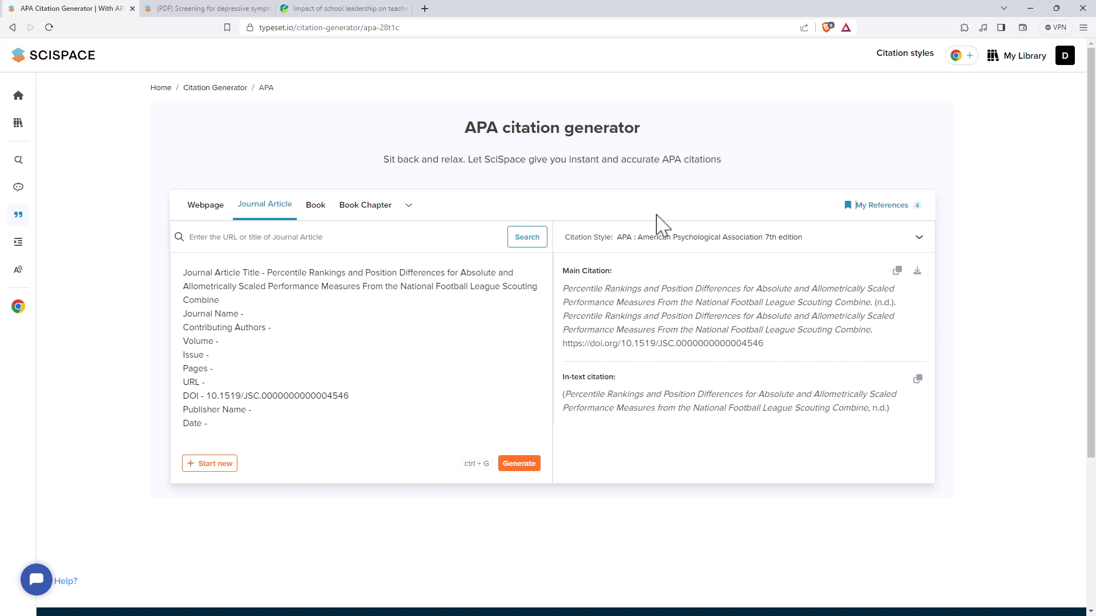
mouse_move(704, 310)
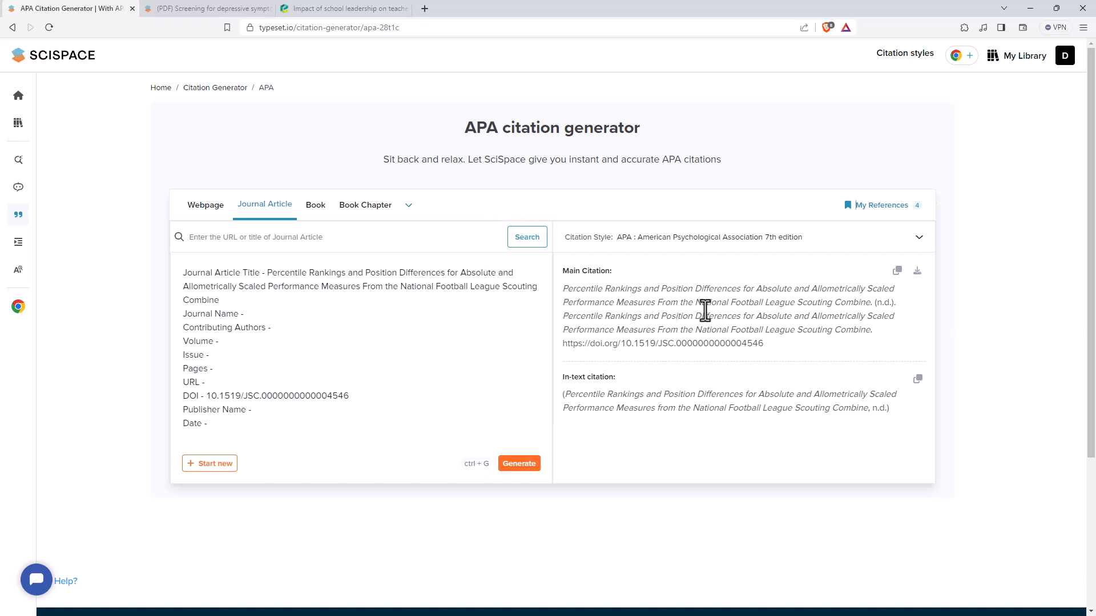
mouse_move(705, 320)
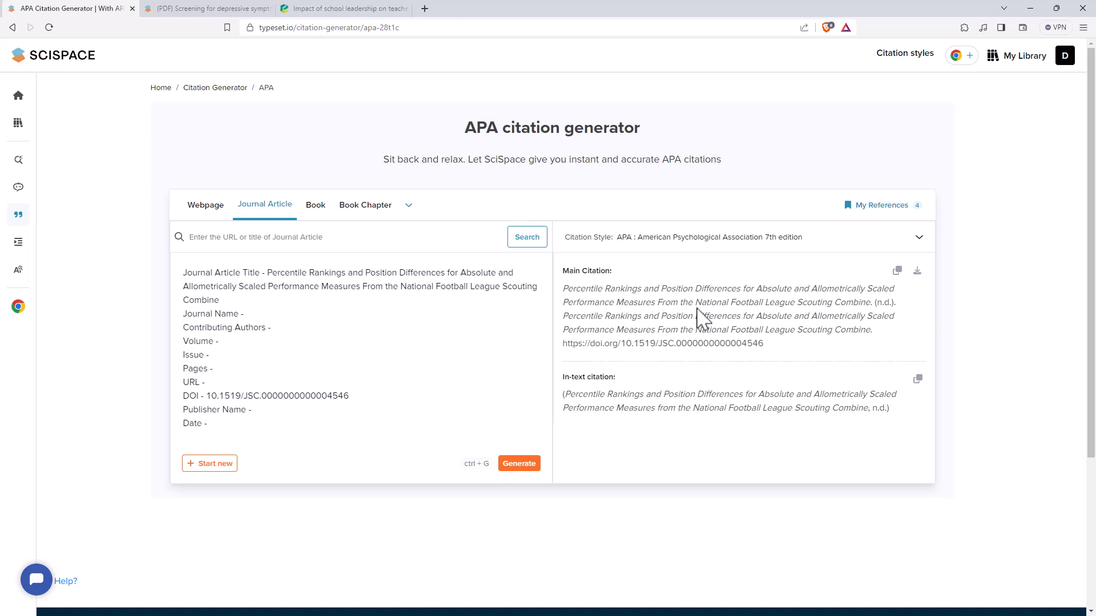
mouse_move(658, 289)
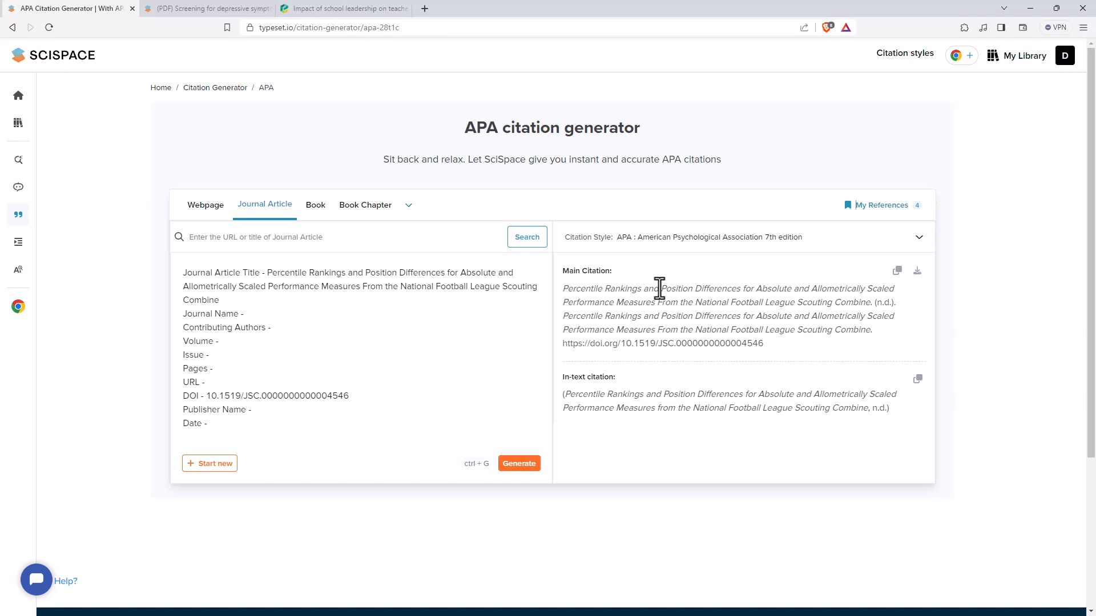
mouse_move(591, 162)
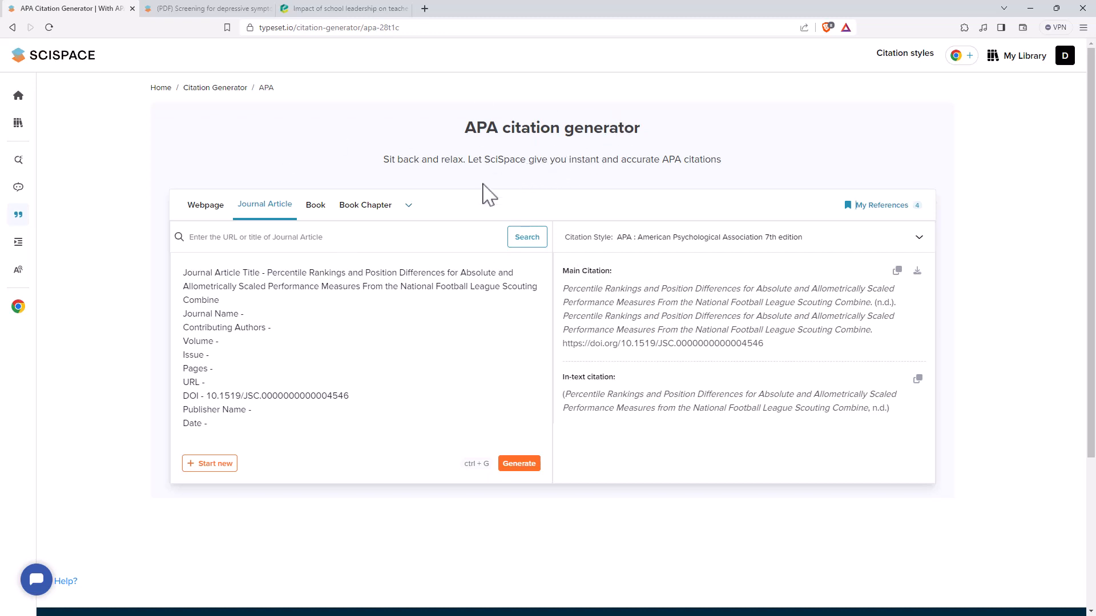
mouse_move(442, 329)
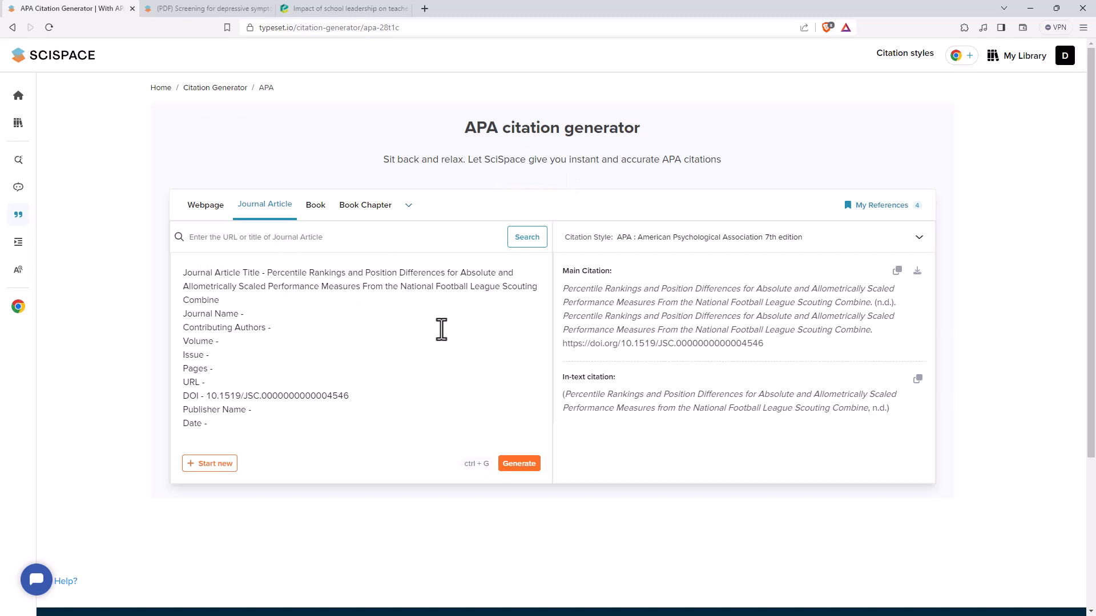
mouse_move(458, 346)
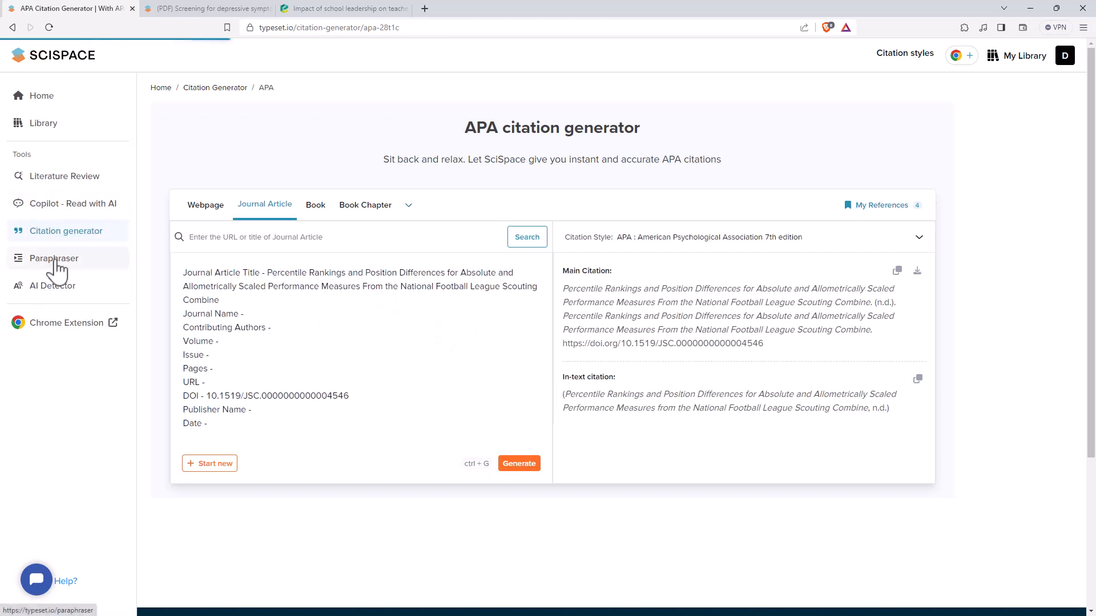
Step: Open the Scholarly Paraphrasing Tool from the sidebar
left_click(54, 258)
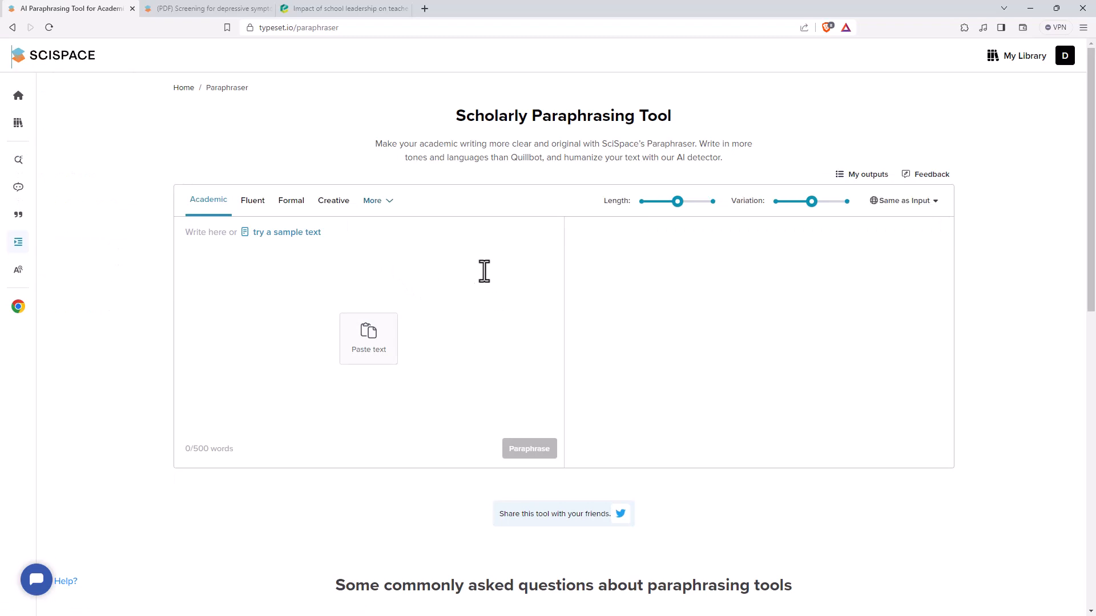
mouse_move(455, 252)
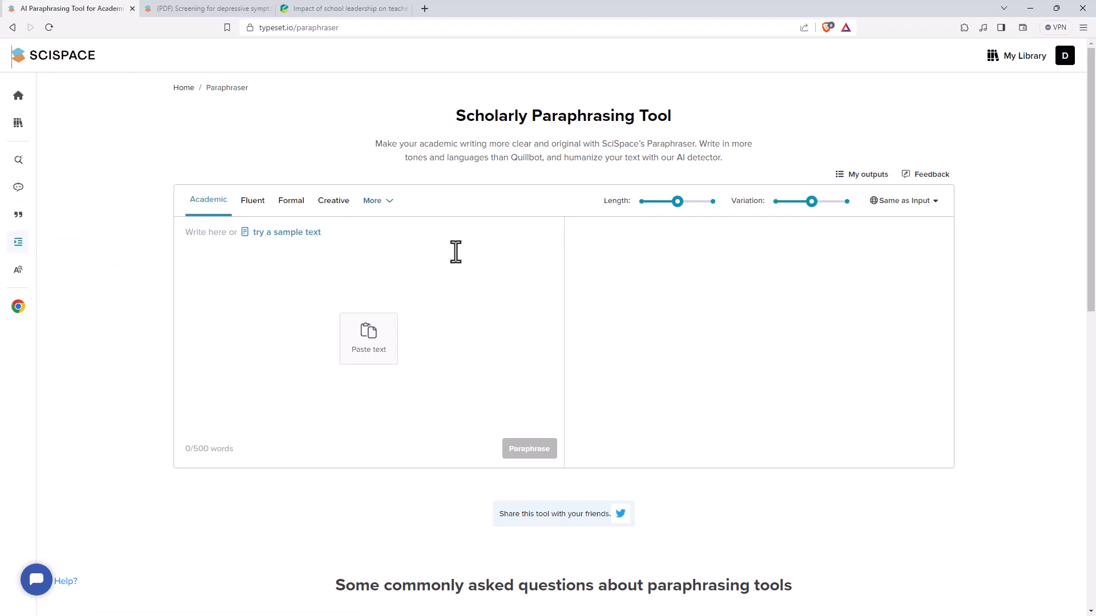
mouse_move(392, 242)
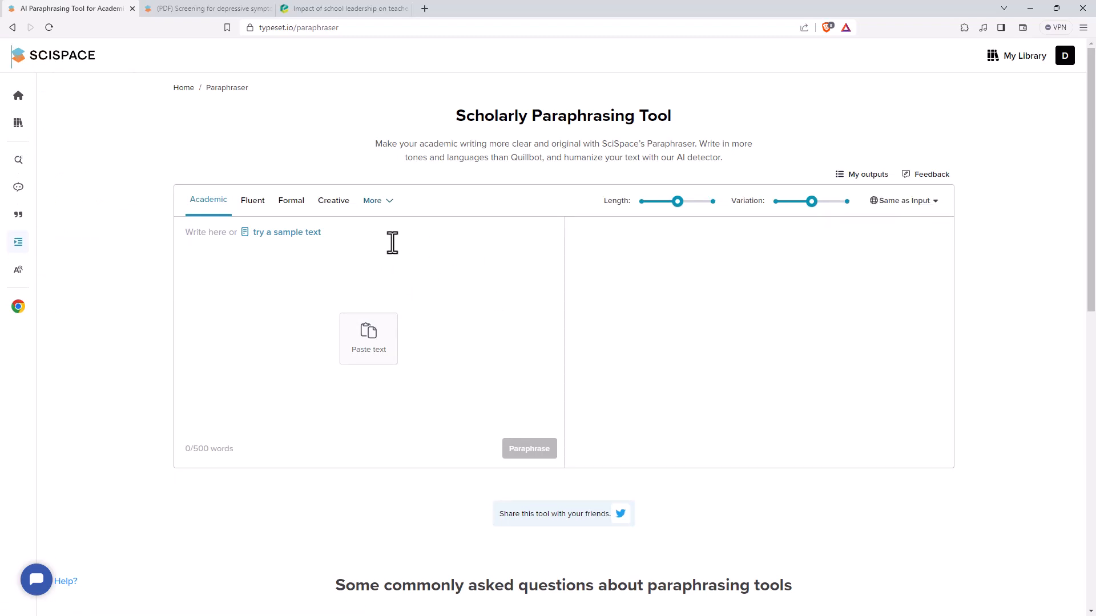
mouse_move(738, 305)
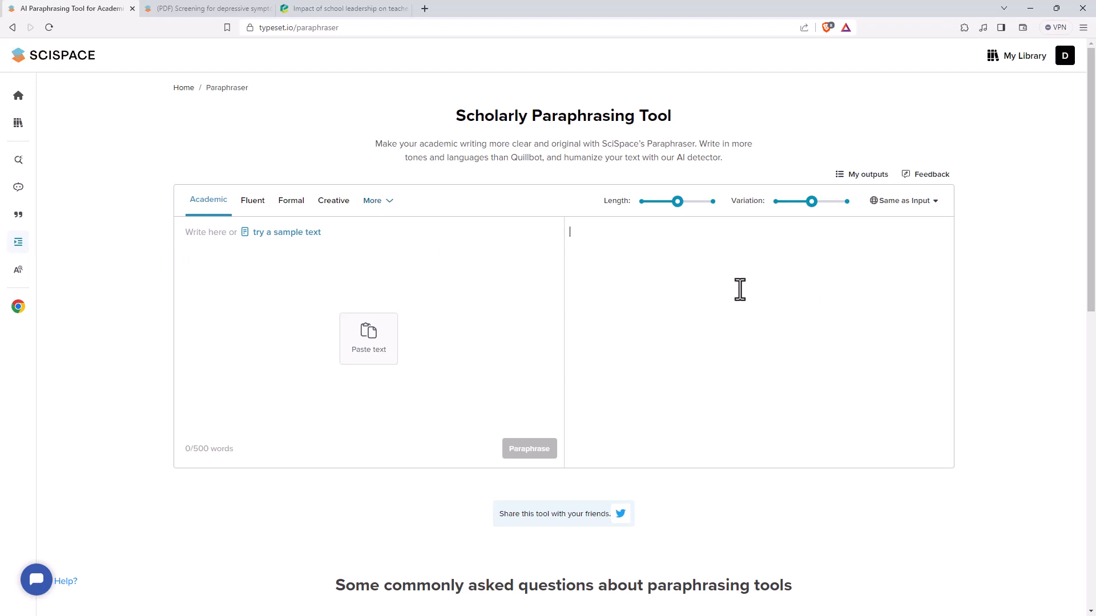
mouse_move(361, 272)
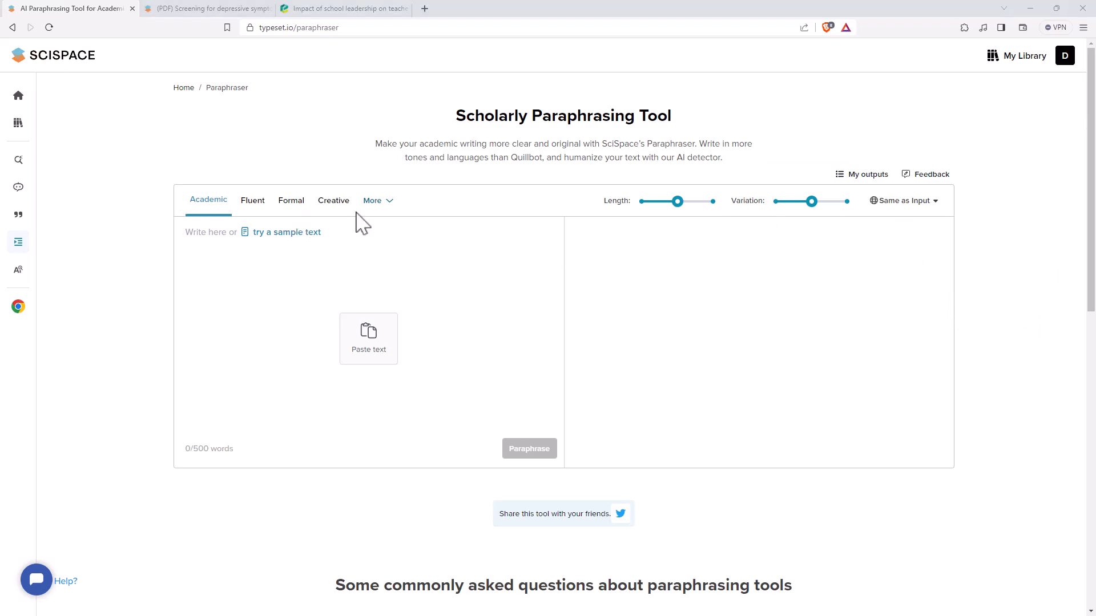
mouse_move(564, 250)
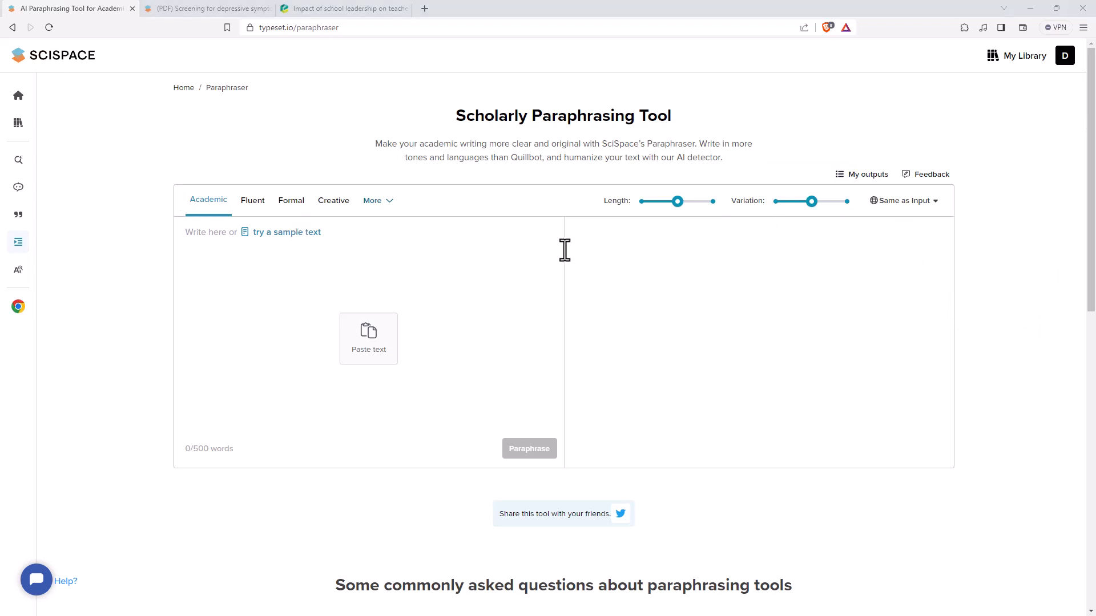
mouse_move(490, 245)
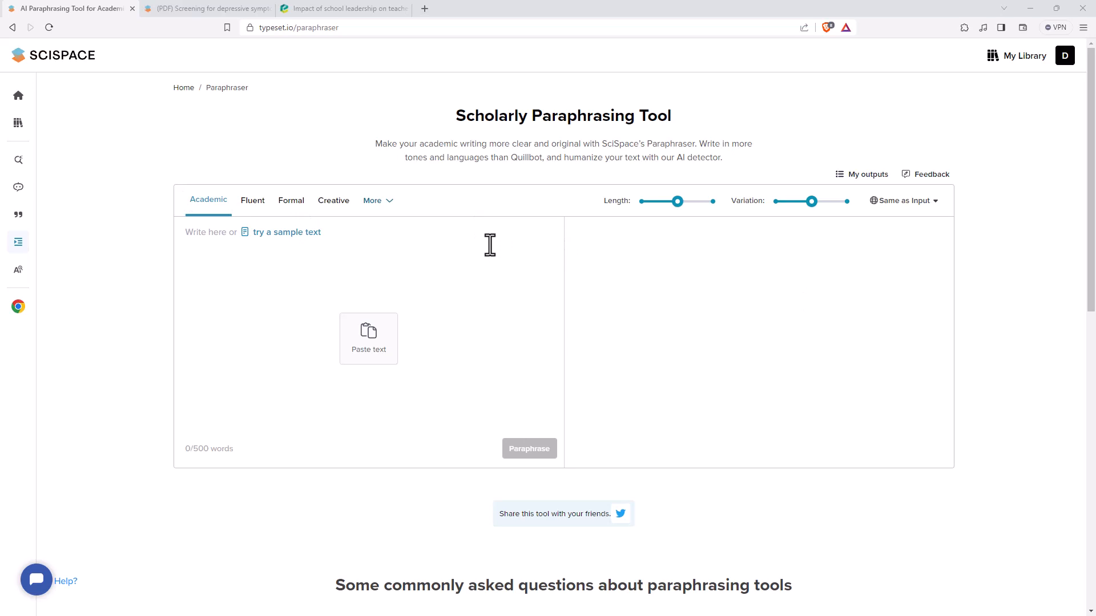
mouse_move(453, 232)
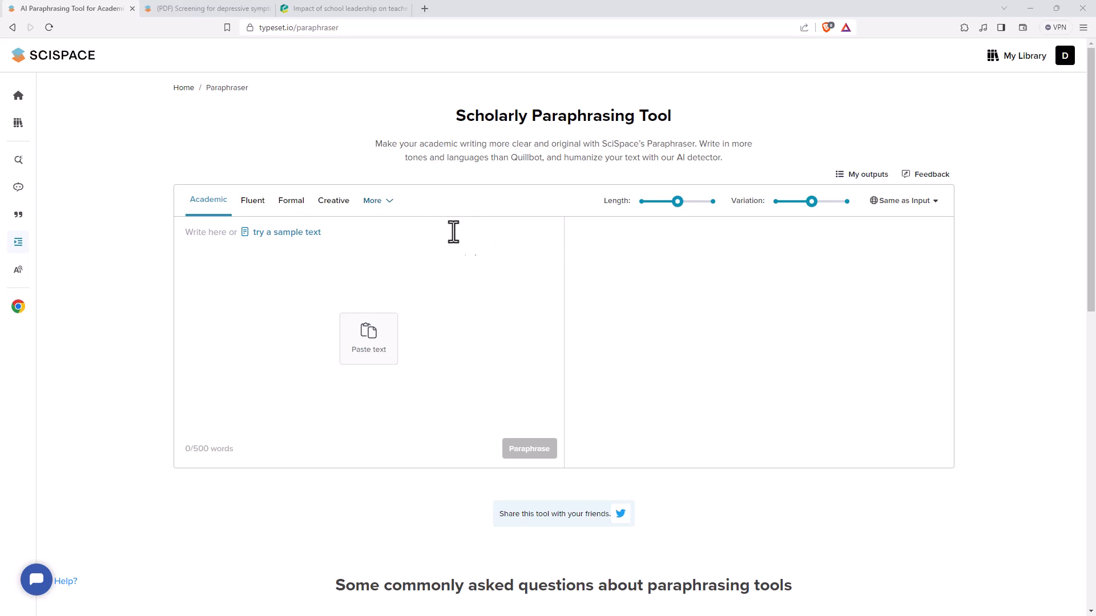
mouse_move(477, 257)
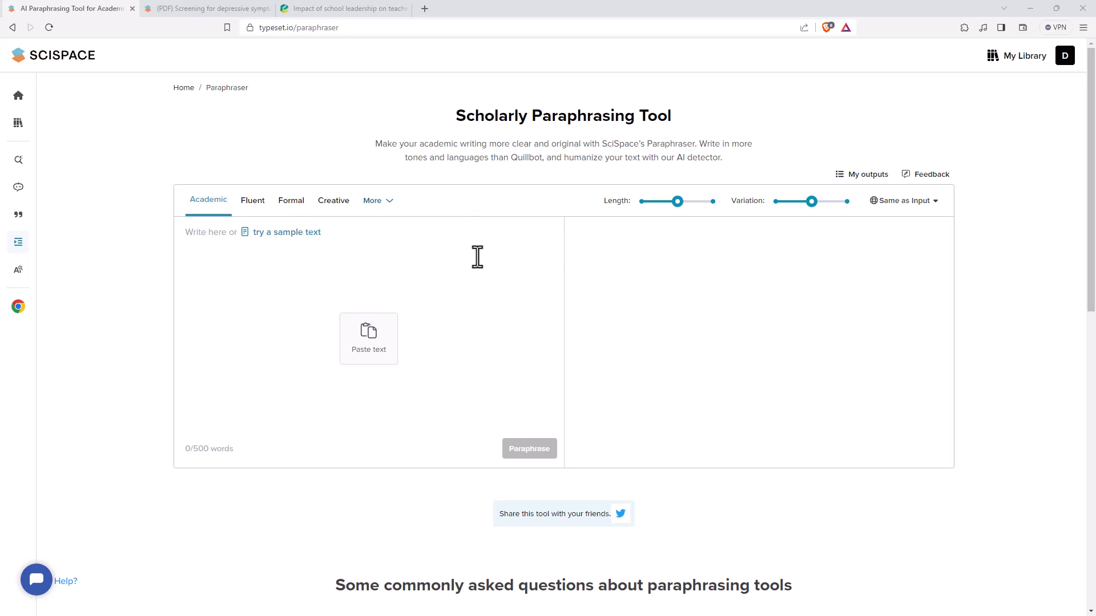
mouse_move(415, 256)
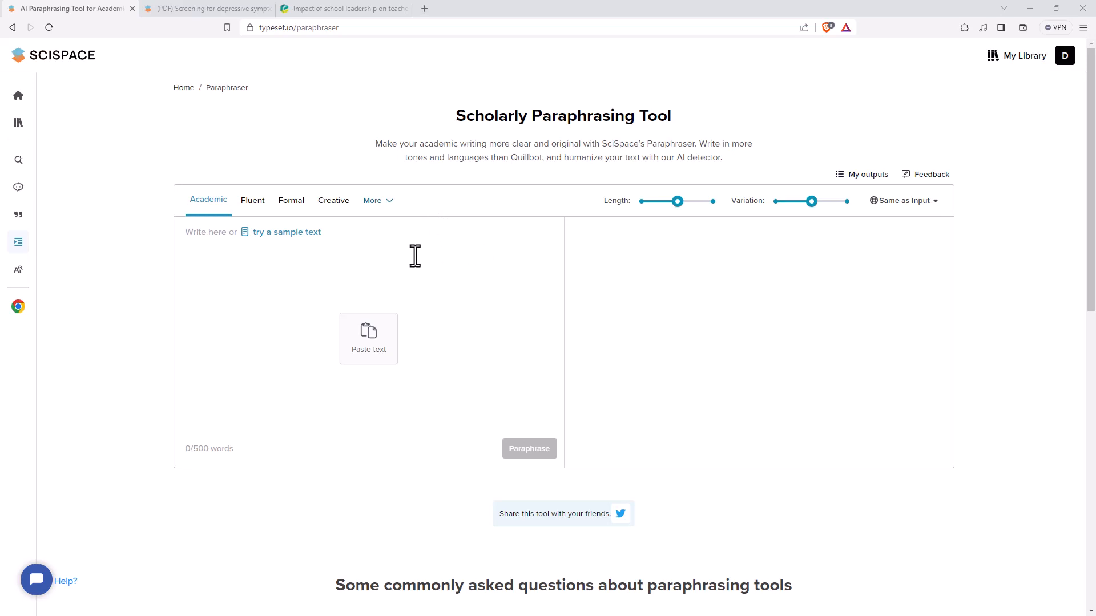
mouse_move(462, 265)
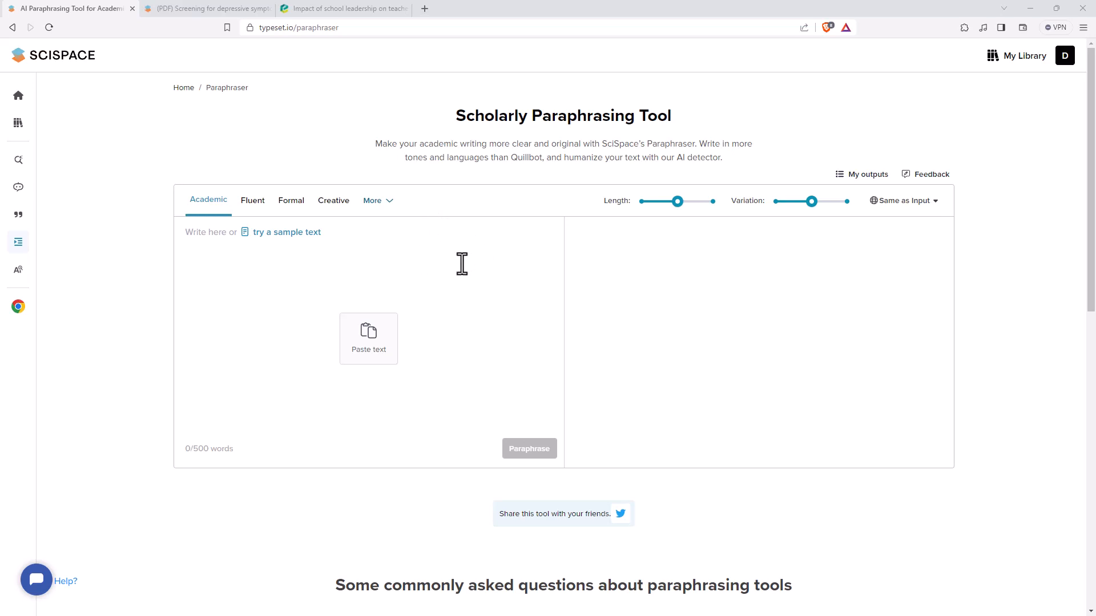
mouse_move(384, 264)
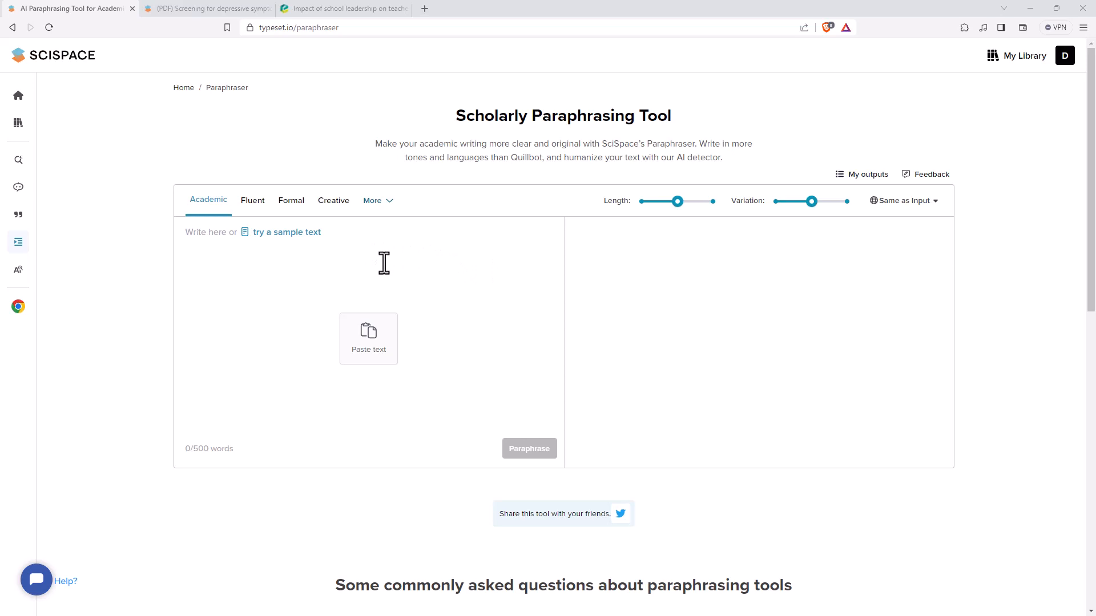
mouse_move(409, 259)
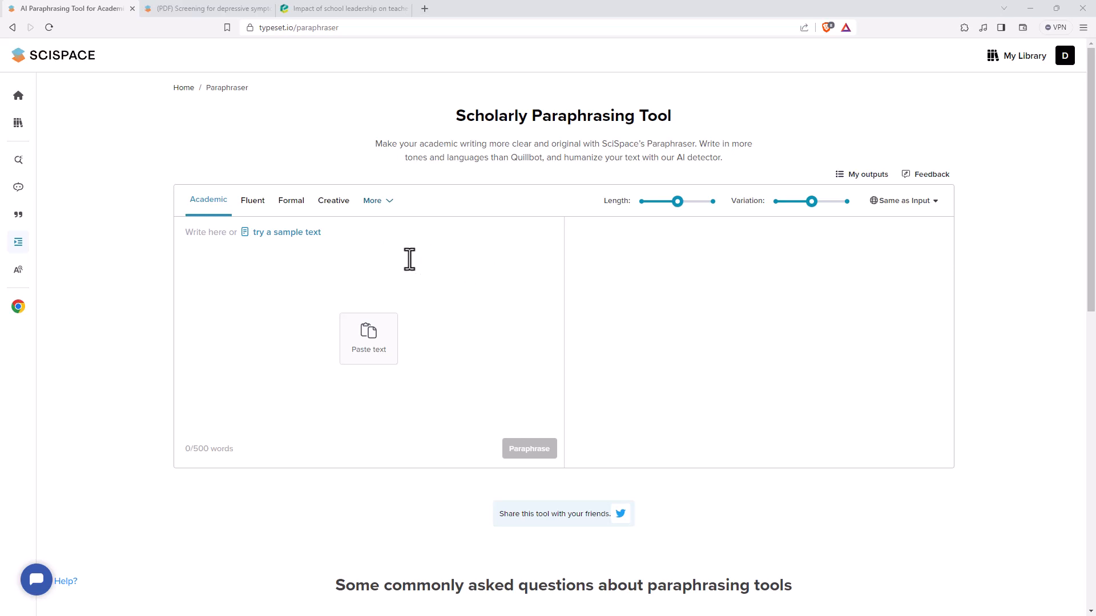
mouse_move(470, 279)
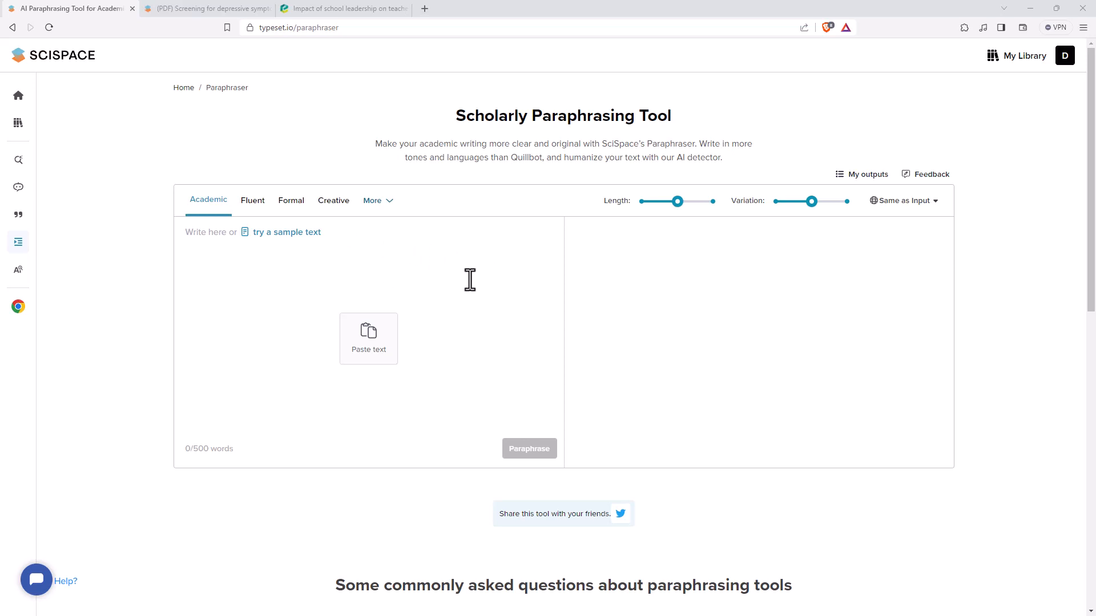
mouse_move(654, 276)
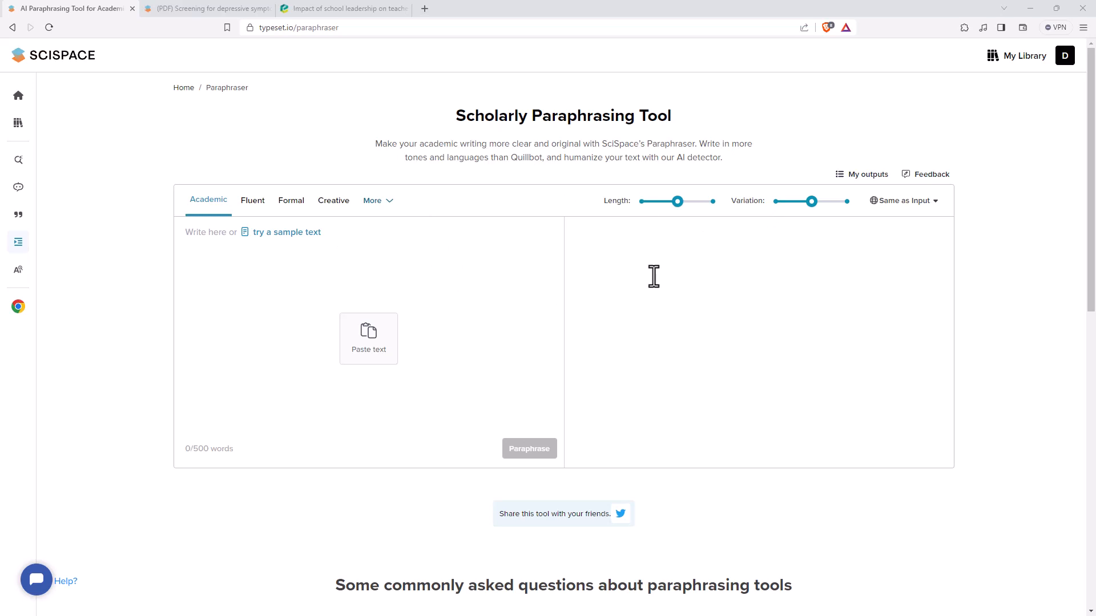
mouse_move(644, 282)
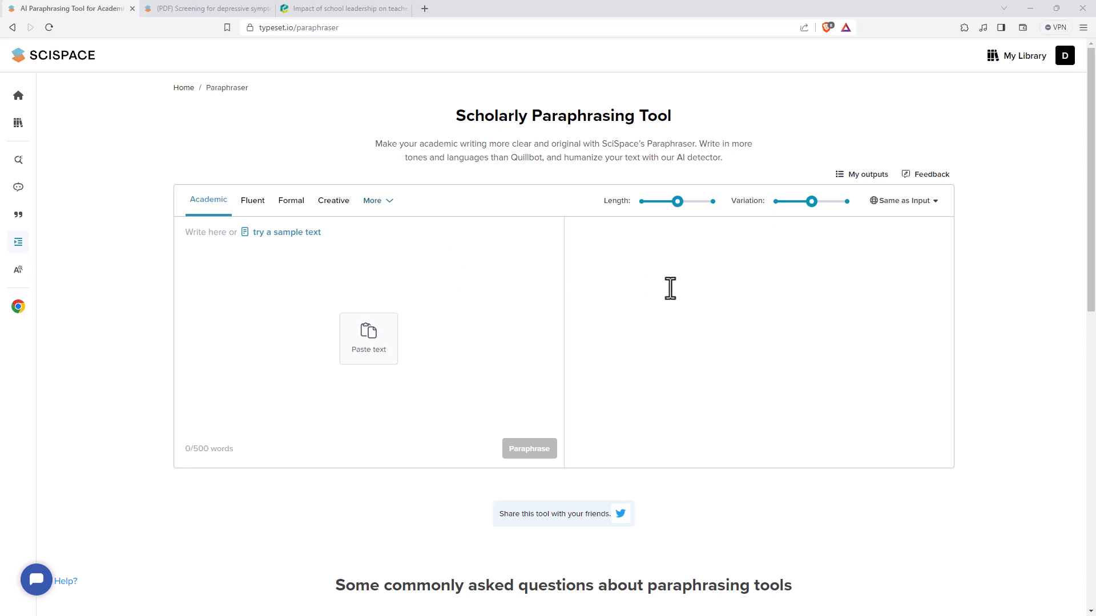
mouse_move(813, 323)
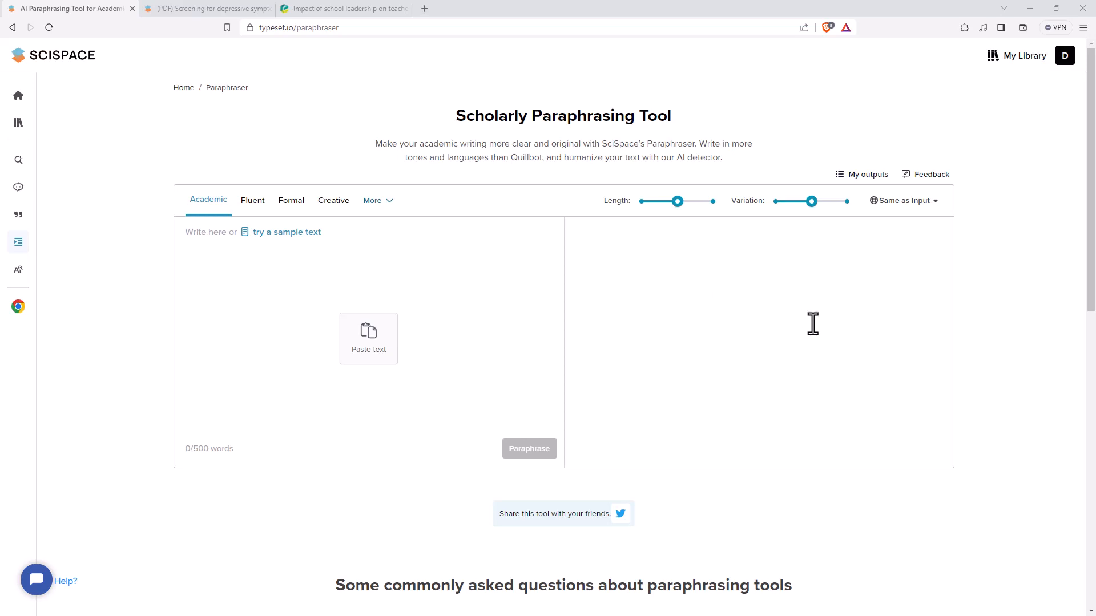
mouse_move(672, 296)
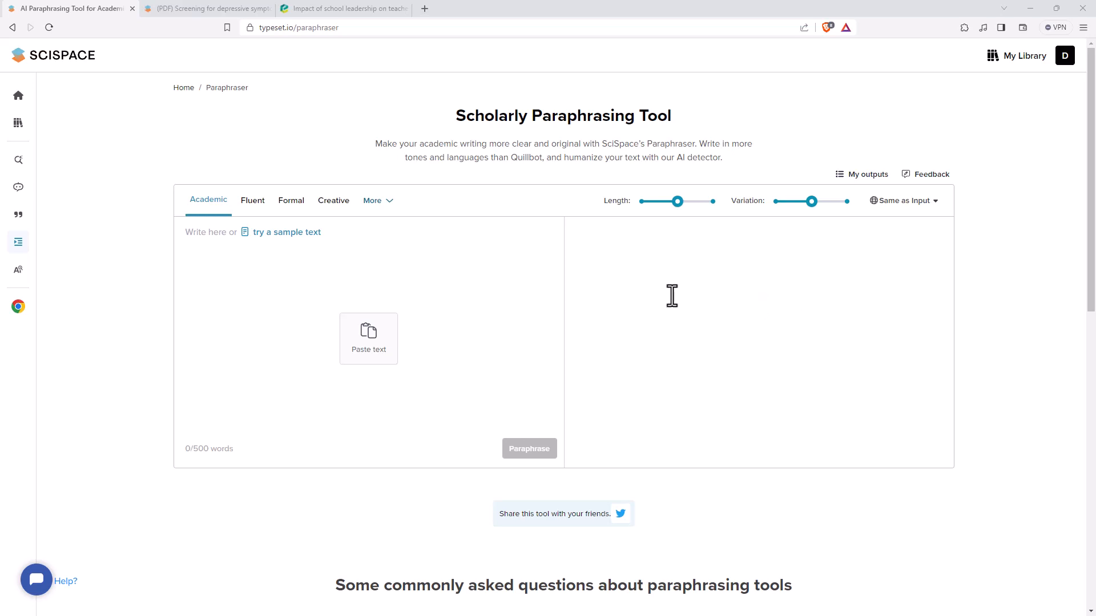
mouse_move(667, 282)
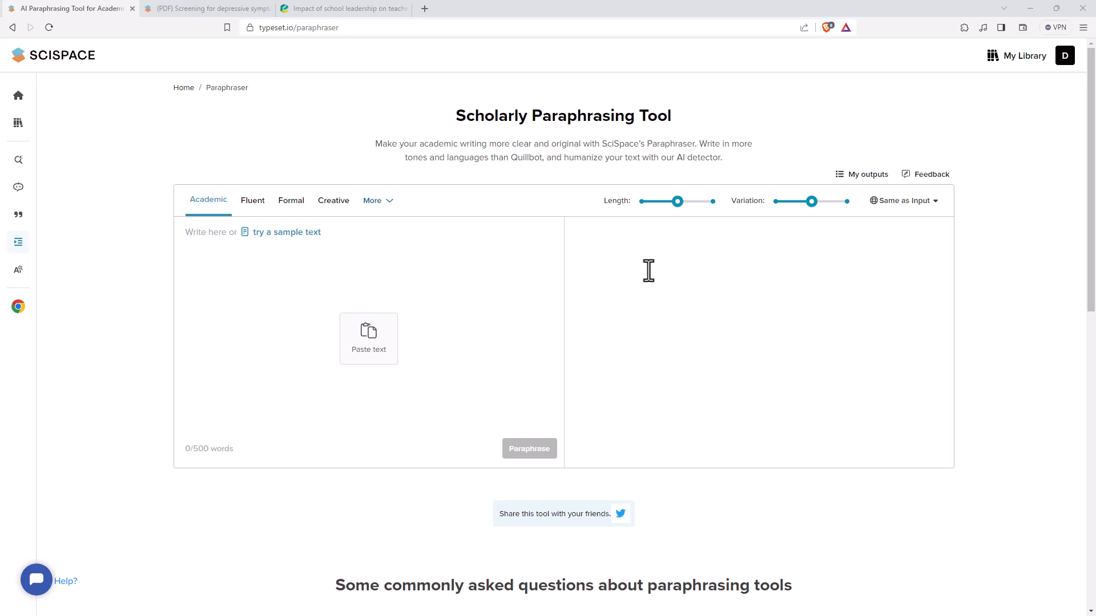
mouse_move(696, 277)
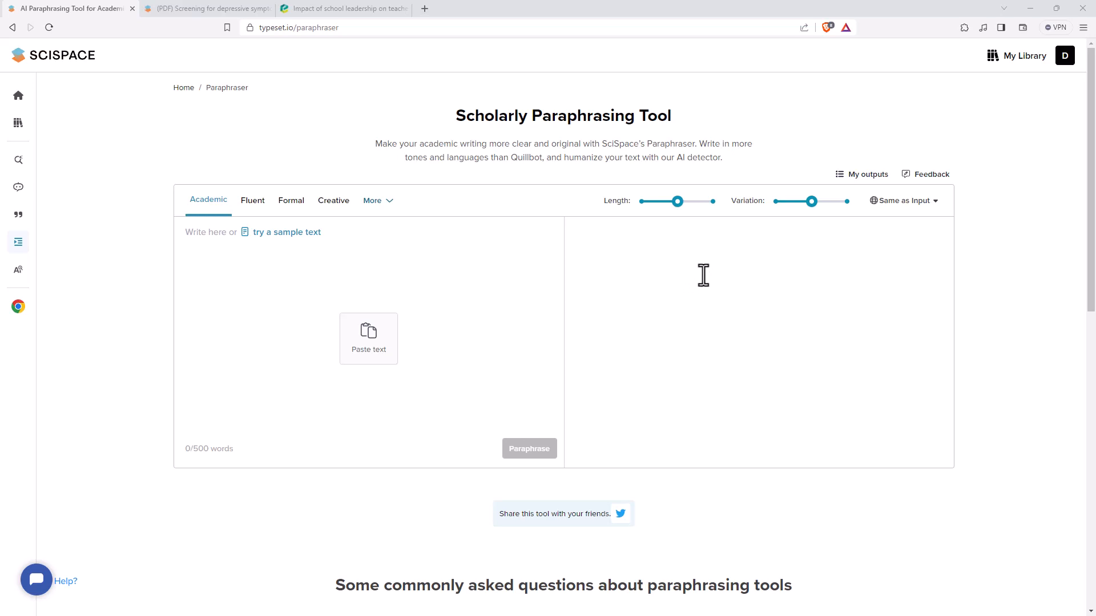
mouse_move(733, 298)
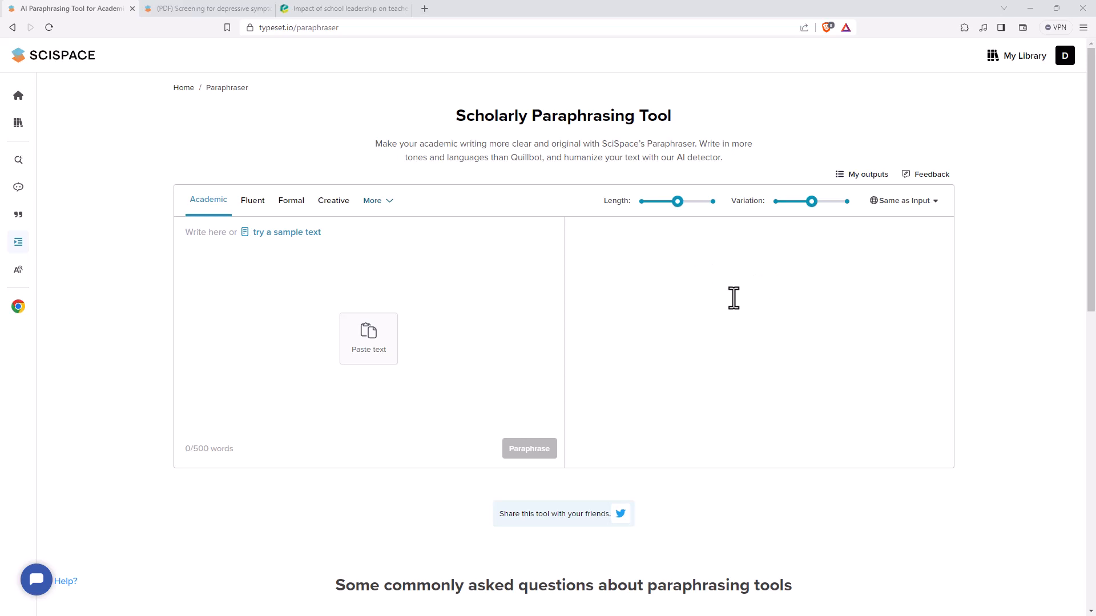
mouse_move(702, 304)
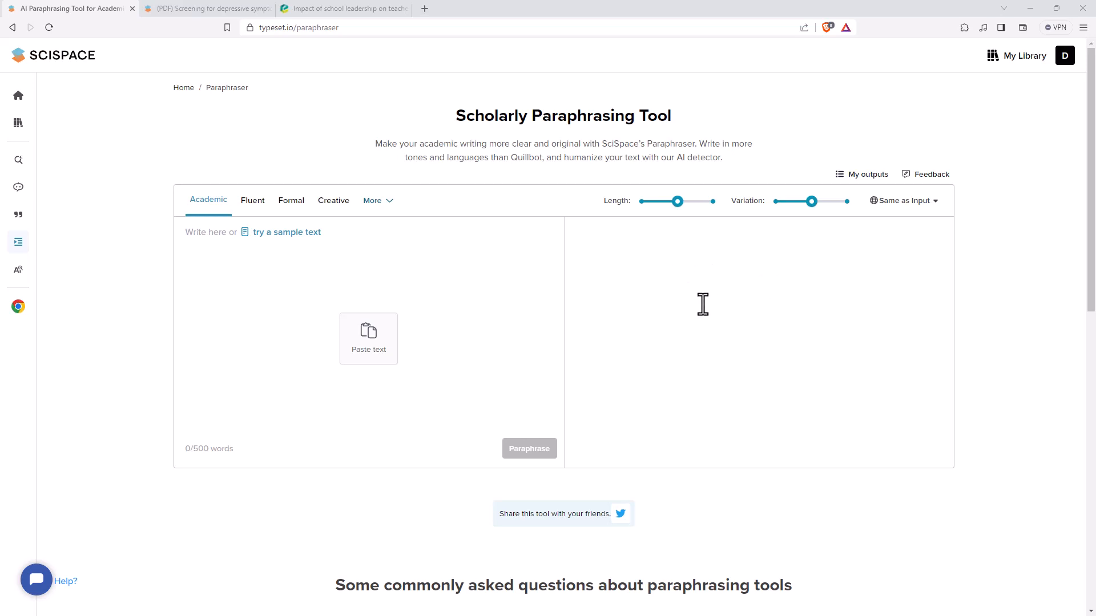
mouse_move(675, 292)
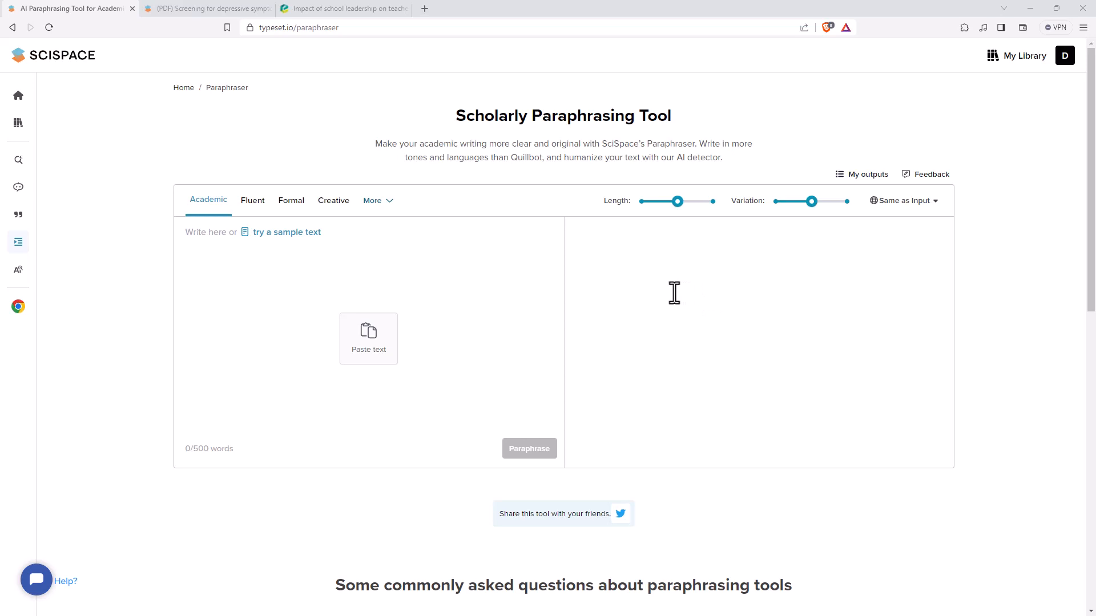
mouse_move(694, 305)
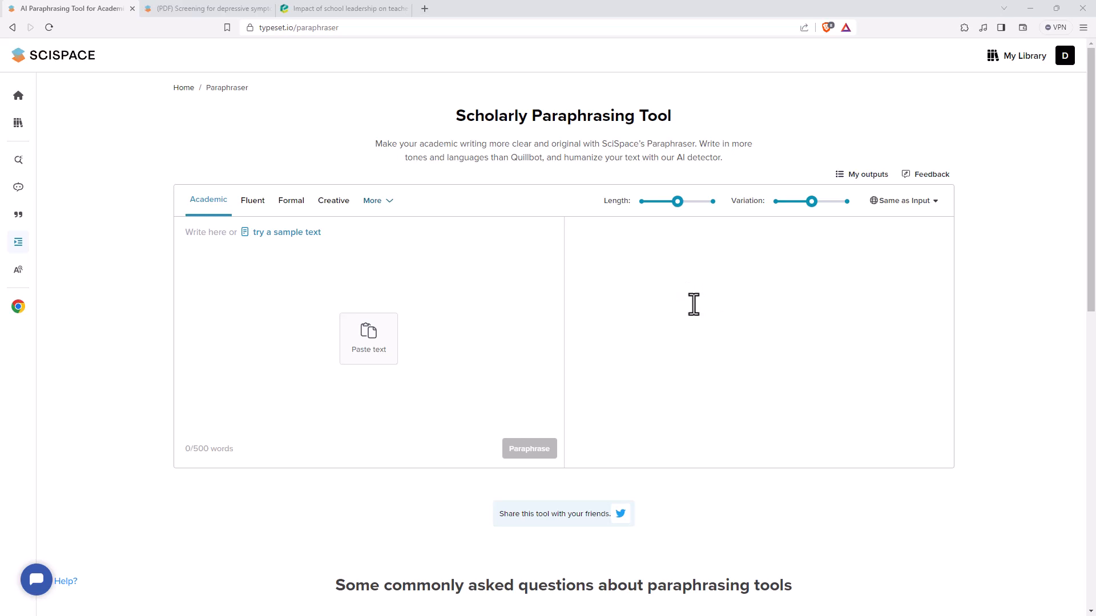
mouse_move(631, 283)
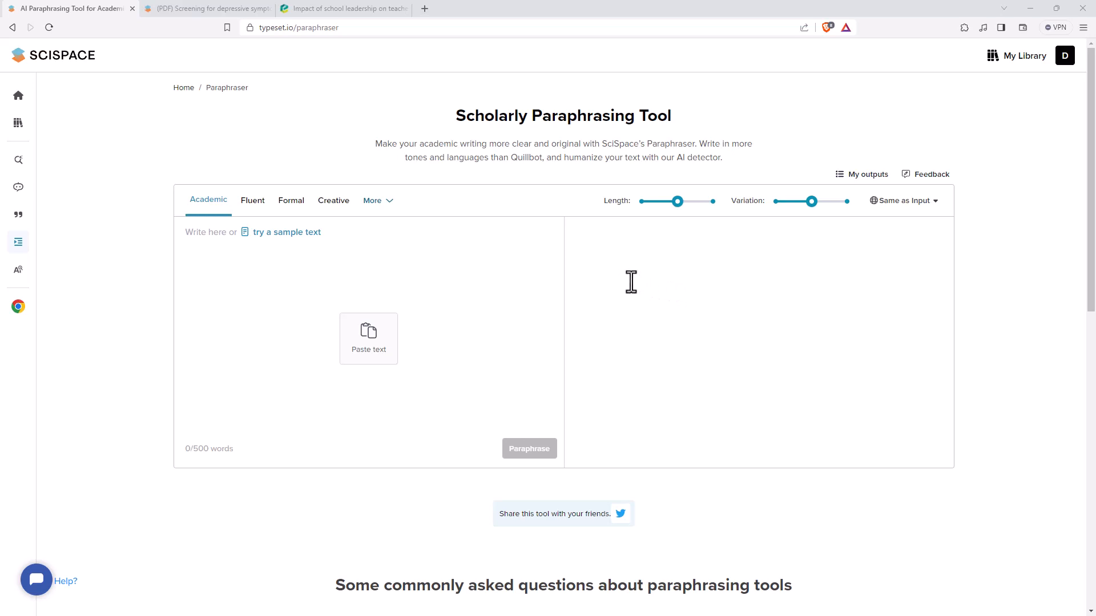
mouse_move(663, 290)
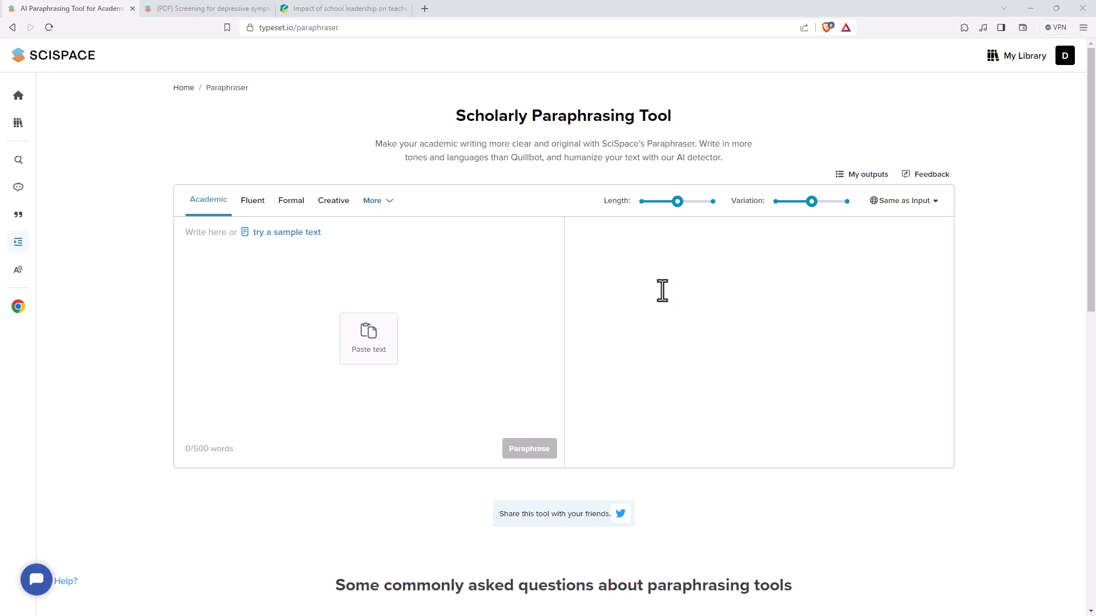
mouse_move(652, 276)
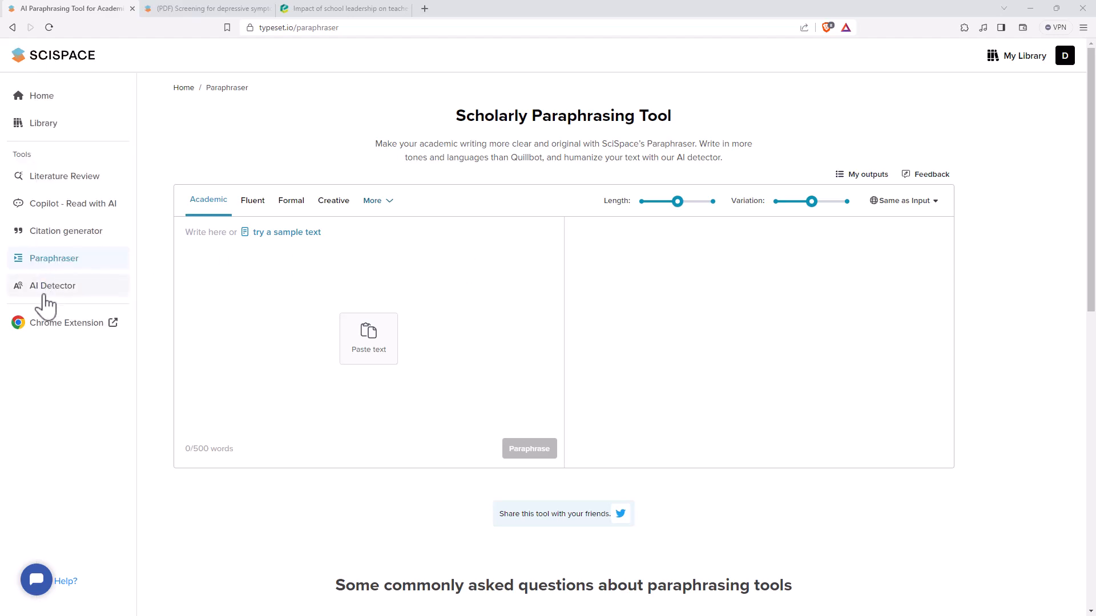
Step: Open the Academic AI Detector from the sidebar
left_click(52, 285)
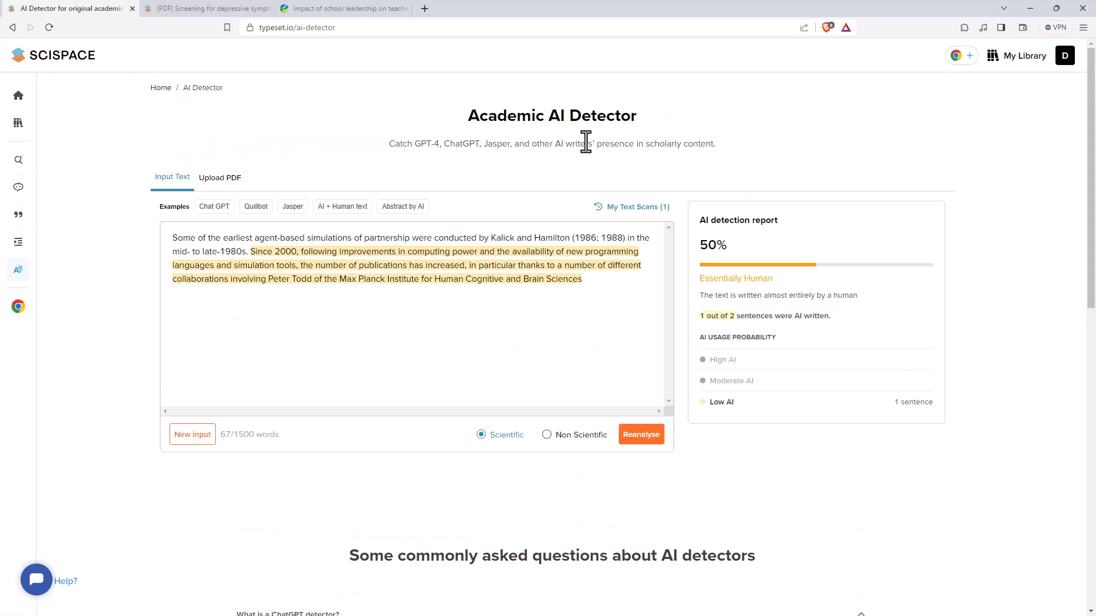
mouse_move(609, 130)
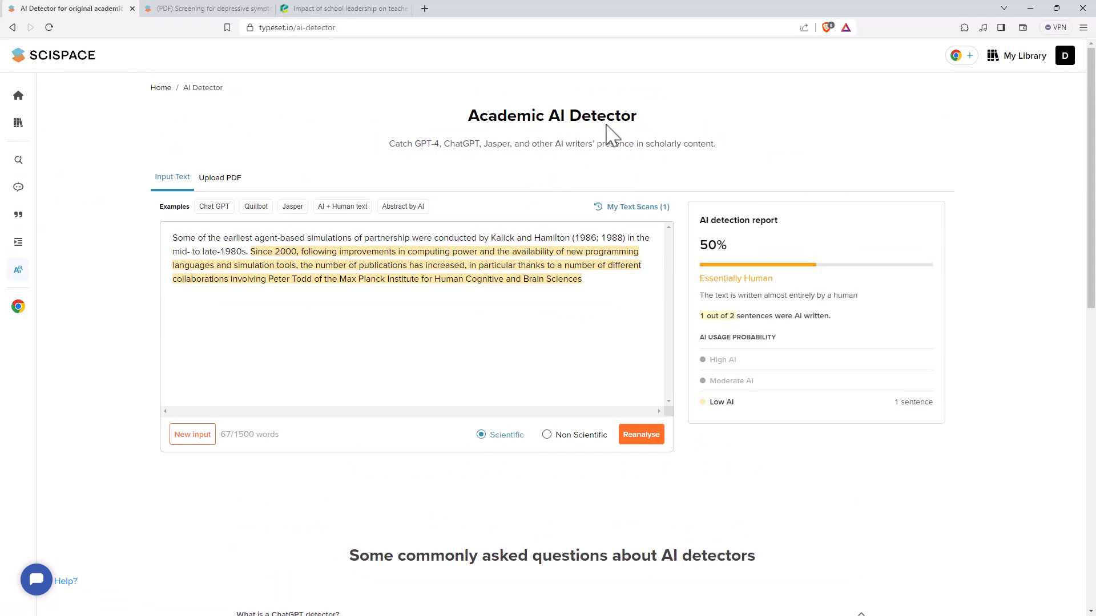
mouse_move(605, 311)
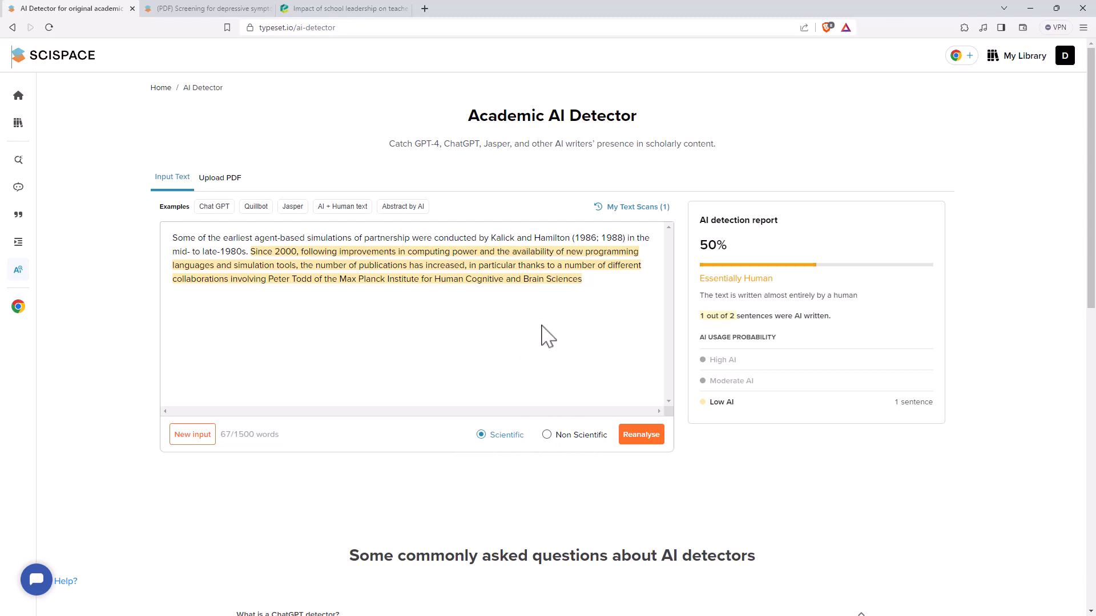
mouse_move(461, 327)
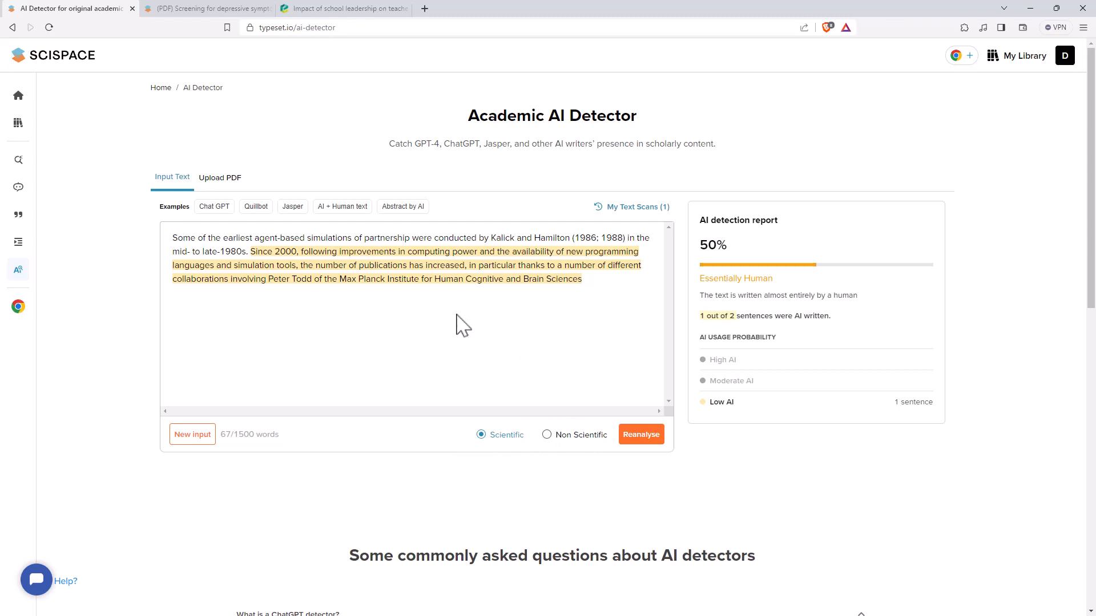
mouse_move(193, 241)
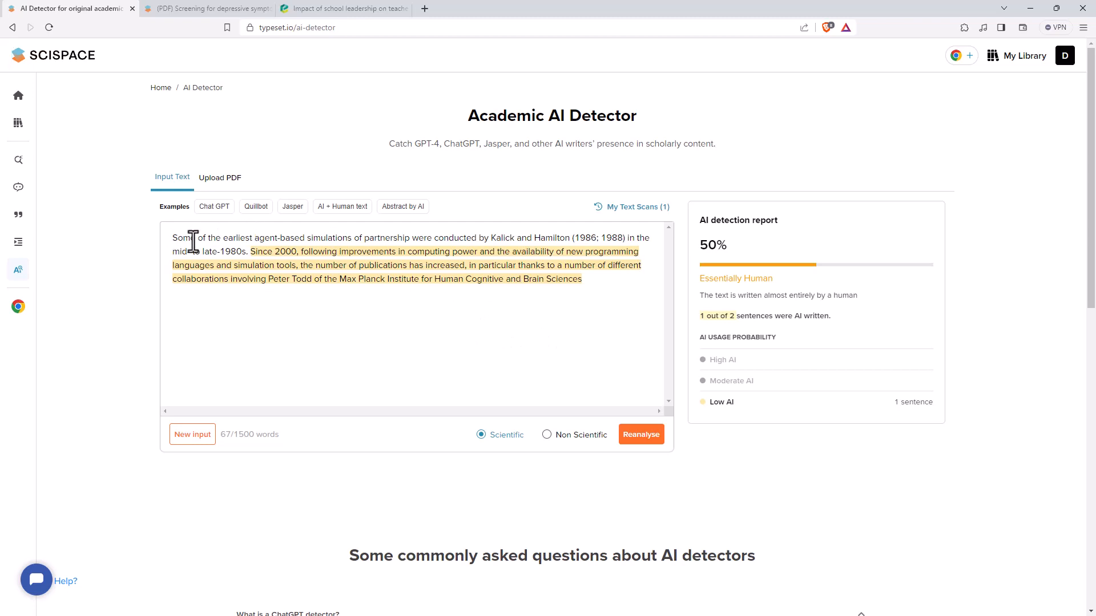
mouse_move(414, 251)
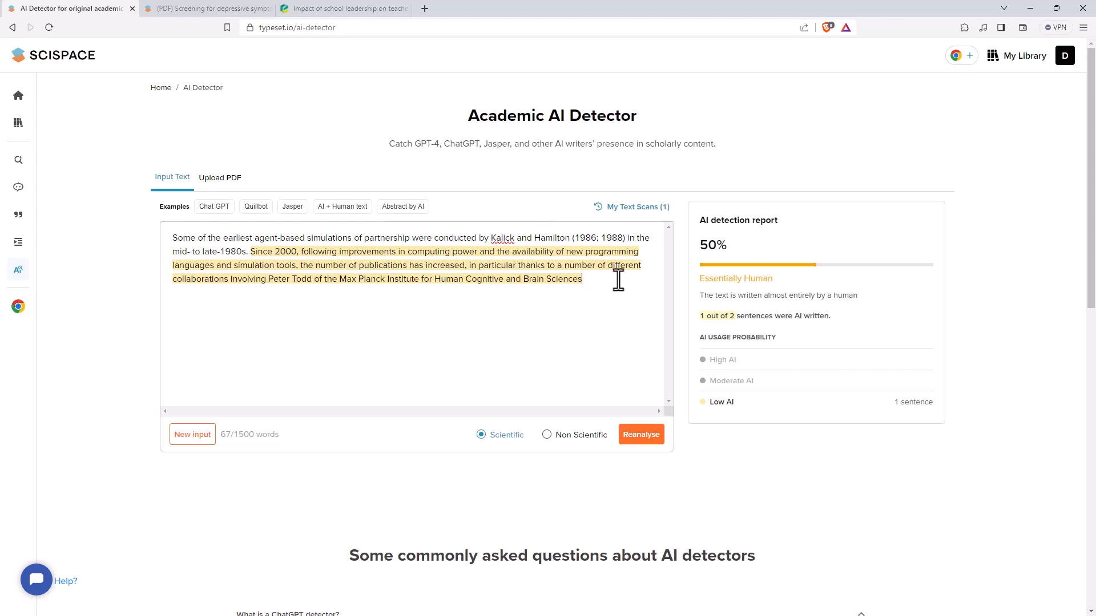
mouse_move(634, 284)
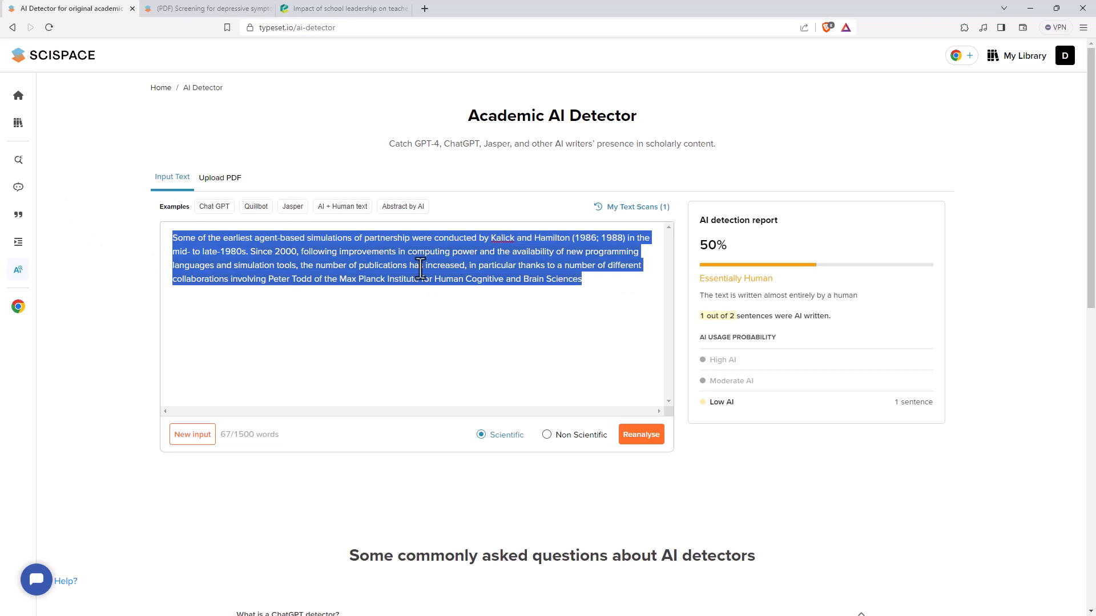
mouse_move(526, 338)
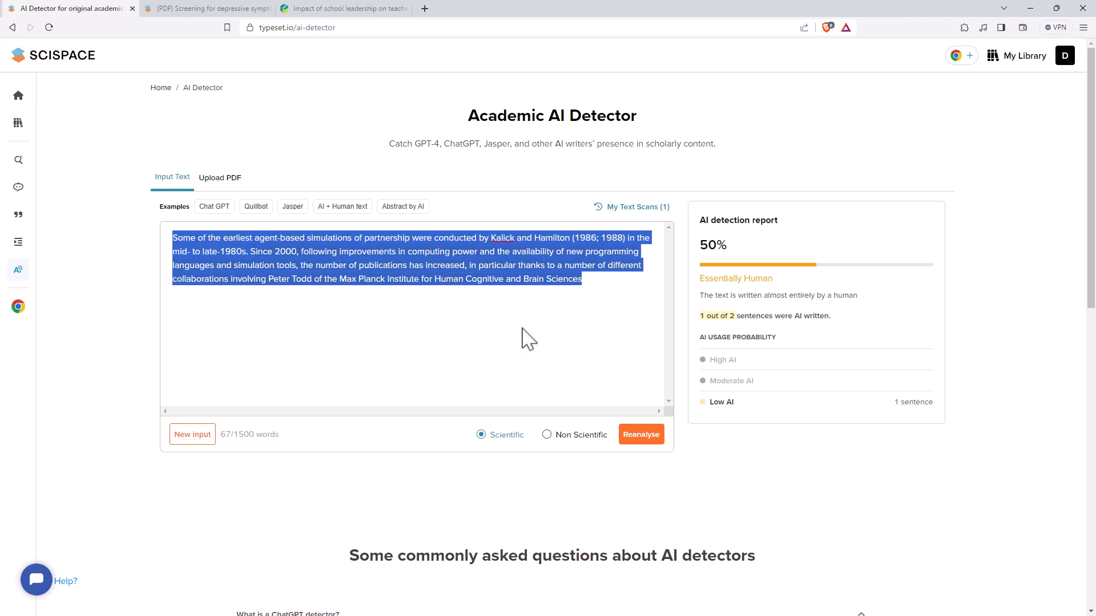
mouse_move(558, 307)
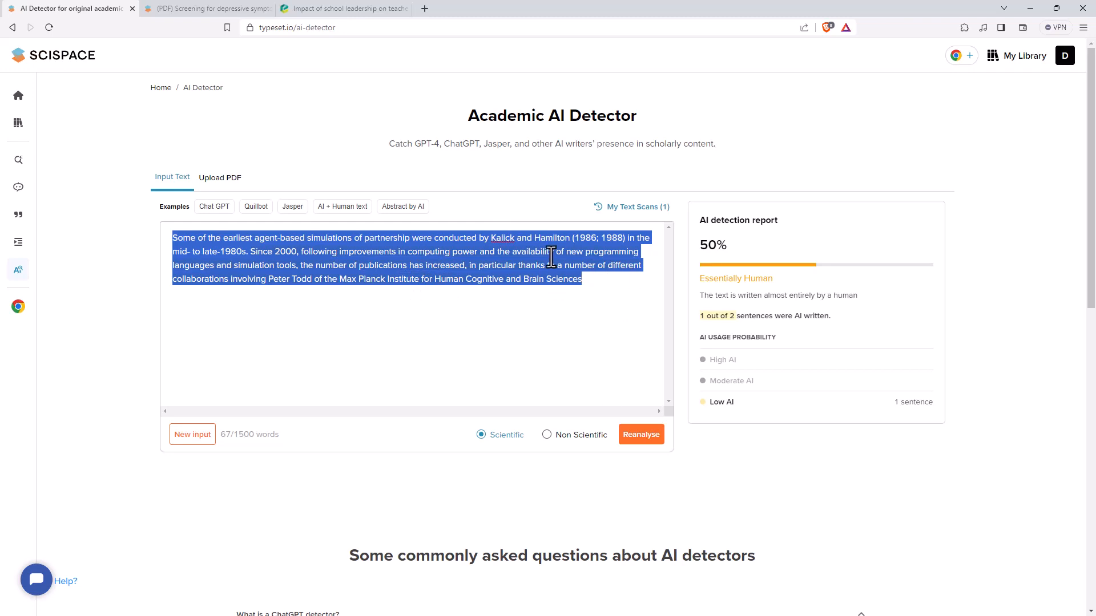
mouse_move(661, 276)
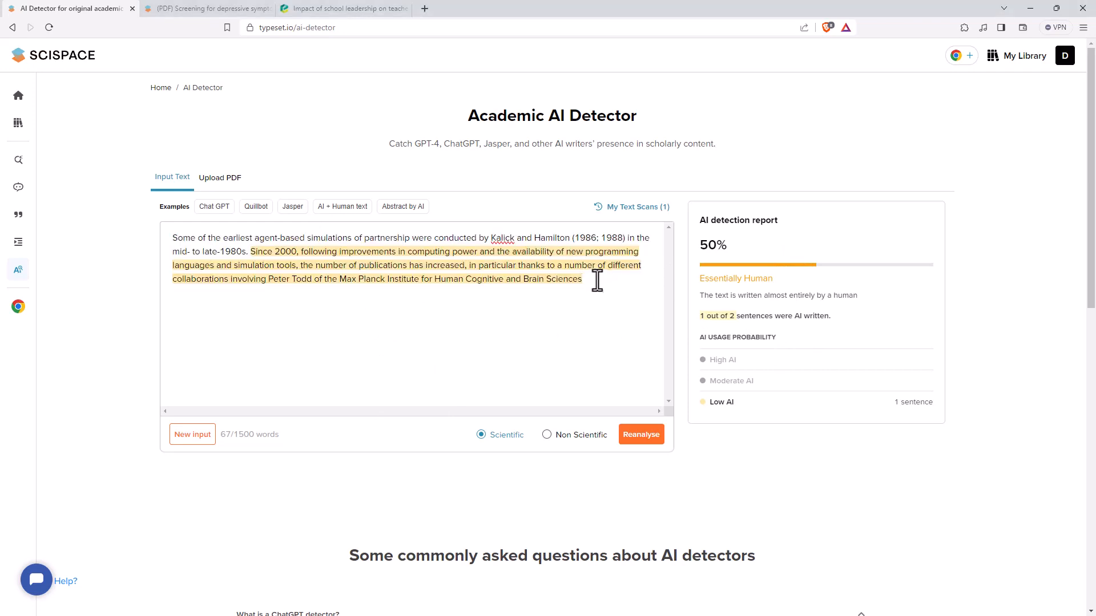
mouse_move(555, 292)
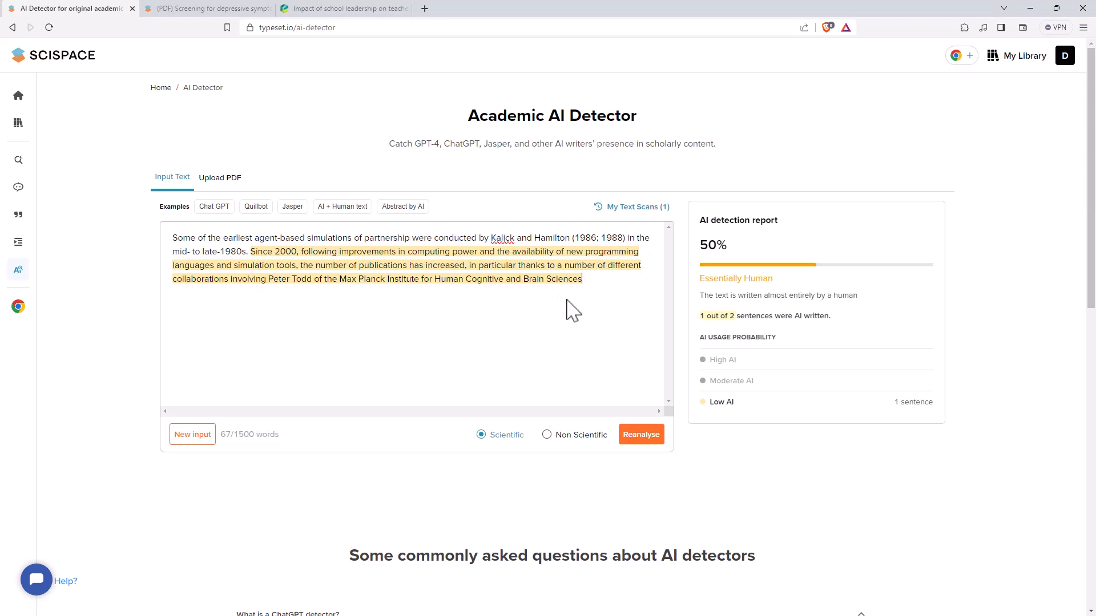
mouse_move(447, 217)
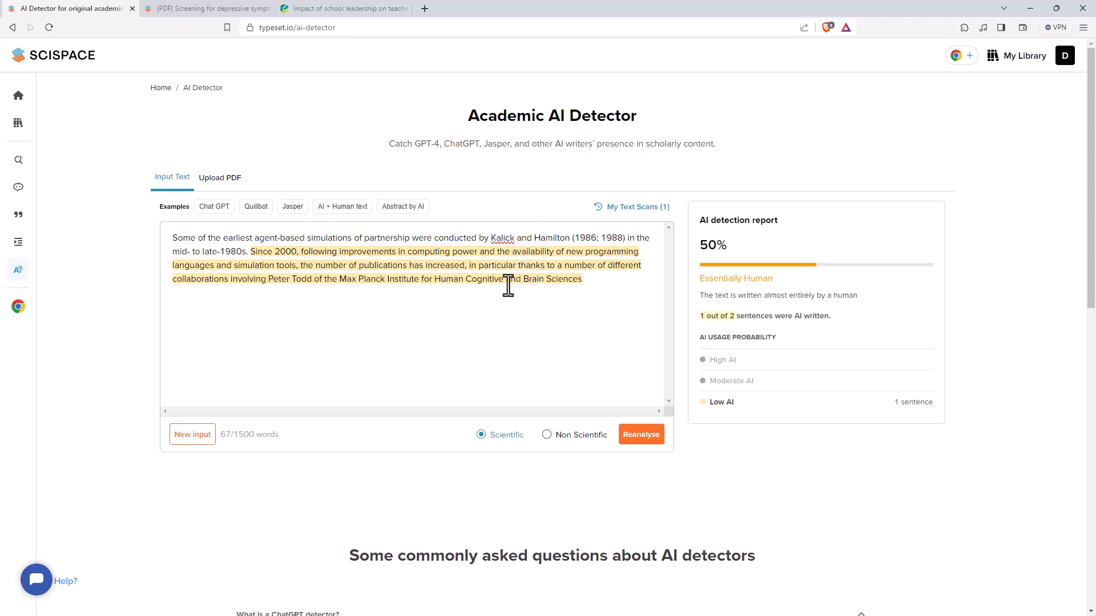
mouse_move(759, 247)
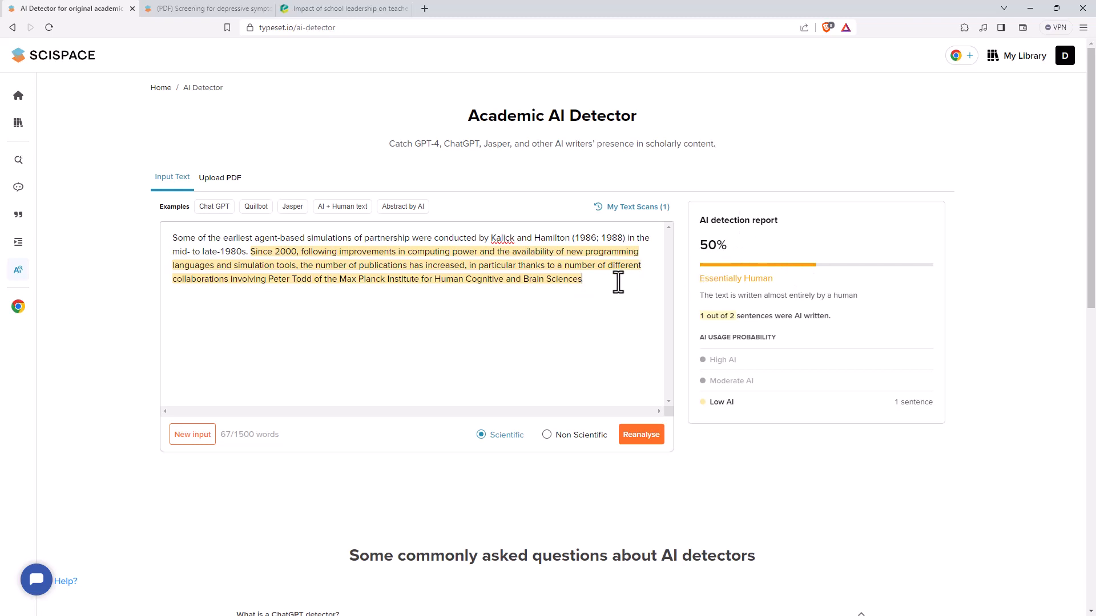
mouse_move(592, 293)
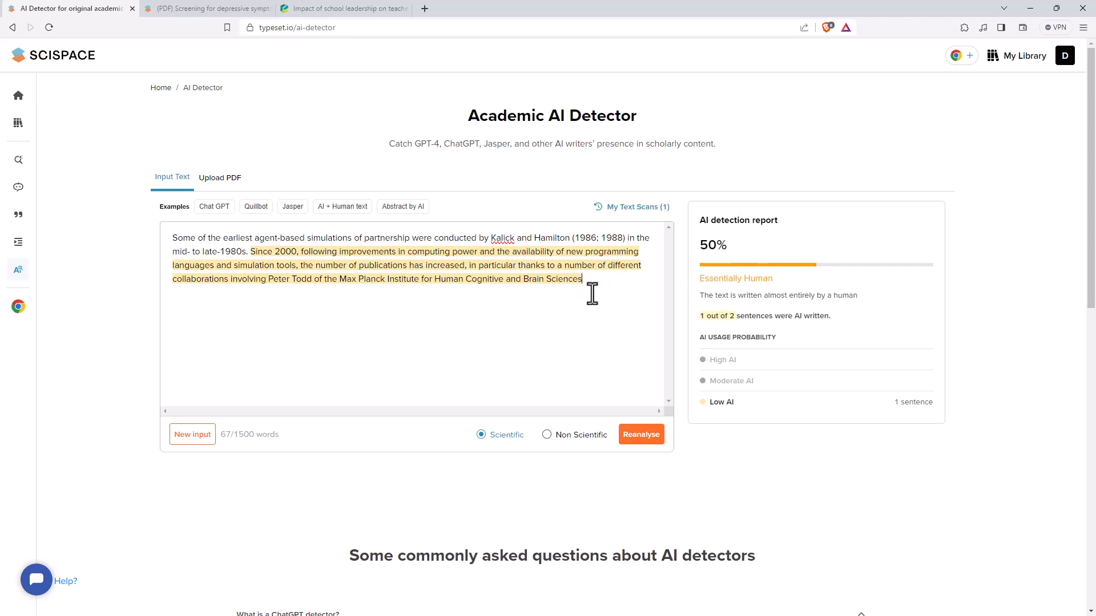
mouse_move(514, 304)
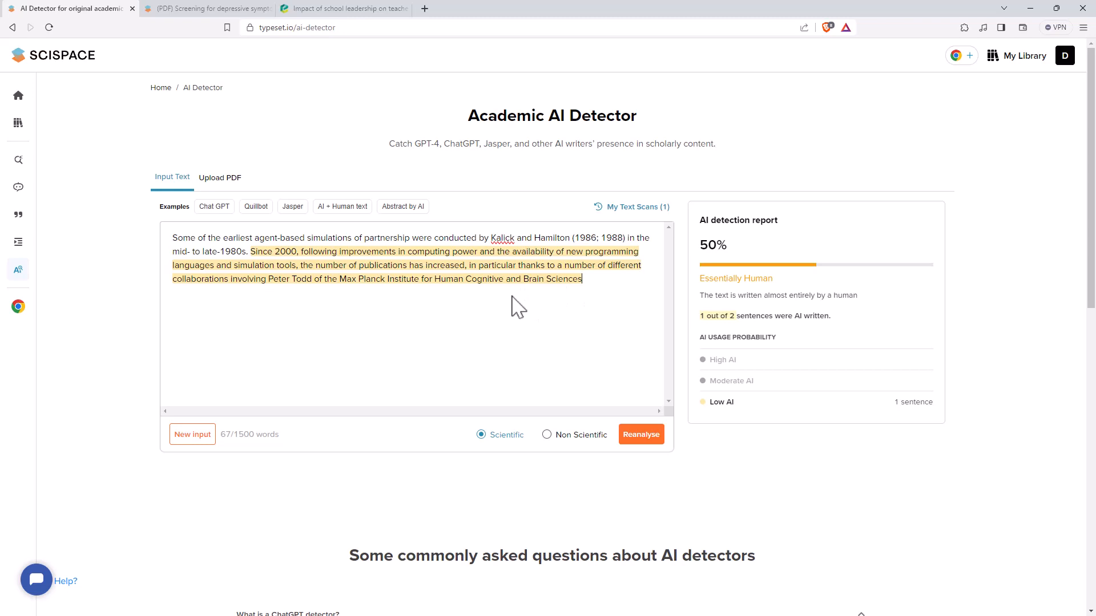
mouse_move(634, 144)
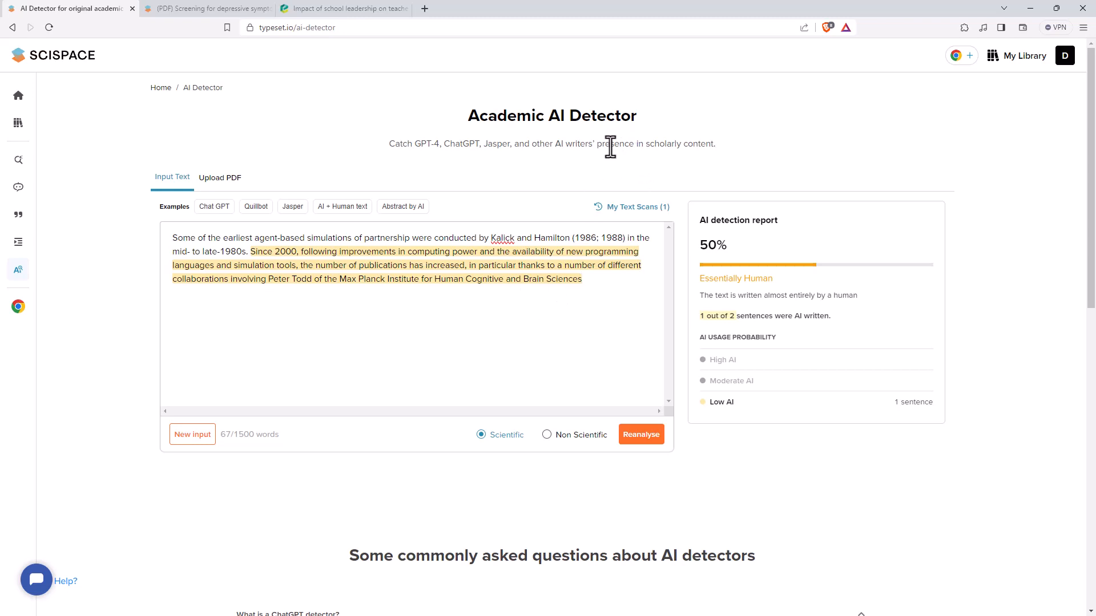
mouse_move(643, 165)
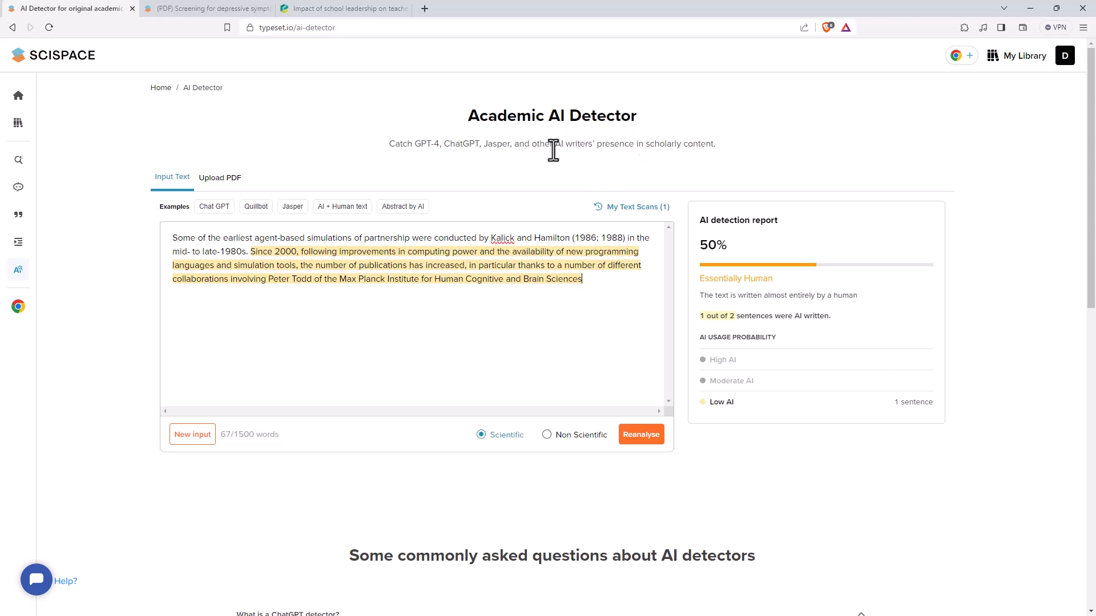
mouse_move(548, 153)
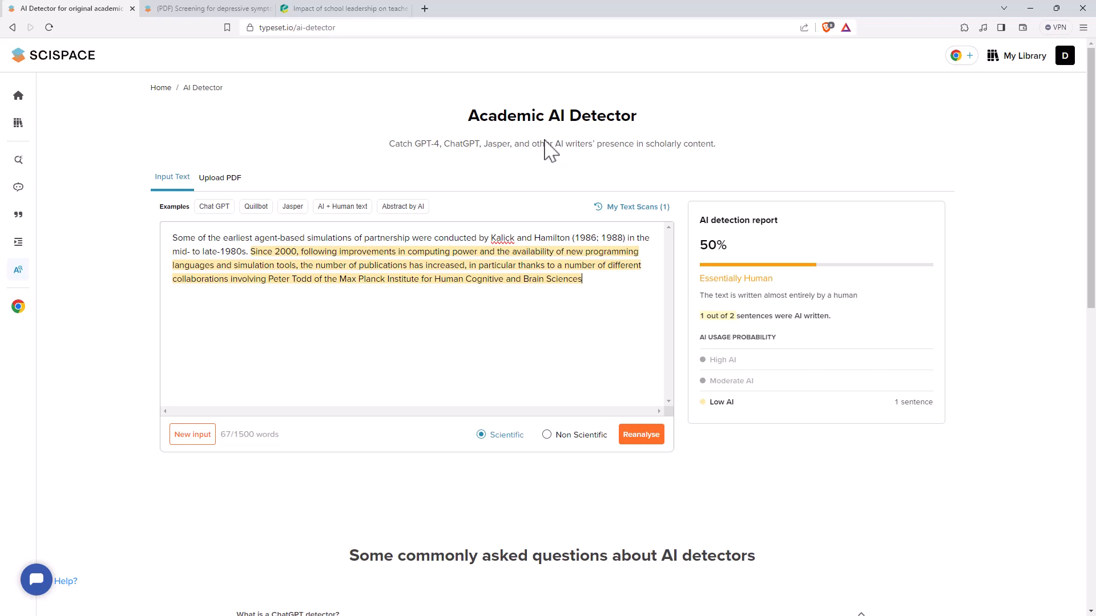
mouse_move(479, 347)
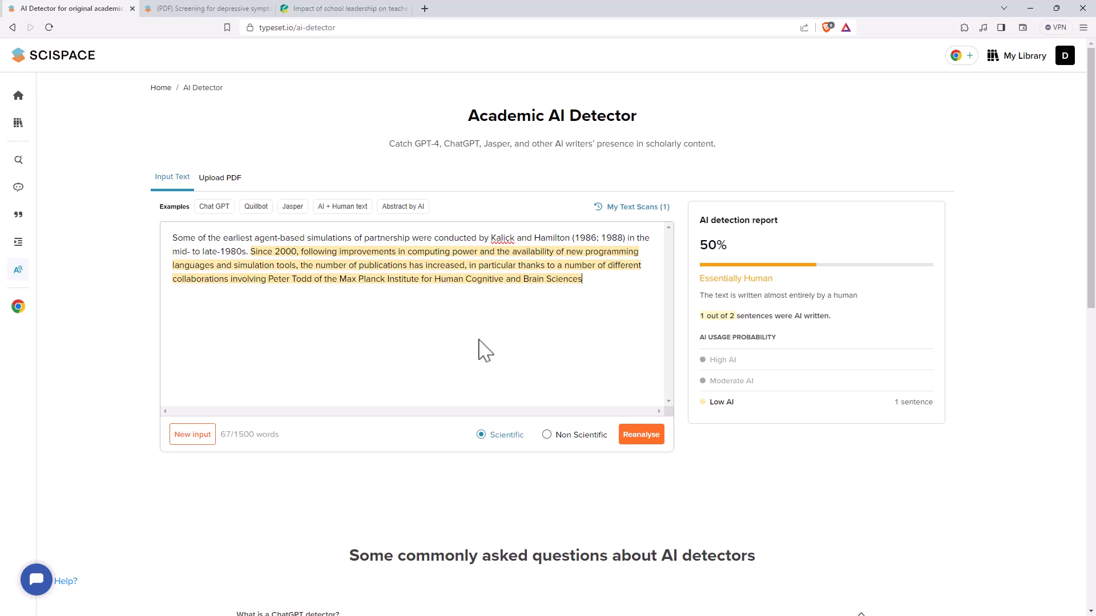
mouse_move(864, 294)
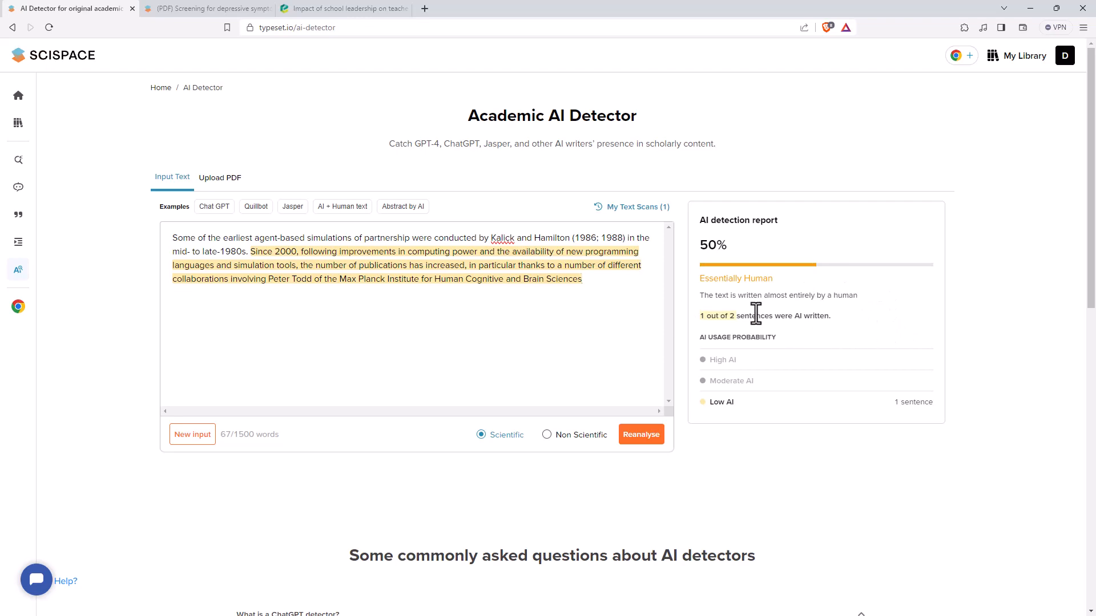
scroll("down", 3)
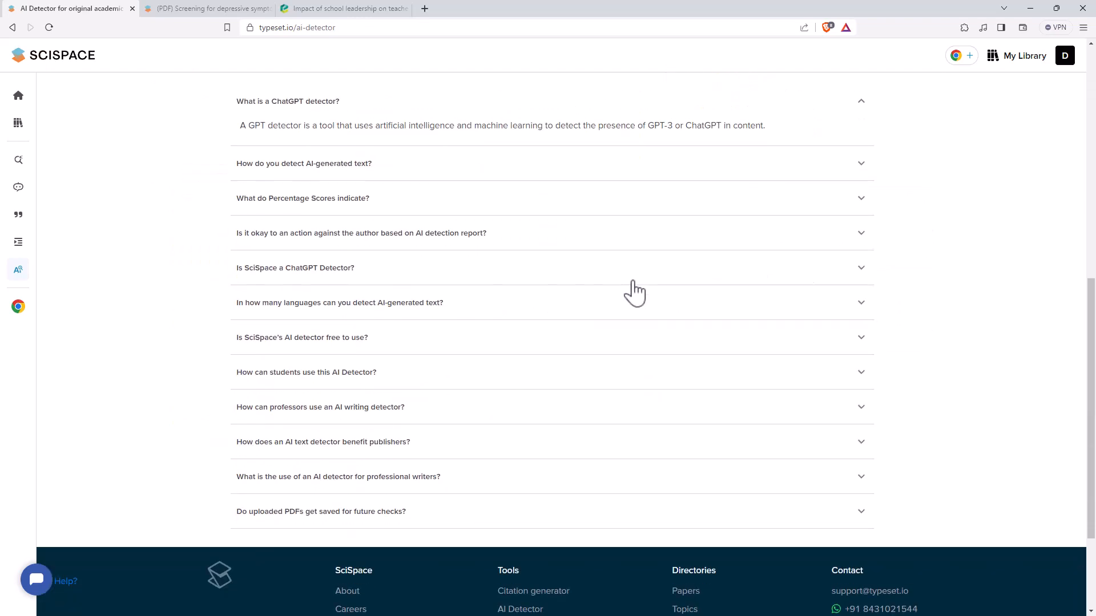
mouse_move(625, 294)
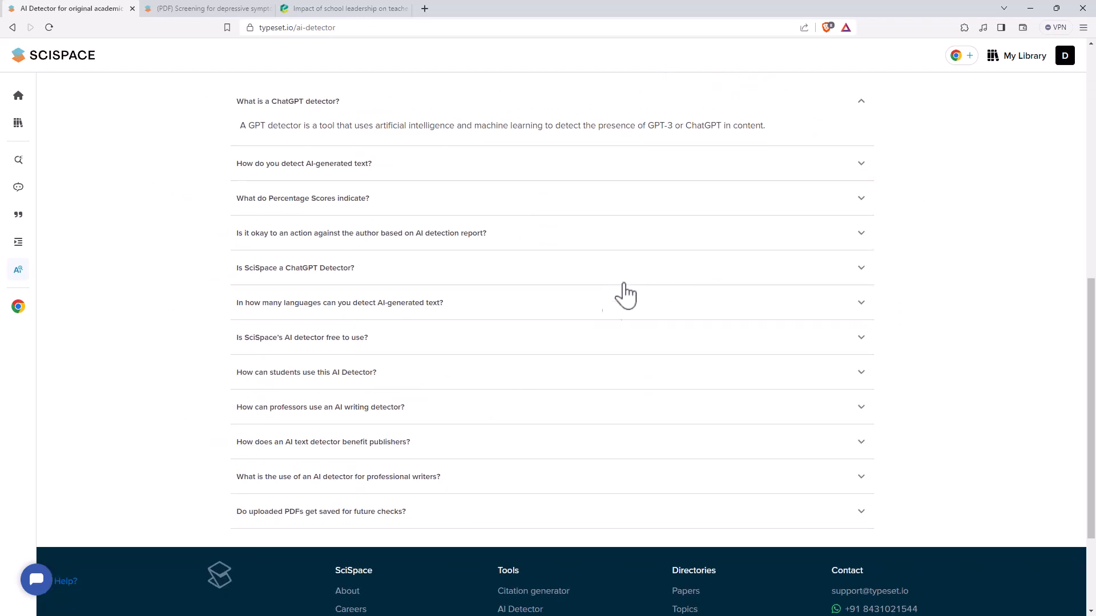
mouse_move(598, 345)
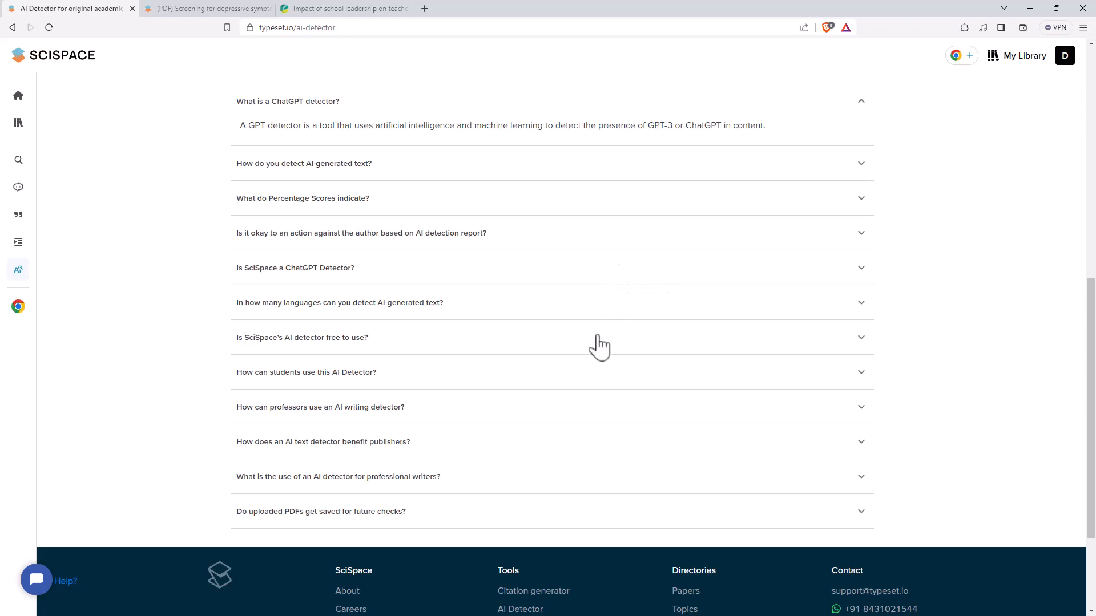
scroll("up", 3)
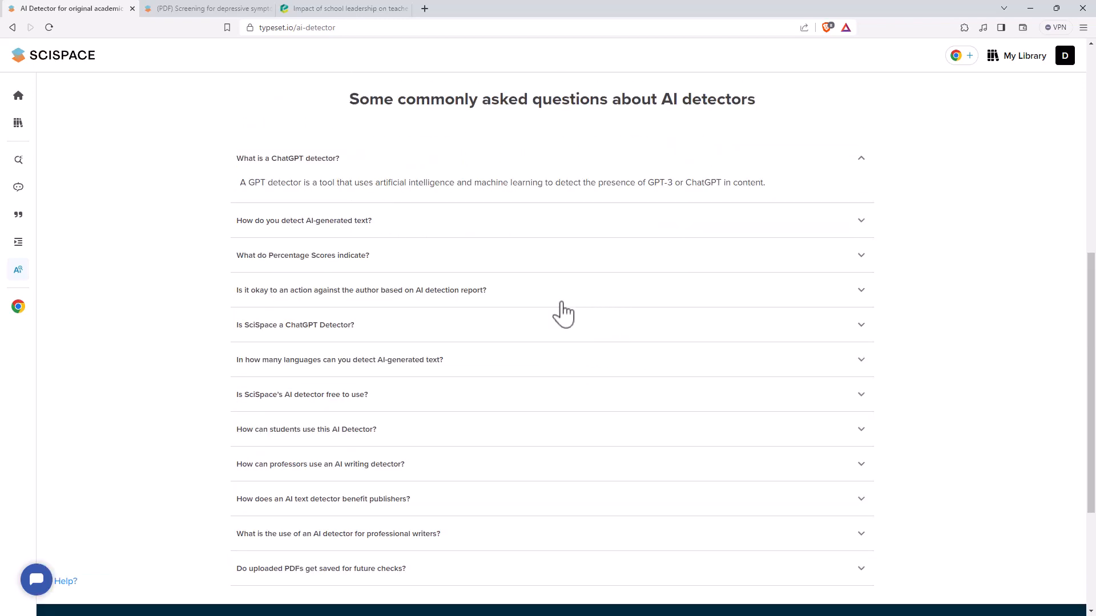
scroll("up", 3)
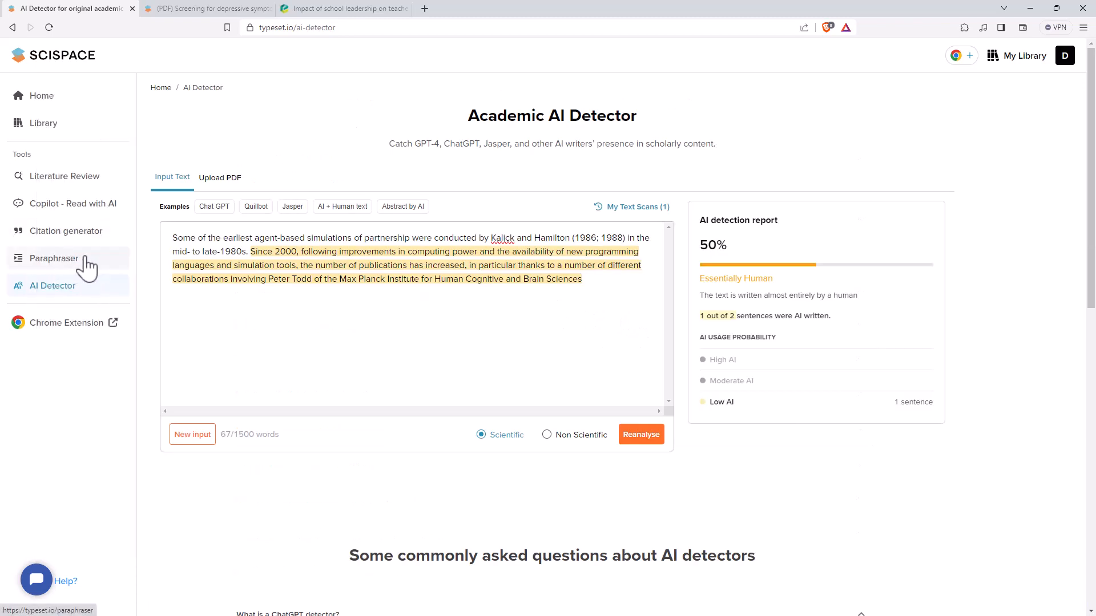
mouse_move(65, 180)
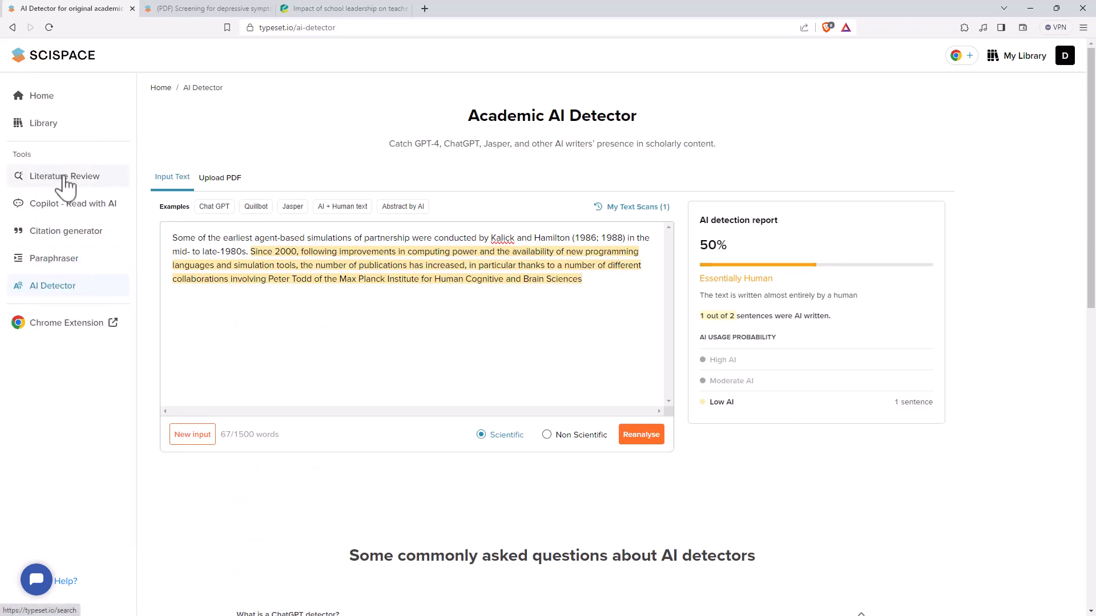
Step: Search Literature Review for how climate change impacts biodiversity and scroll the results table
left_click(64, 176)
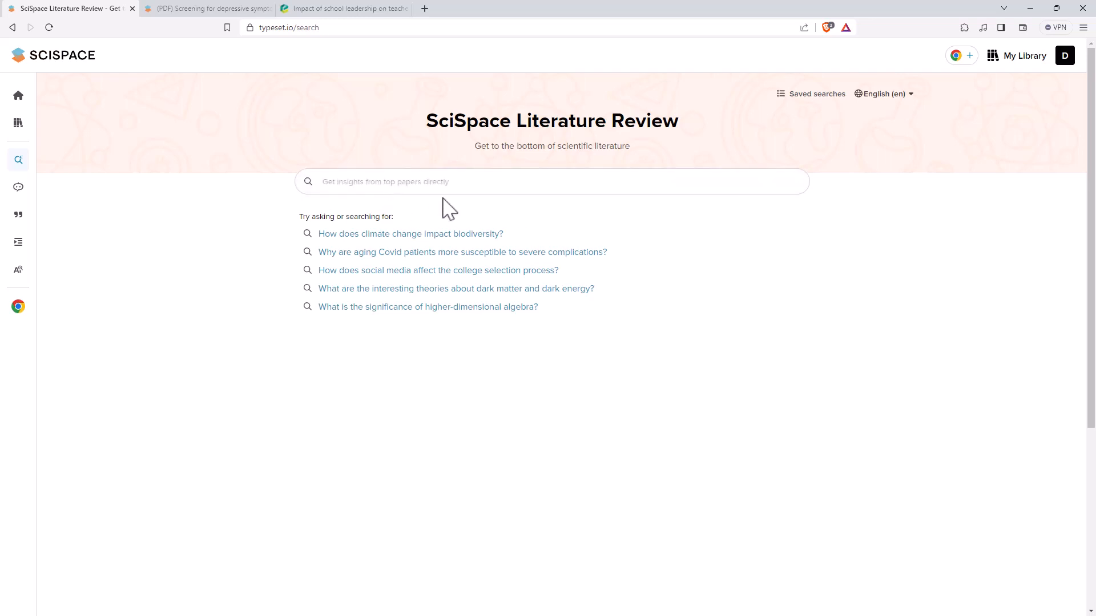
left_click(410, 233)
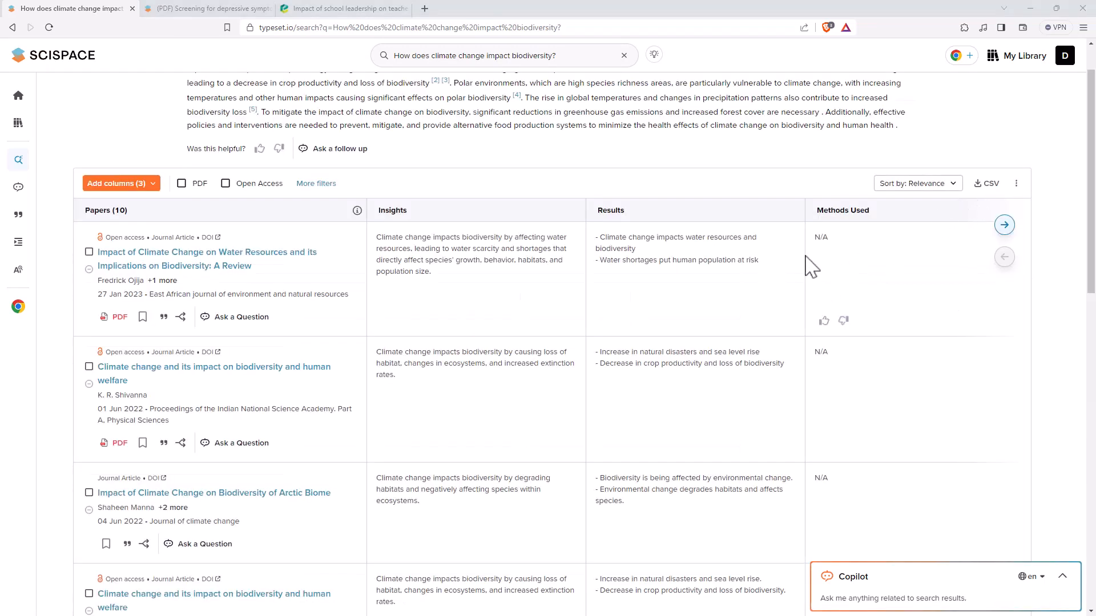
scroll("down", 3)
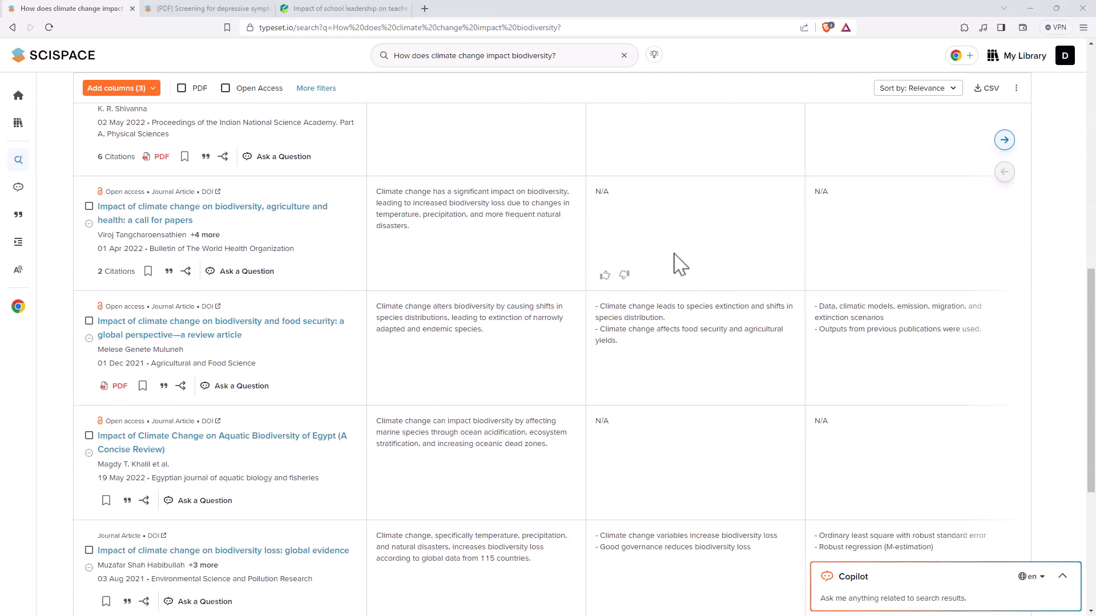
mouse_move(171, 373)
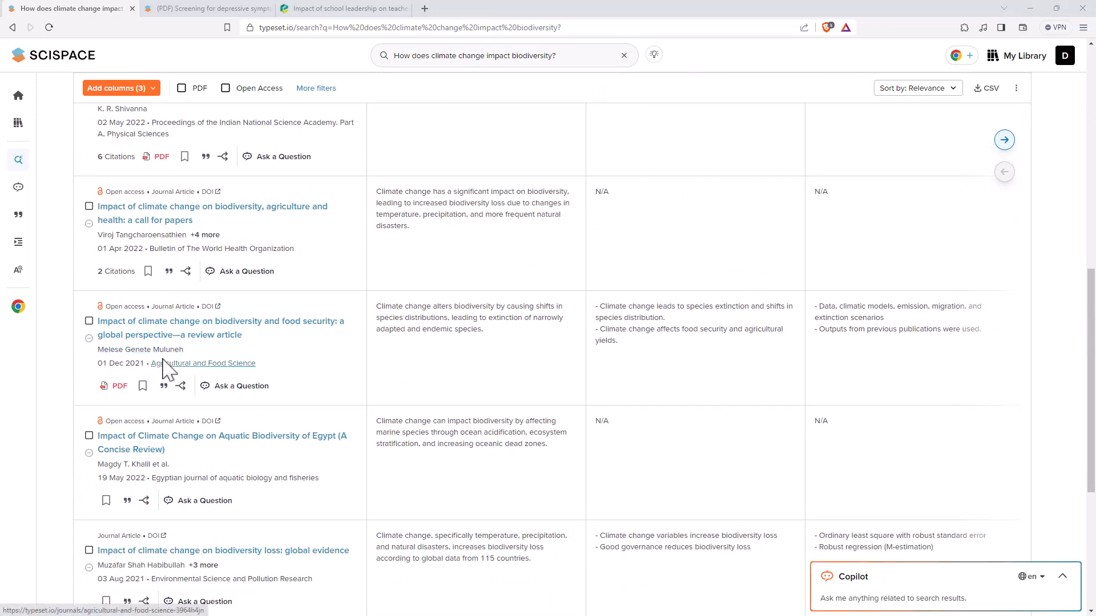
mouse_move(120, 386)
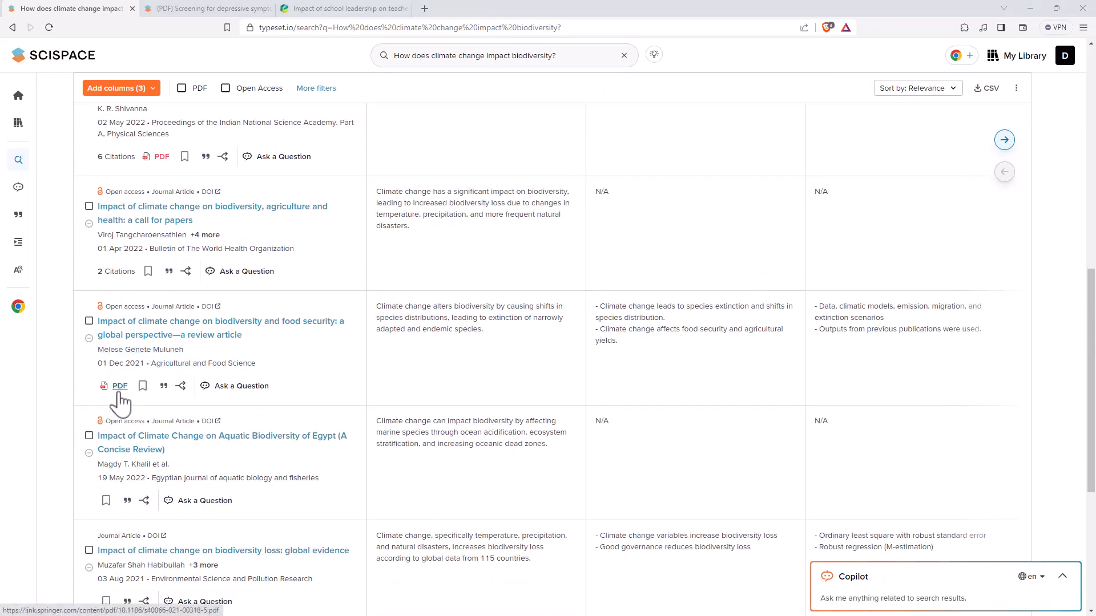
mouse_move(172, 311)
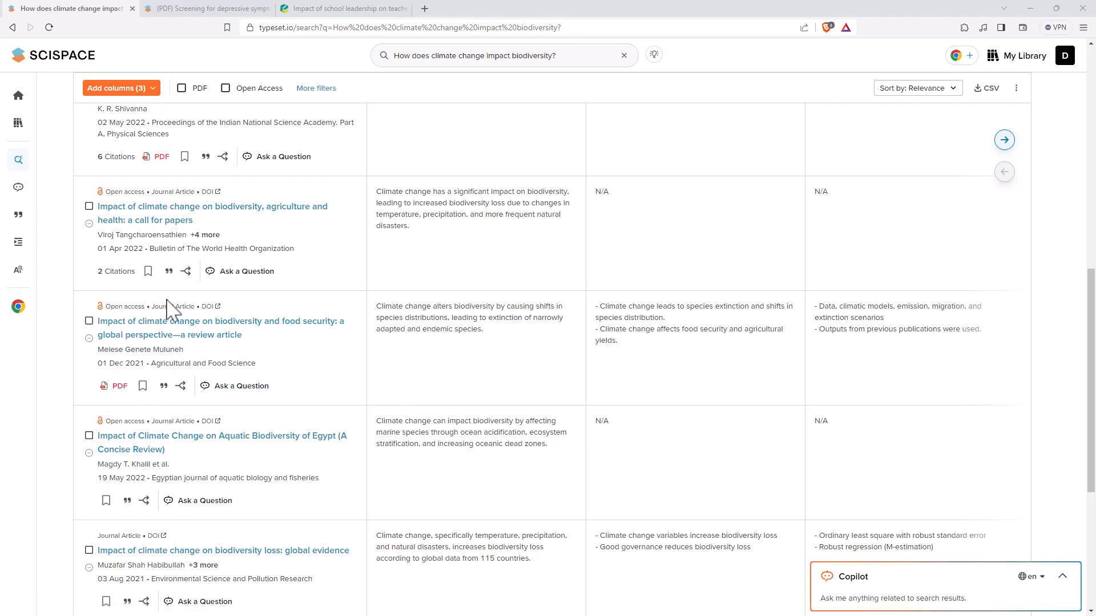
mouse_move(311, 310)
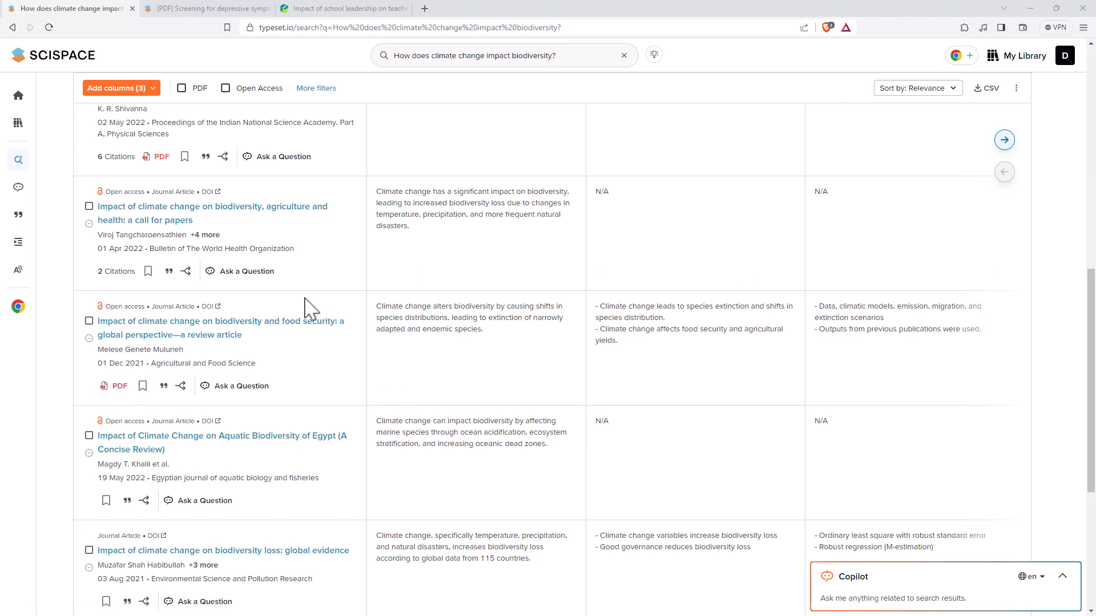
mouse_move(262, 388)
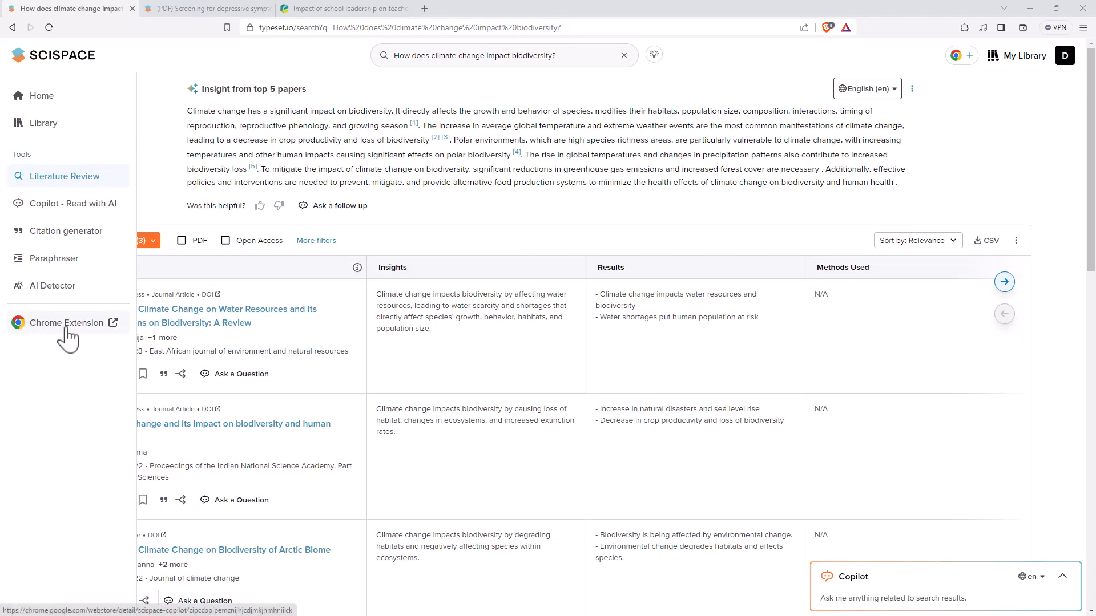
Step: Reopen the SimulationModelss12_Walker conversation from Copilot's recent conversations
left_click(72, 203)
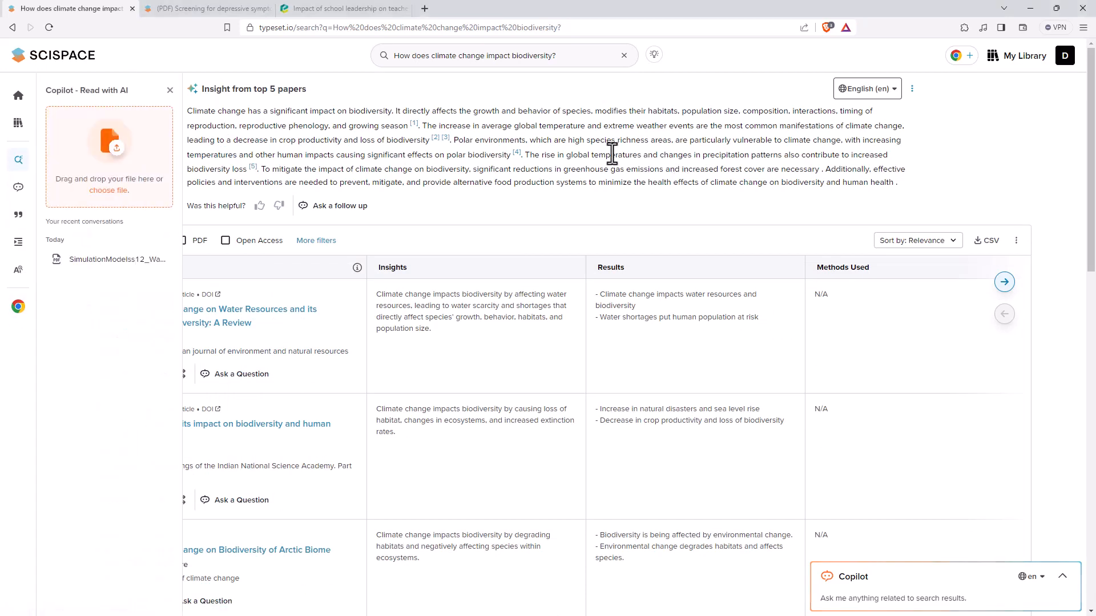
mouse_move(786, 236)
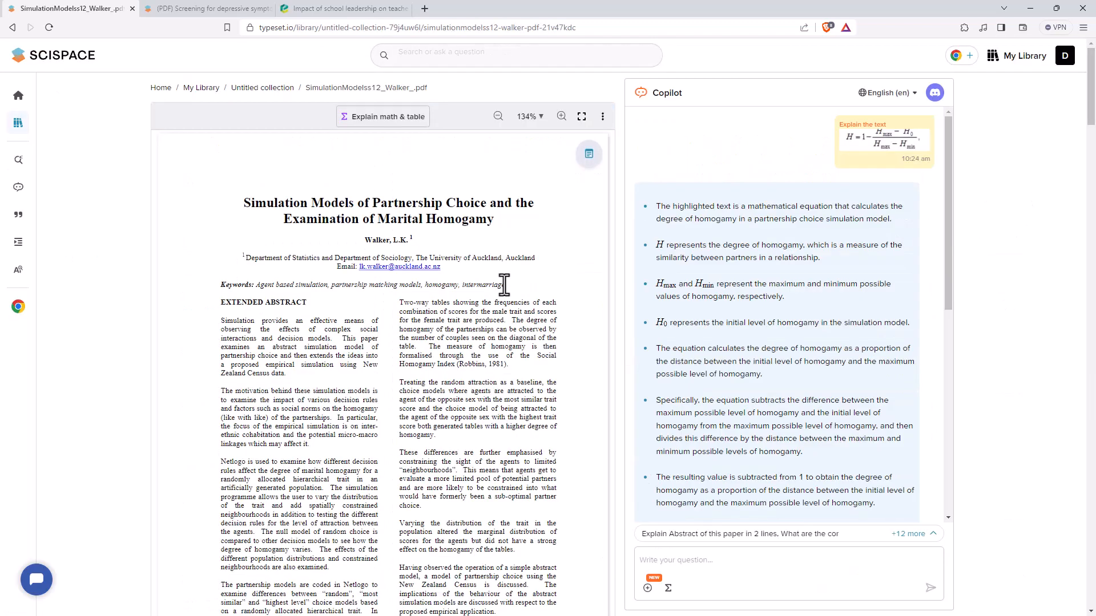
mouse_move(352, 122)
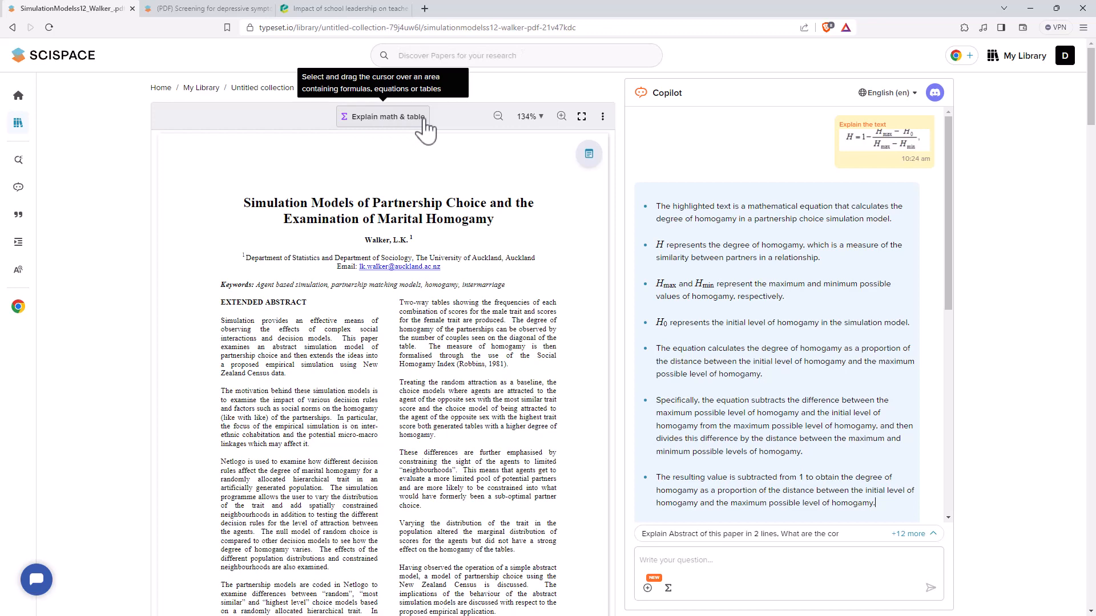
mouse_move(475, 182)
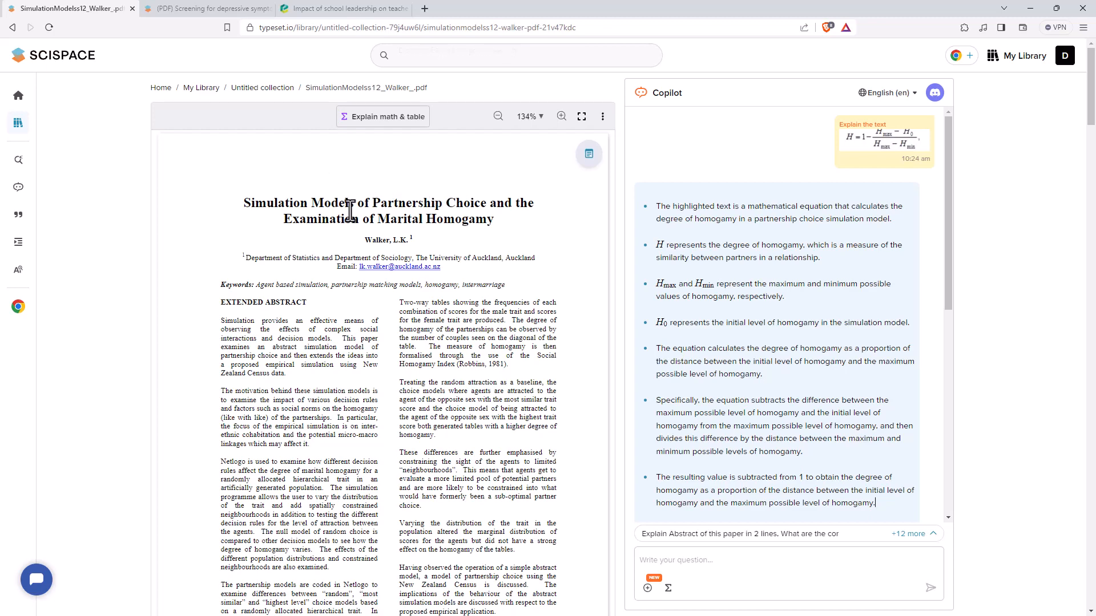
mouse_move(416, 197)
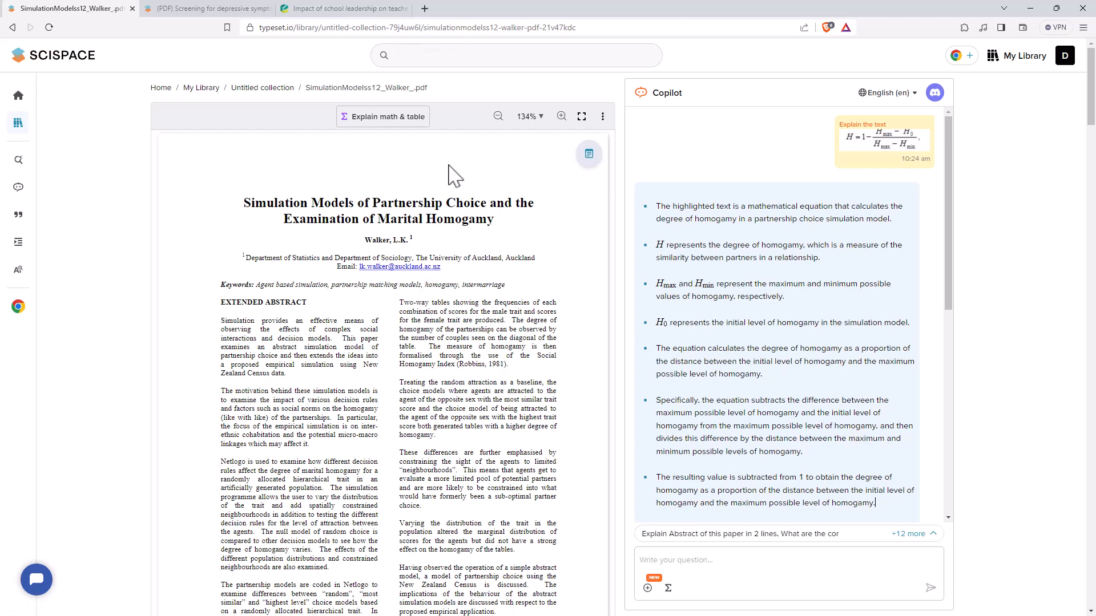
mouse_move(648, 186)
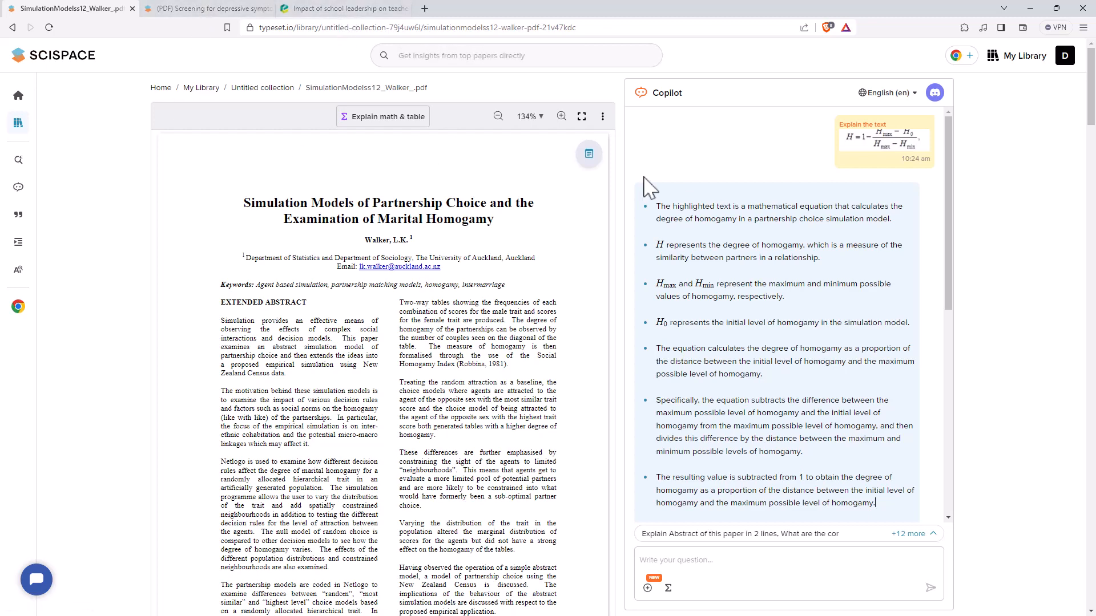
mouse_move(503, 187)
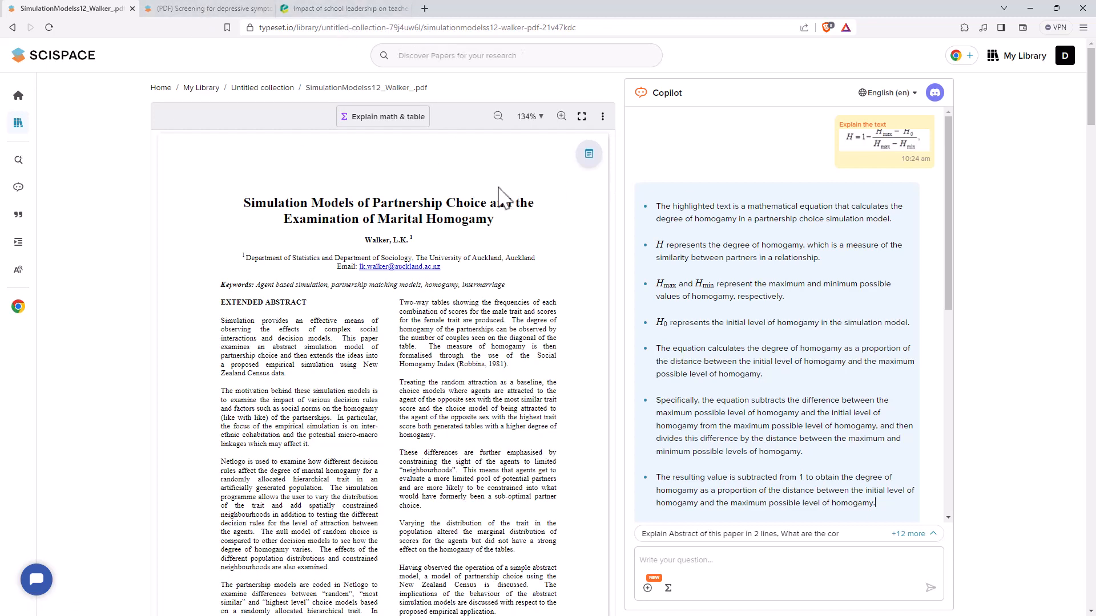
left_click(18, 123)
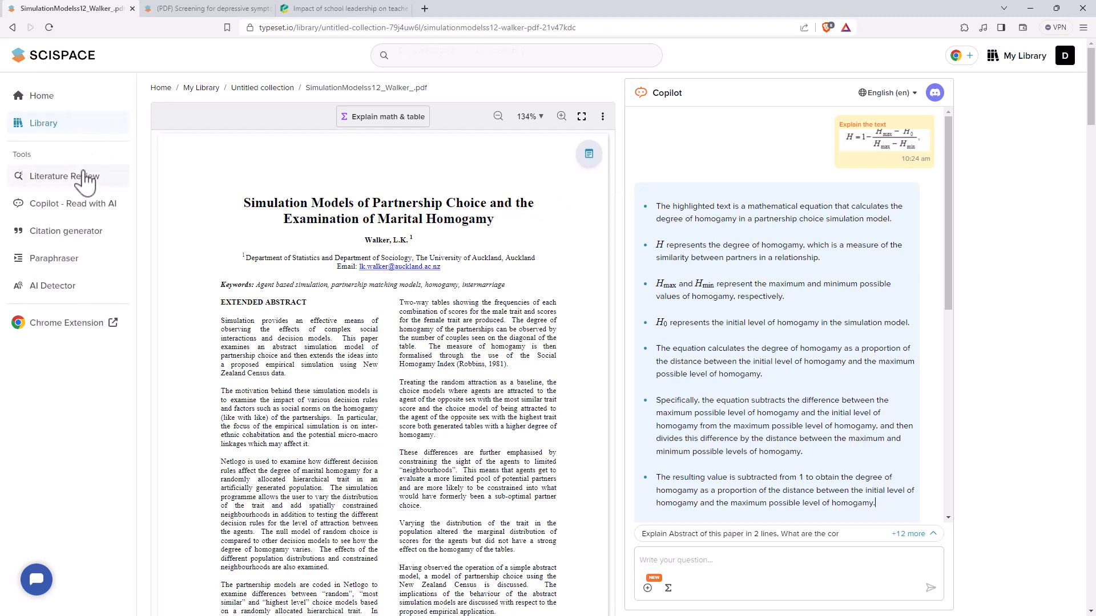